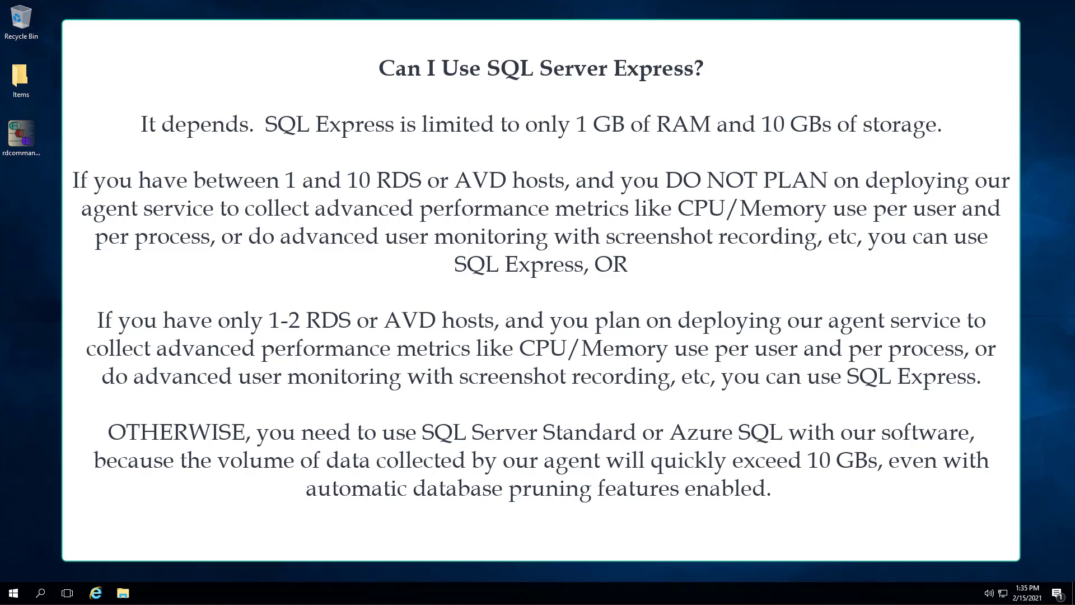
# Launch Active Directory Users and Computers and bring up the Users container's actions.
pyautogui.click(13, 591)
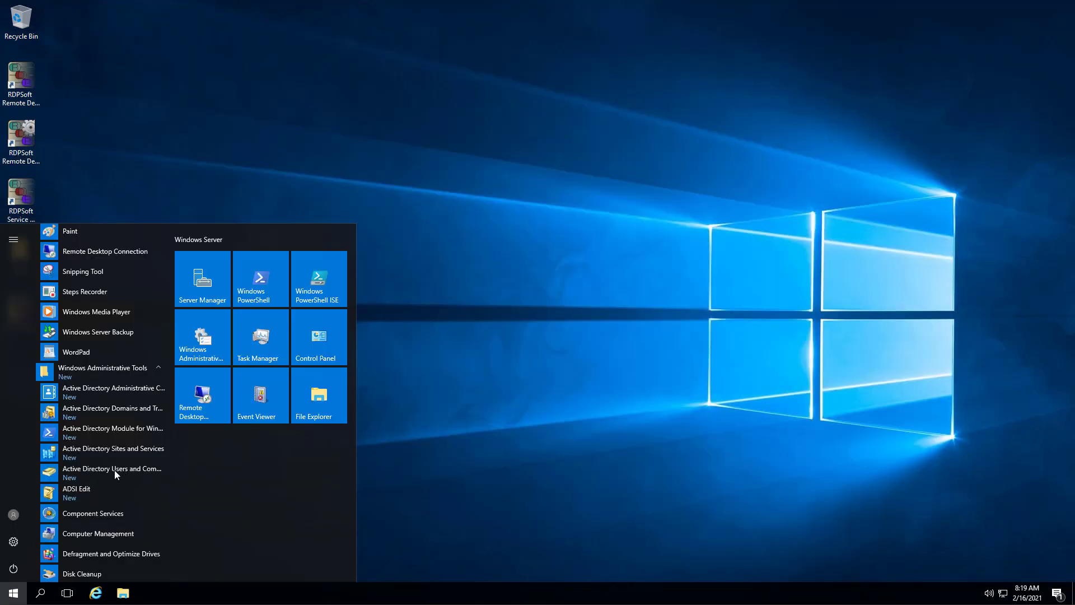
pyautogui.click(112, 468)
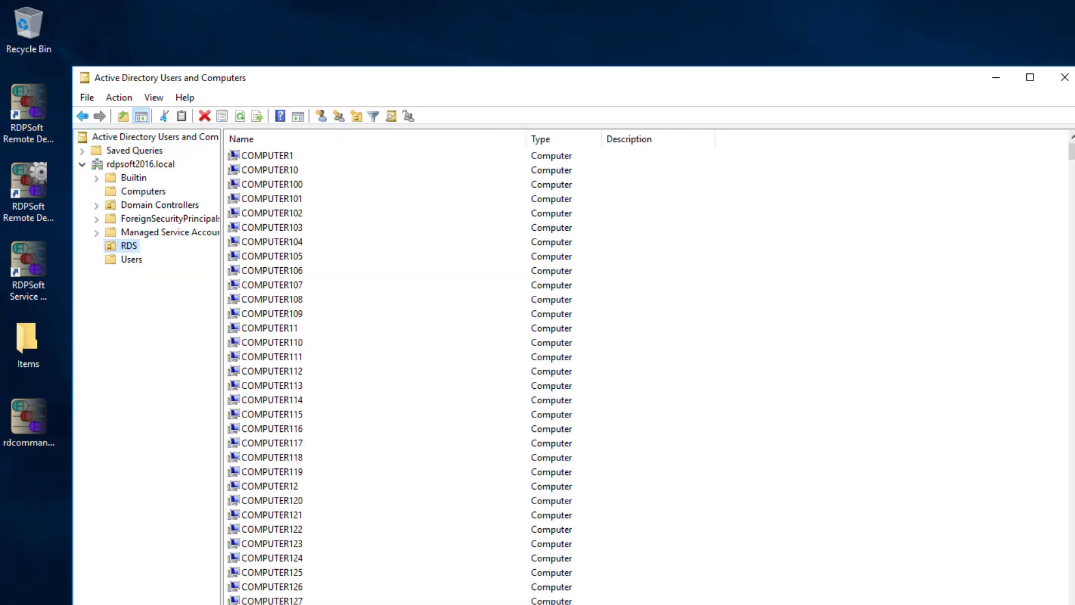
pyautogui.rightClick(131, 259)
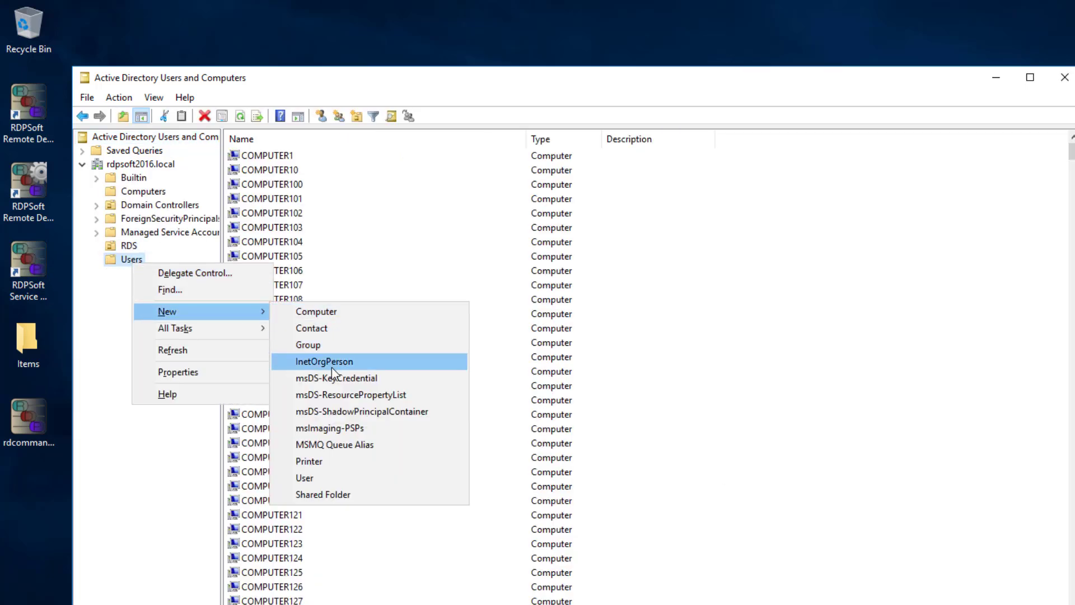
# Start a new user named RDPSoft Service with logon name rdpsoftsvc.
pyautogui.click(304, 478)
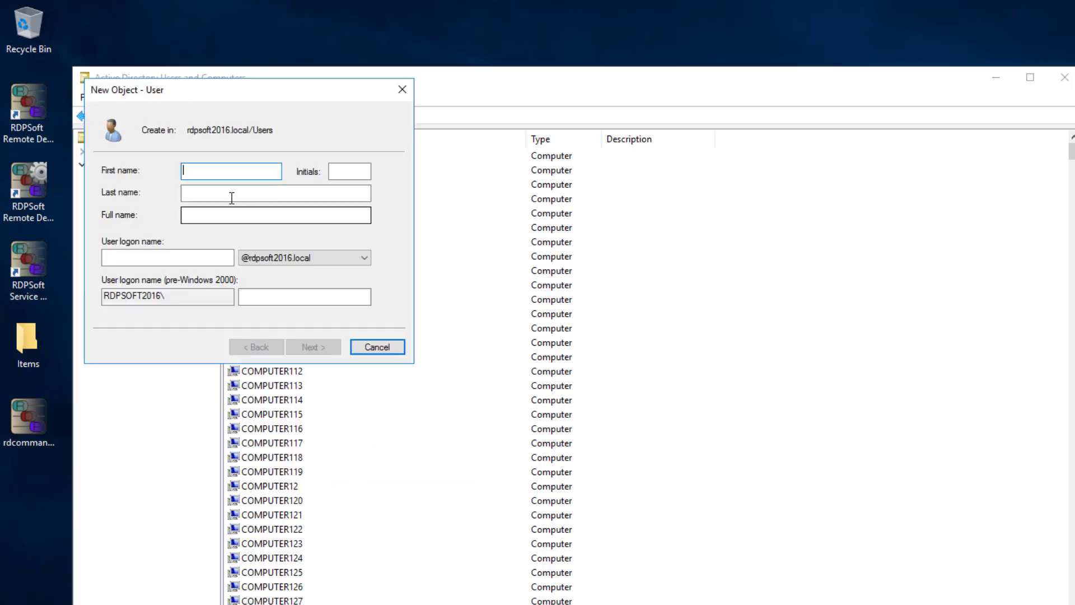
pyautogui.moveTo(221, 170)
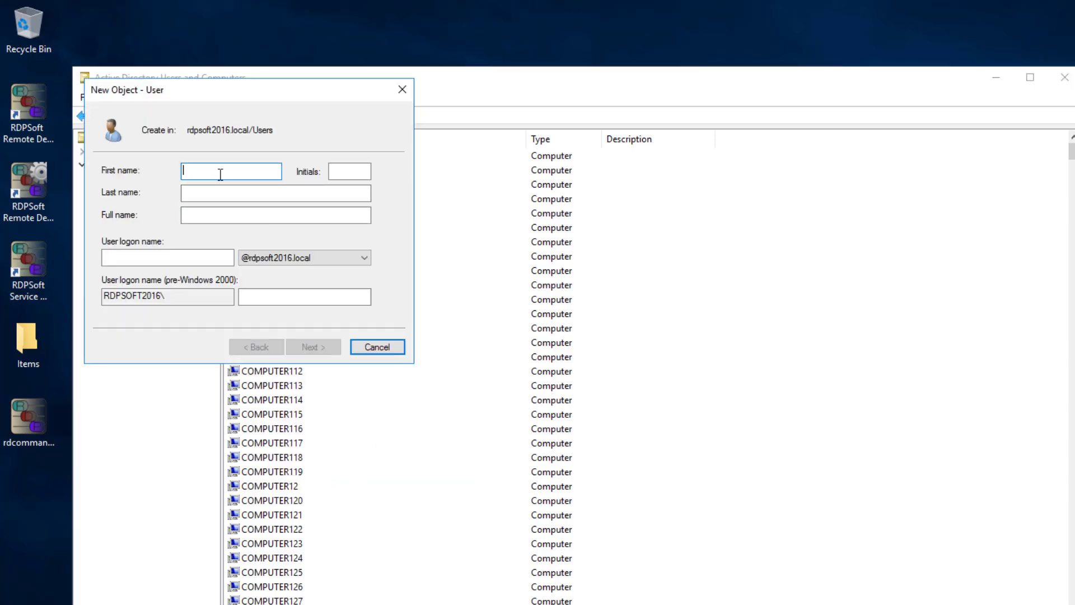
pyautogui.write('RDPSo')
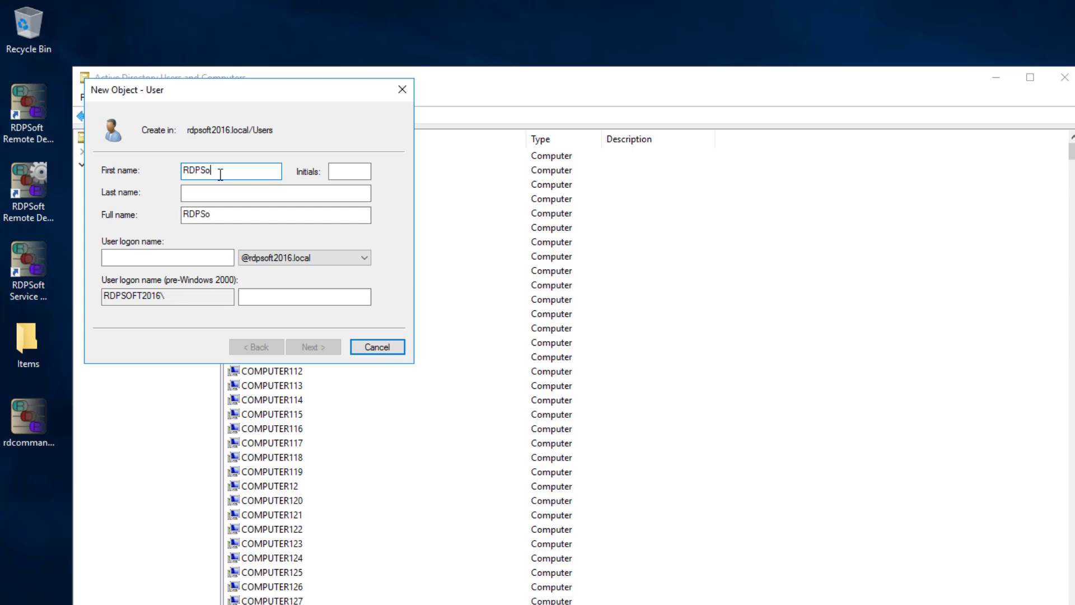
pyautogui.write('S')
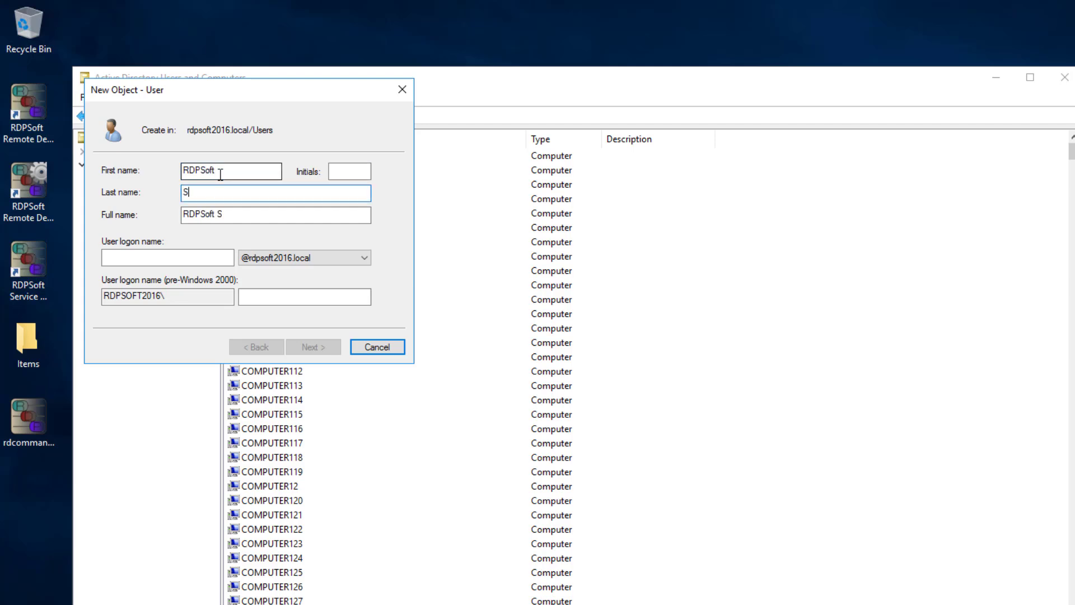
pyautogui.write('ervice')
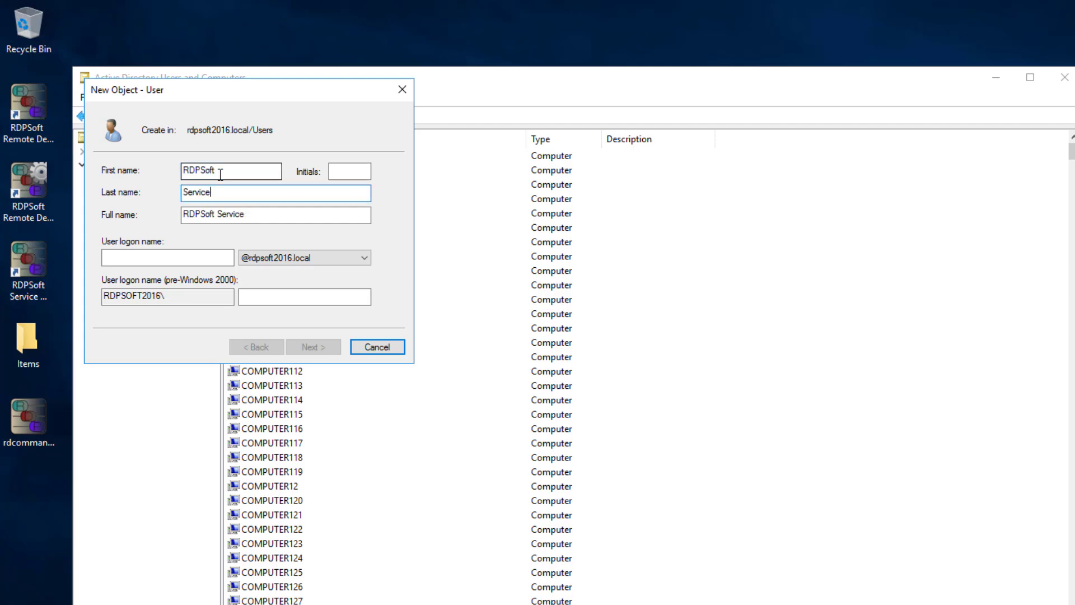
pyautogui.click(166, 258)
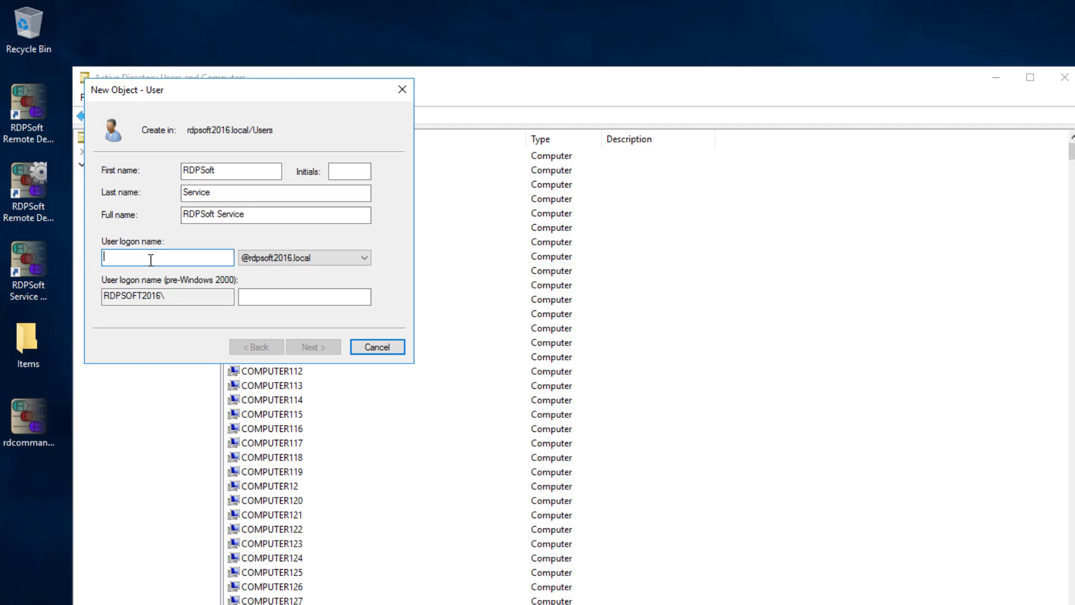
pyautogui.write('rd')
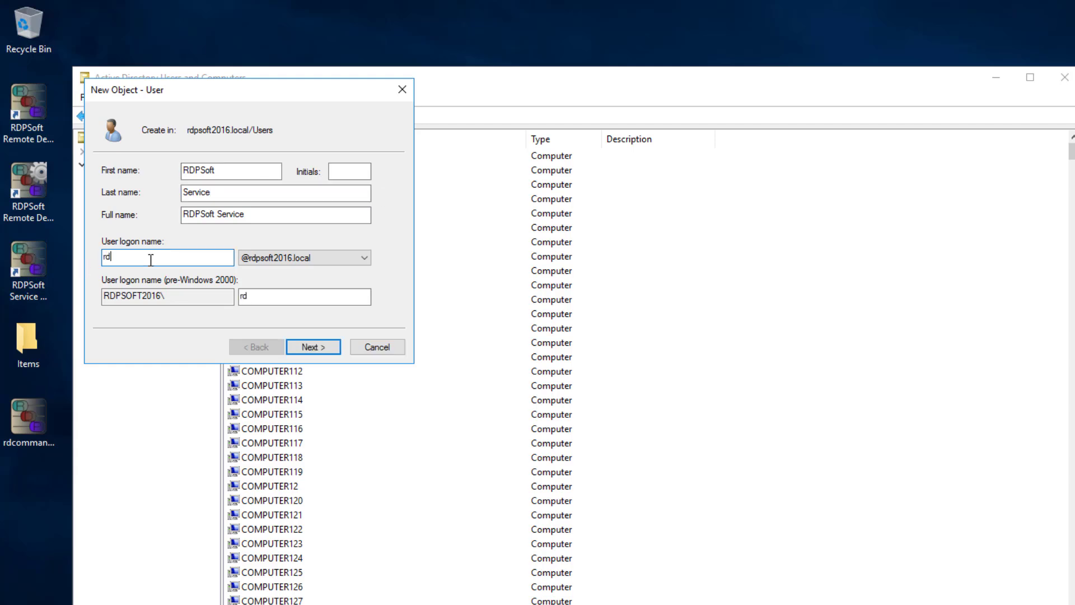
pyautogui.write('p')
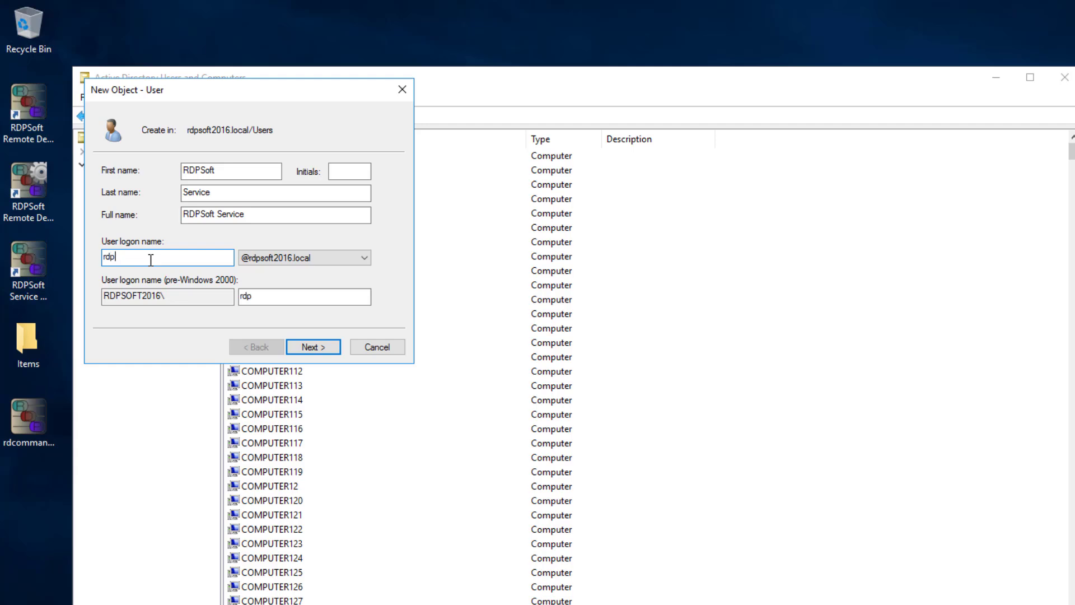
pyautogui.write('softsvc')
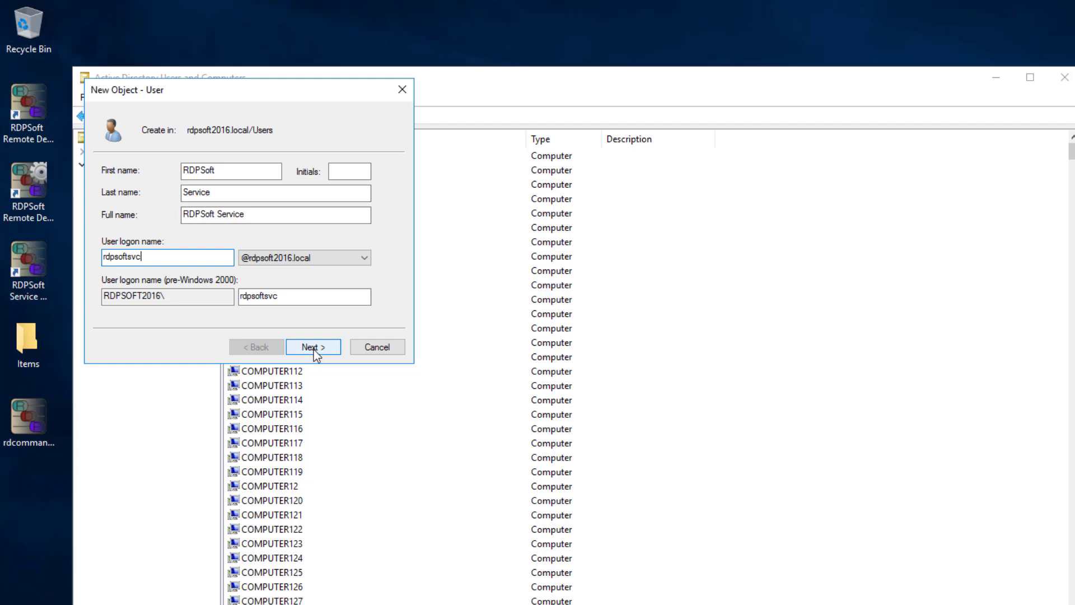
# Set a never-expiring password and finish creating the RDPSoft Service account.
pyautogui.click(313, 346)
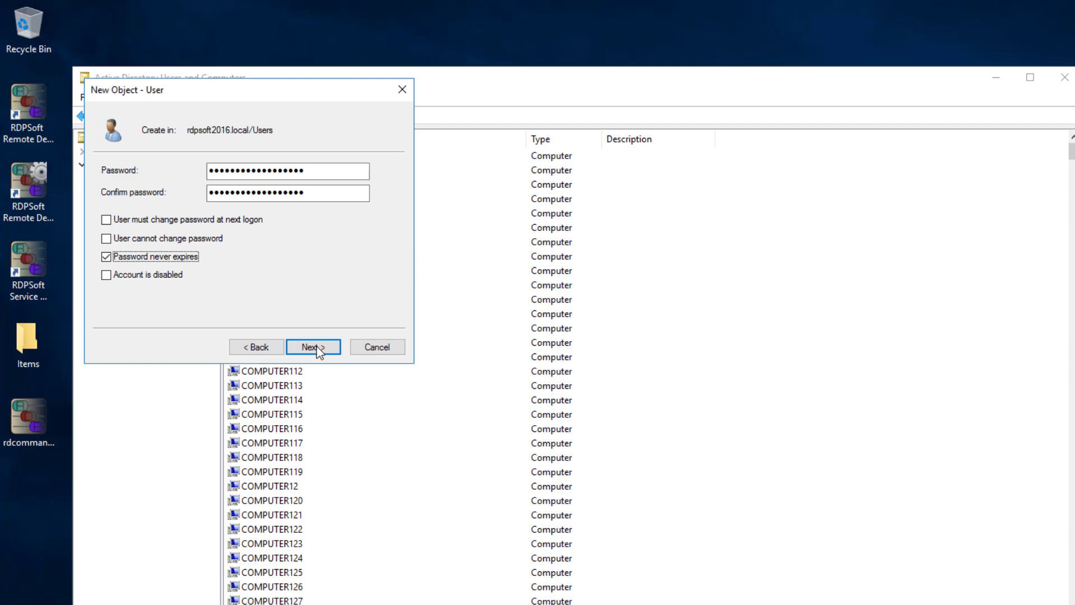
pyautogui.click(312, 346)
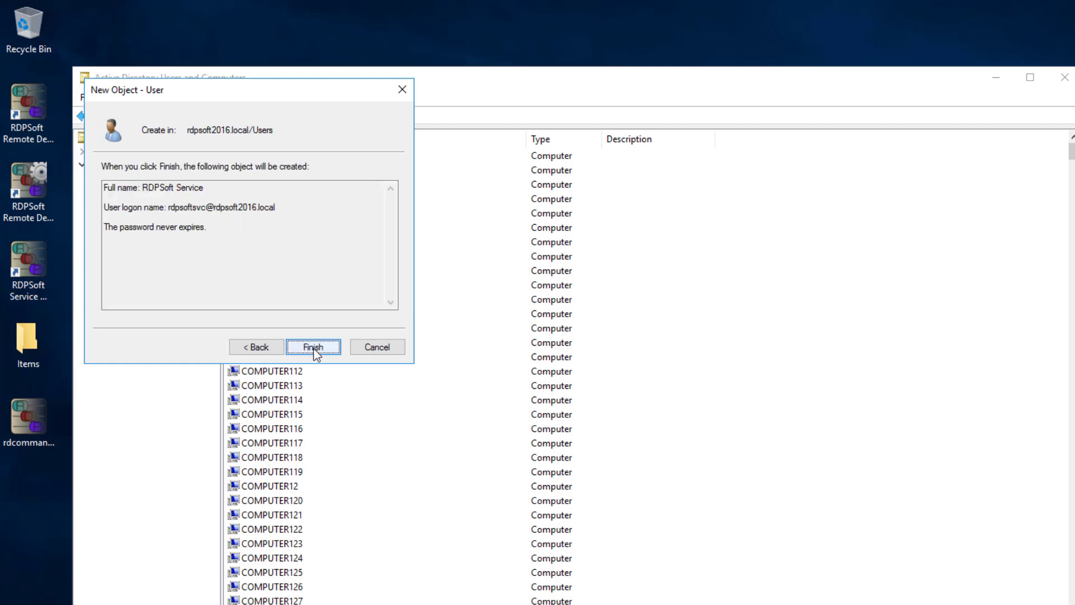
pyautogui.click(314, 347)
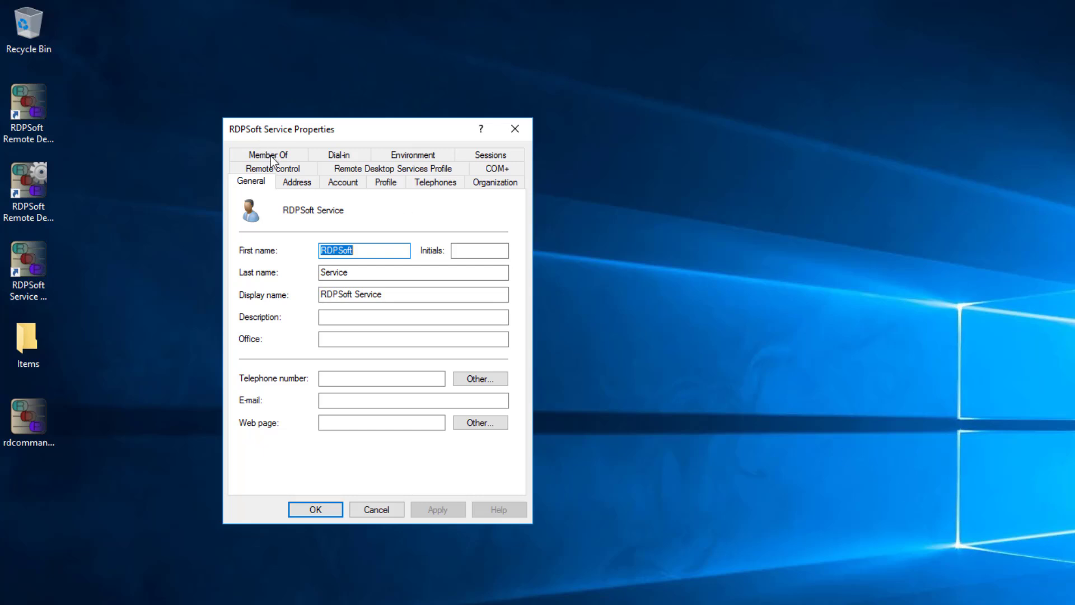
# Show the RDPSoft Service account's Member Of list, containing only Domain Users.
pyautogui.click(268, 154)
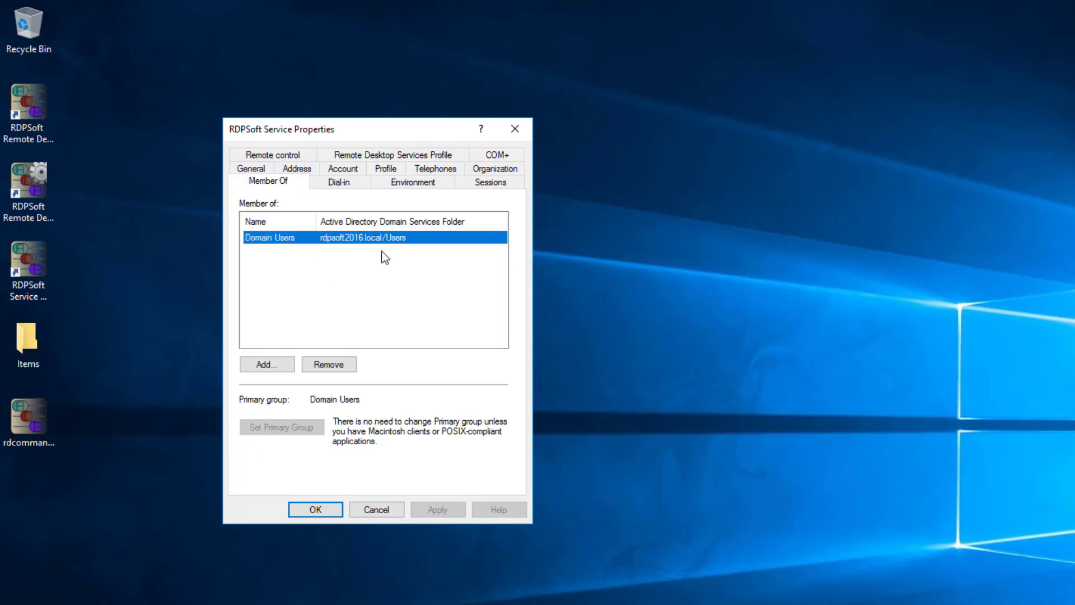
pyautogui.moveTo(289, 276)
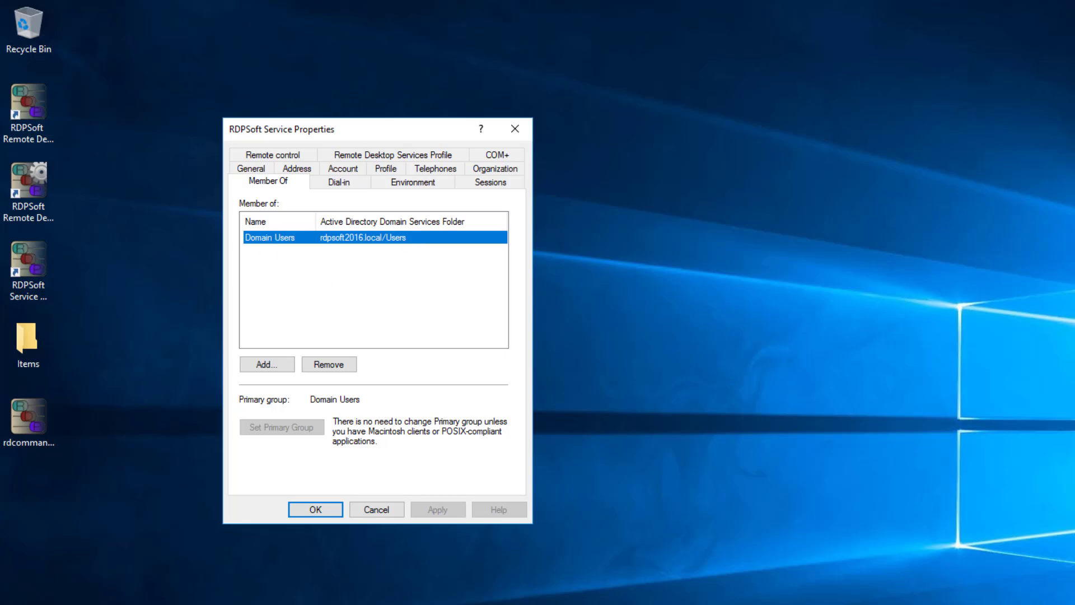
# Close the properties and show the local Groups list in Computer Management.
pyautogui.click(314, 508)
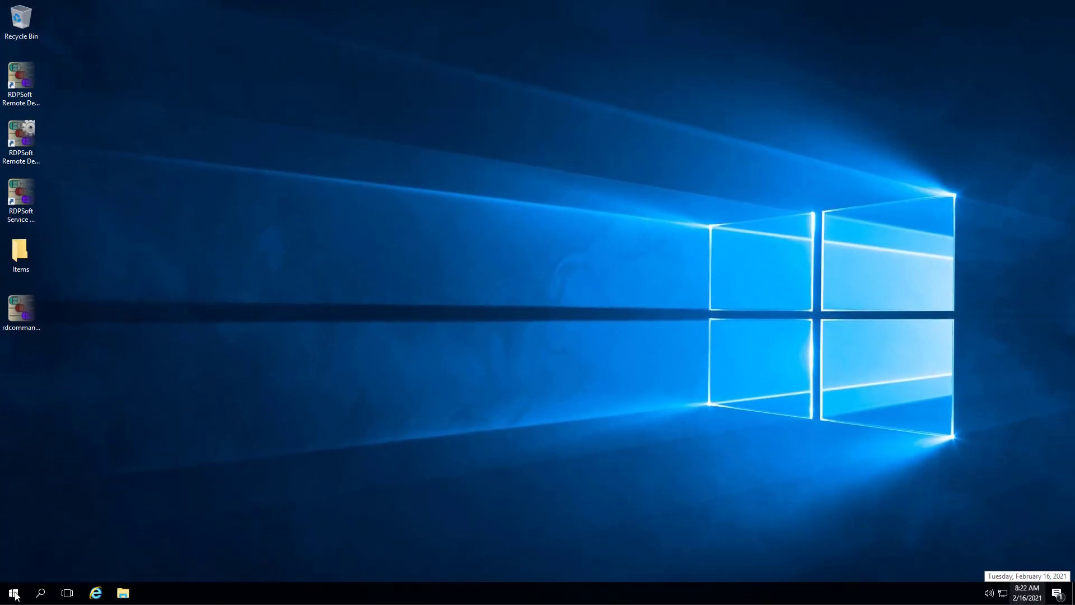
pyautogui.rightClick(13, 593)
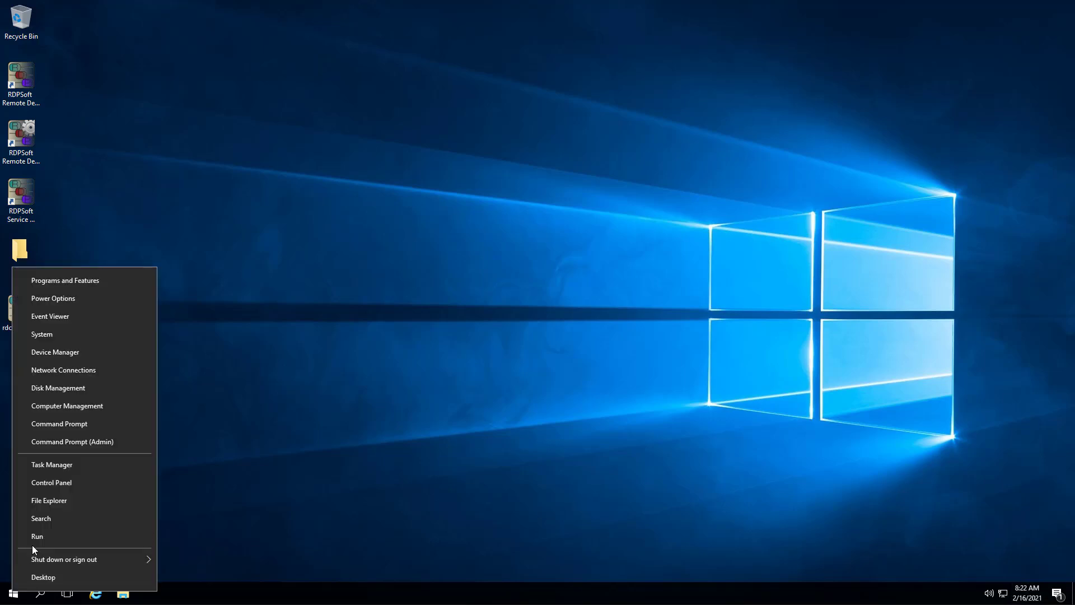
pyautogui.click(37, 535)
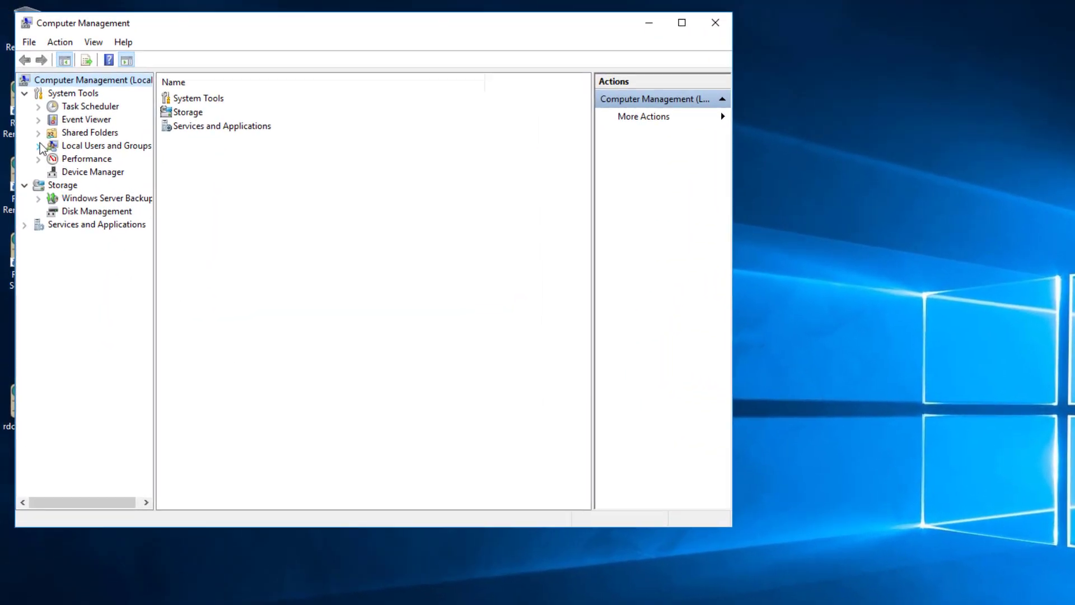
pyautogui.click(39, 145)
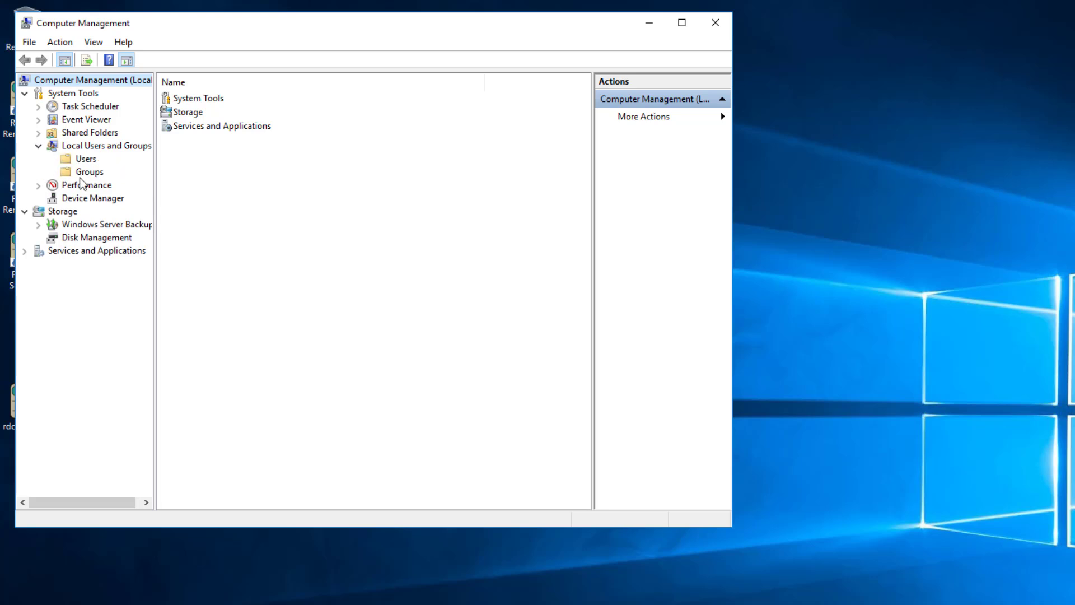
pyautogui.click(89, 171)
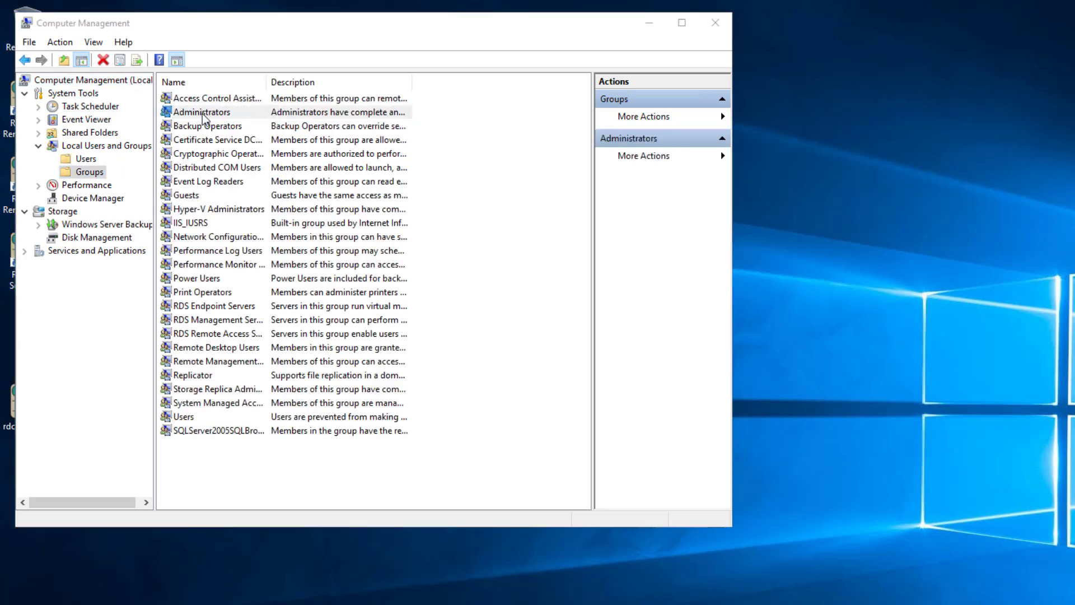
# Add rdpsoftsvc as a verified member of the local Administrators group.
pyautogui.doubleClick(202, 112)
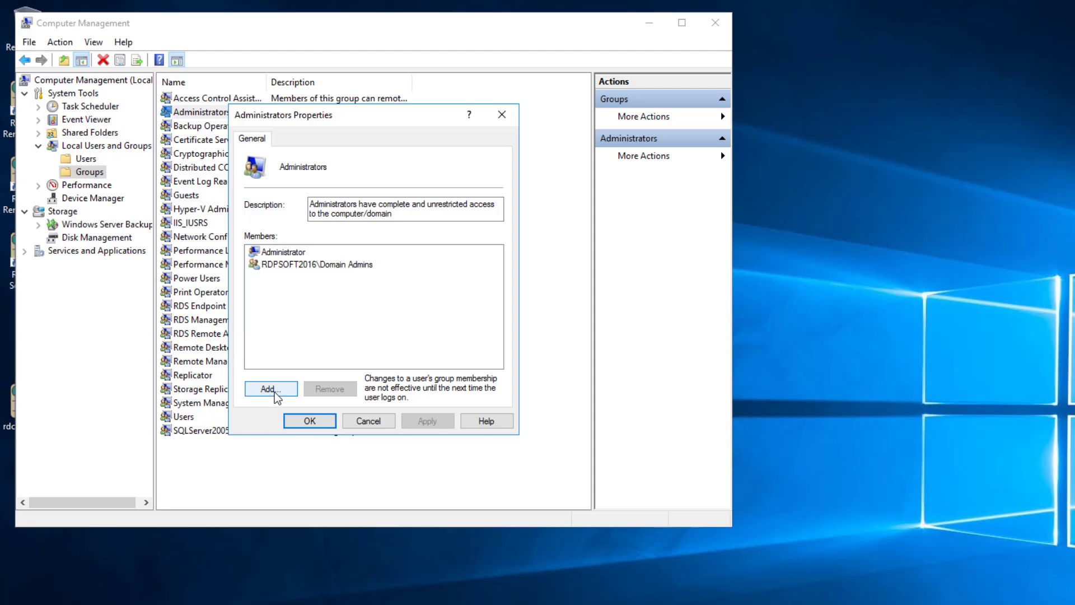
pyautogui.click(269, 389)
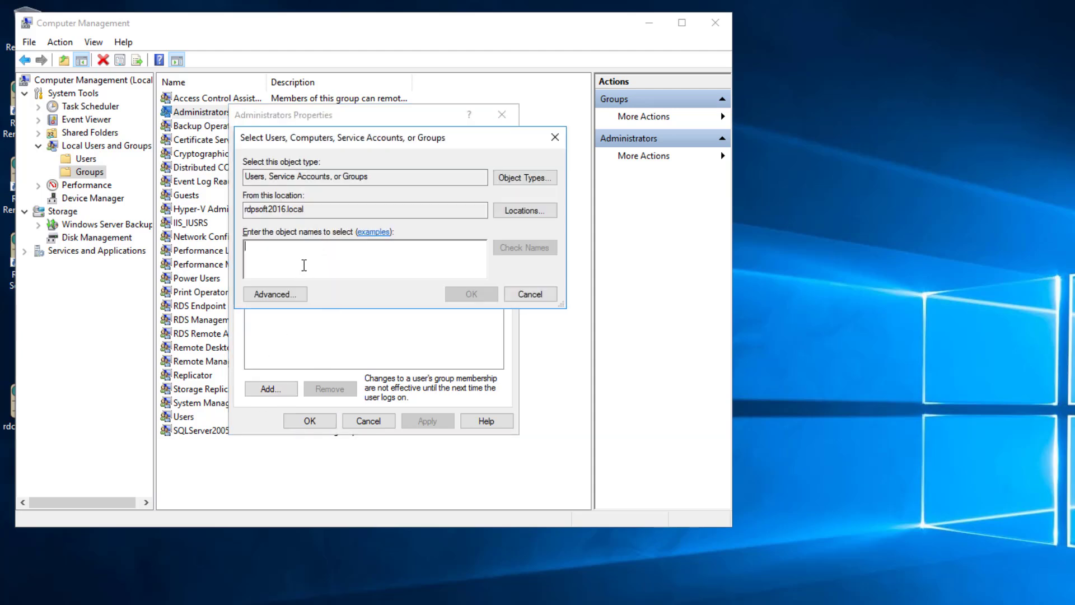
pyautogui.write('rdpsoft')
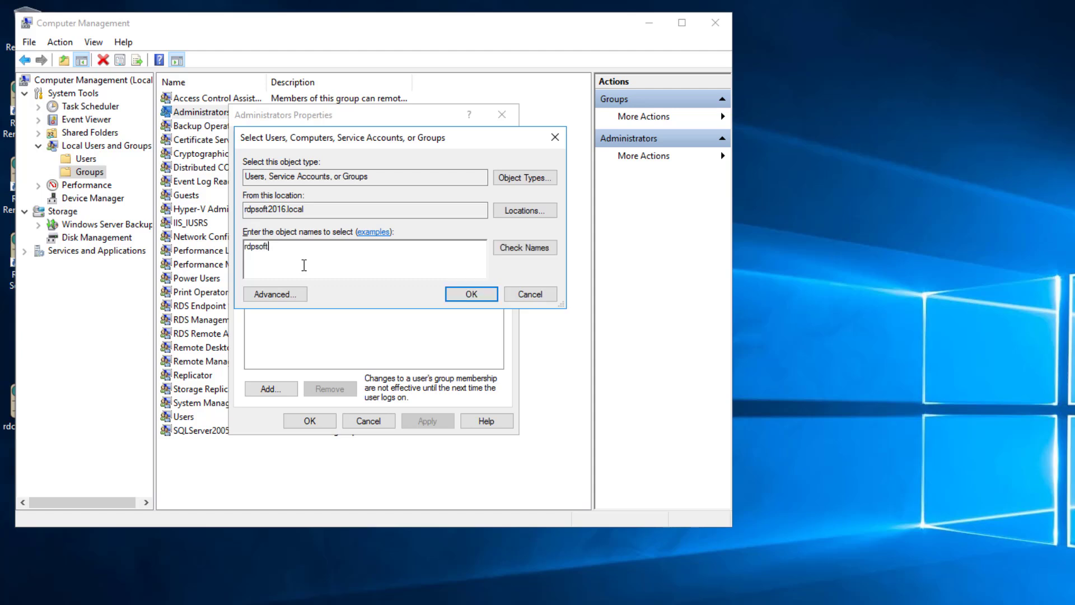
pyautogui.write('svc')
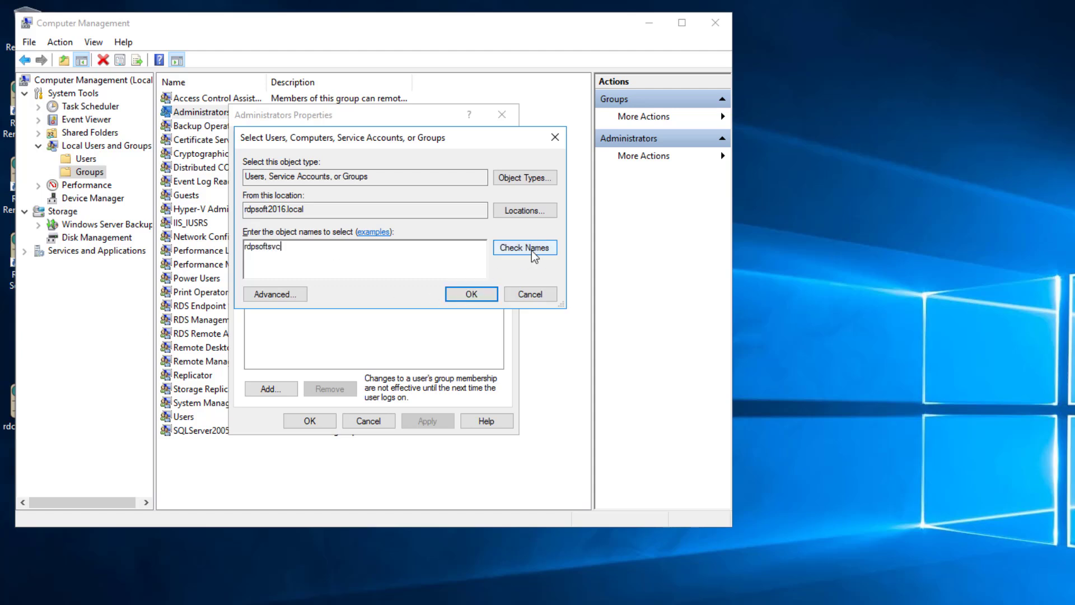
pyautogui.click(524, 248)
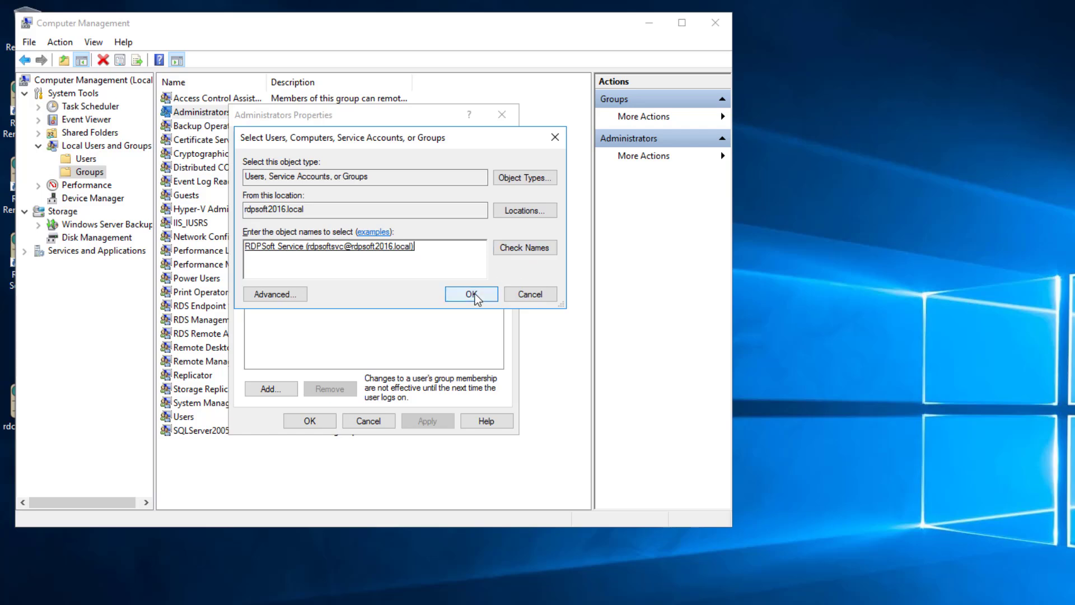
pyautogui.click(470, 294)
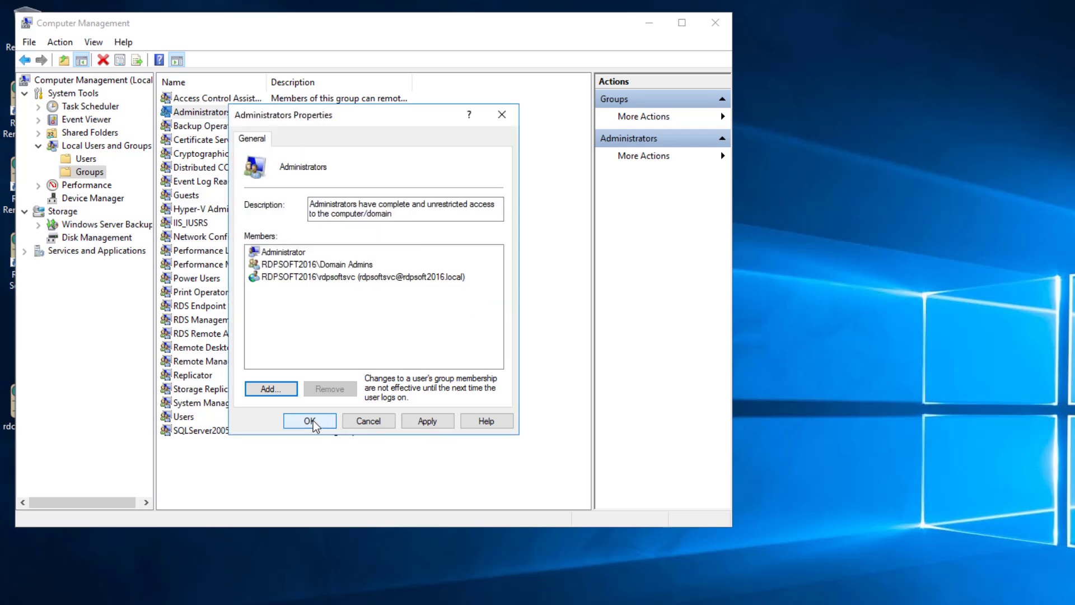
pyautogui.click(310, 420)
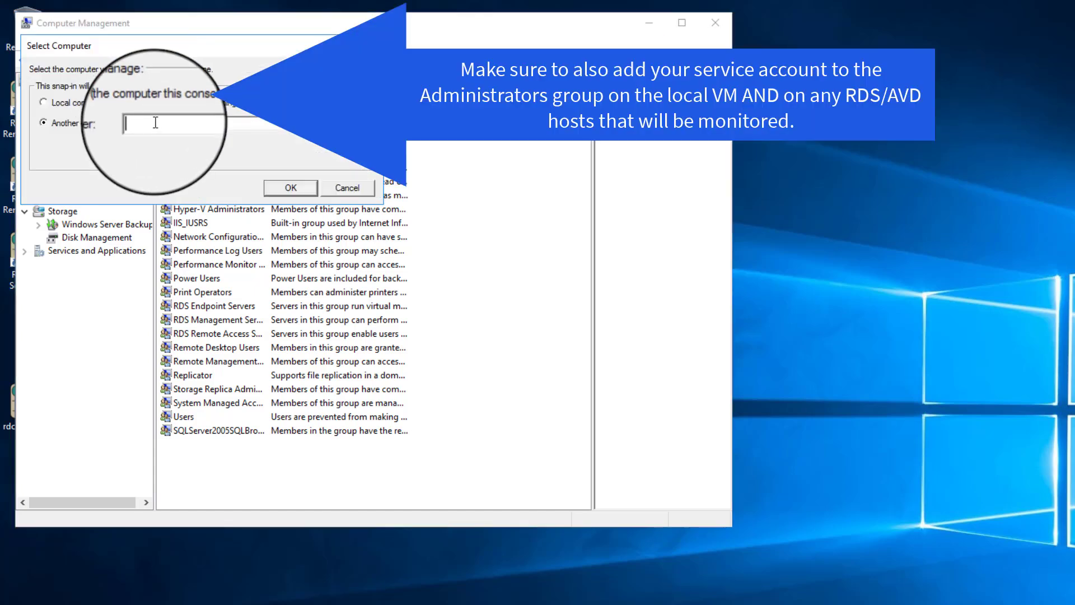
# Enter RDSSH04 as the other computer to manage, then bring up the Win+X shortcuts.
pyautogui.write('RDS')
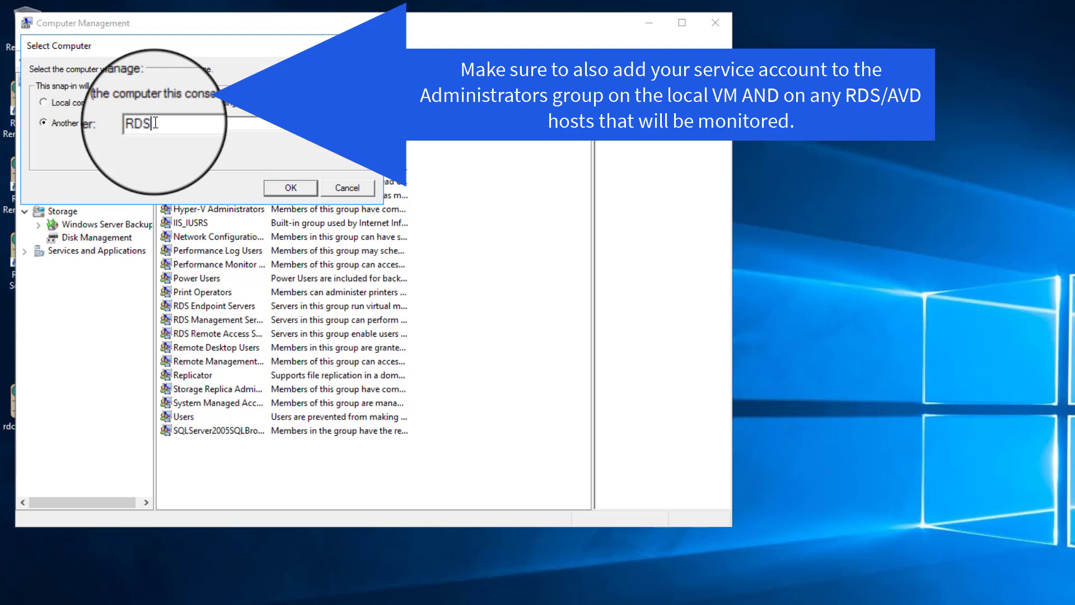
pyautogui.write('SH01')
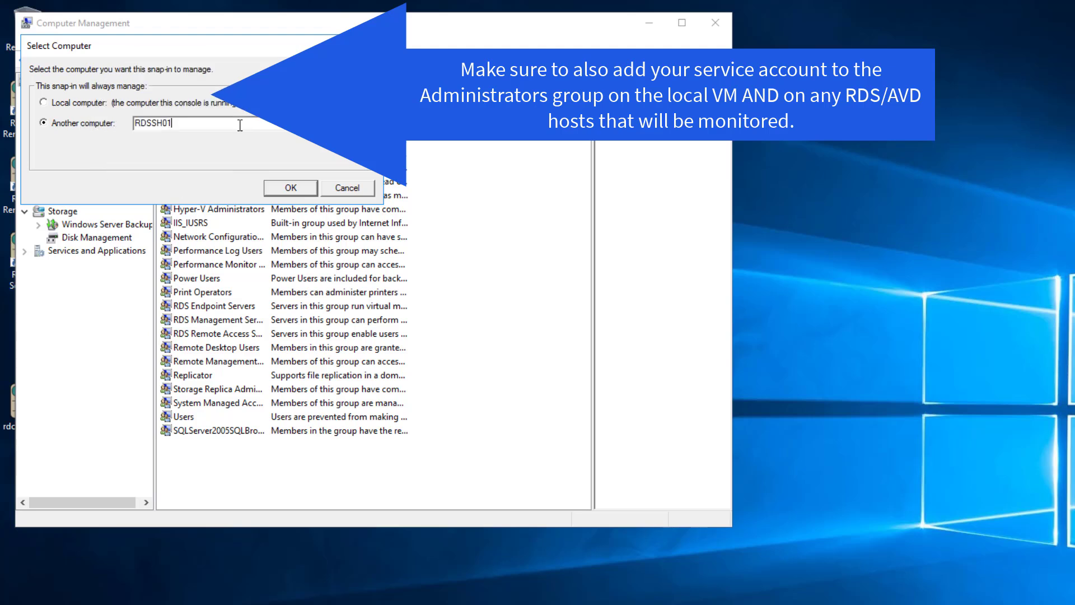
pyautogui.write('RDSSH02')
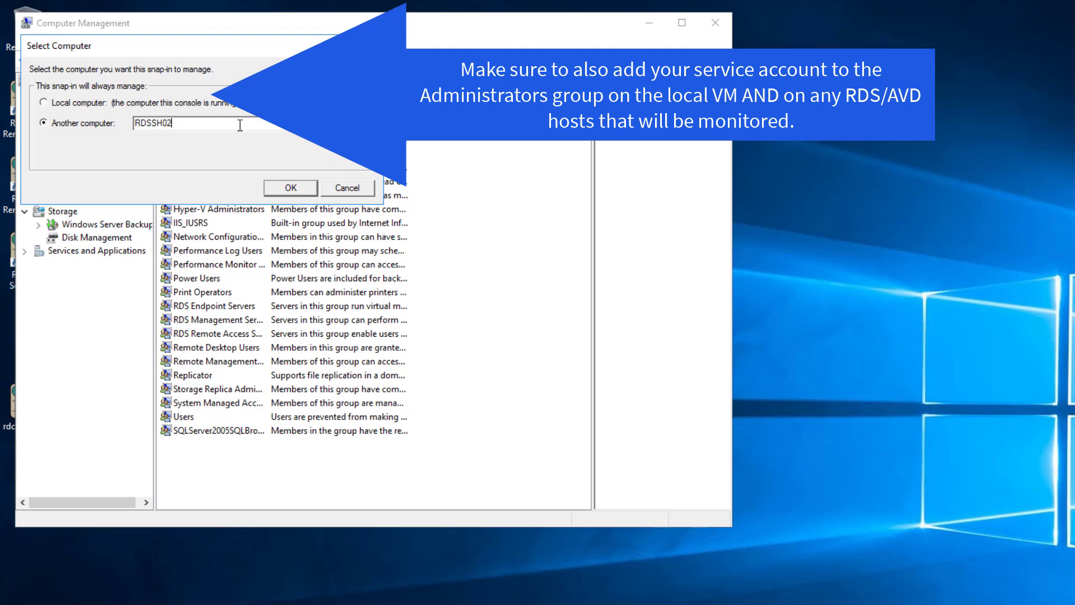
pyautogui.press('Backspace')
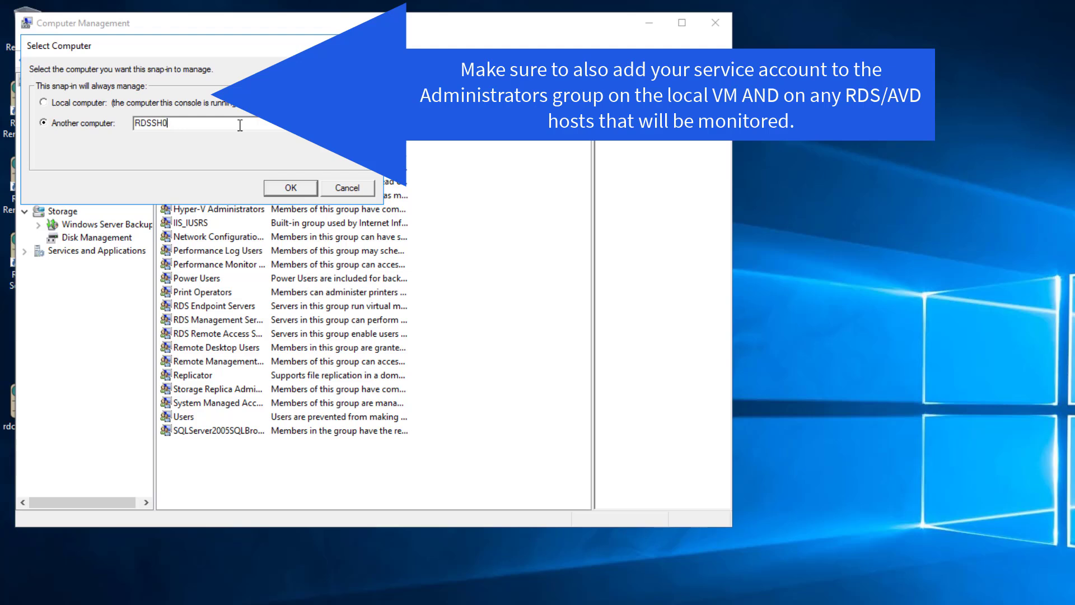
pyautogui.write('4')
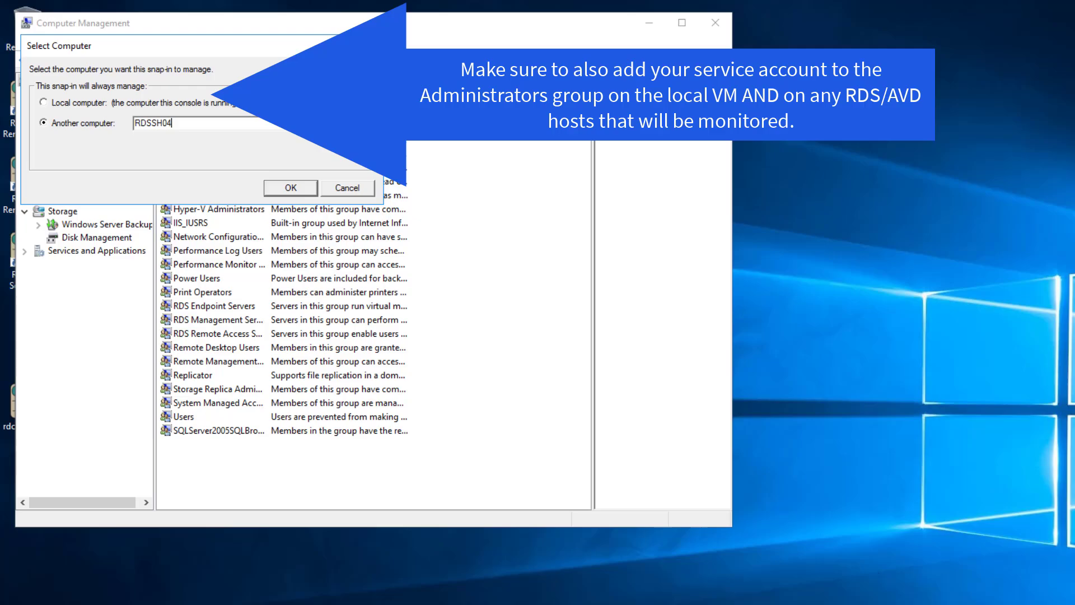
pyautogui.rightClick(10, 594)
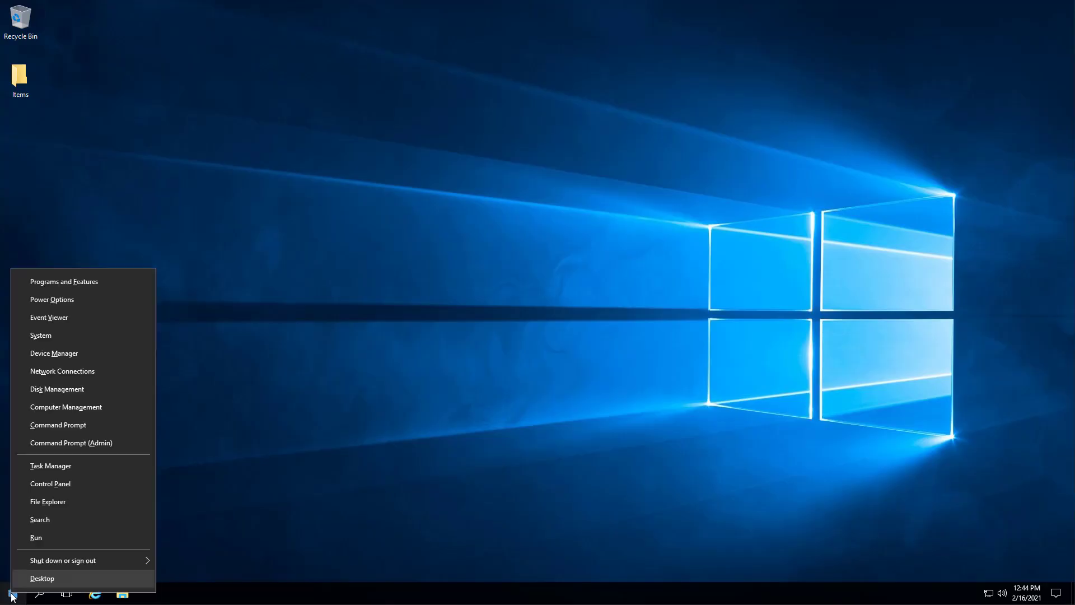
# Go from Control Panel's all-items view to the Windows Firewall page.
pyautogui.click(50, 484)
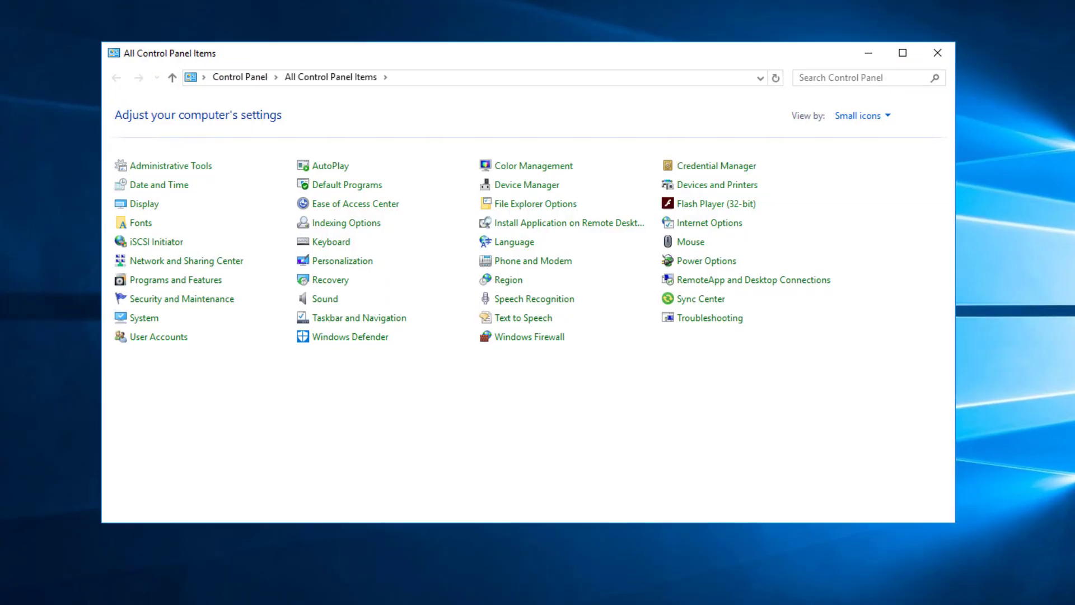
pyautogui.click(861, 114)
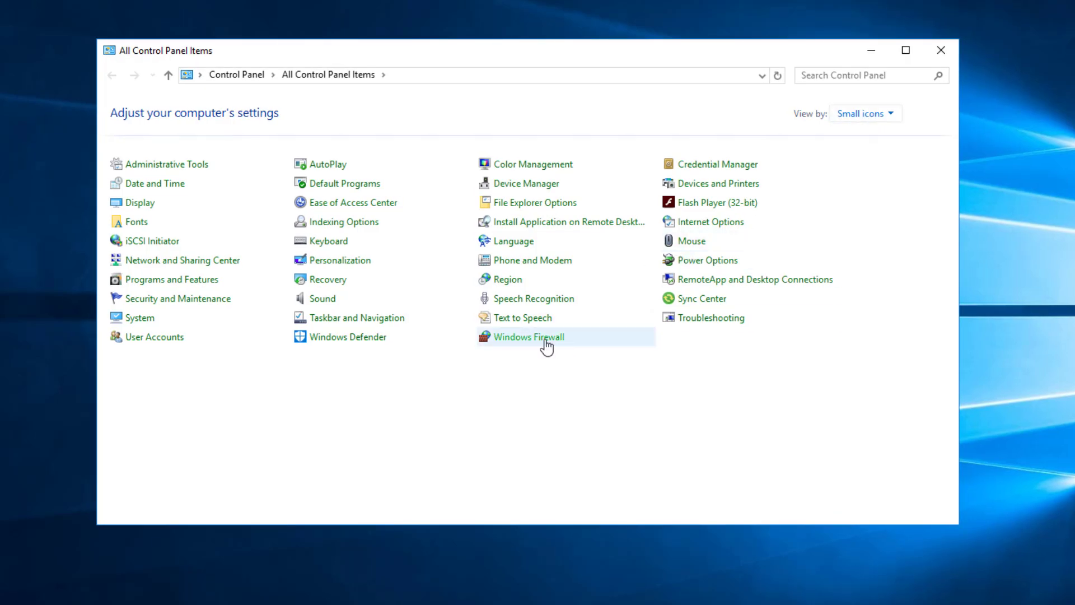
pyautogui.click(528, 337)
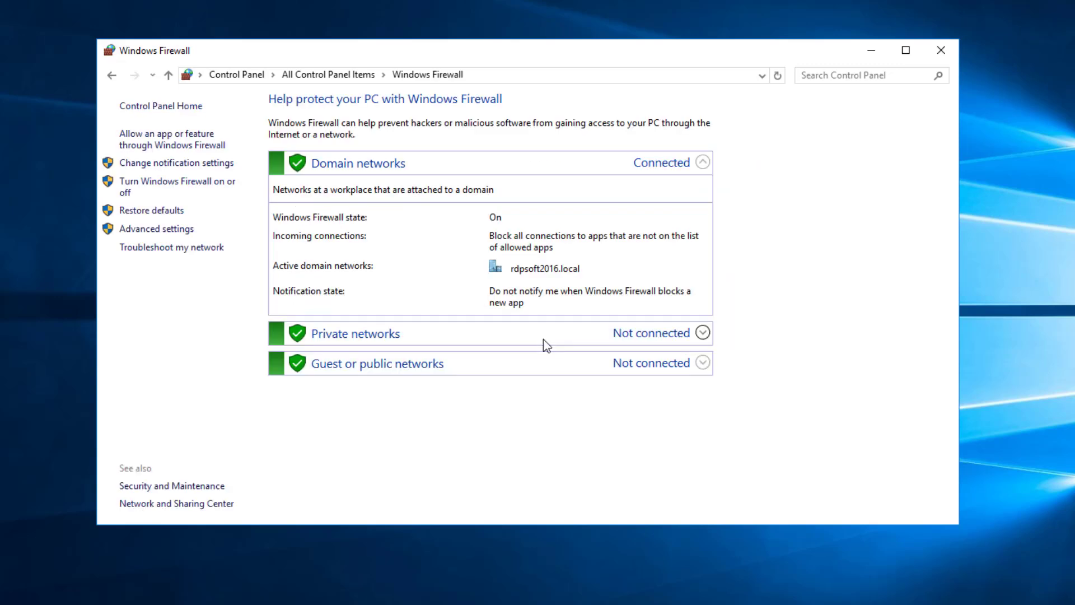
pyautogui.moveTo(172, 138)
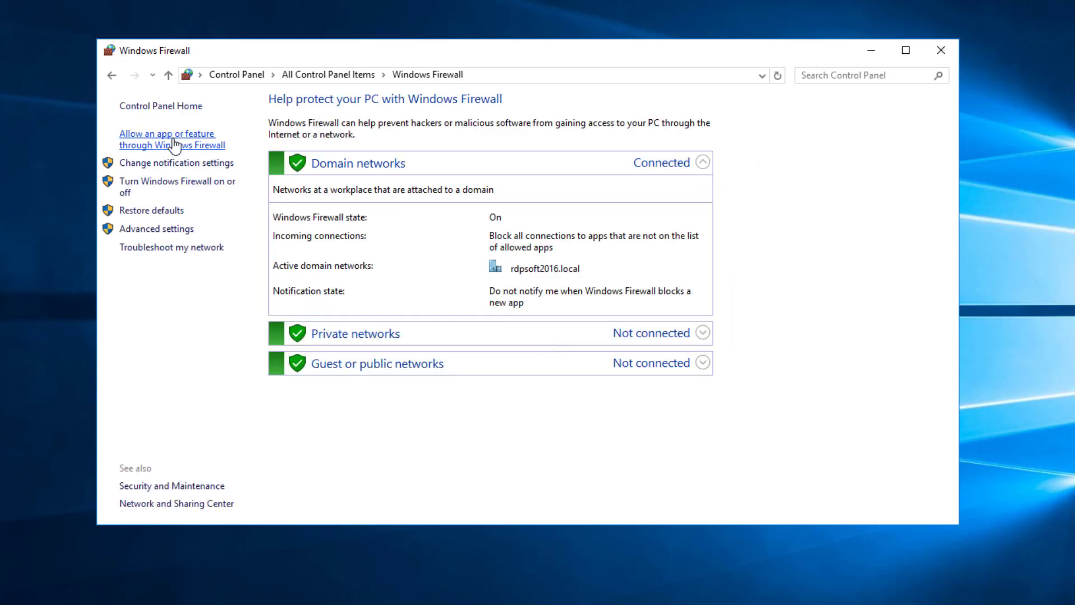
# Allow Remote Event Log Management, Remote Service Management and WMI on domain networks and save.
pyautogui.click(172, 139)
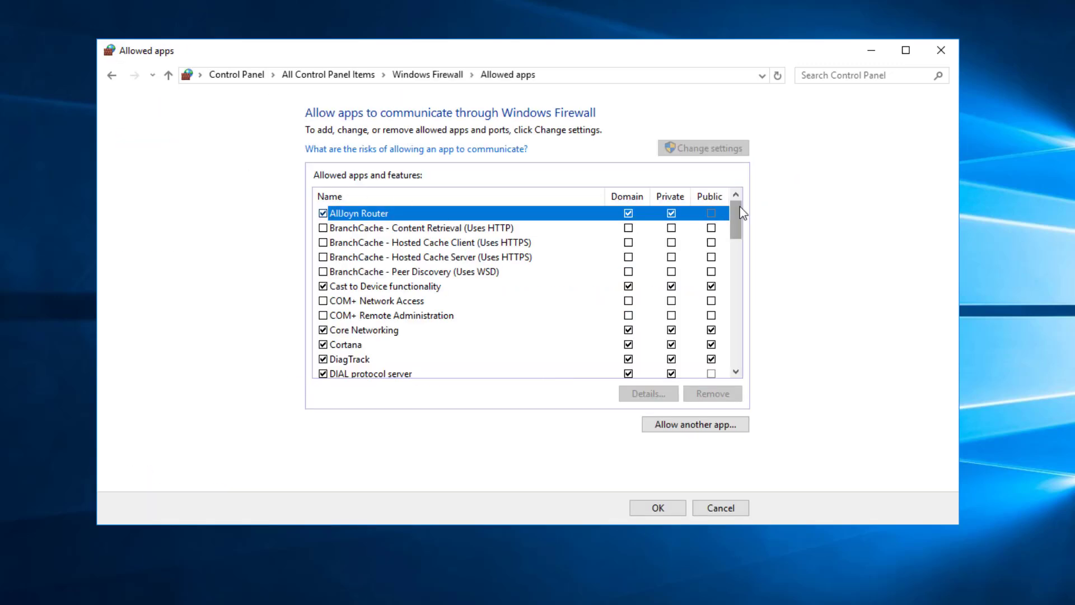
pyautogui.scroll(-3)
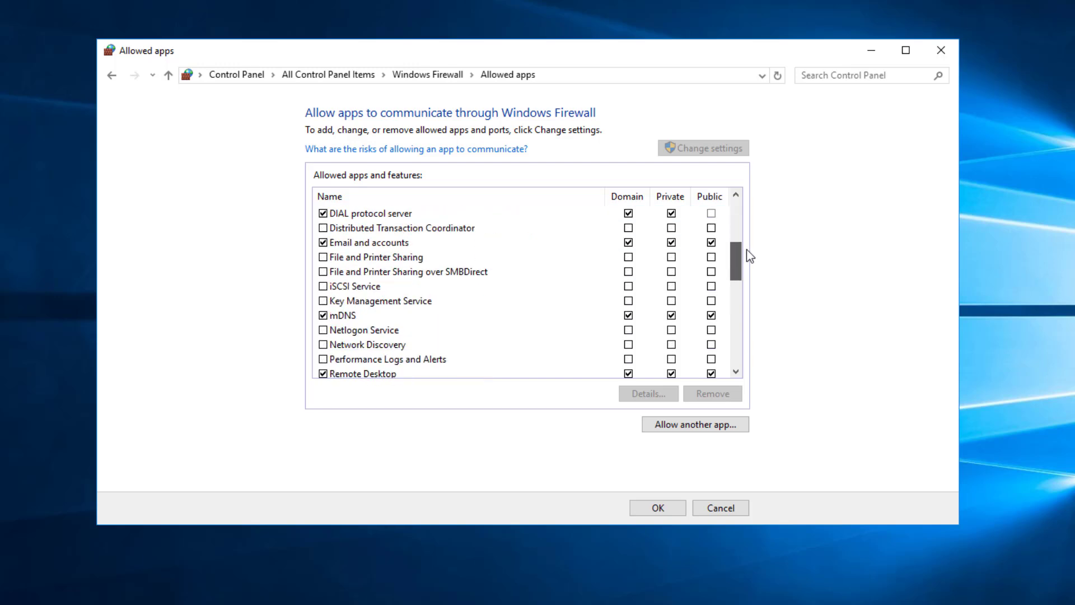
pyautogui.scroll(-3)
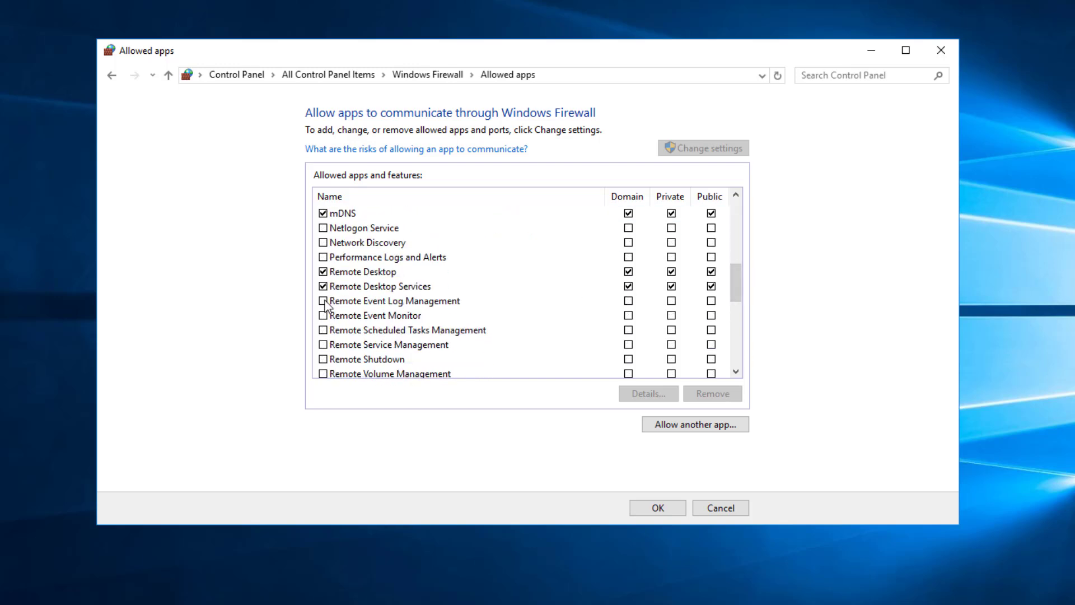
pyautogui.click(322, 301)
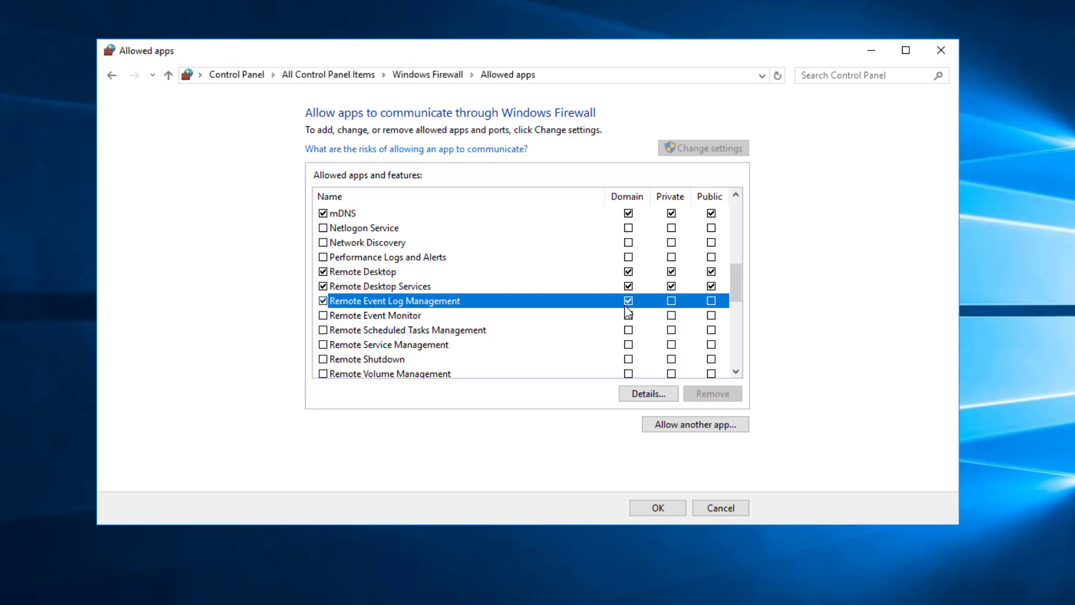
pyautogui.scroll(-3)
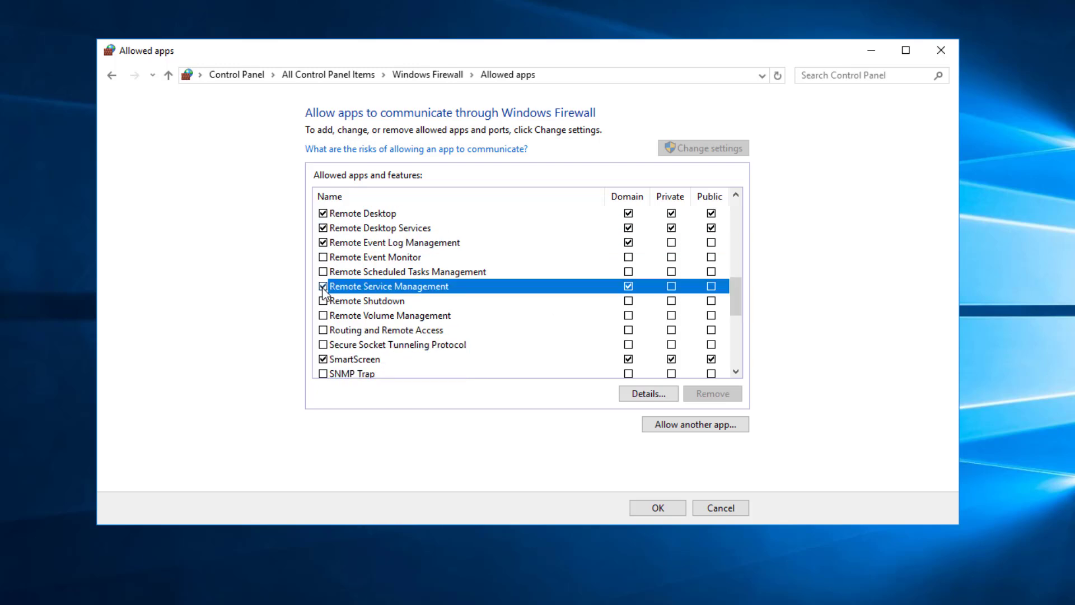
pyautogui.moveTo(733, 301)
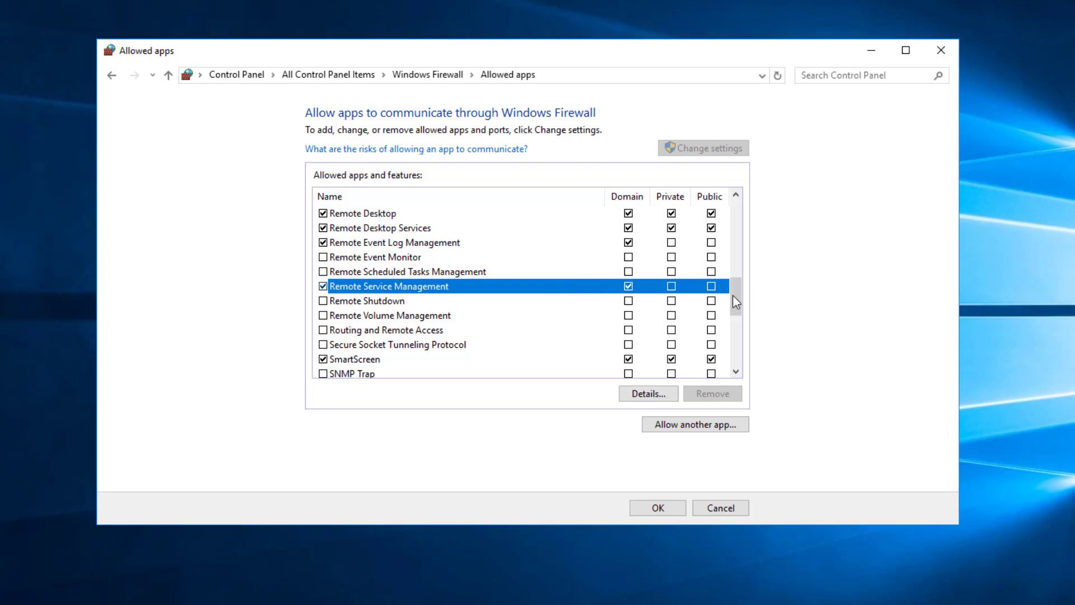
pyautogui.scroll(-3)
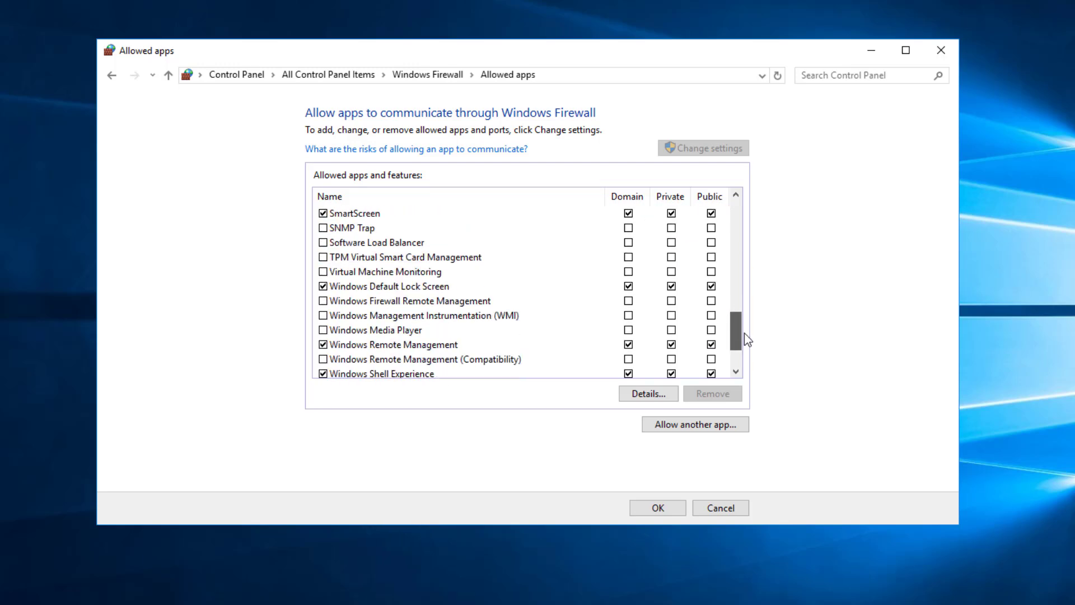
pyautogui.scroll(-3)
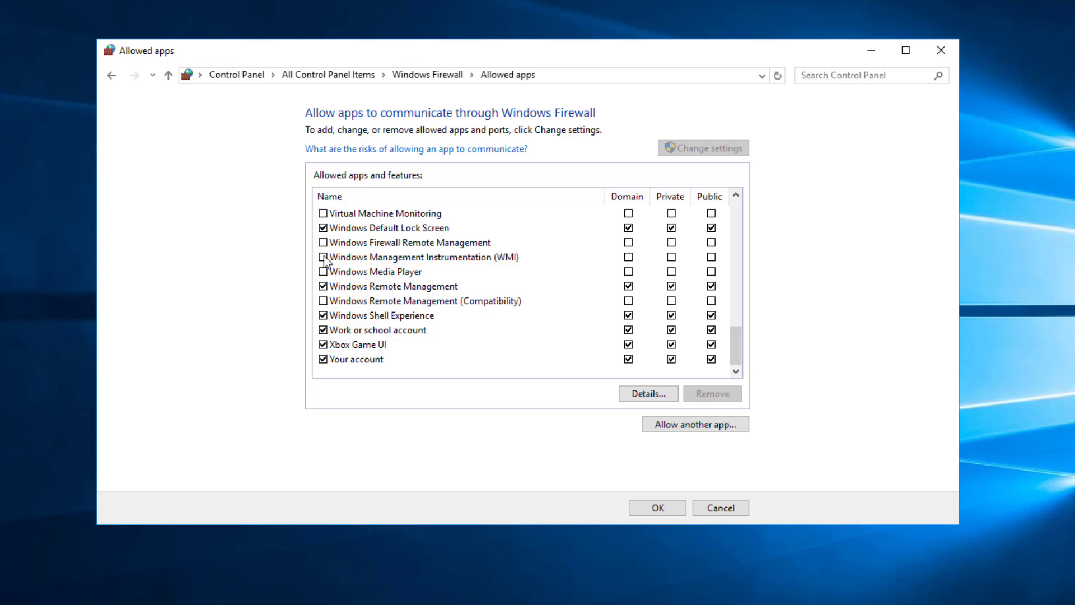
pyautogui.click(323, 256)
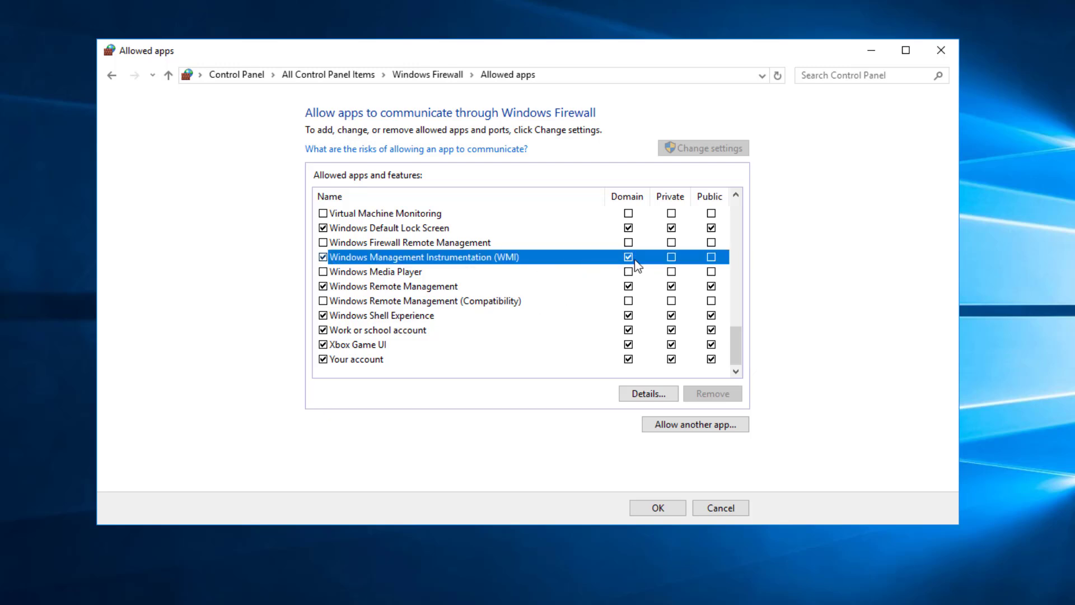
pyautogui.moveTo(658, 507)
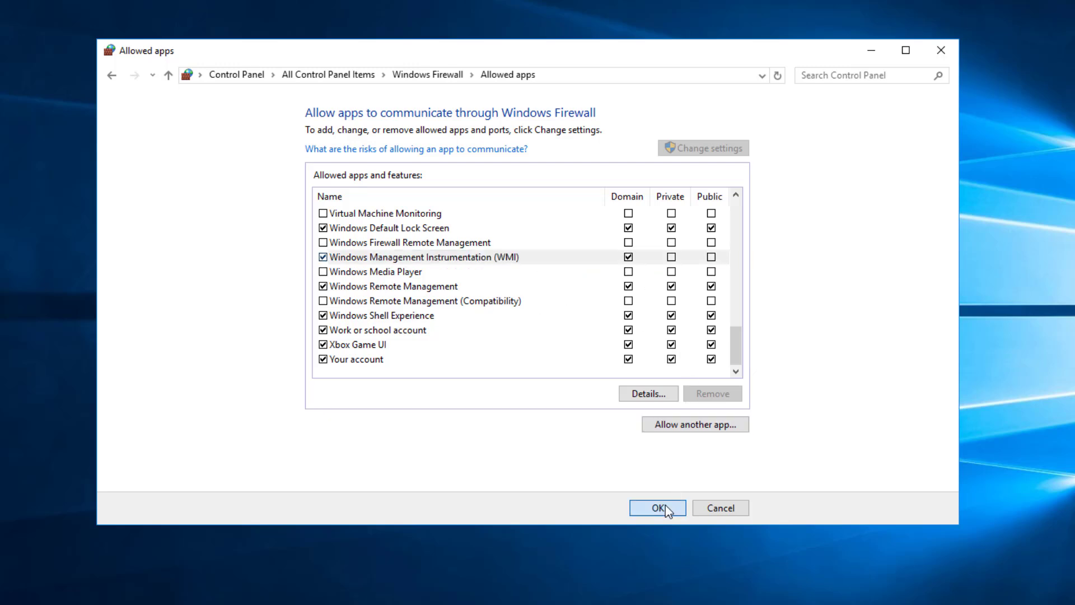
pyautogui.click(657, 507)
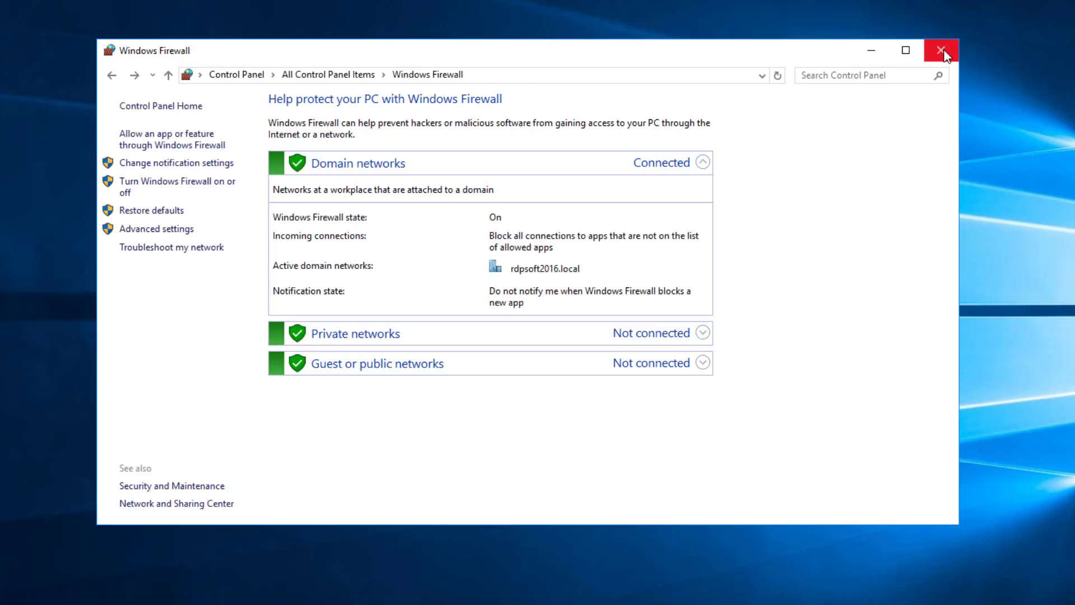
# Close the firewall window and launch gpedit.msc from the Run box.
pyautogui.click(942, 51)
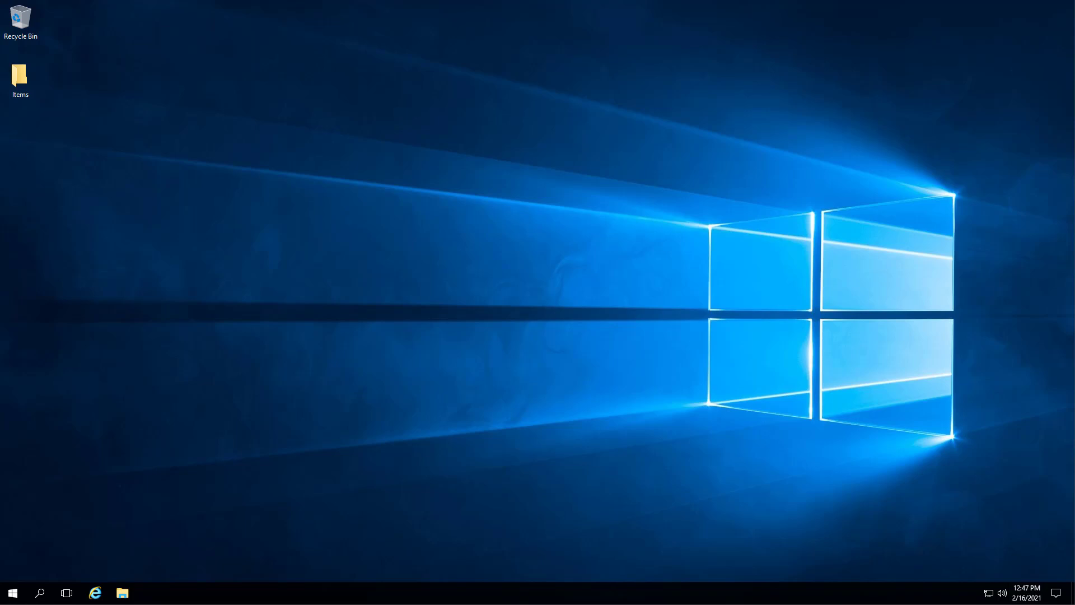
pyautogui.rightClick(13, 593)
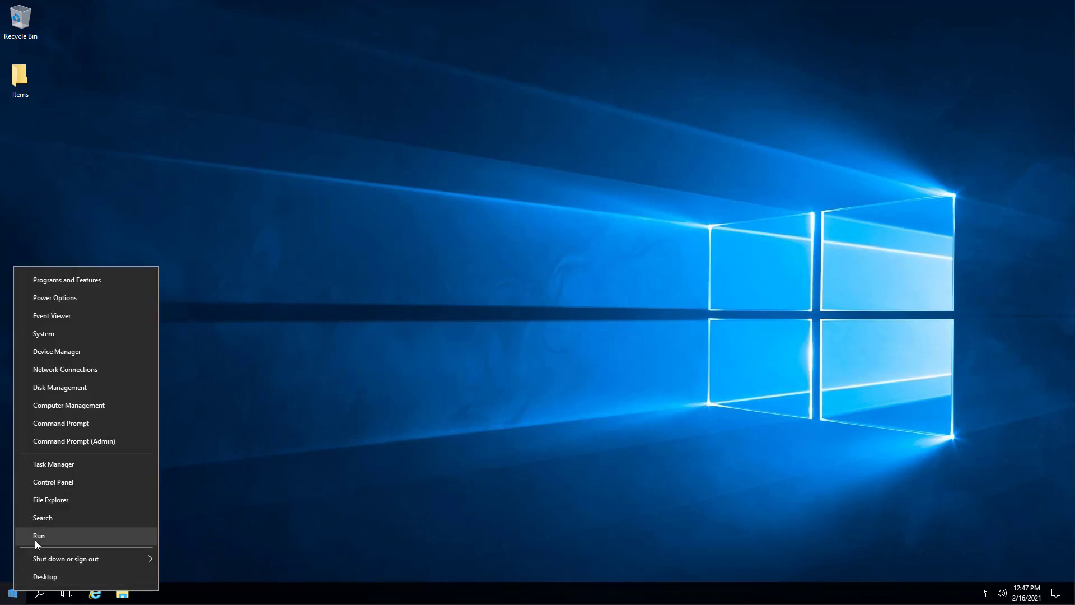
pyautogui.click(38, 536)
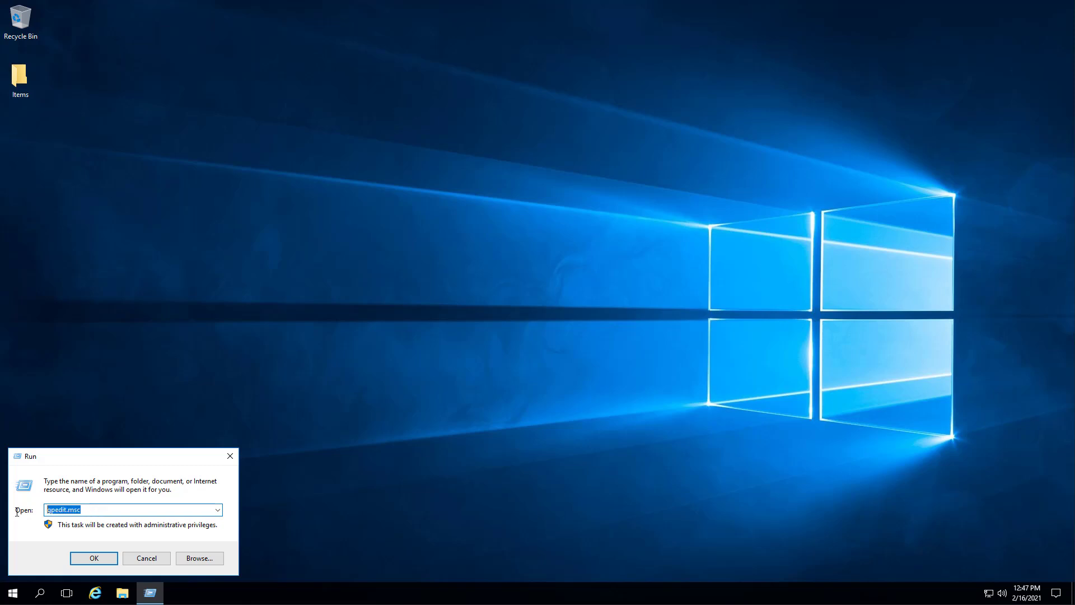
pyautogui.write('gped')
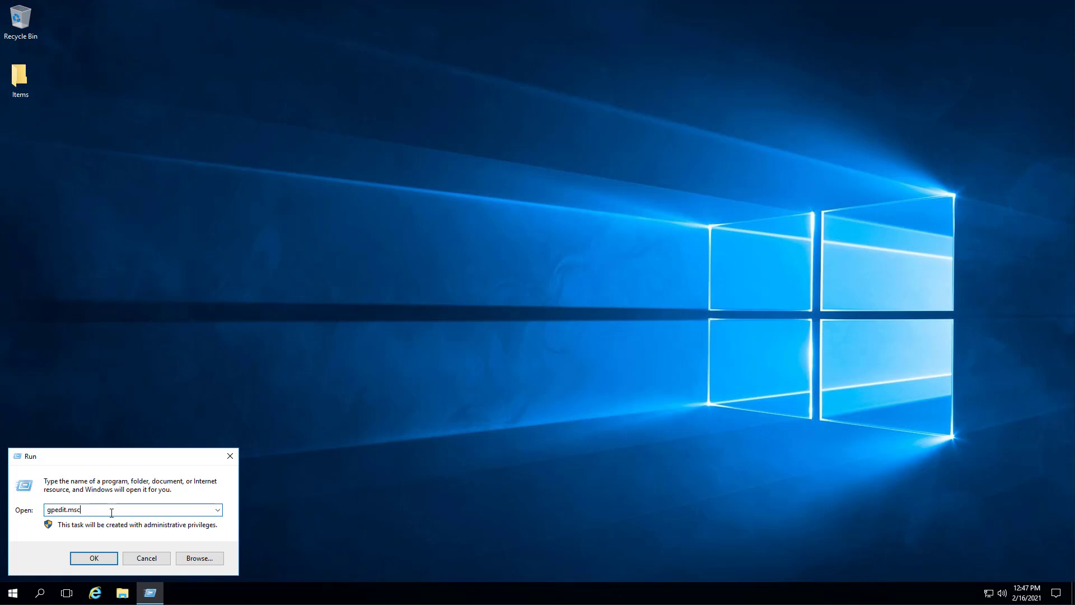
pyautogui.click(94, 558)
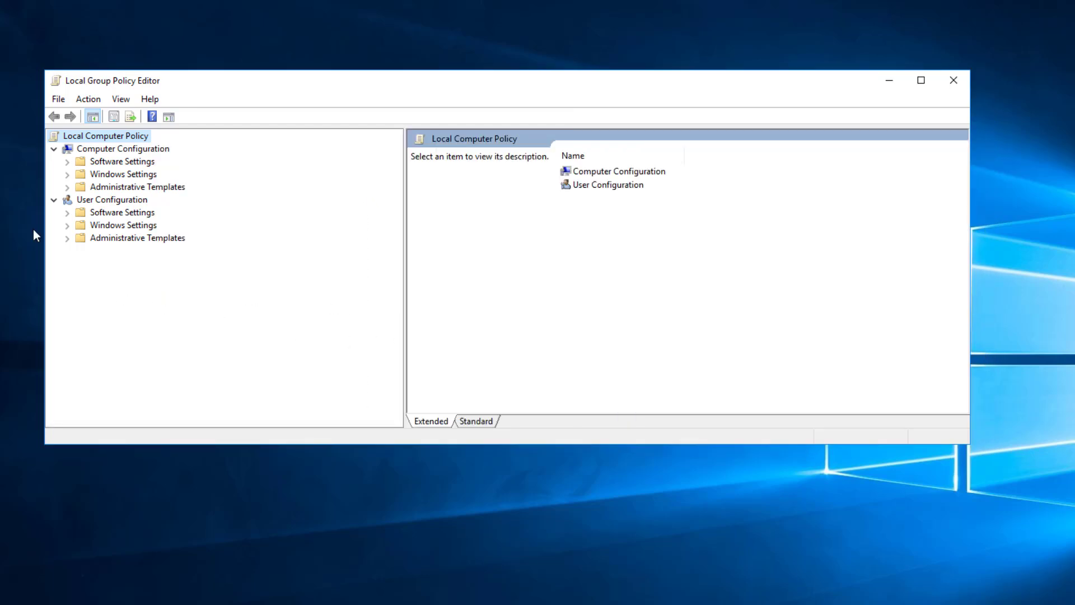
# Drill down Computer Configuration to the firewall policy object's empty Inbound Rules.
pyautogui.click(66, 187)
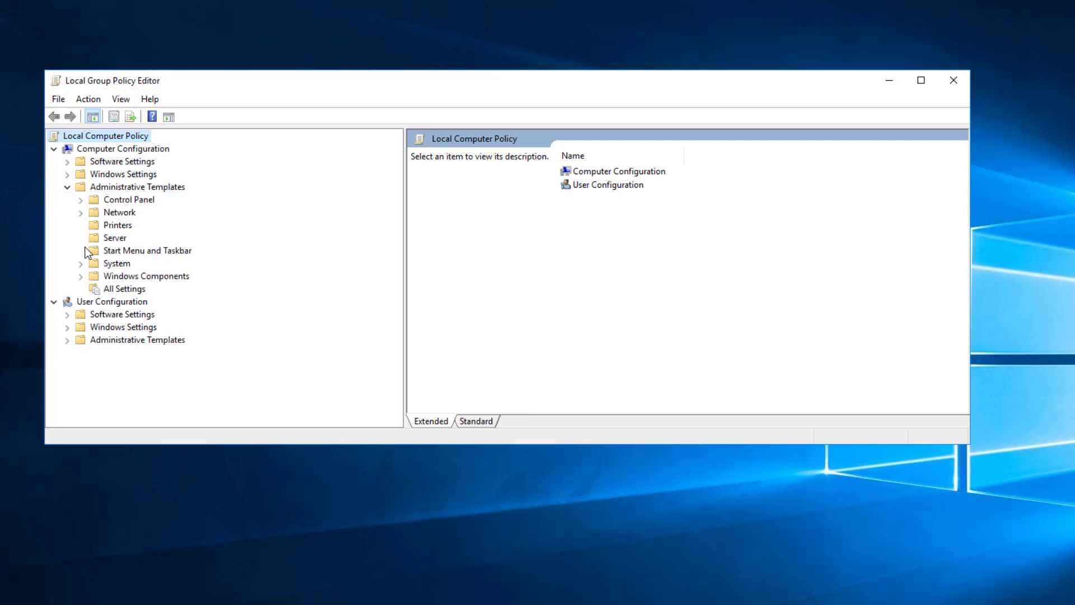
pyautogui.click(66, 174)
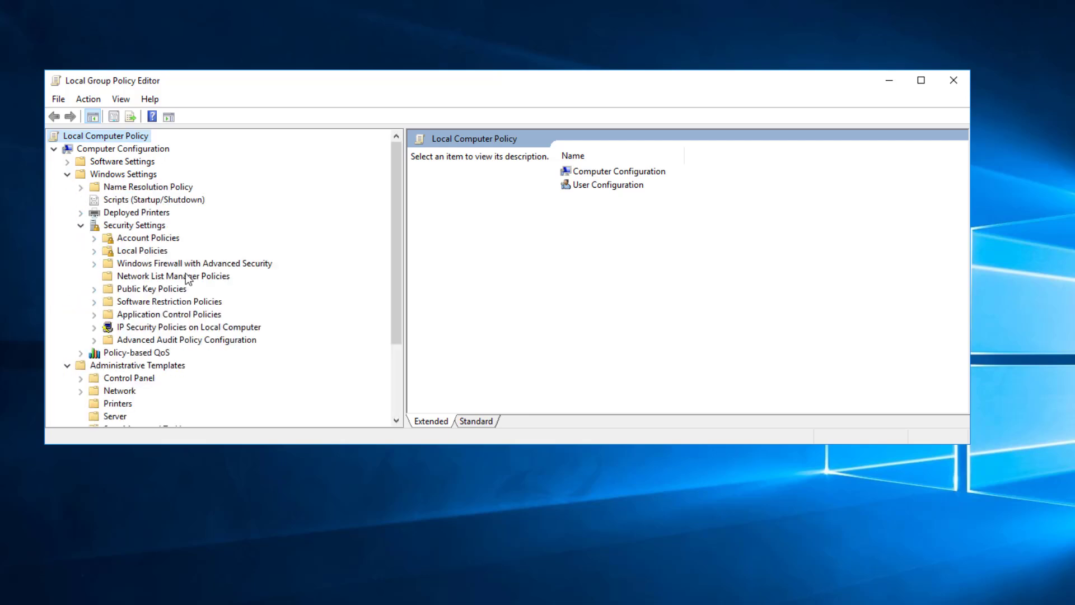
pyautogui.click(194, 263)
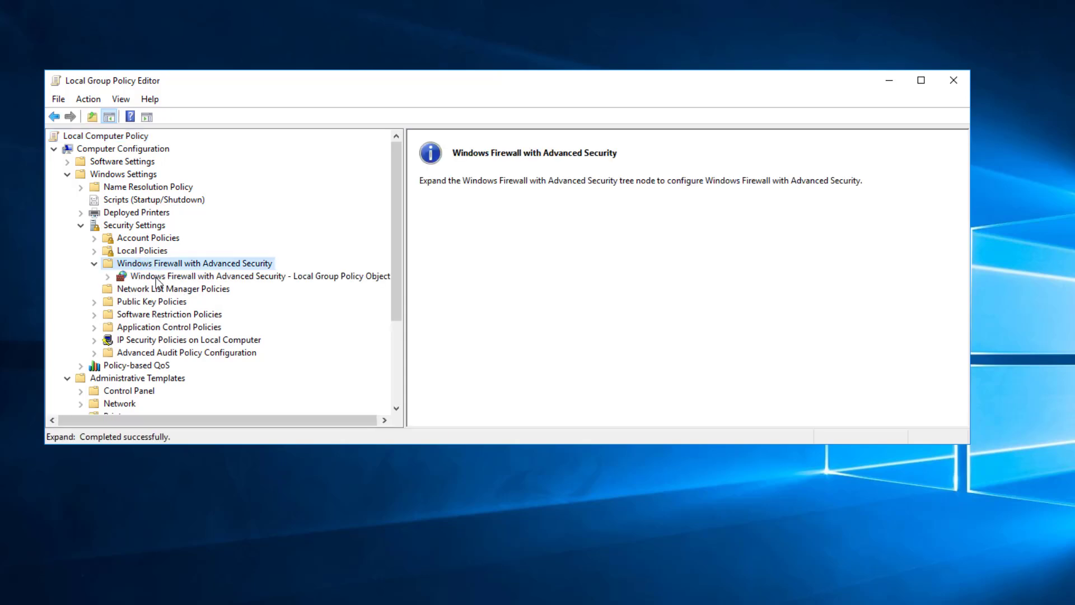
pyautogui.click(112, 275)
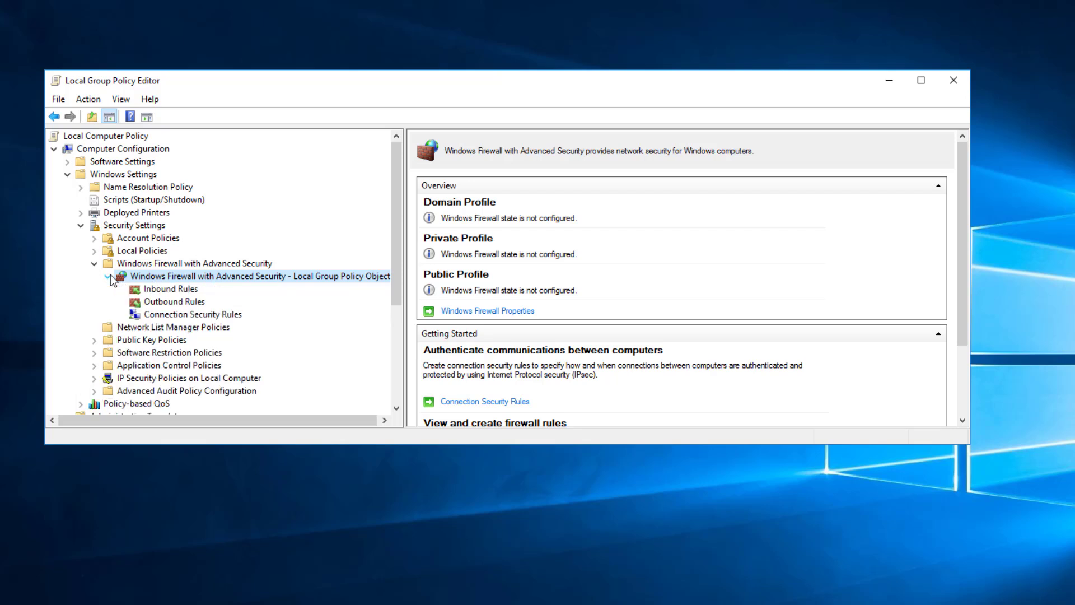
pyautogui.click(172, 288)
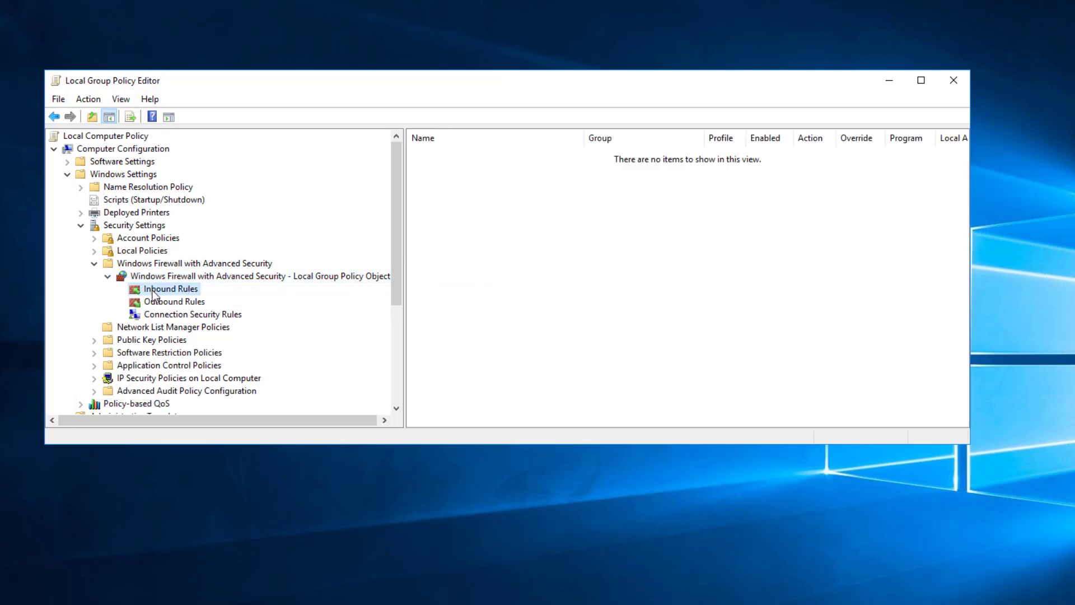
pyautogui.moveTo(200, 304)
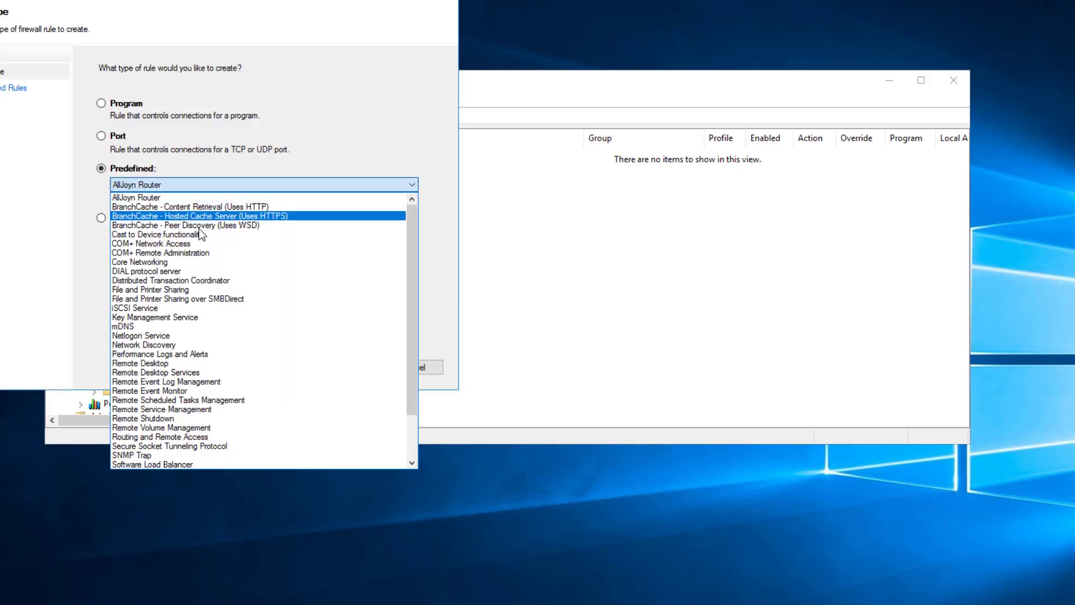
# Create allowed inbound rules from the Remote Event Log Management predefined group.
pyautogui.click(165, 380)
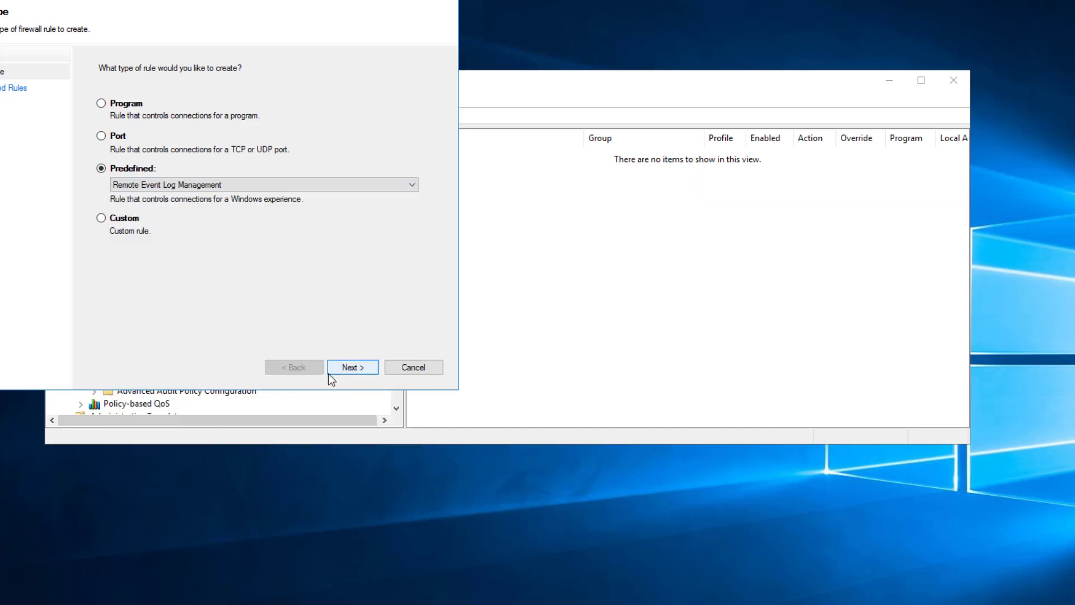
pyautogui.click(352, 367)
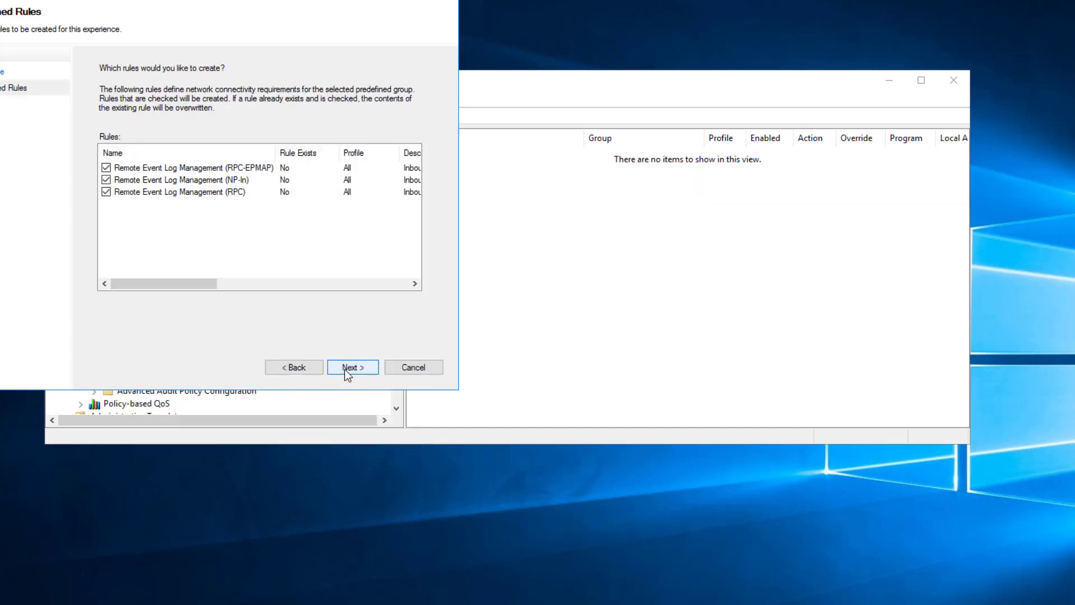
pyautogui.moveTo(361, 376)
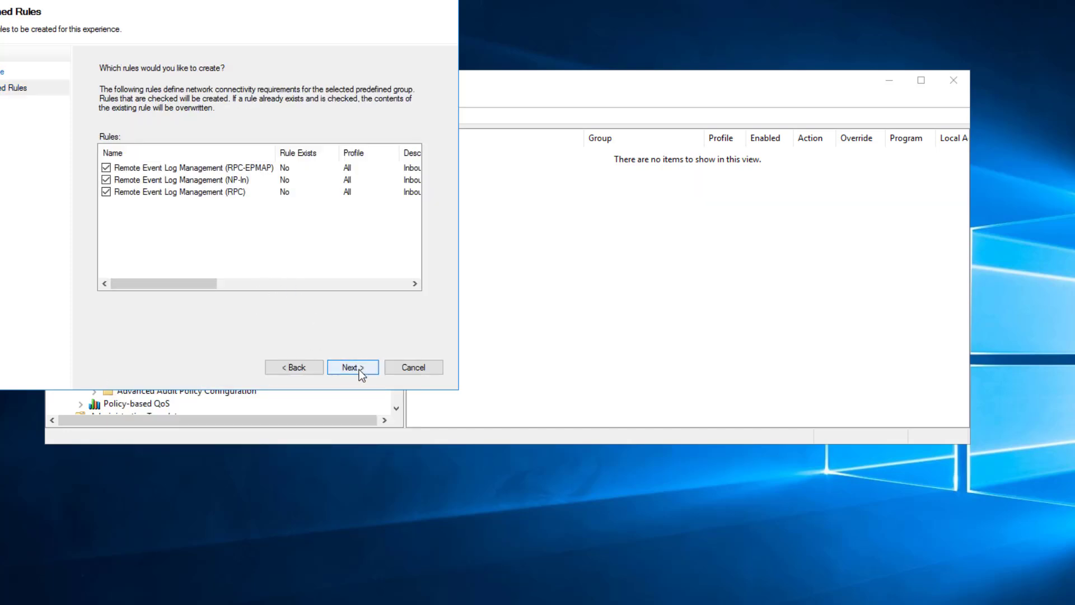
pyautogui.click(353, 368)
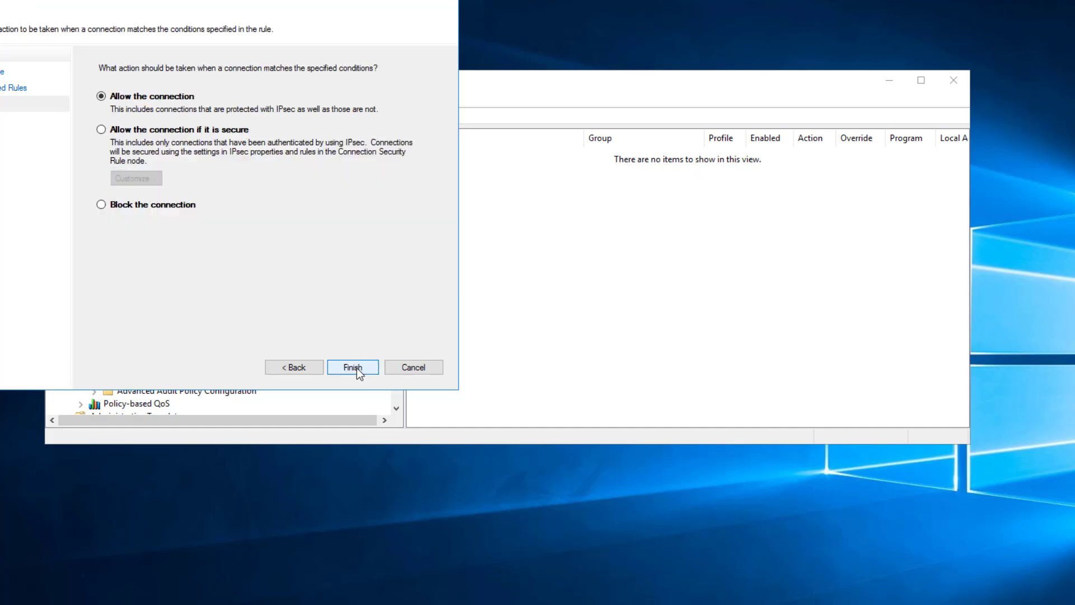
pyautogui.click(353, 367)
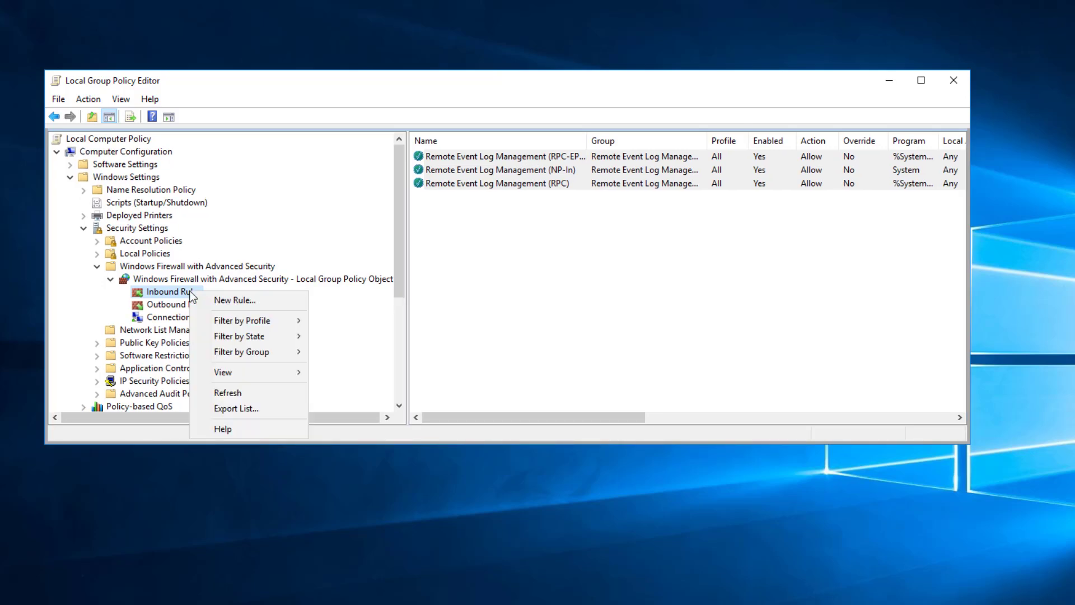
# Create allowed inbound rules from the Remote Service Management predefined group.
pyautogui.click(234, 300)
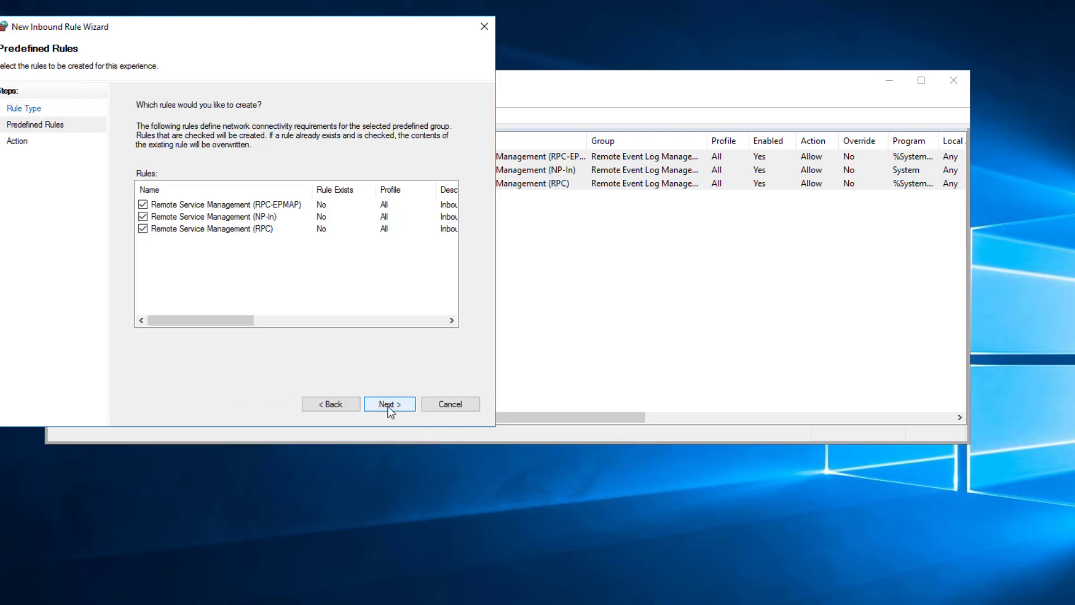
pyautogui.click(389, 405)
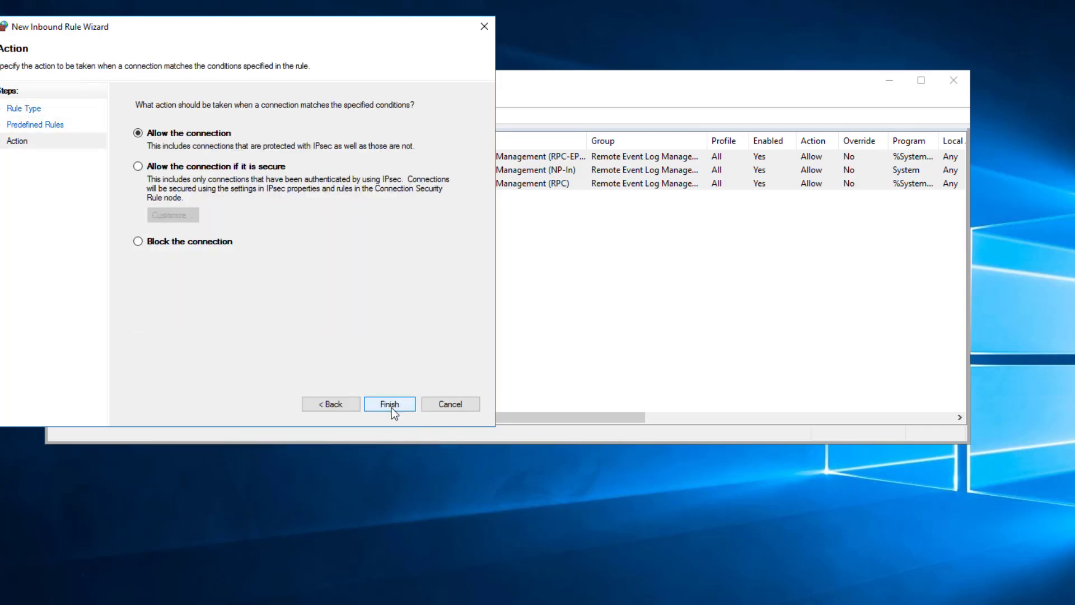
pyautogui.click(389, 405)
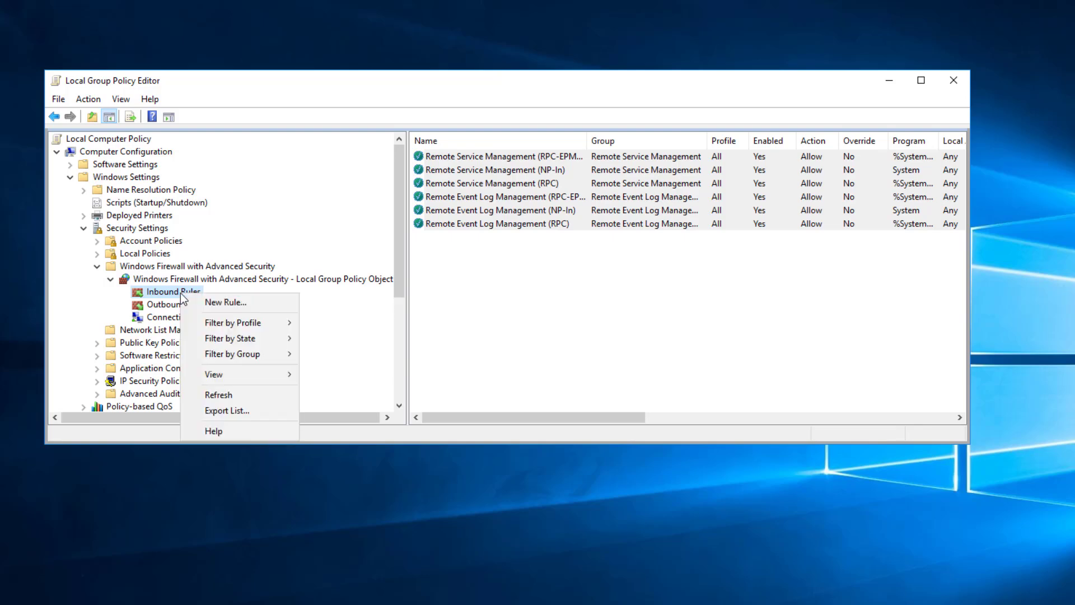
# Create allowed inbound rules from the Windows Management Instrumentation (WMI) predefined group.
pyautogui.click(224, 301)
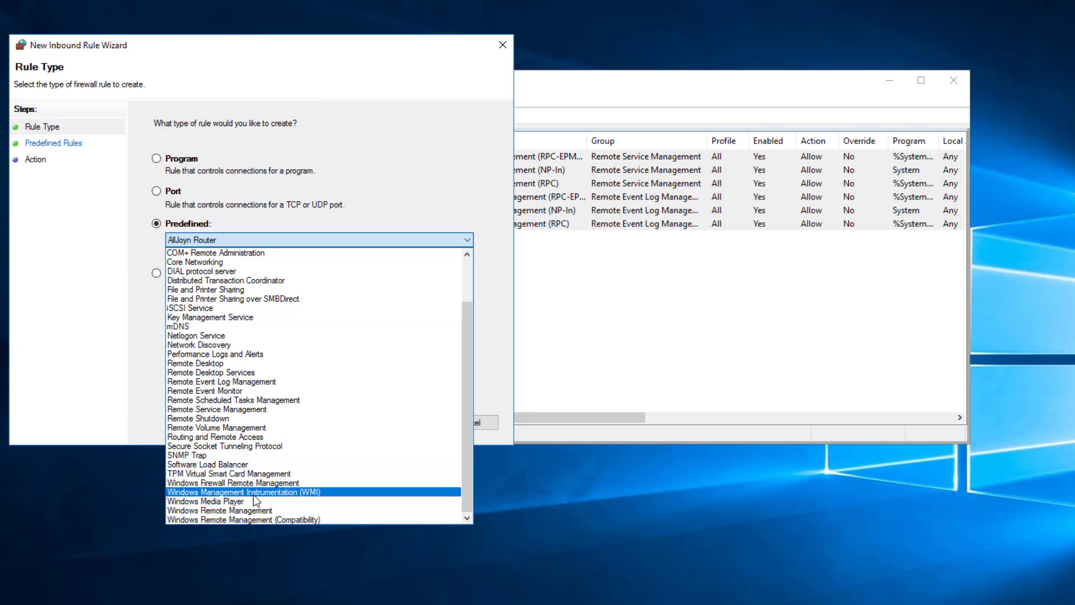
pyautogui.click(408, 422)
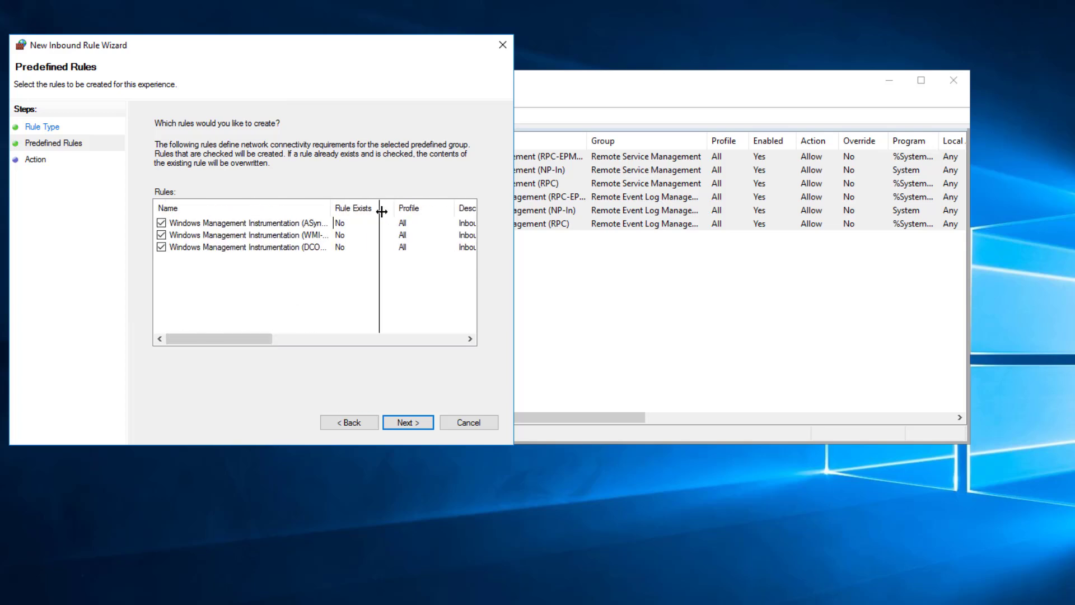
pyautogui.click(407, 422)
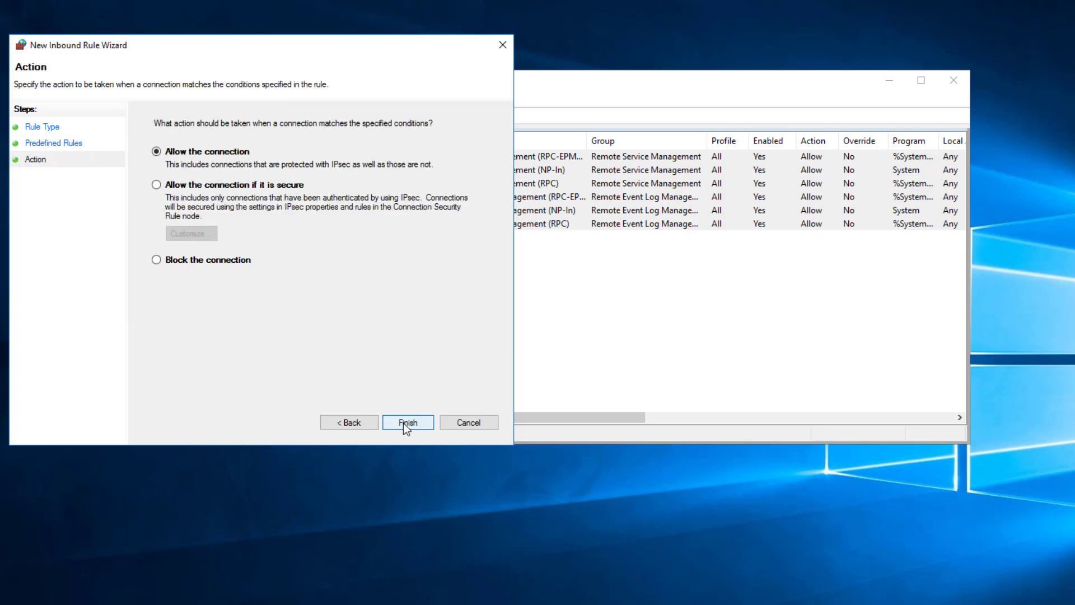
pyautogui.click(407, 422)
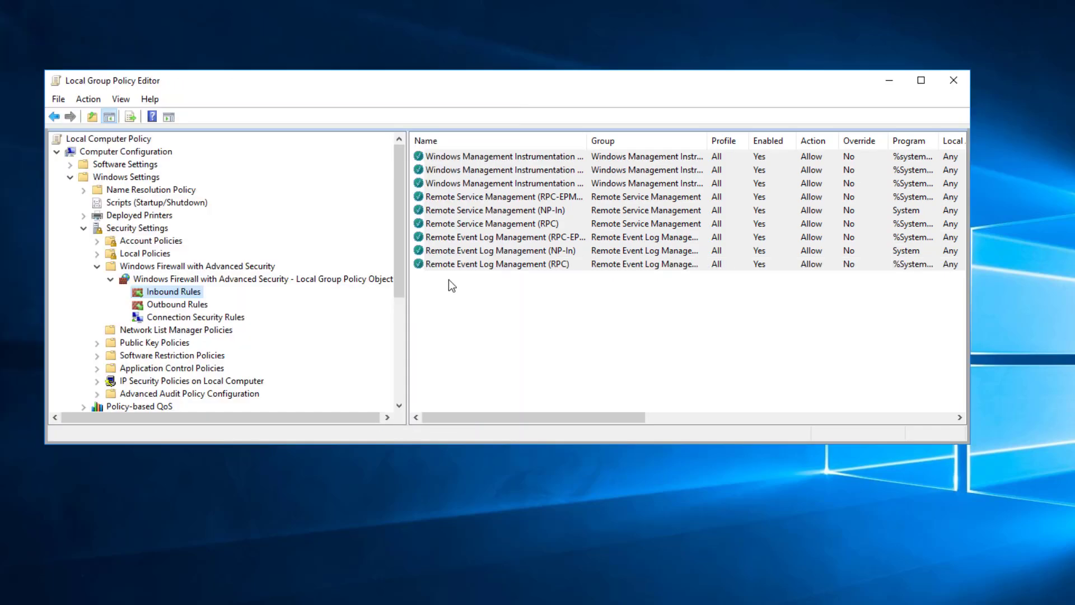
# Restrict the WMI Async-In and WMI-In rules to the Domain profile only.
pyautogui.click(501, 156)
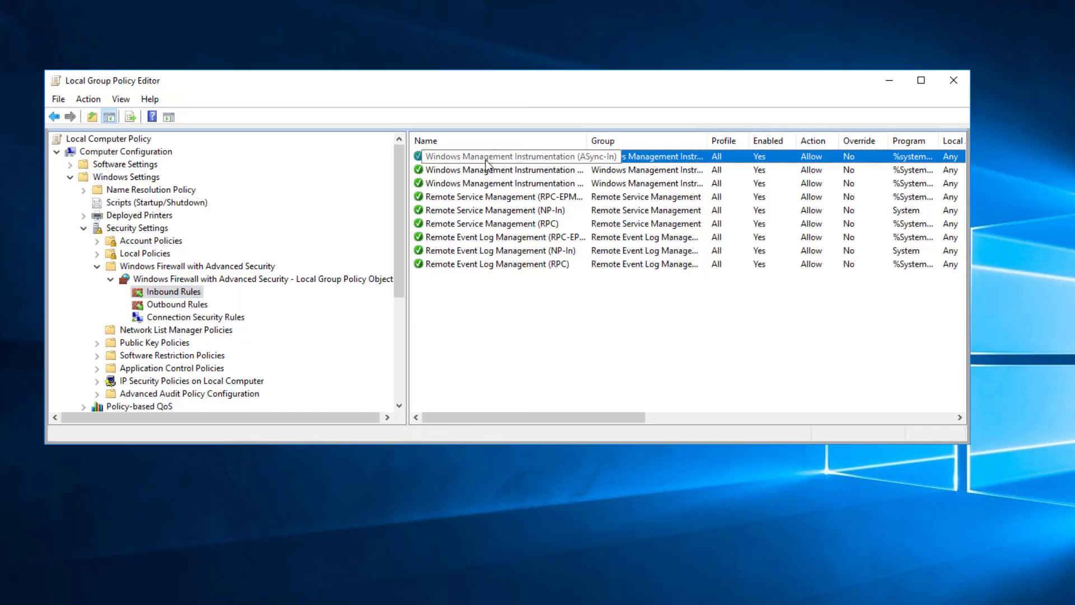
pyautogui.doubleClick(498, 156)
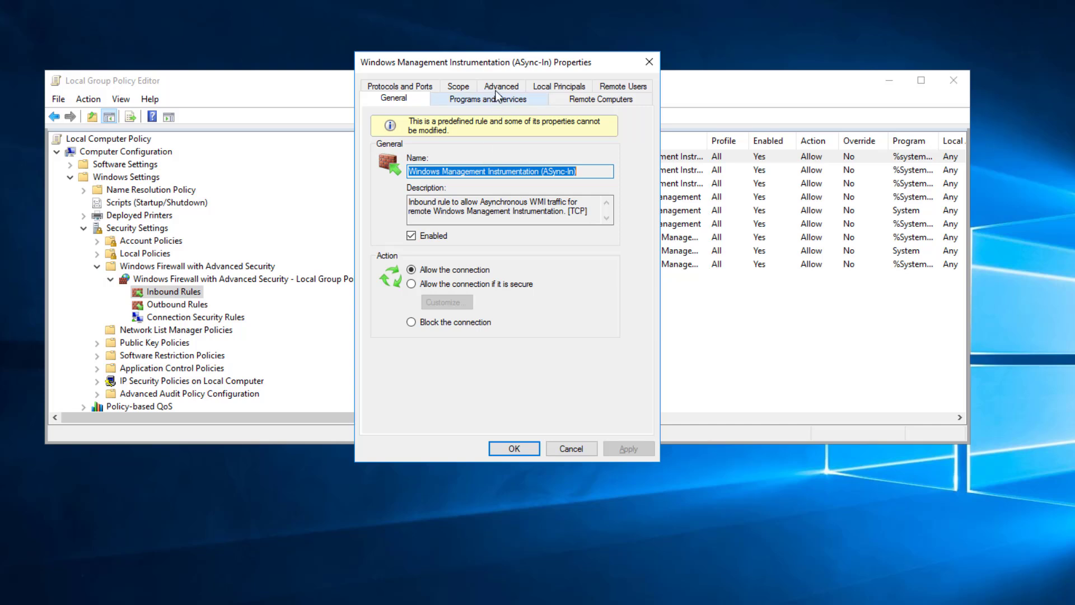
pyautogui.click(500, 99)
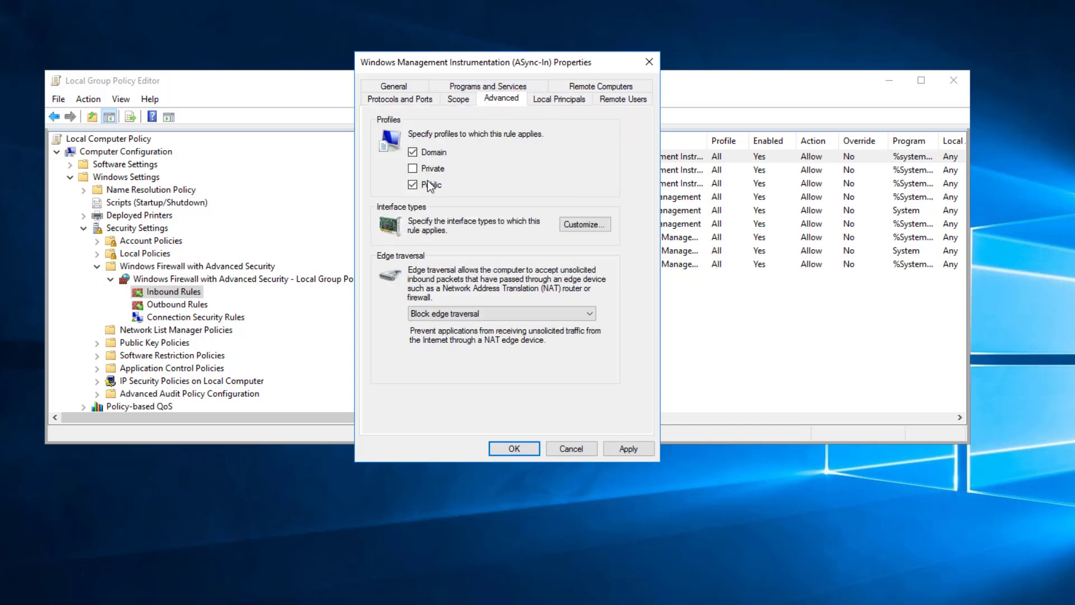
pyautogui.click(413, 184)
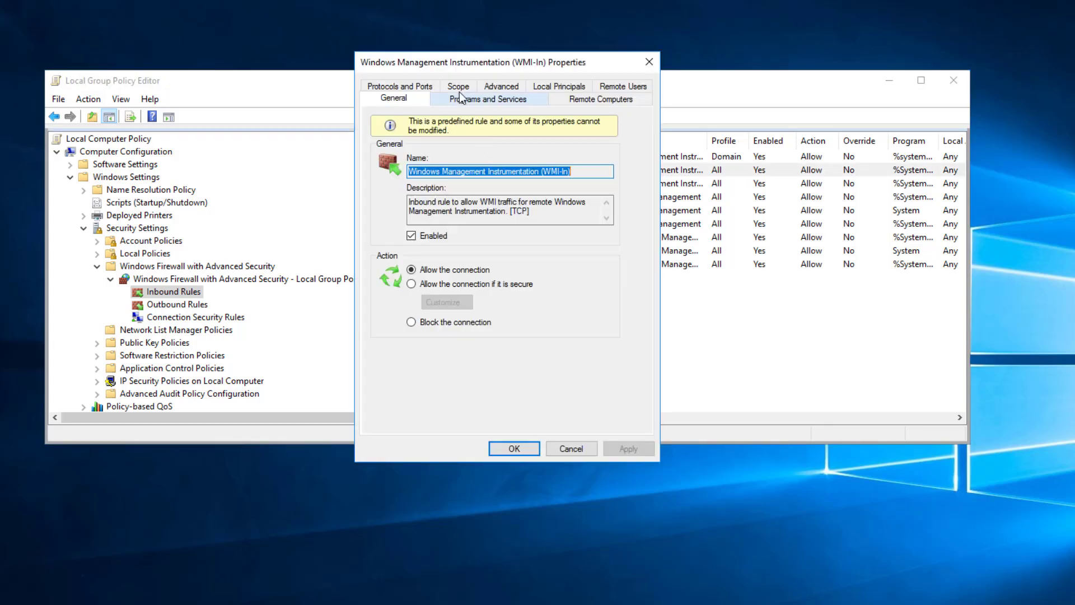
pyautogui.click(501, 98)
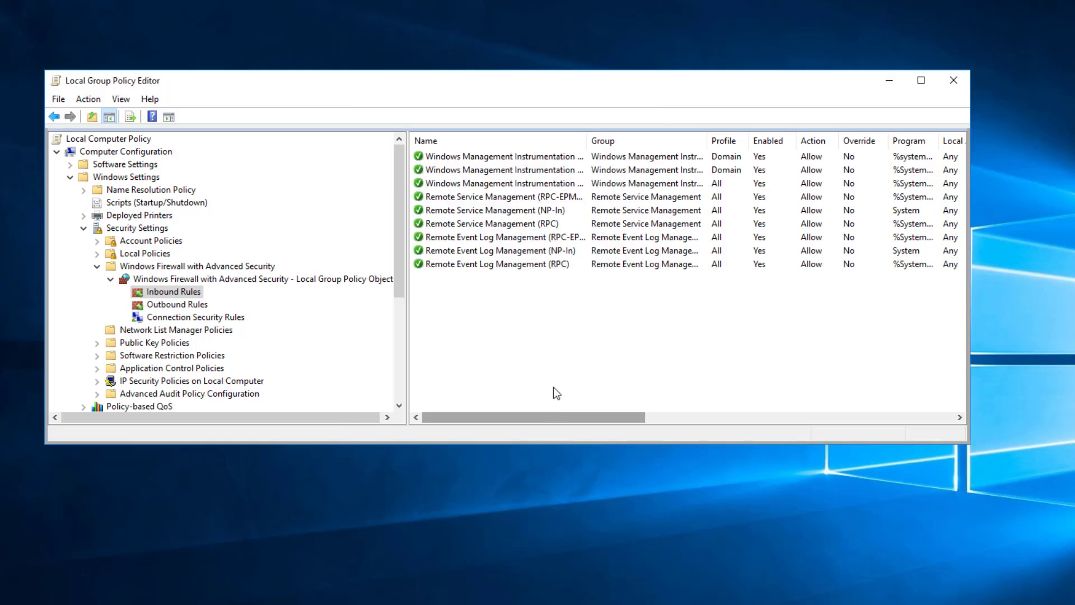
# Restrict the WMI DCOM-In, RPC-EPMAP and NP-In rules to the Domain profile only.
pyautogui.doubleClick(501, 169)
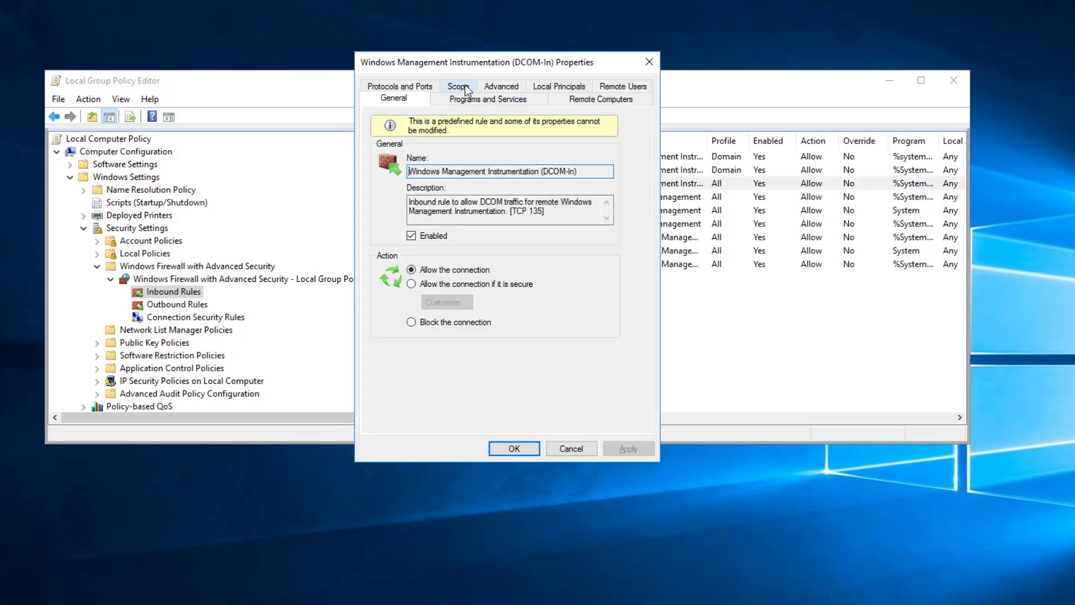
pyautogui.click(500, 99)
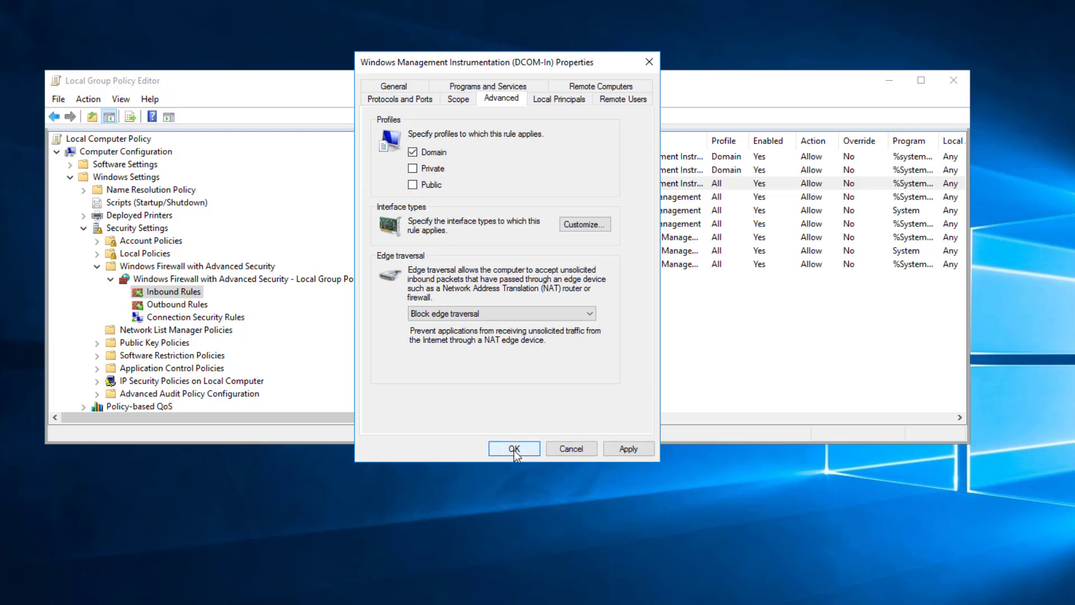
pyautogui.click(514, 448)
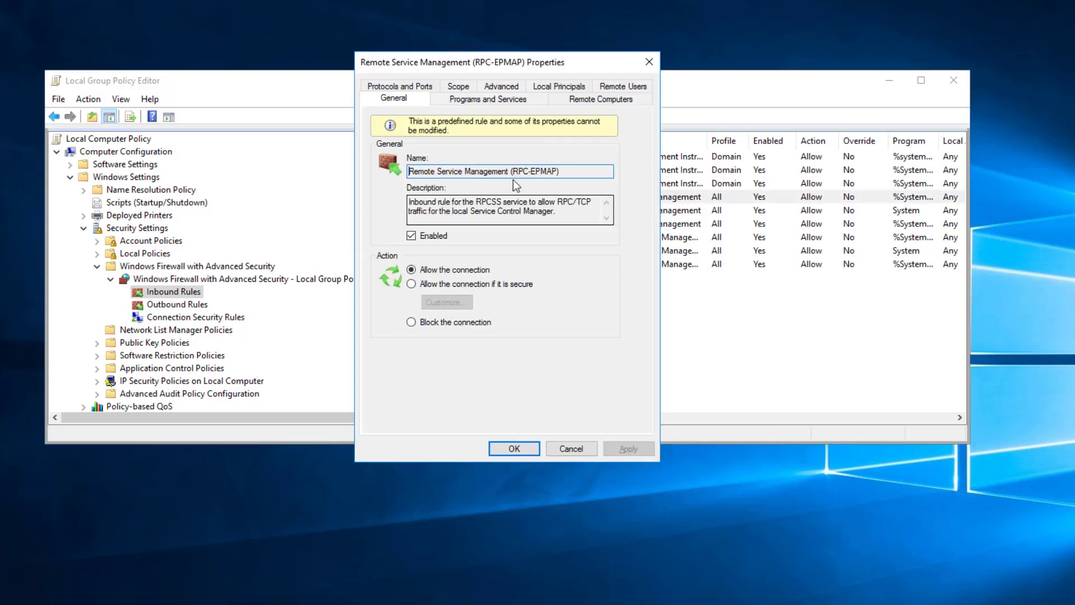
pyautogui.click(502, 99)
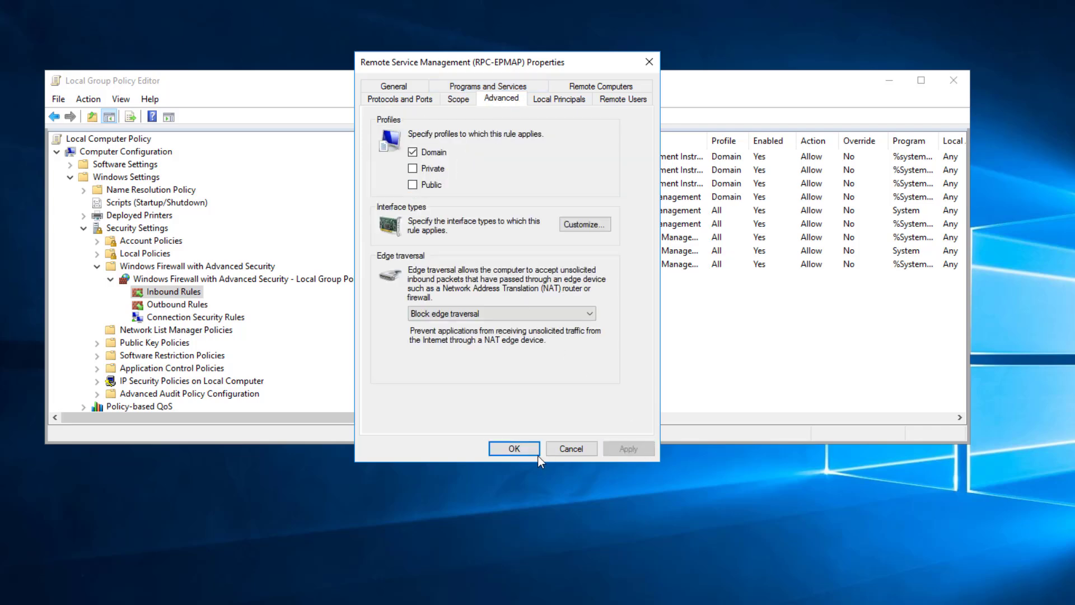
pyautogui.click(514, 448)
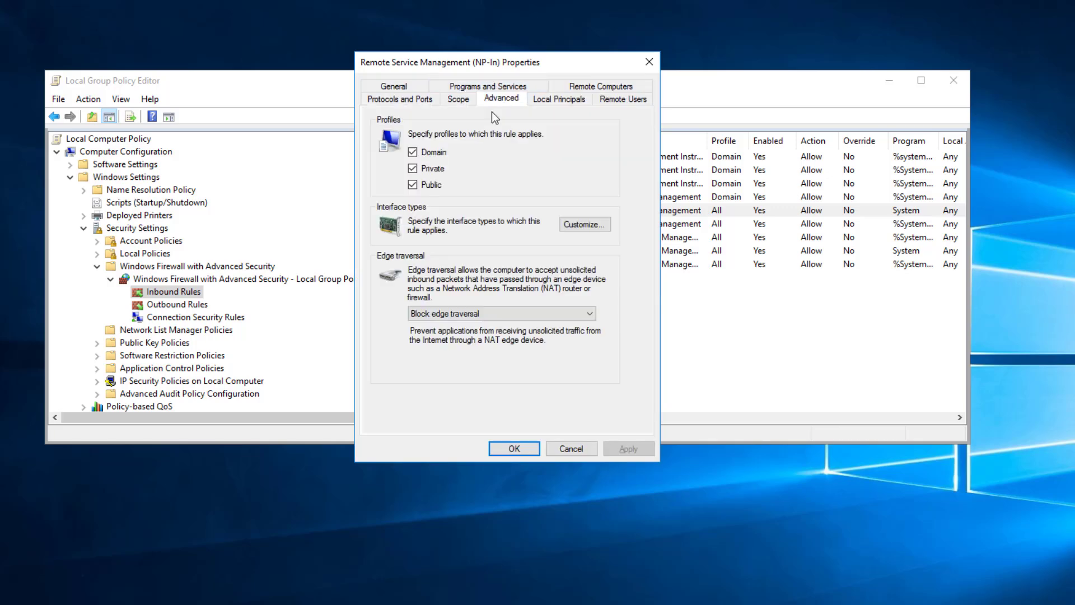
pyautogui.click(413, 184)
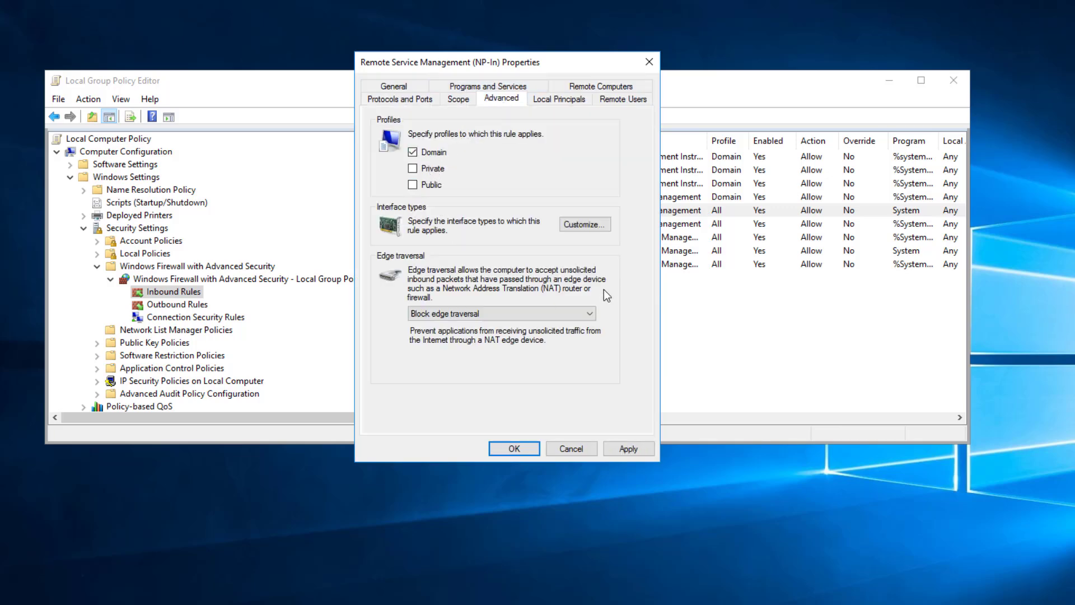
pyautogui.moveTo(514, 448)
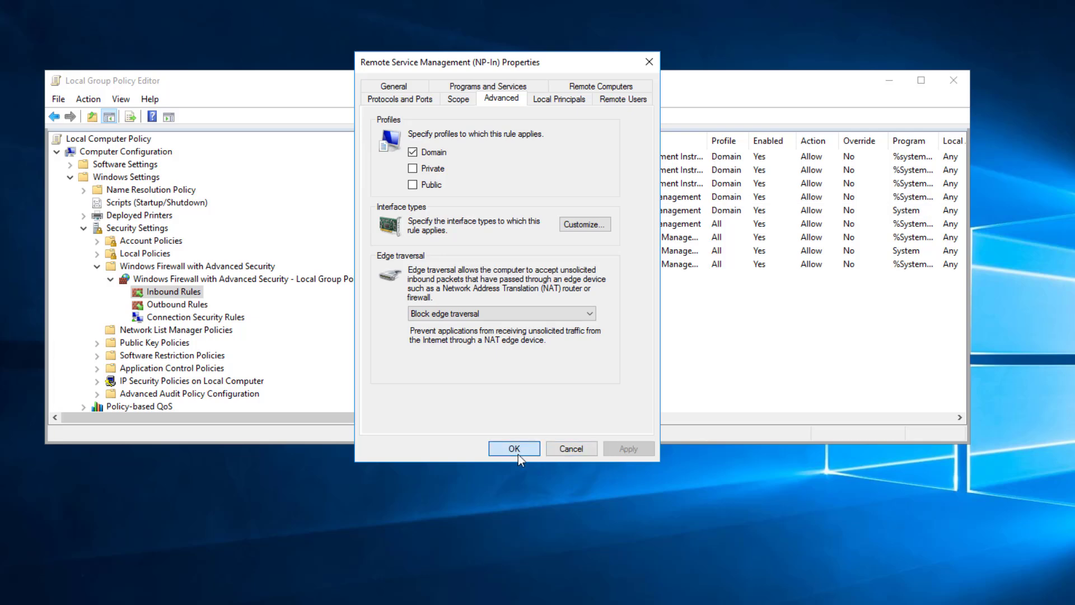
# Save the NP-In rule, close the policy editor and launch the rdcommandersuite installer.
pyautogui.click(513, 448)
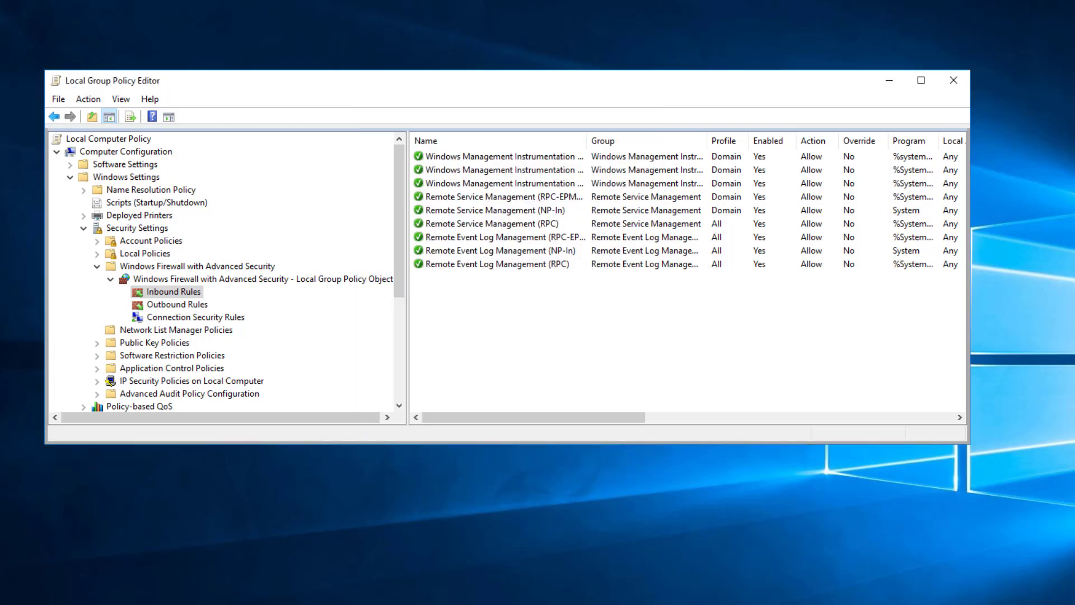
pyautogui.click(952, 81)
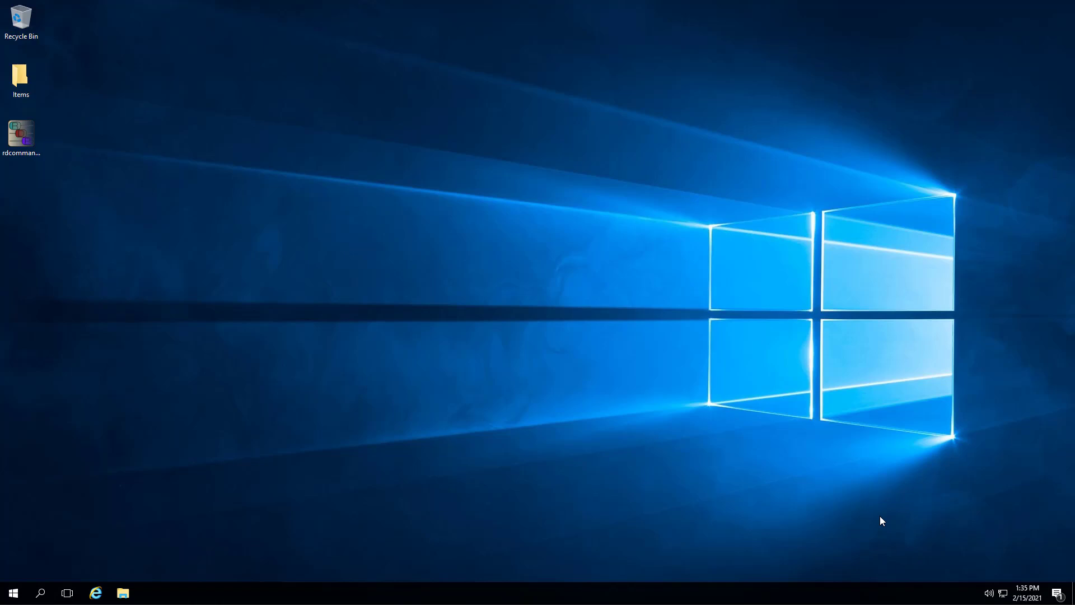
pyautogui.moveTo(81, 267)
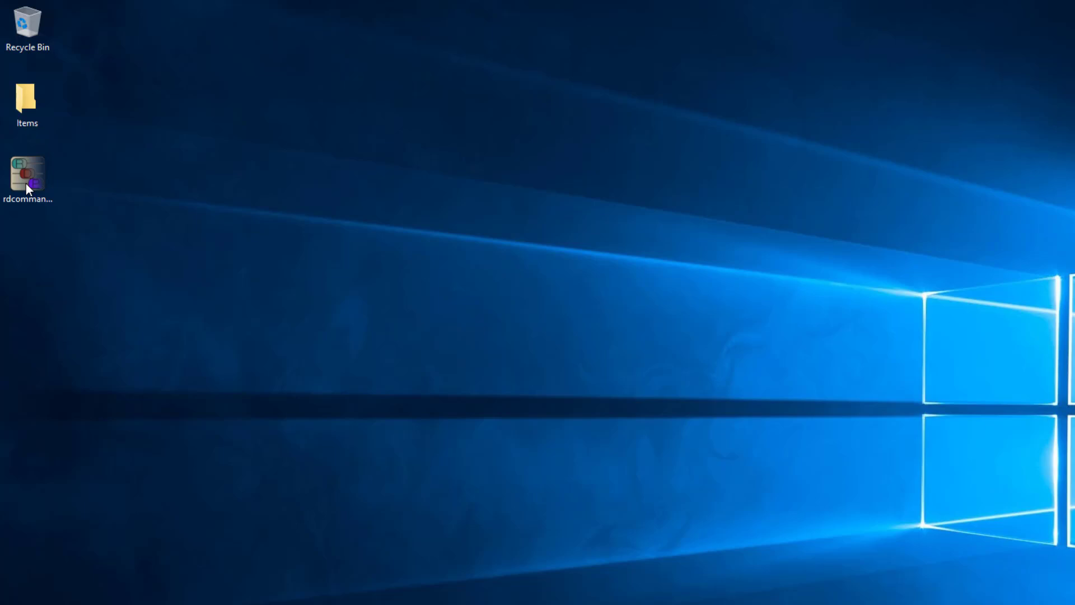
pyautogui.doubleClick(27, 174)
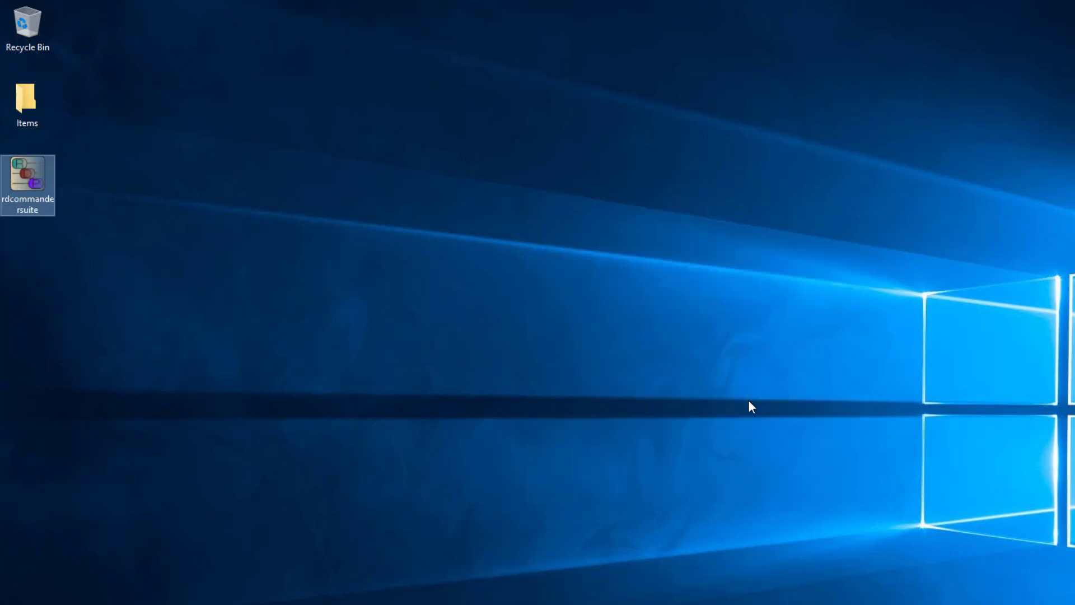
# Run Remote Desktop Commander Setup, accepting the license and default Desktop and Start Menu shortcuts.
pyautogui.doubleClick(27, 184)
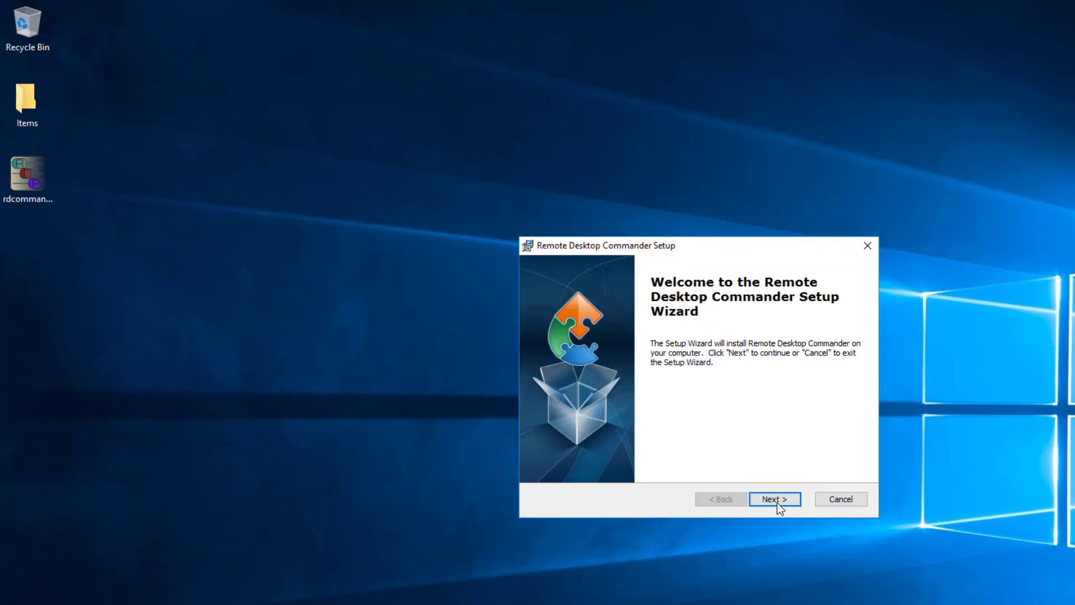
pyautogui.click(773, 499)
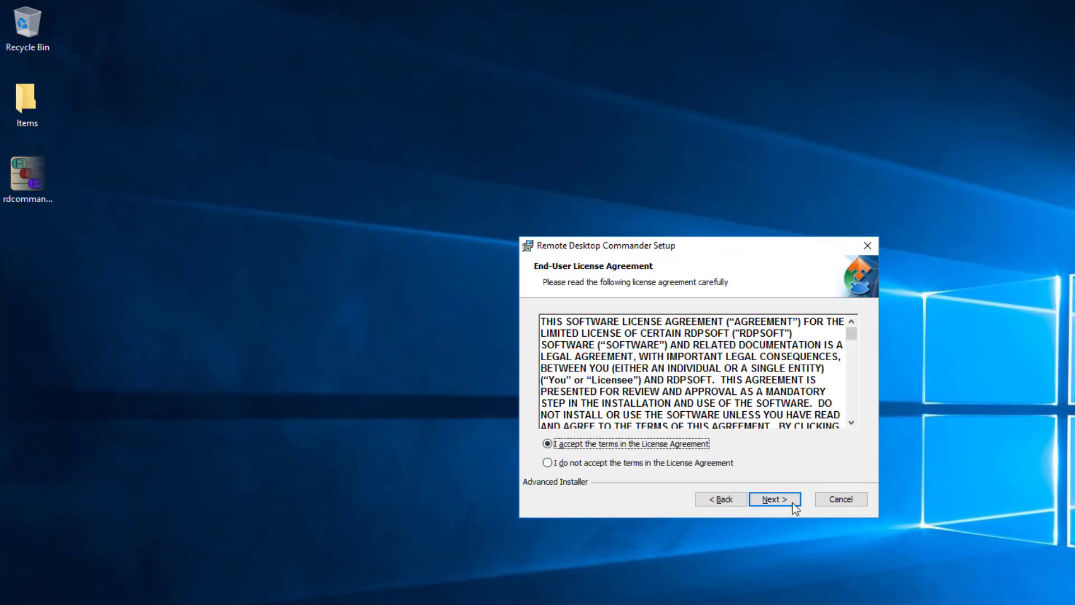
pyautogui.click(774, 499)
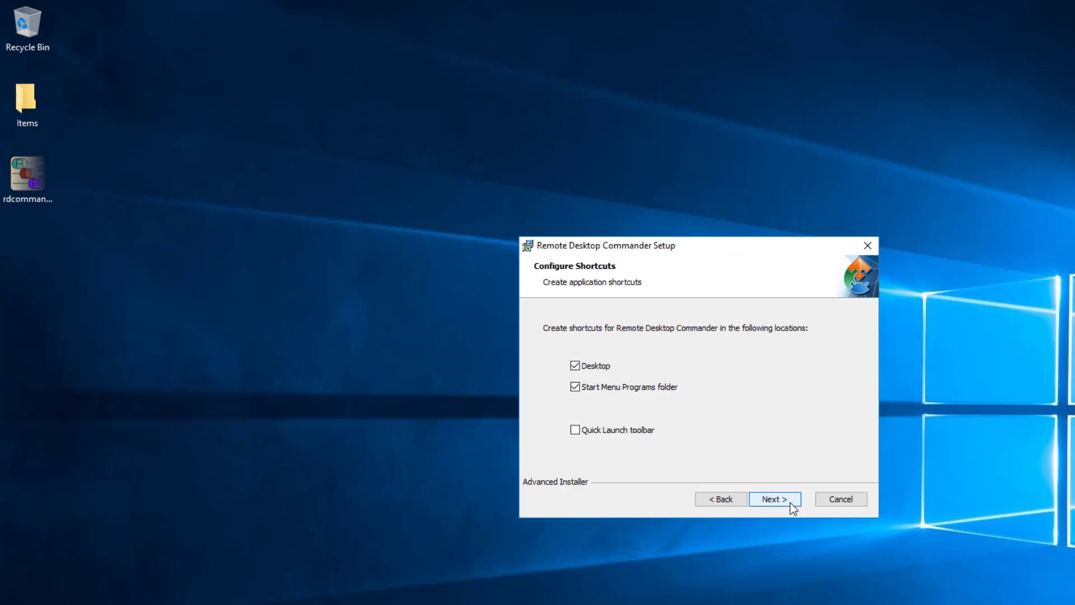
pyautogui.click(773, 498)
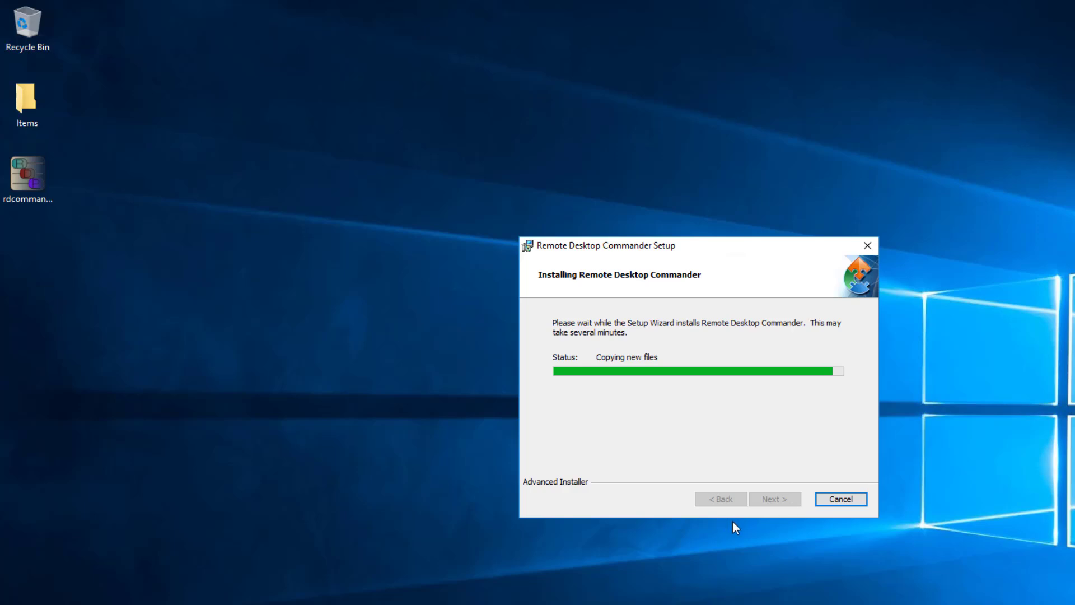
pyautogui.moveTo(731, 411)
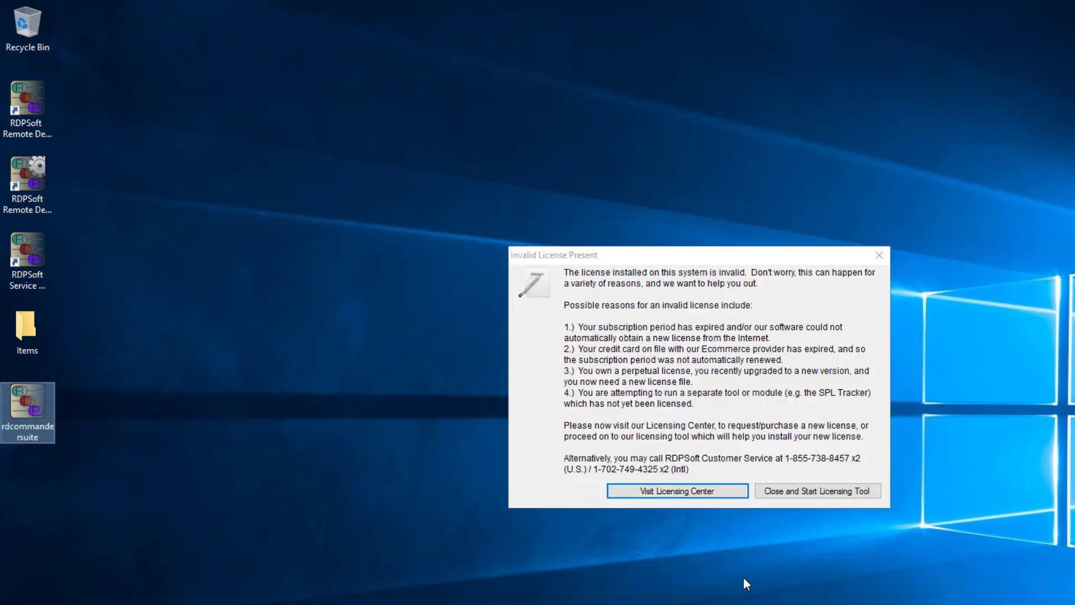
pyautogui.moveTo(816, 490)
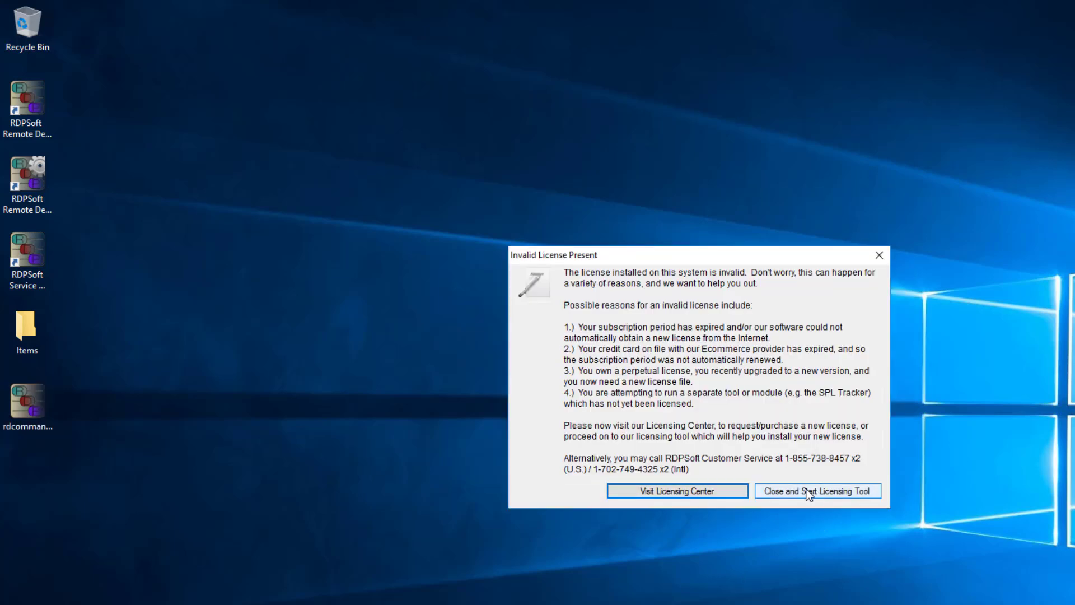
# Dismiss the invalid license notice and install a new license from file in the licensing tool.
pyautogui.click(816, 491)
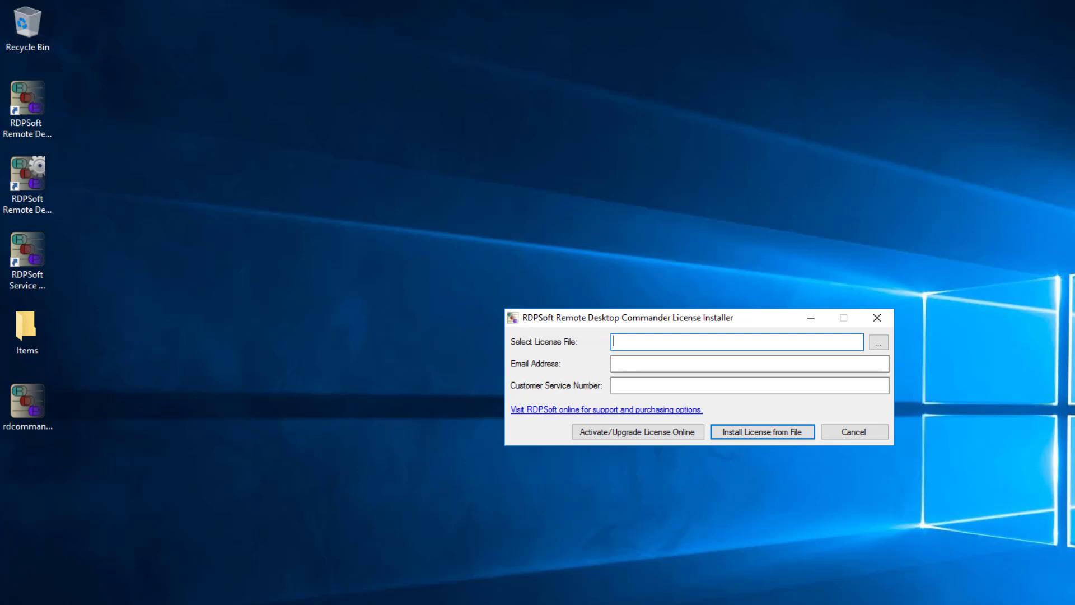
pyautogui.click(749, 362)
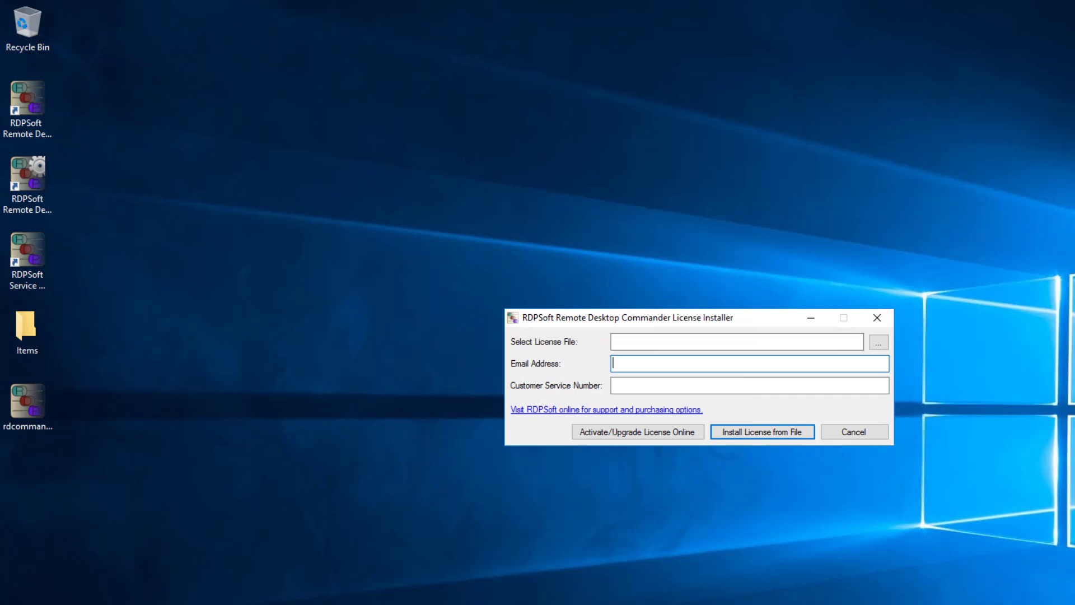
pyautogui.click(762, 431)
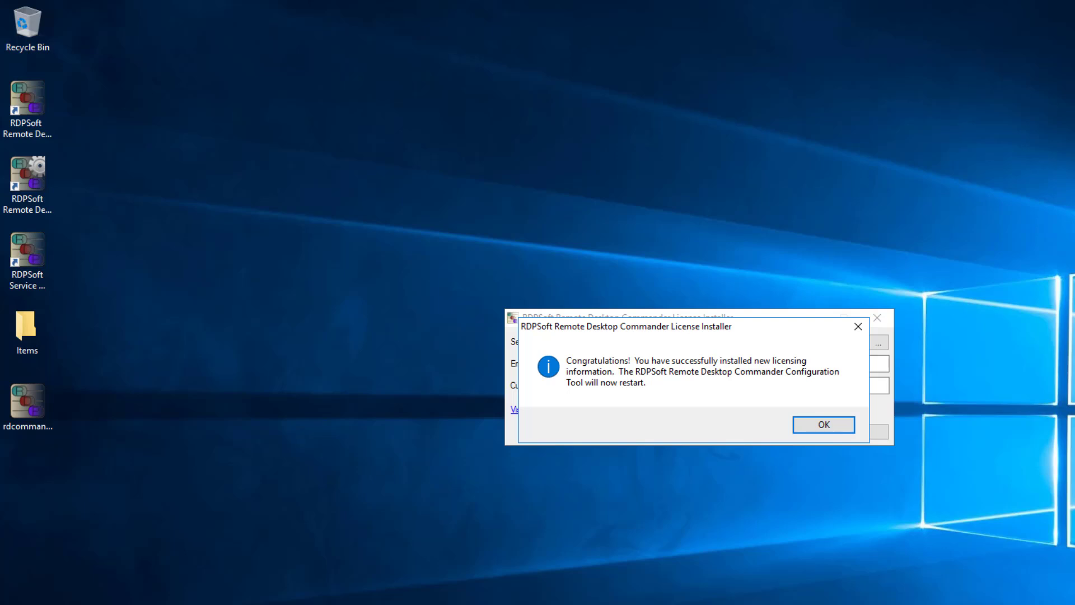
pyautogui.click(823, 424)
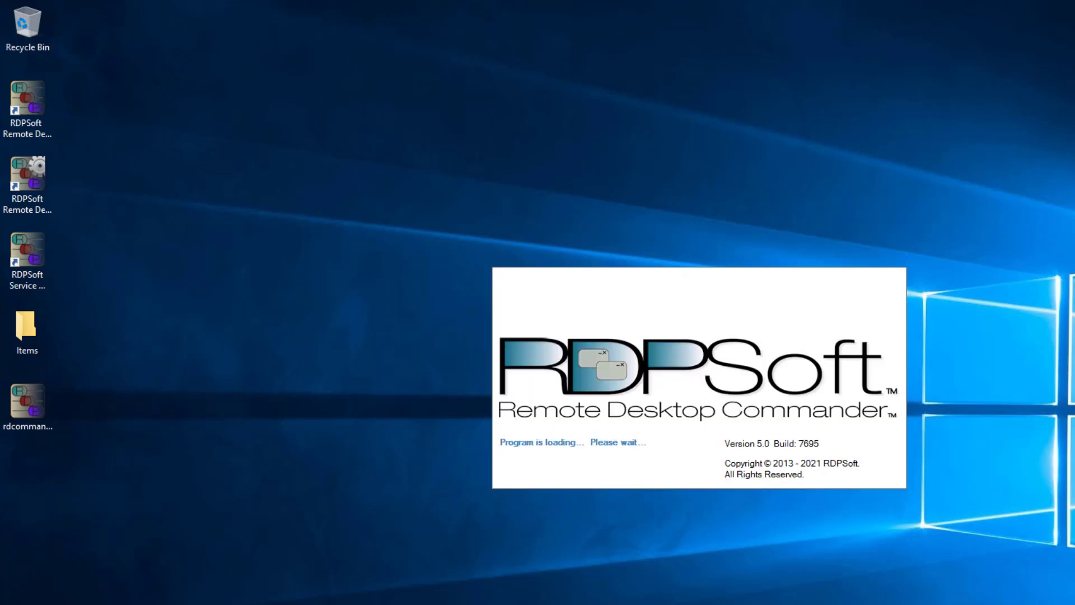
pyautogui.moveTo(613, 531)
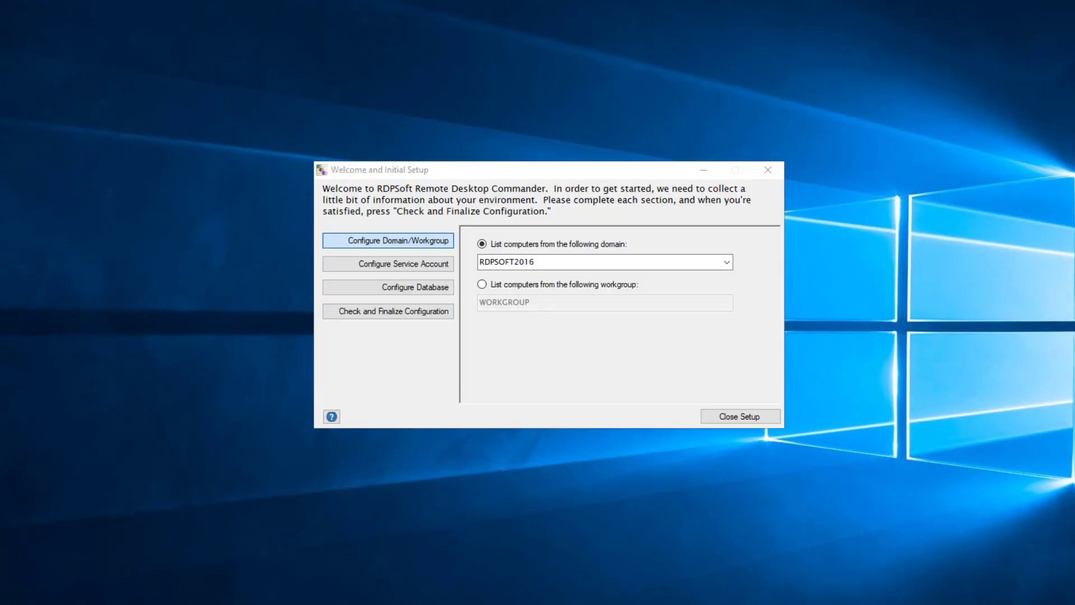
pyautogui.moveTo(511, 434)
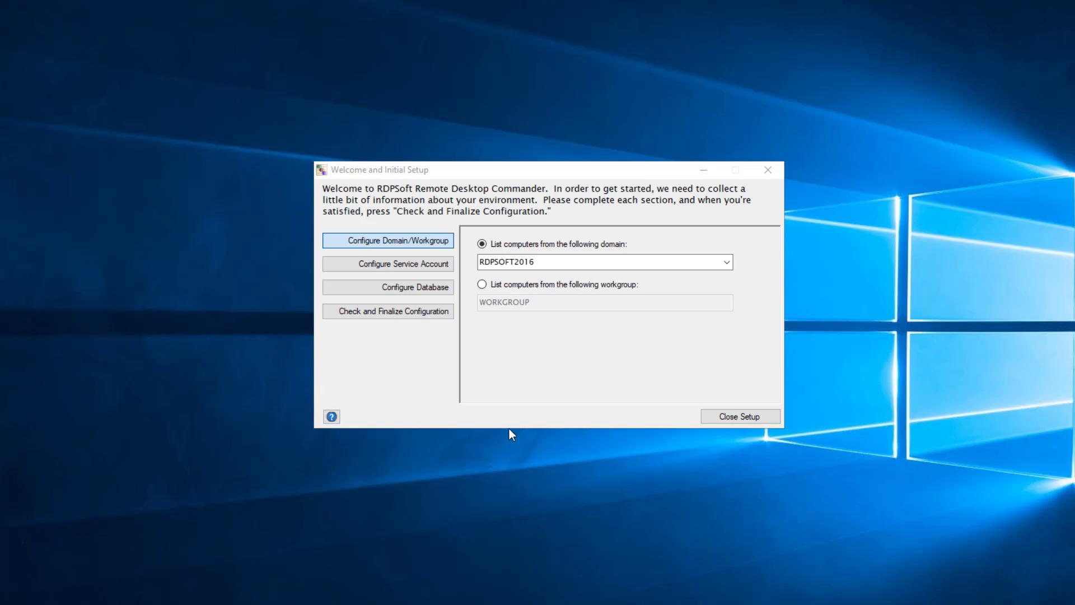
# Set the service account to DOMAIN\Admin with its password confirmed, then proceed to database settings.
pyautogui.click(388, 263)
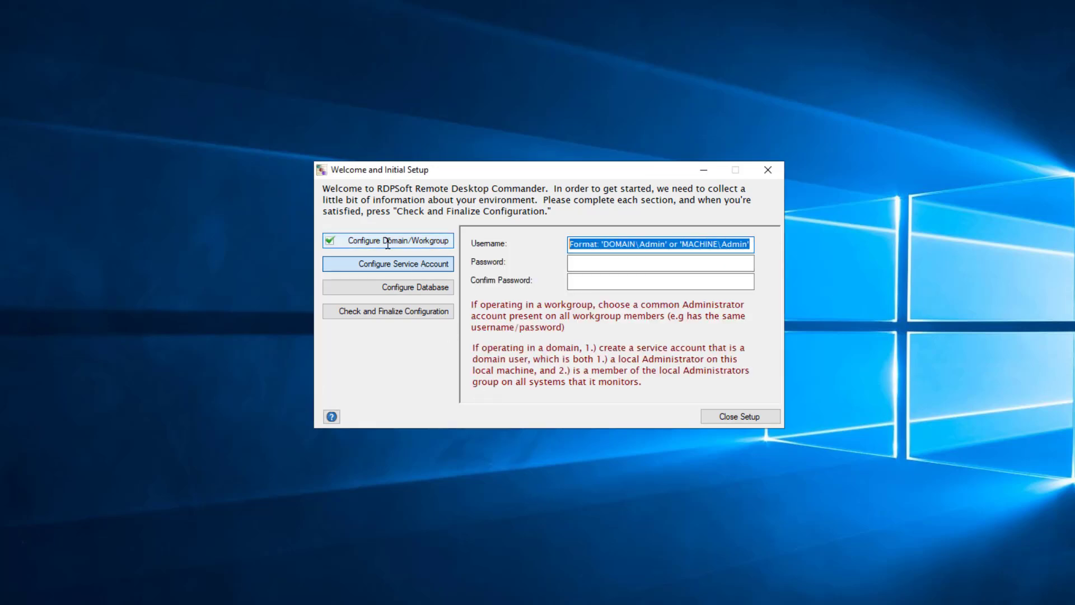
pyautogui.write('DOMAIN\\Admin')
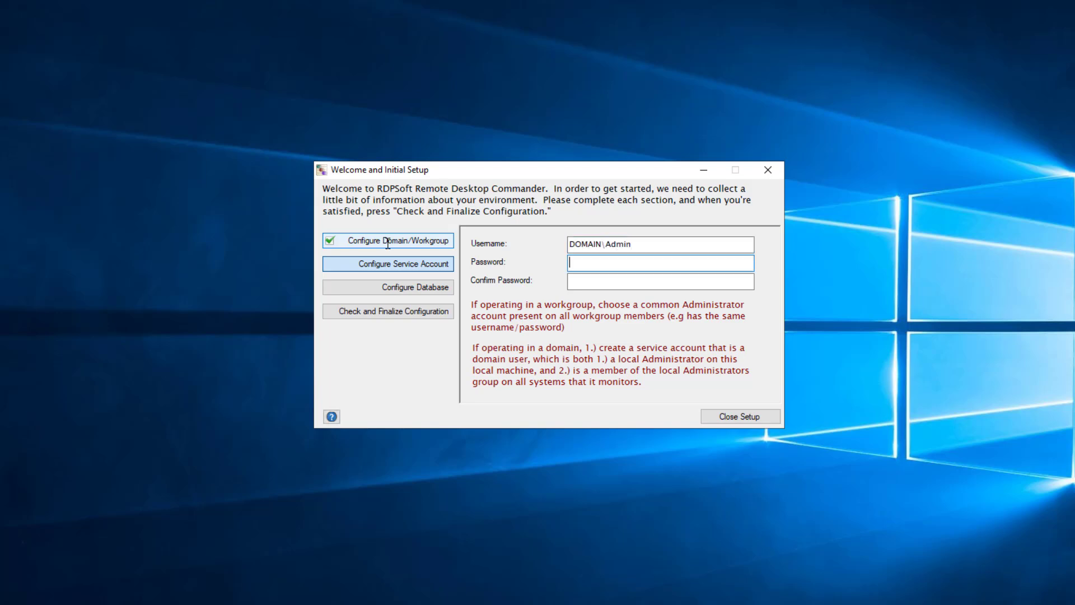
pyautogui.write('****')
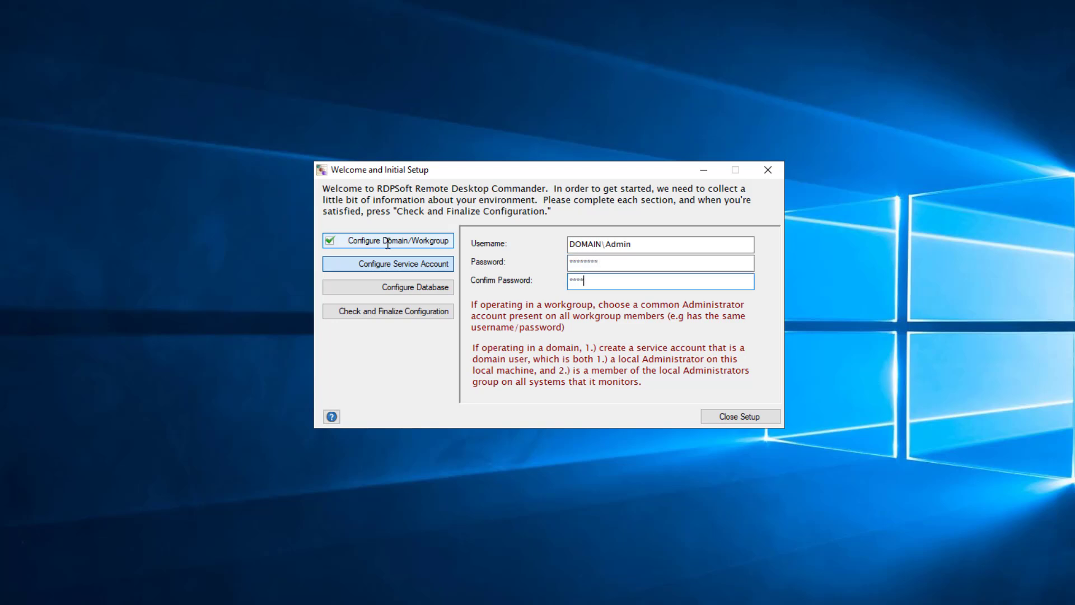
pyautogui.write('****')
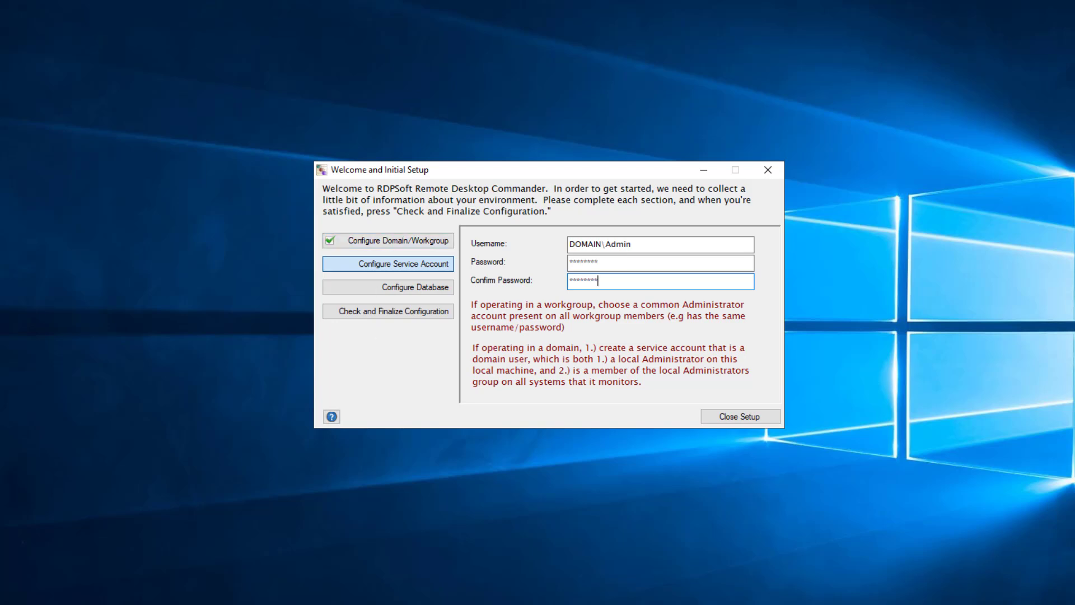
pyautogui.click(388, 287)
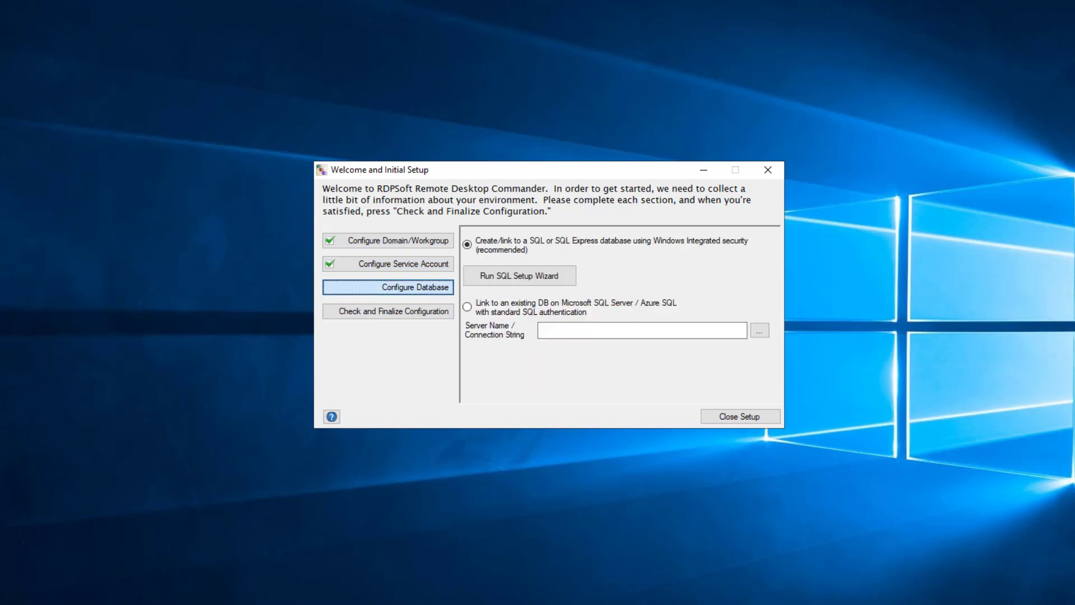
pyautogui.moveTo(499, 288)
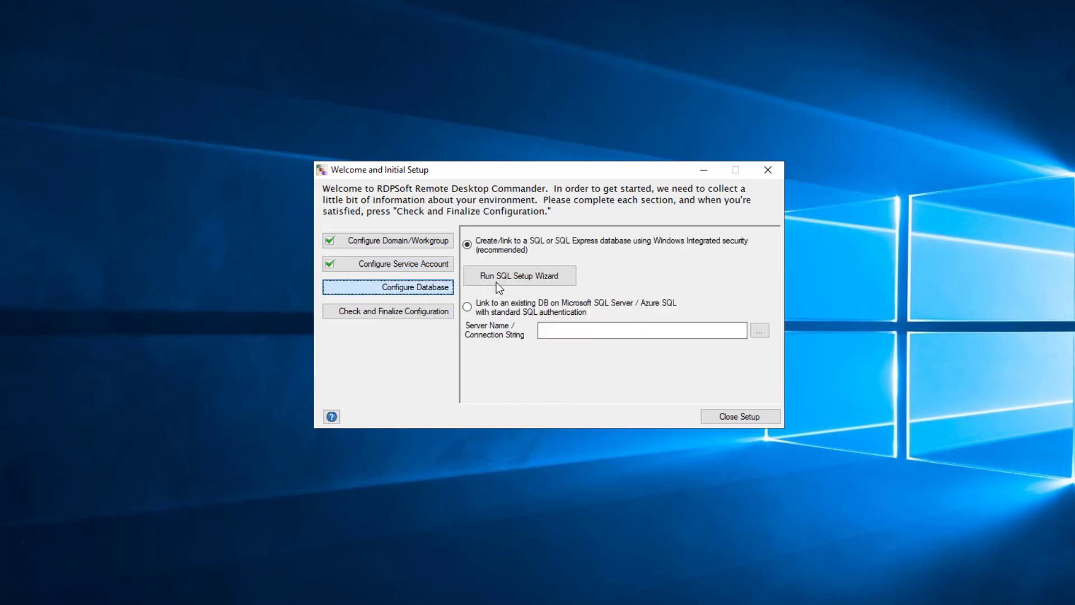
# Run the SQL Setup Wizard for a local SQL Express instance and start installing SQL Server Express to the default folder.
pyautogui.click(519, 276)
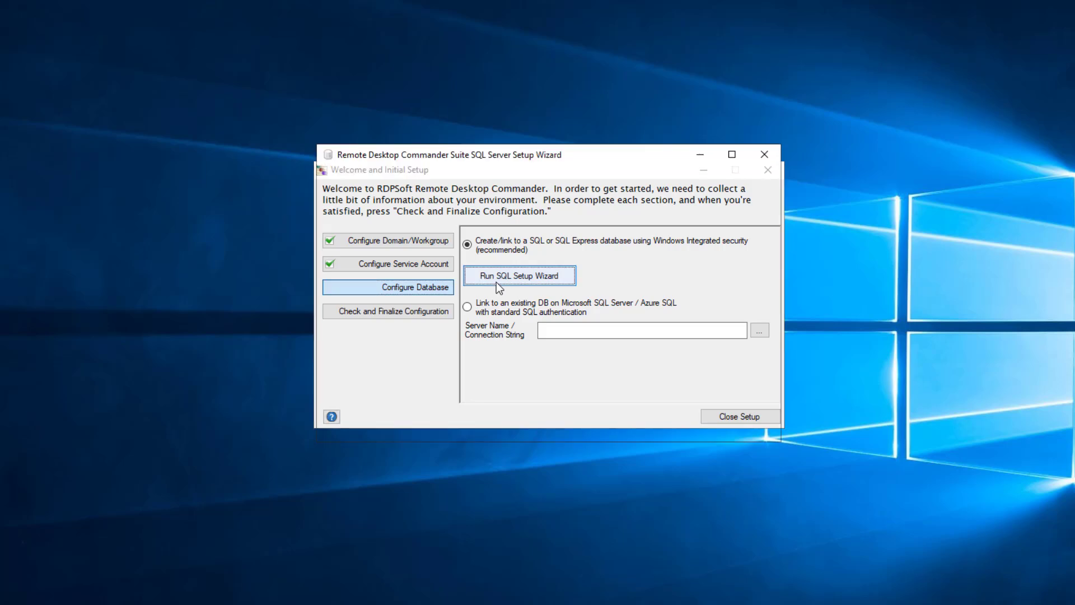
pyautogui.click(519, 275)
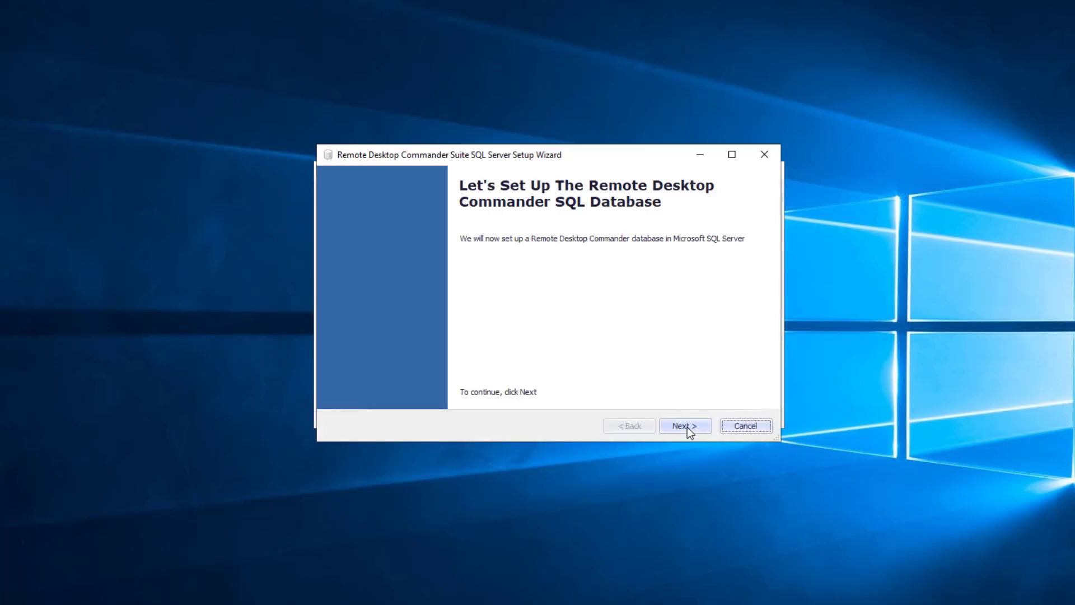
pyautogui.click(684, 426)
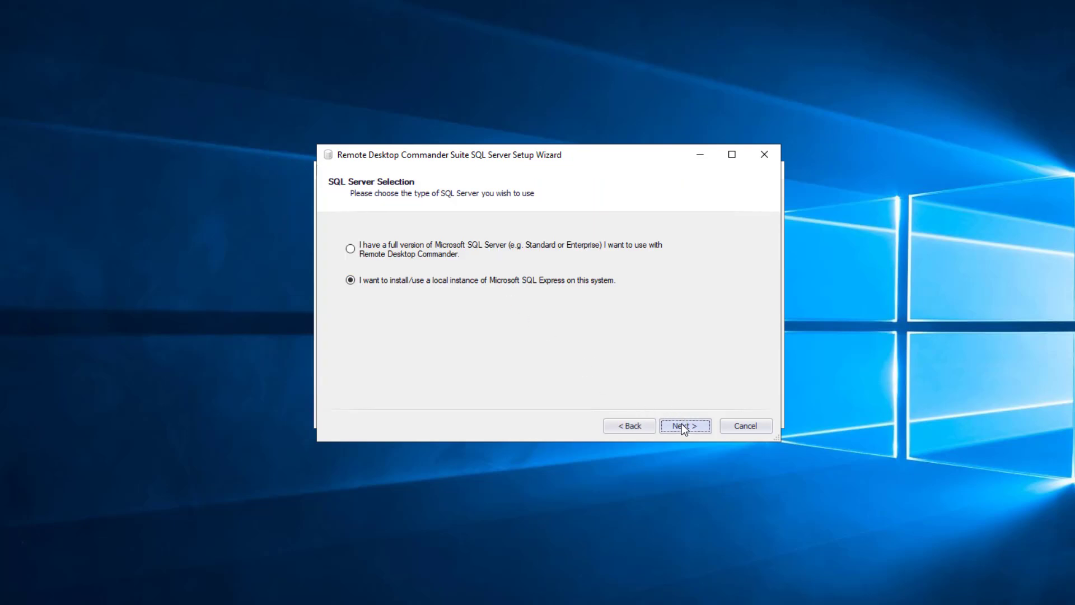
pyautogui.click(684, 425)
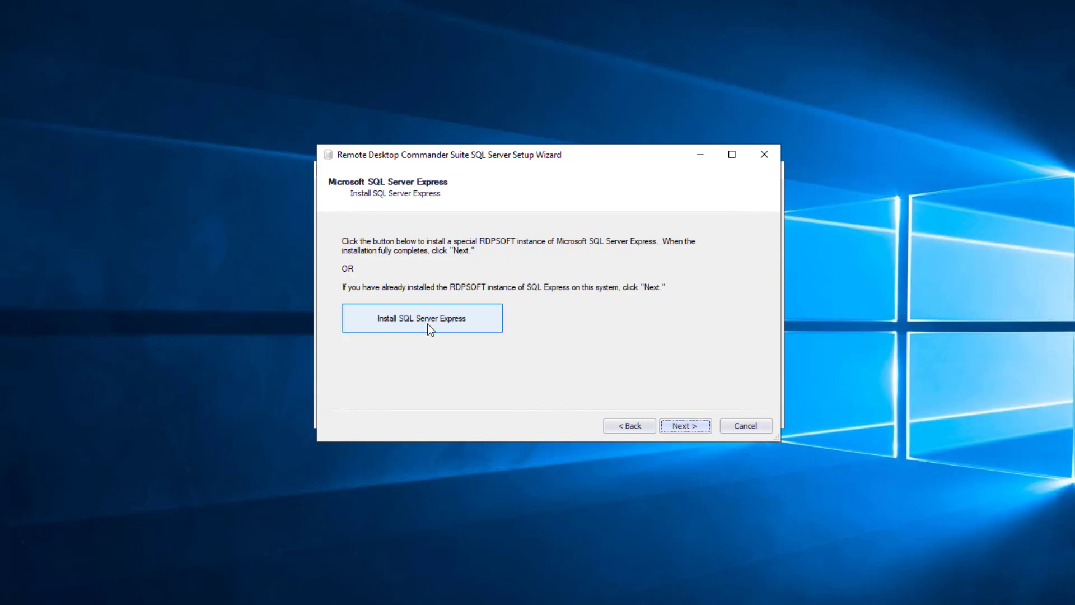
pyautogui.click(422, 317)
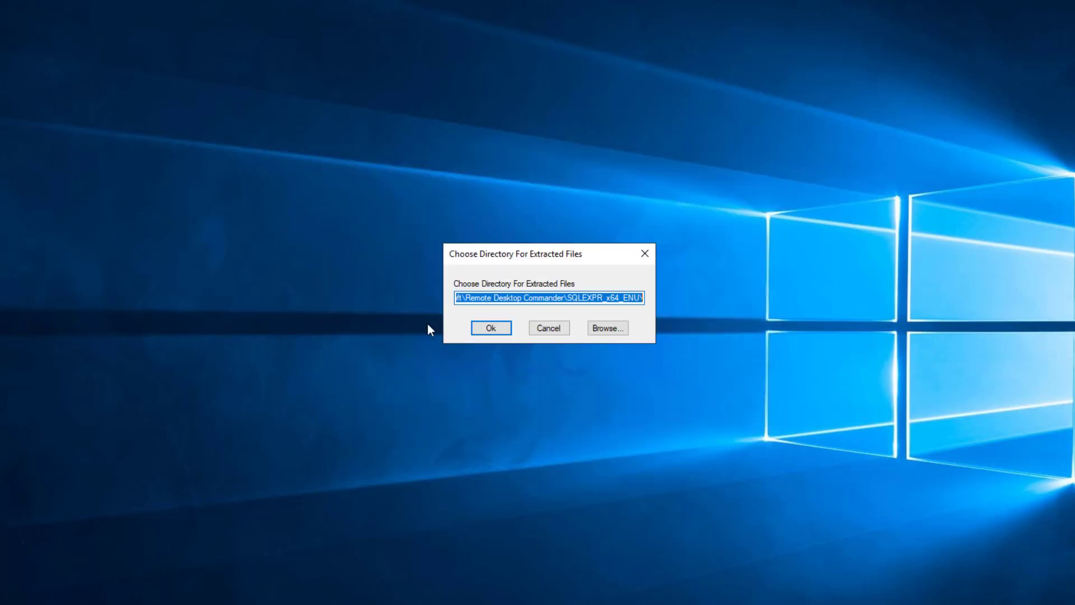
pyautogui.moveTo(490, 328)
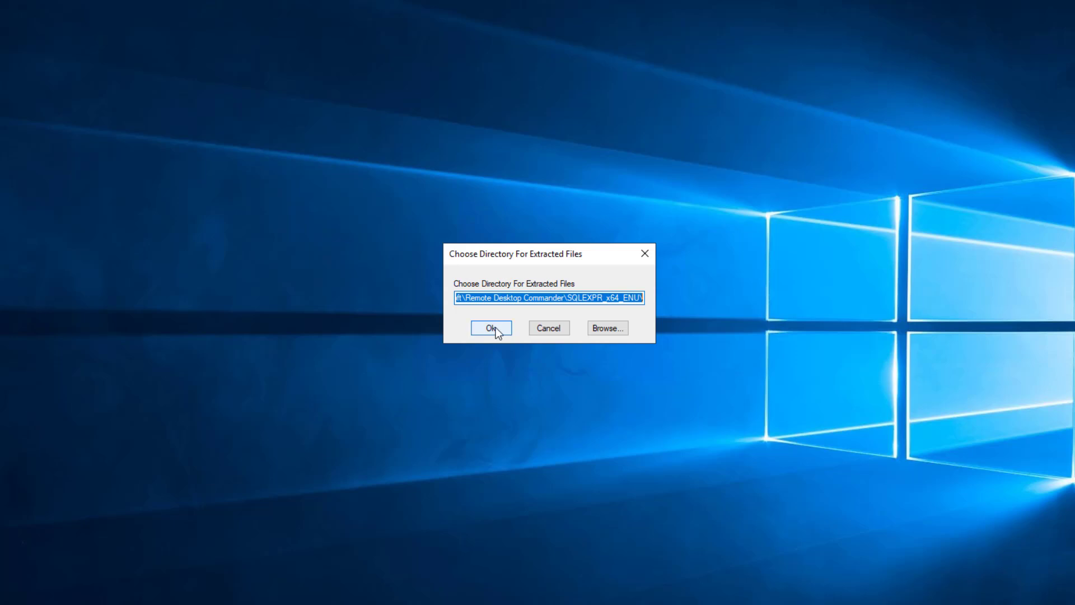
pyautogui.click(490, 328)
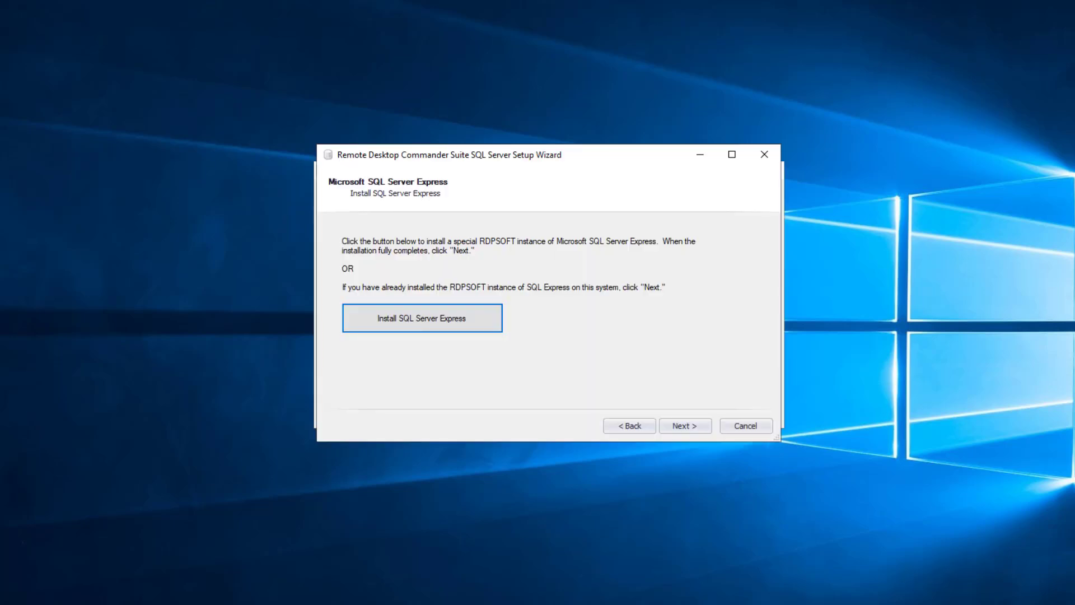
pyautogui.moveTo(691, 447)
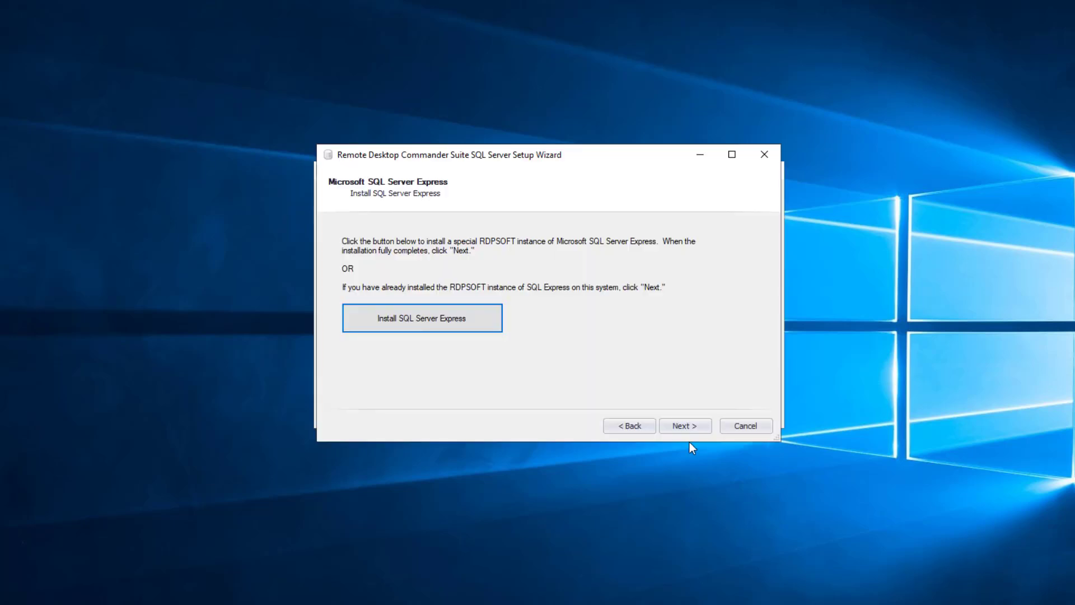
pyautogui.moveTo(688, 429)
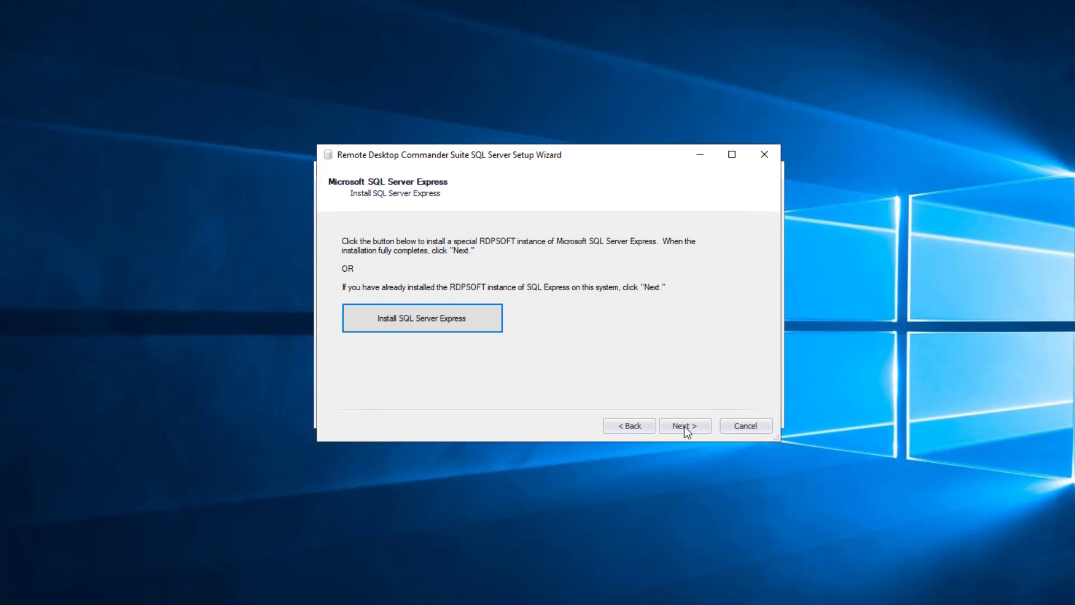
# Create the Remote Desktop Reporter database on .\RDPSOFT and confirm the verified connection.
pyautogui.click(684, 425)
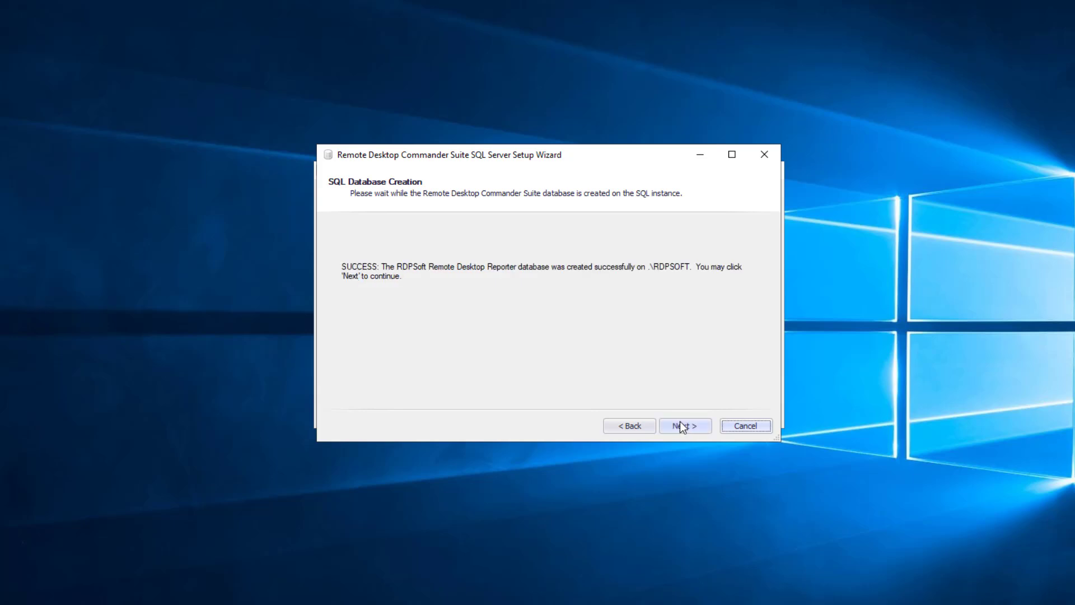
pyautogui.click(684, 426)
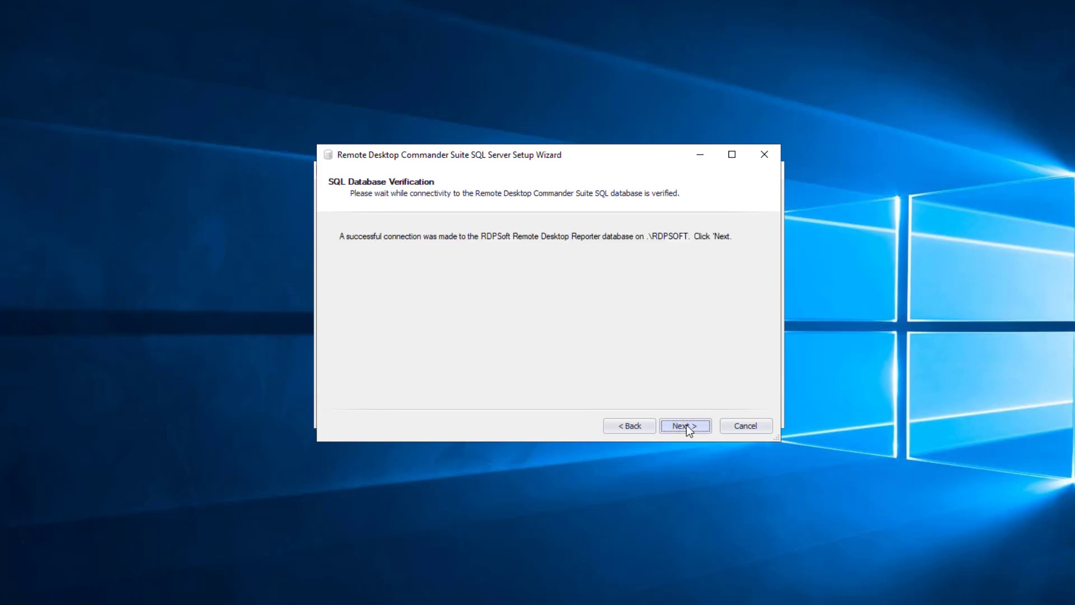
pyautogui.click(685, 426)
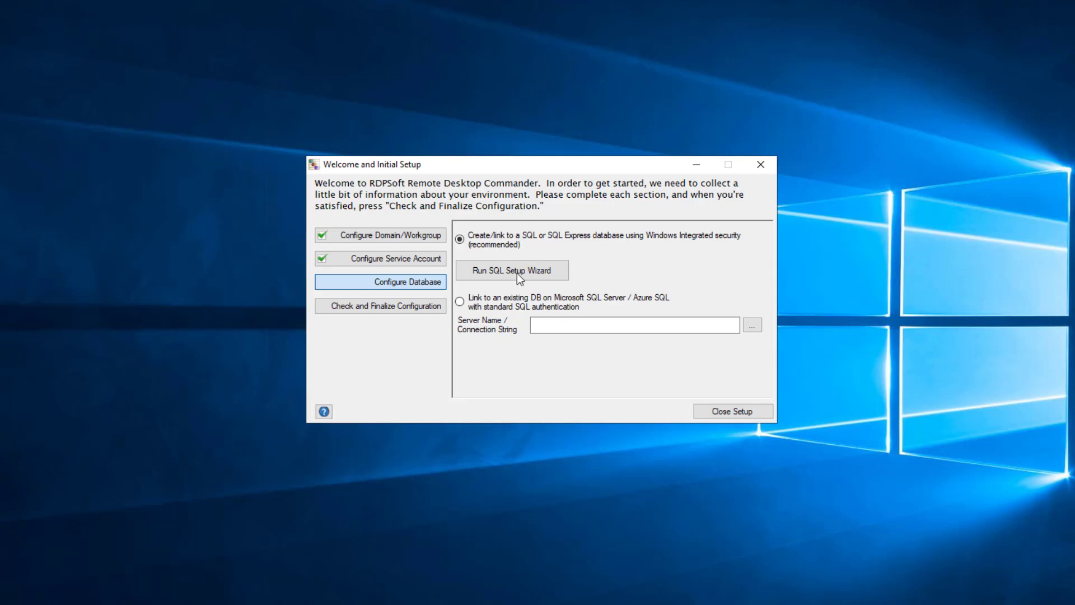
# Rerun the SQL Setup Wizard choosing a full SQL Server version.
pyautogui.click(511, 270)
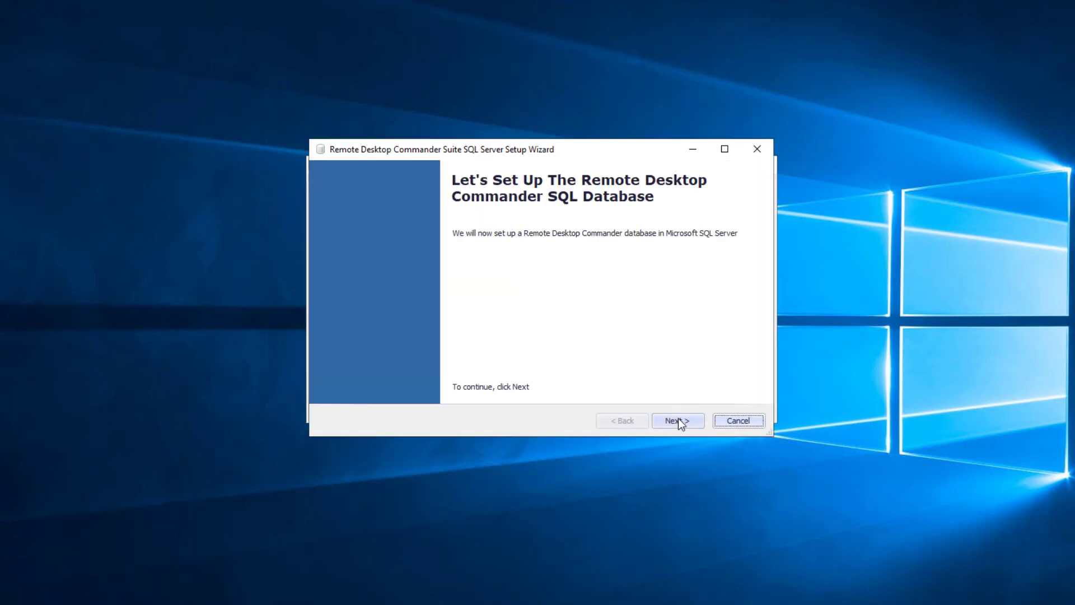
pyautogui.click(677, 420)
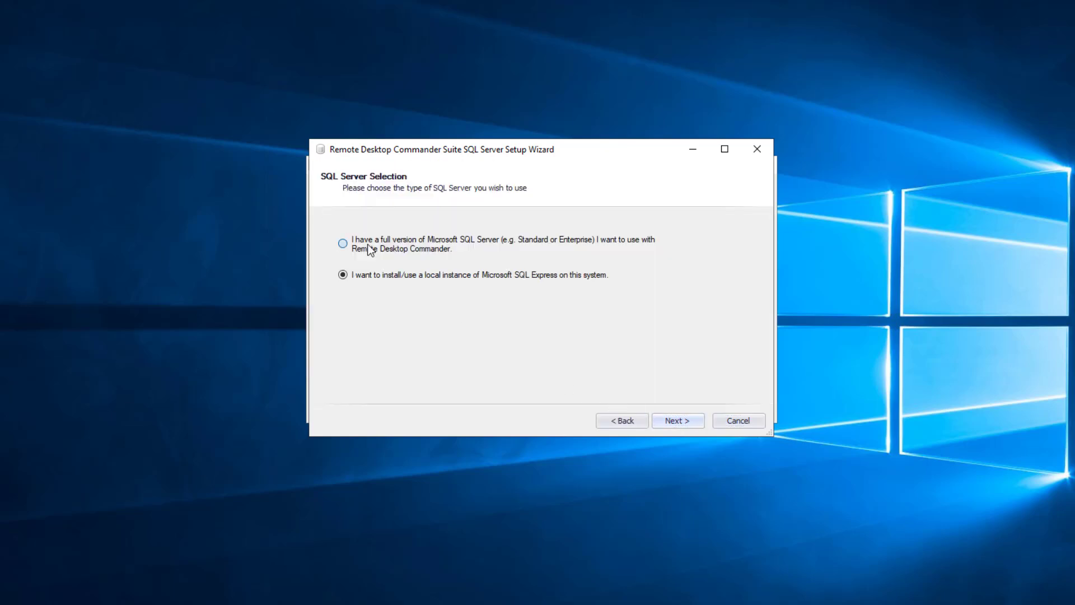
pyautogui.click(343, 243)
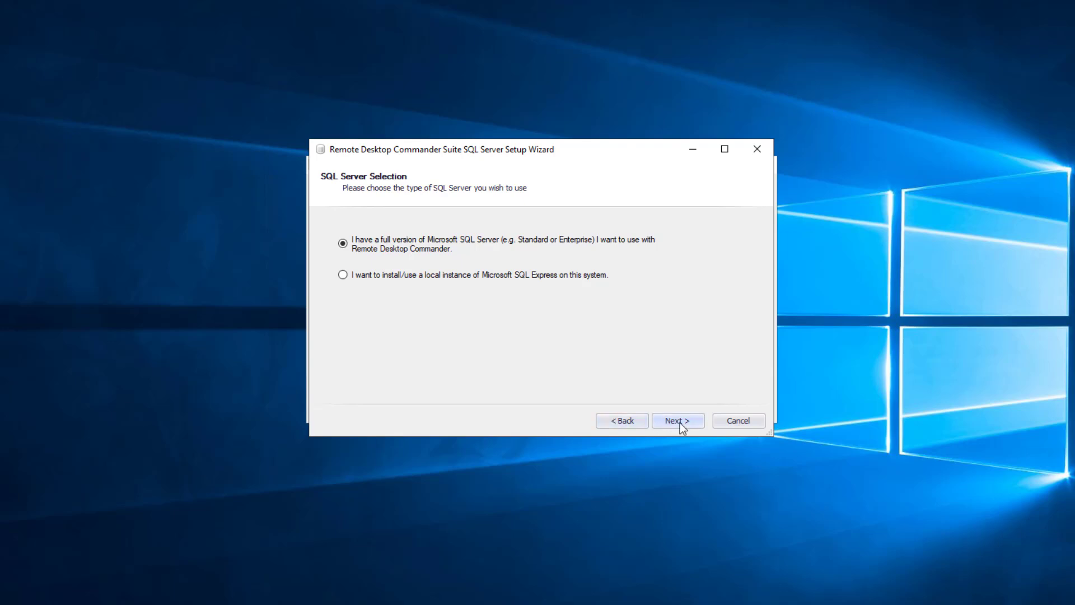
pyautogui.click(676, 420)
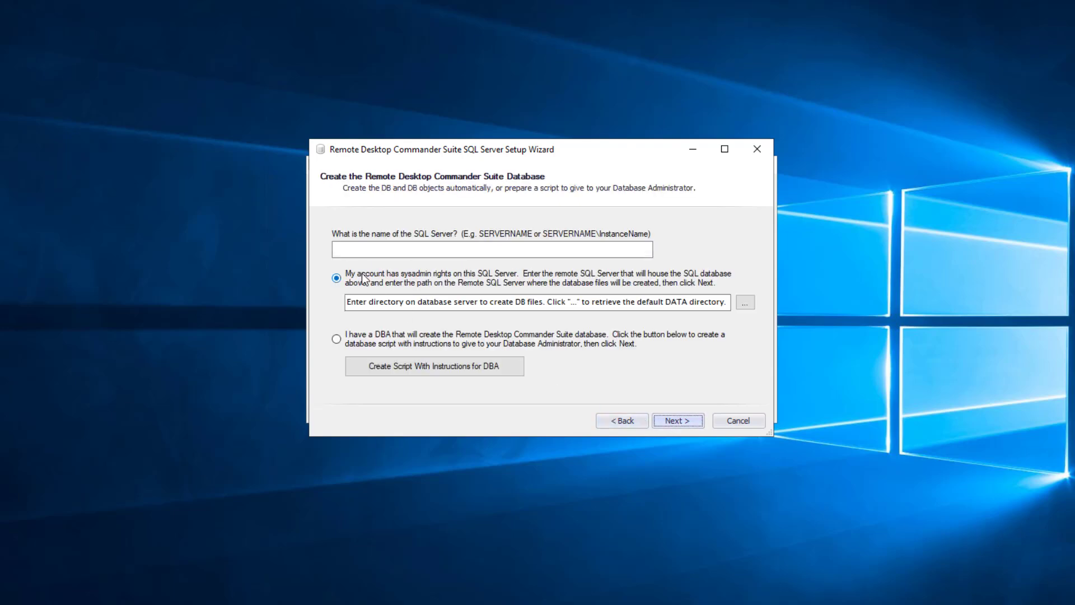
# Enter HASQL01\HAPRIMARY as the SQL Server with the default DATA directory.
pyautogui.write('H')
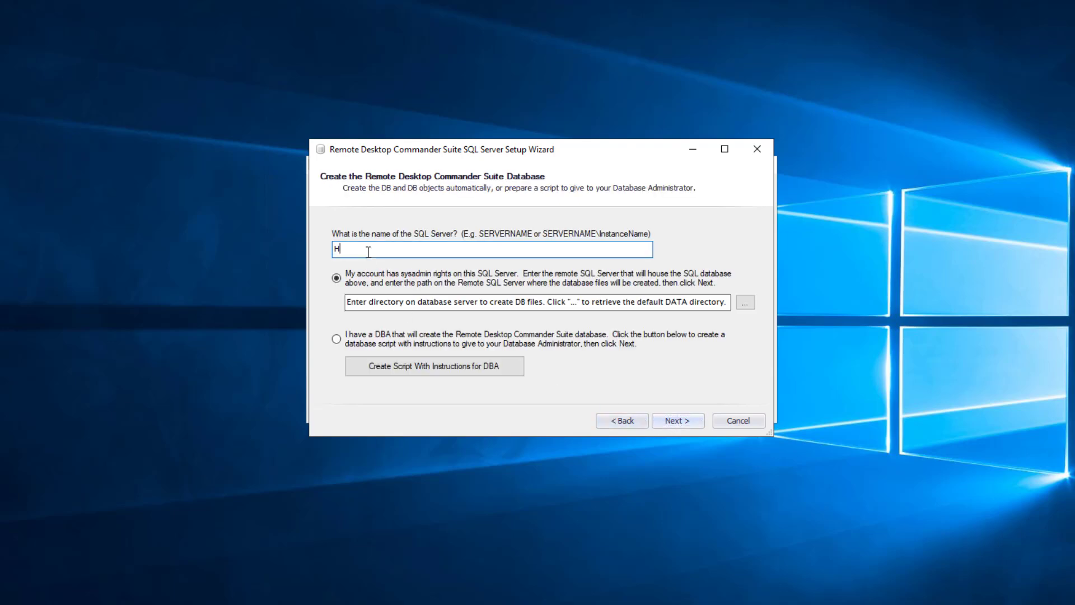
pyautogui.write('ASQL')
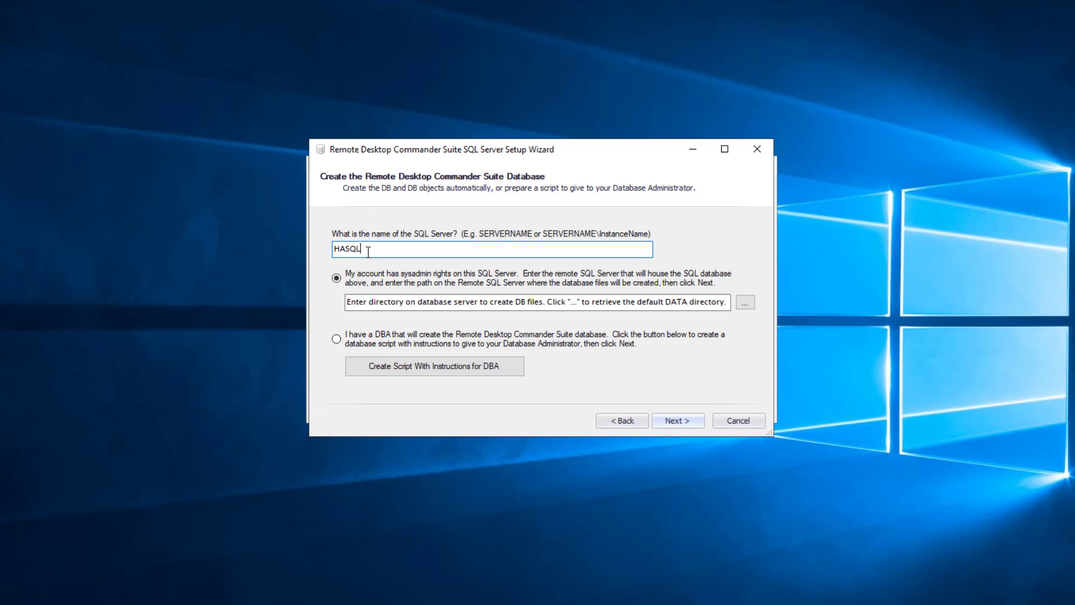
pyautogui.write('01')
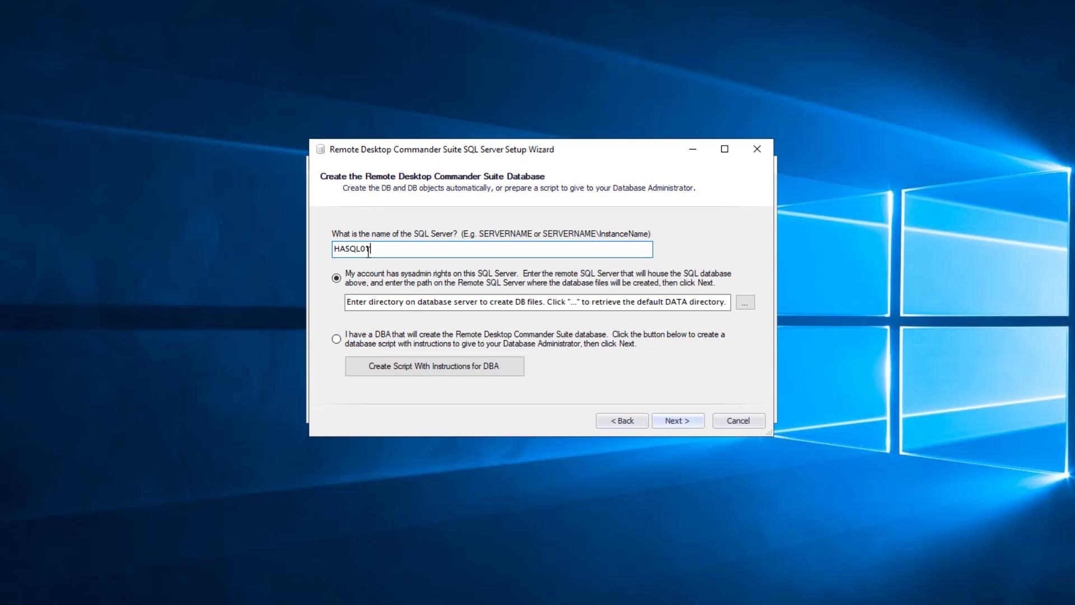
pyautogui.write('\\HA')
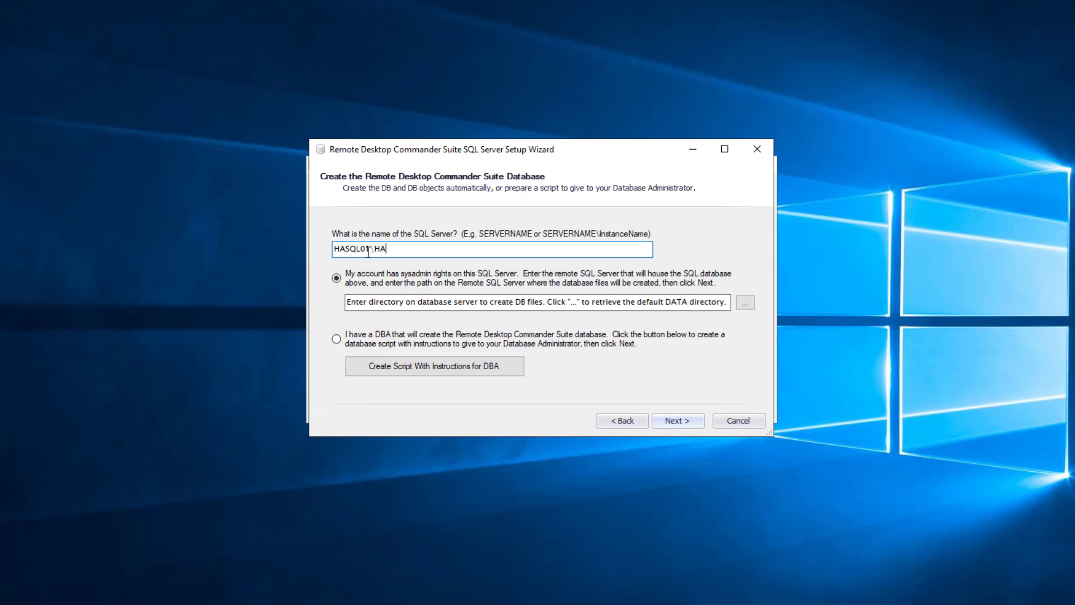
pyautogui.write('PRIMARY')
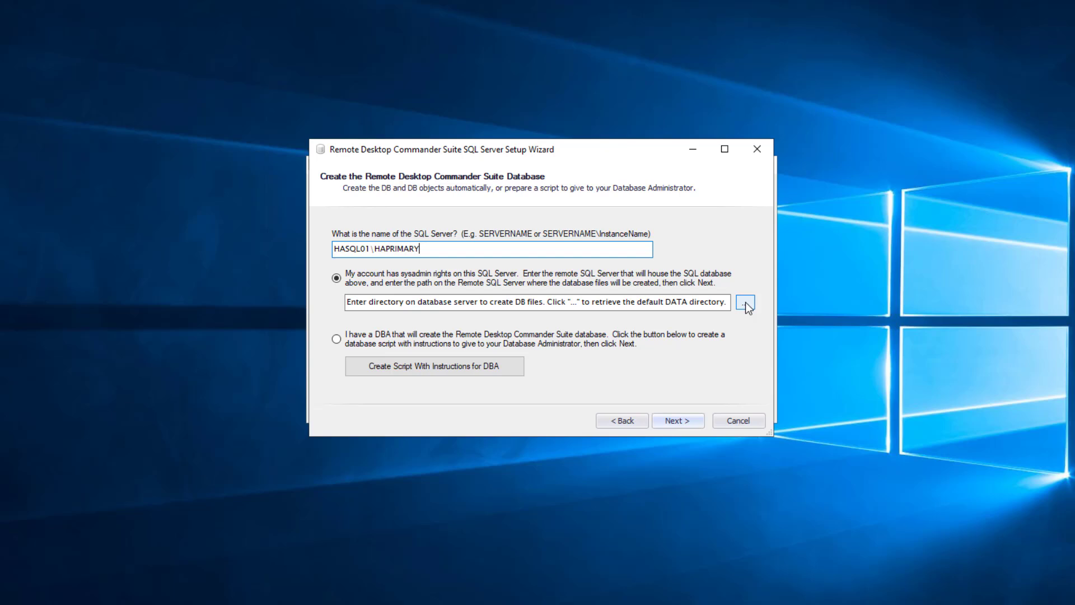
pyautogui.click(746, 301)
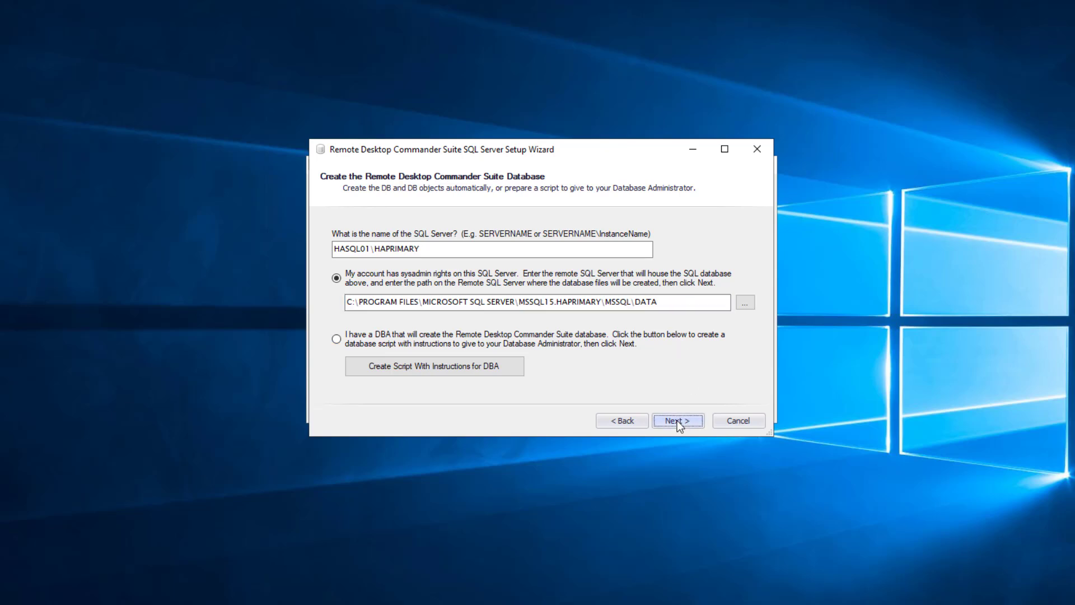
# Create the Reporter database on HASQL01\HAPRIMARY, verify the connection and finish the wizard.
pyautogui.click(677, 420)
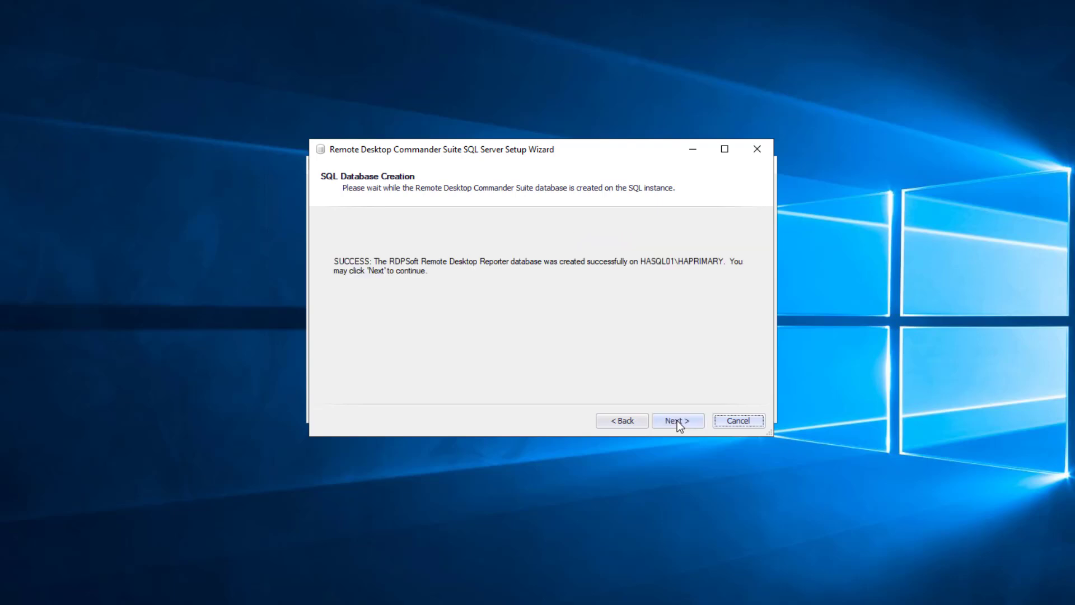
pyautogui.click(677, 420)
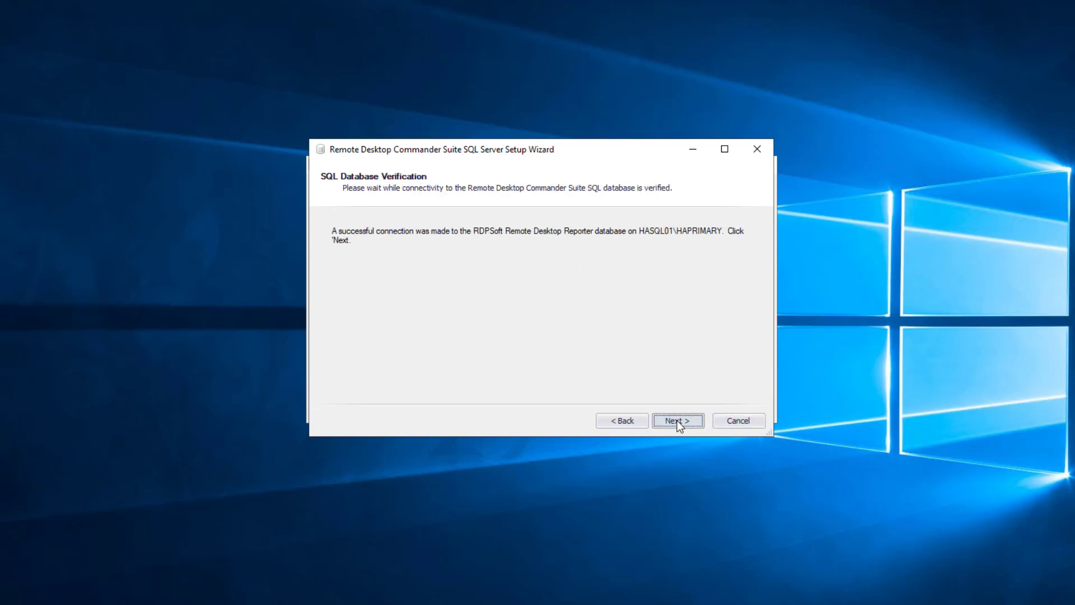
pyautogui.click(677, 420)
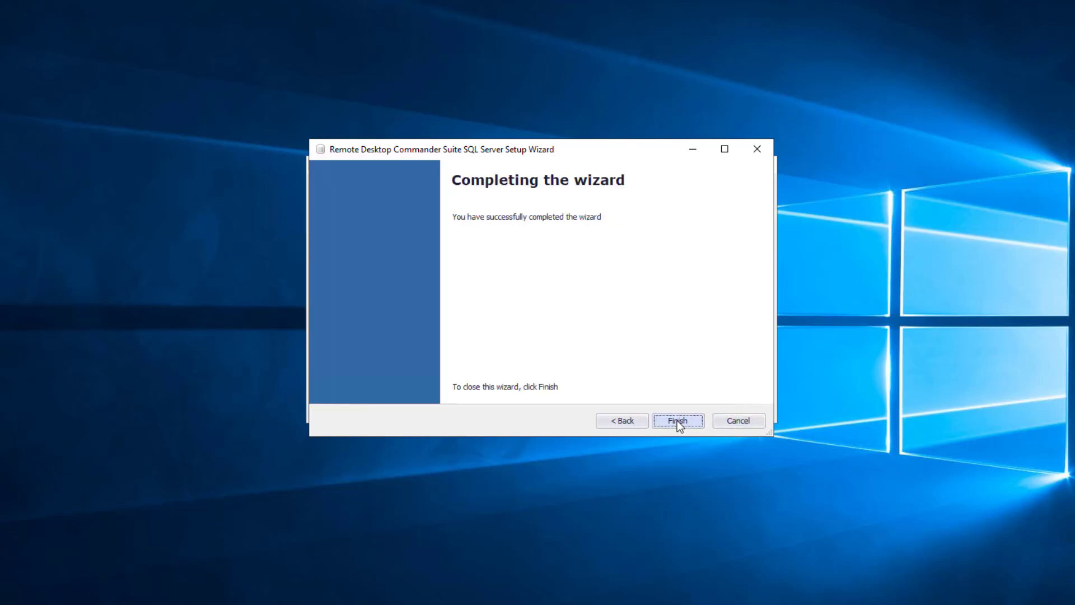
pyautogui.click(677, 420)
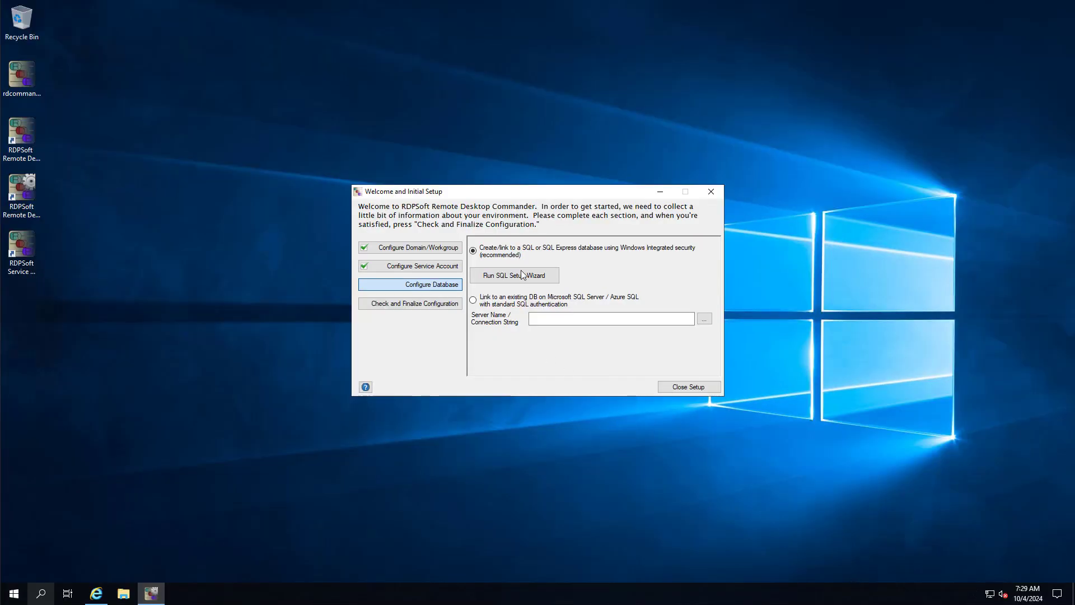
# Rerun the SQL Setup Wizard choosing a full edition of Microsoft SQL Server.
pyautogui.click(514, 275)
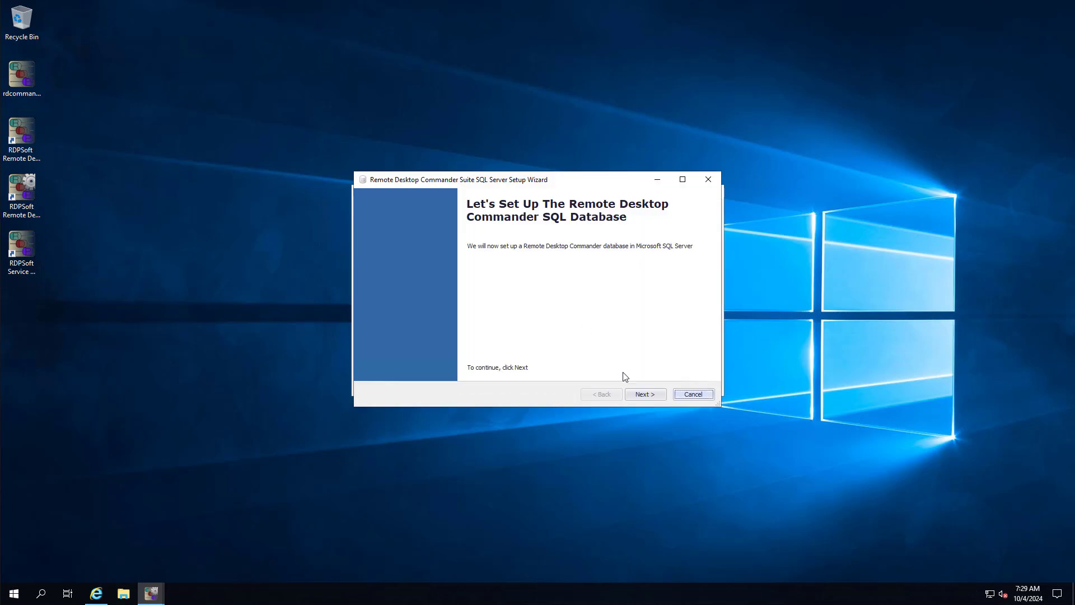
pyautogui.click(644, 393)
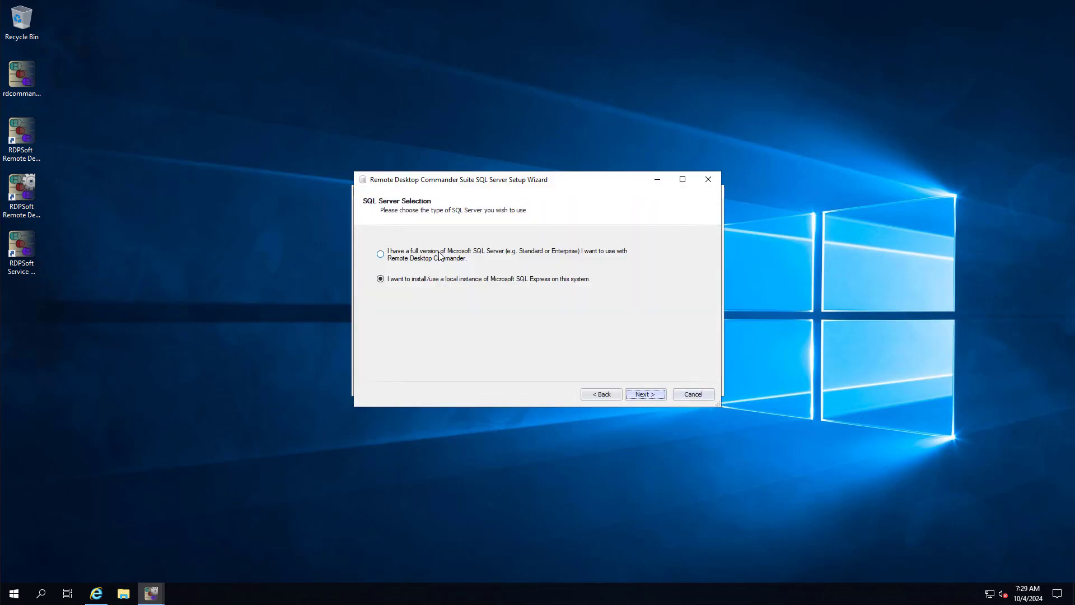
pyautogui.click(381, 254)
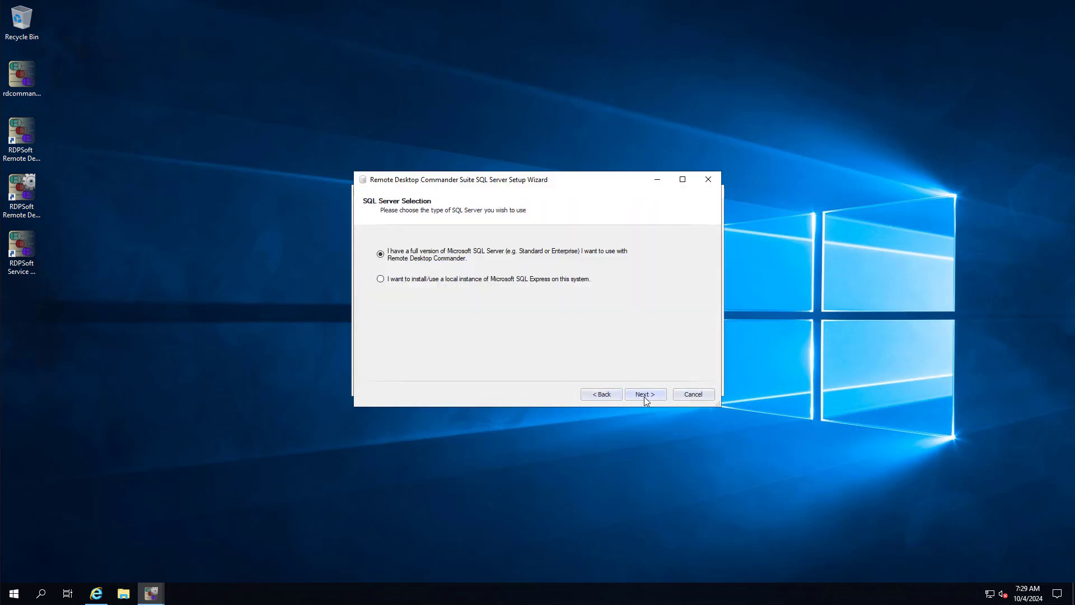
pyautogui.click(644, 393)
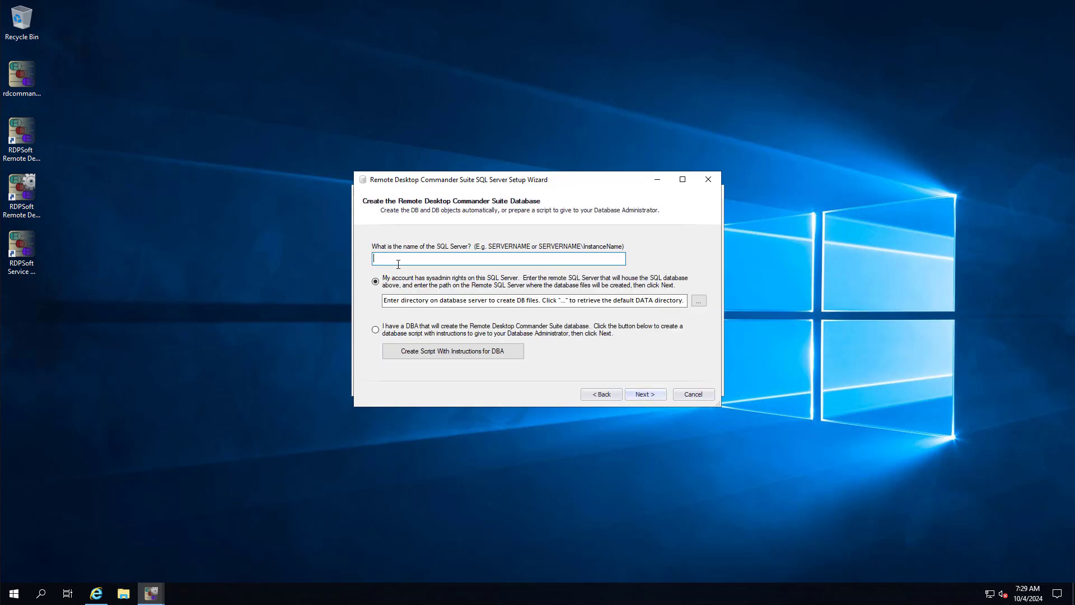
# Enter HASQL01\HAPRIMARY and generate a database creation script with instructions for a DBA.
pyautogui.write('HASA')
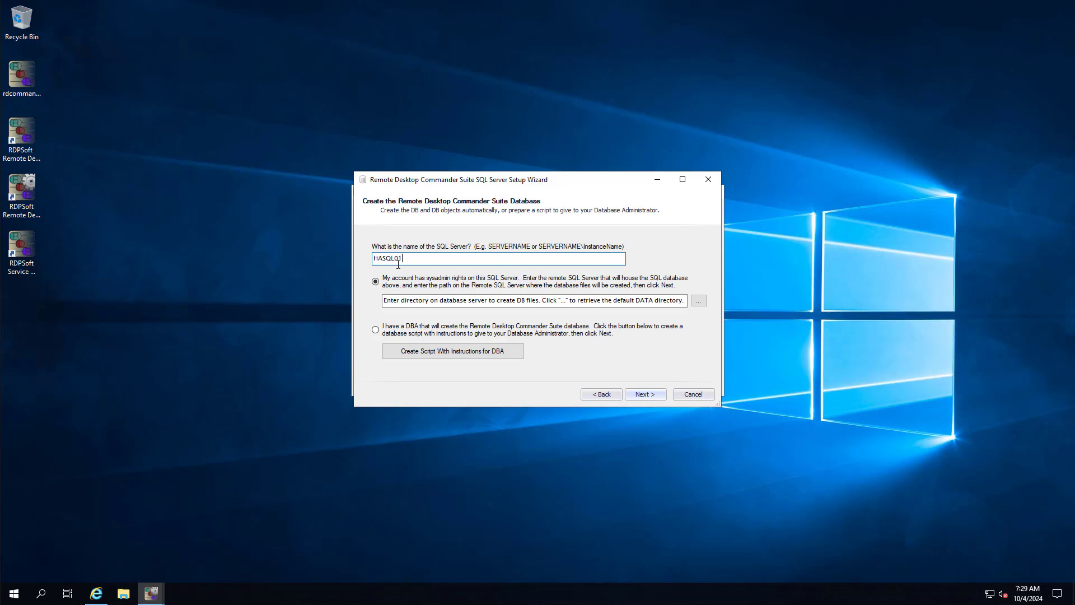
pyautogui.write('\\HAP')
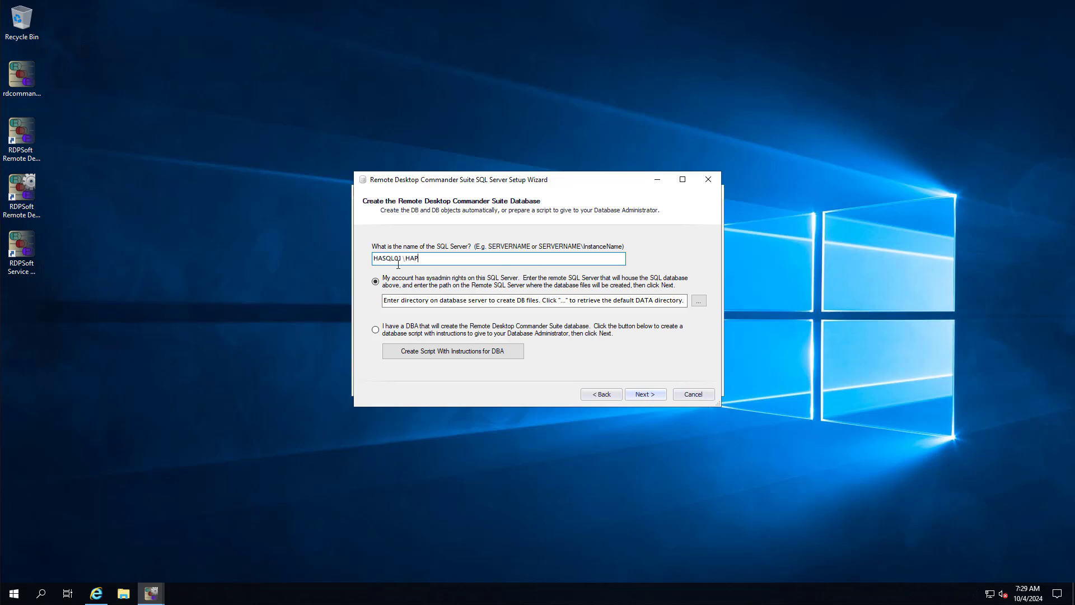
pyautogui.write('RIMARY')
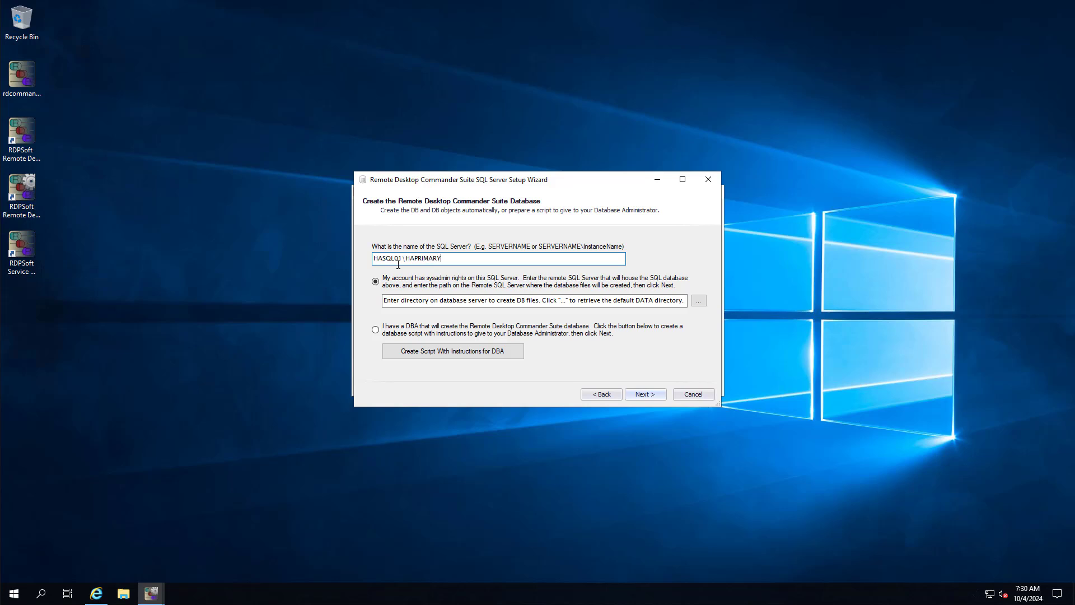
pyautogui.click(375, 329)
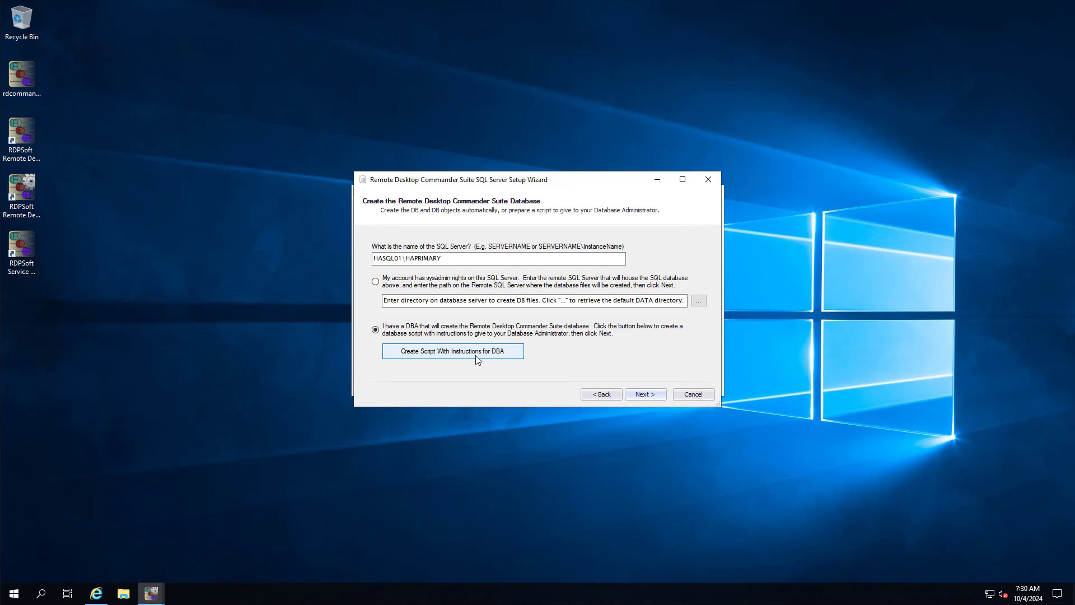
pyautogui.click(452, 351)
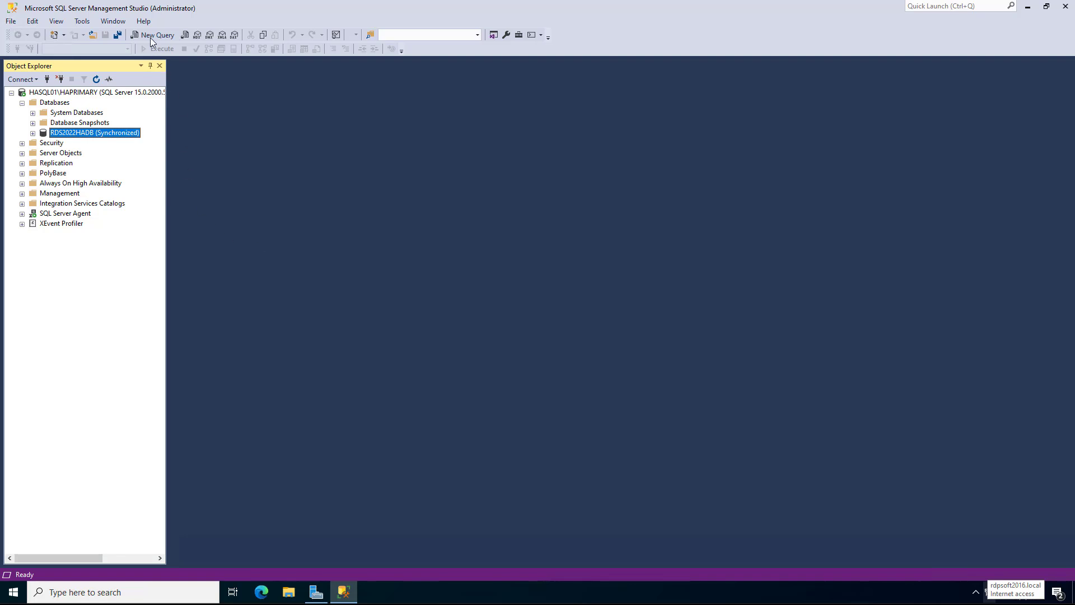
pyautogui.moveTo(154, 34)
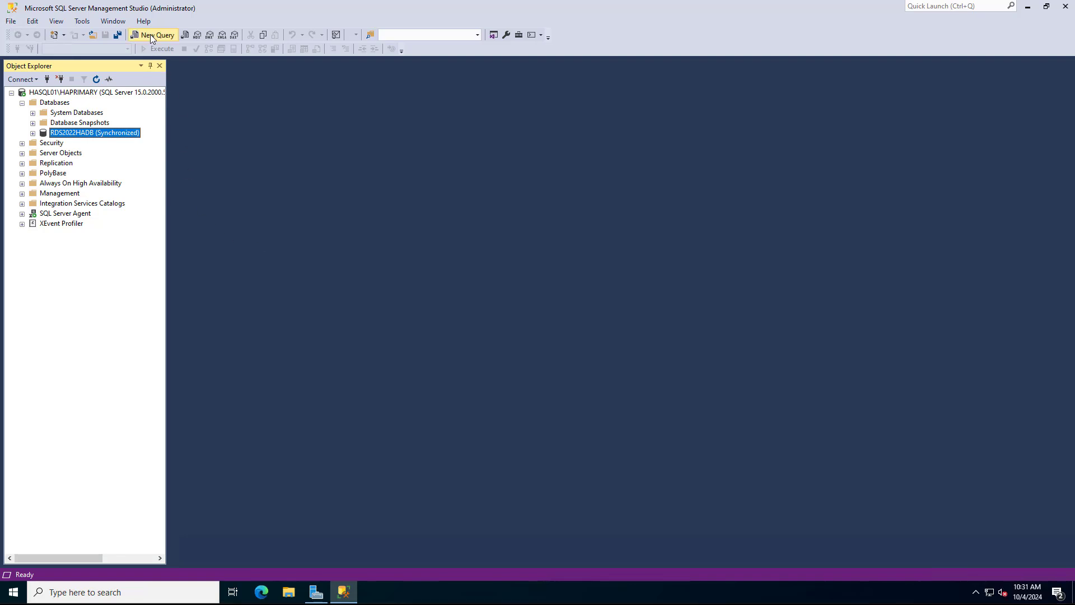
# Start a new query window connected to the server with master as the current database.
pyautogui.click(153, 35)
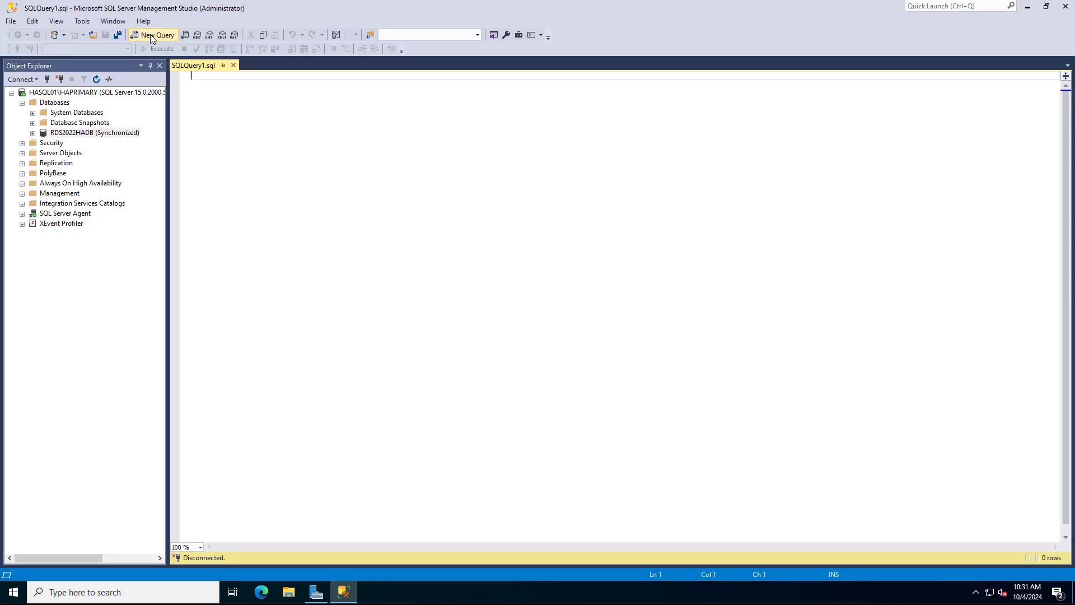
pyautogui.click(153, 35)
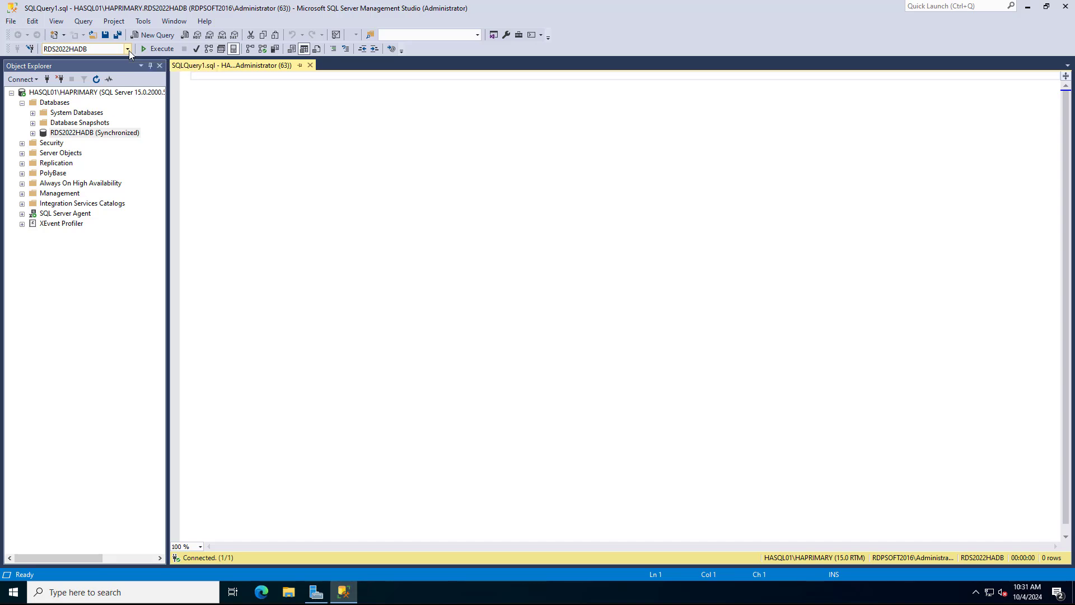
pyautogui.click(127, 48)
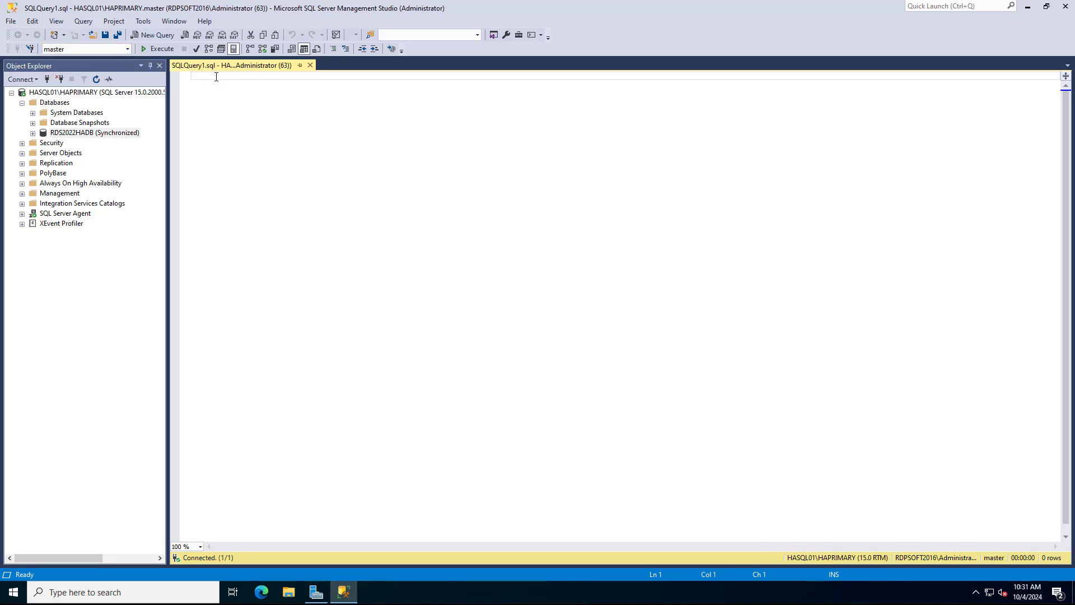
# Paste the generated RDPReporter database script into the query and select the Databases folder.
pyautogui.rightClick(216, 76)
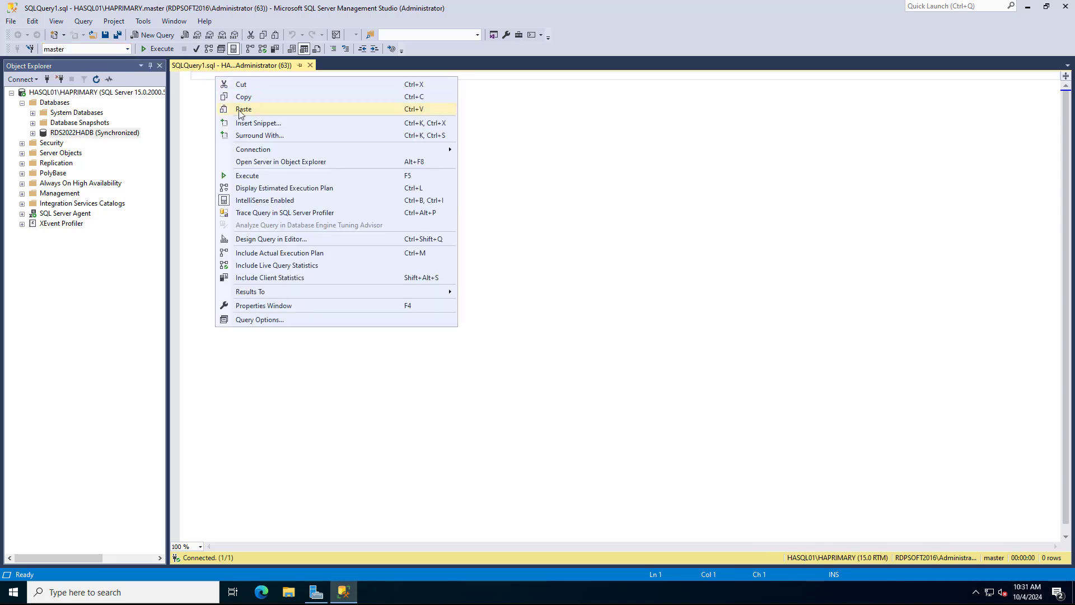
pyautogui.click(243, 108)
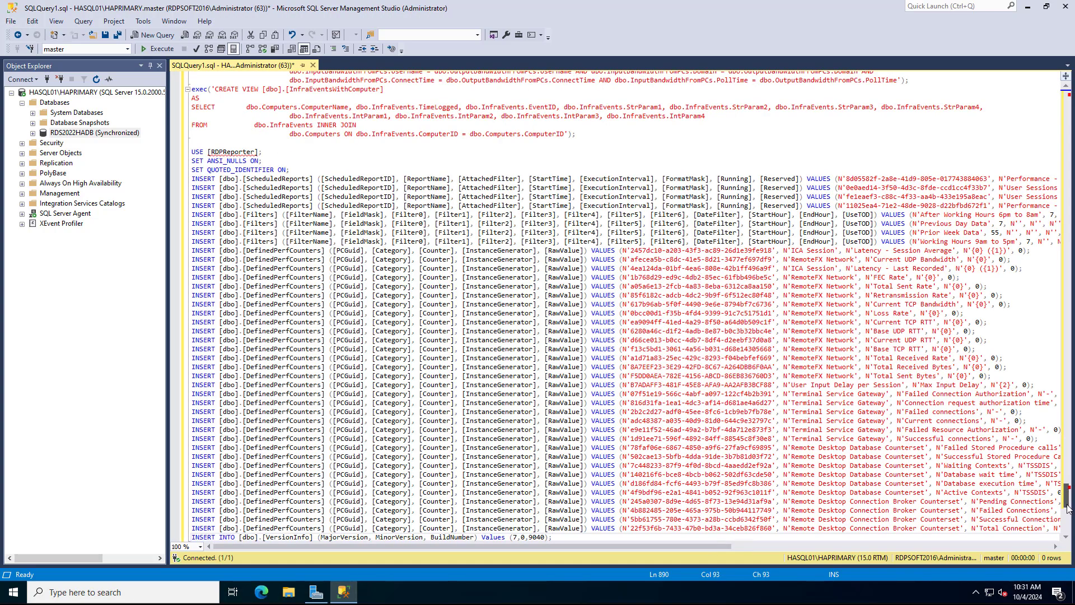
pyautogui.scroll(3)
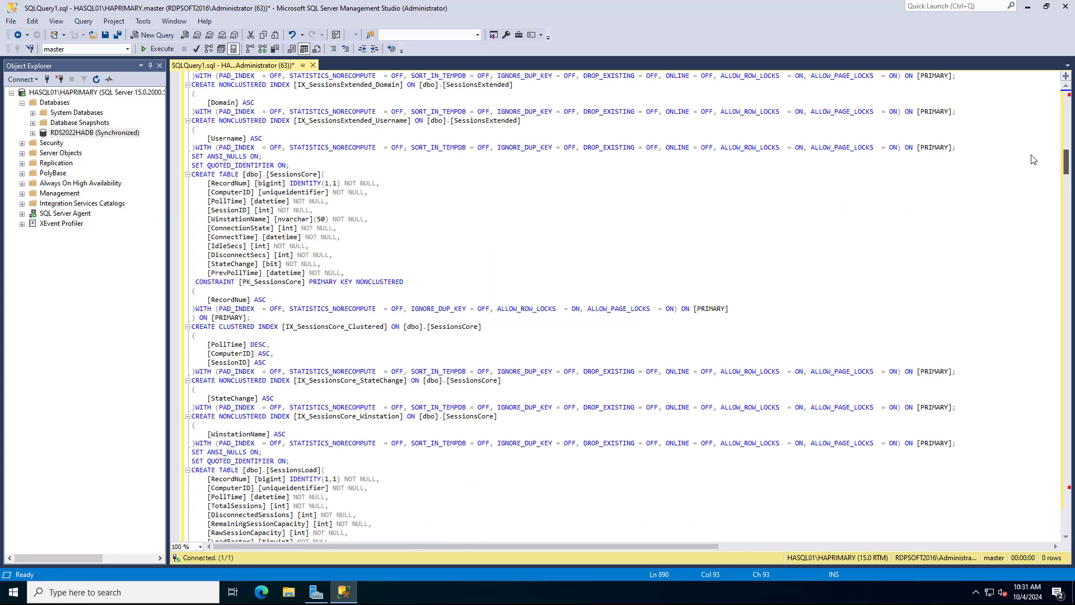
pyautogui.scroll(3)
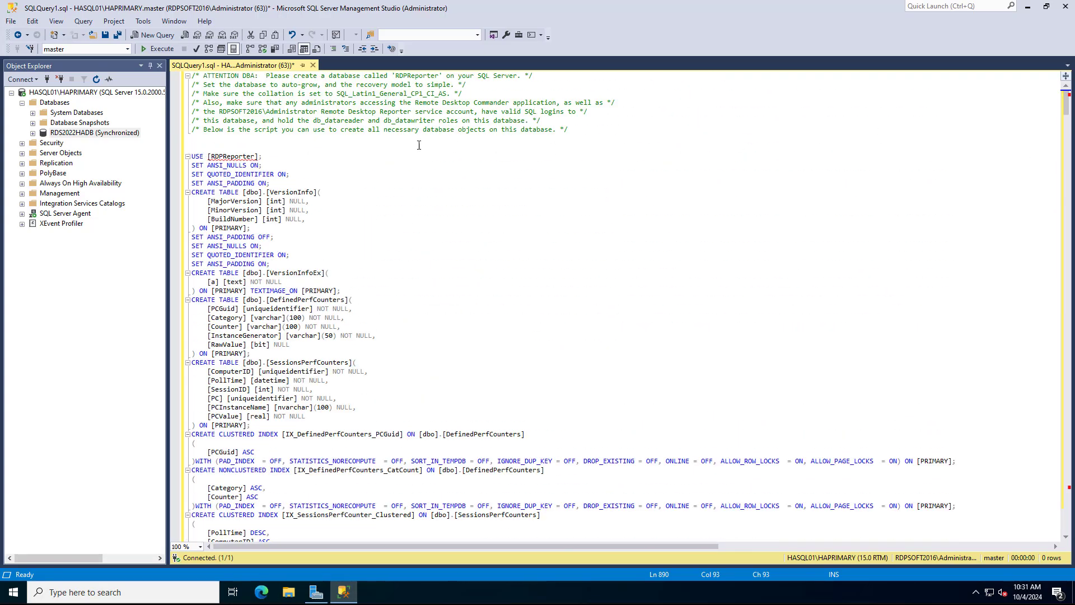
pyautogui.click(54, 101)
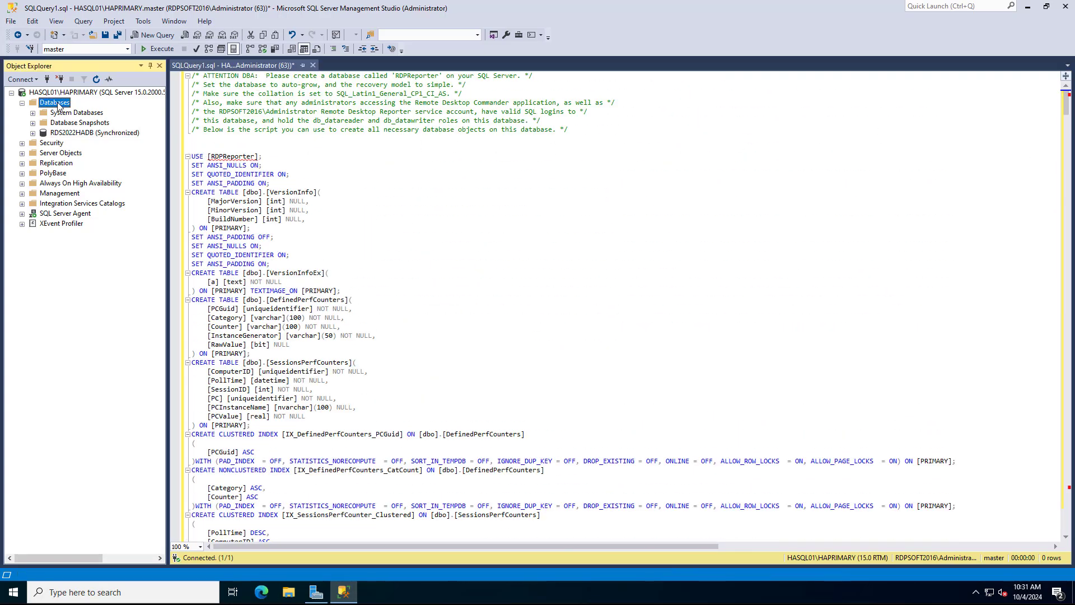
pyautogui.moveTo(99, 112)
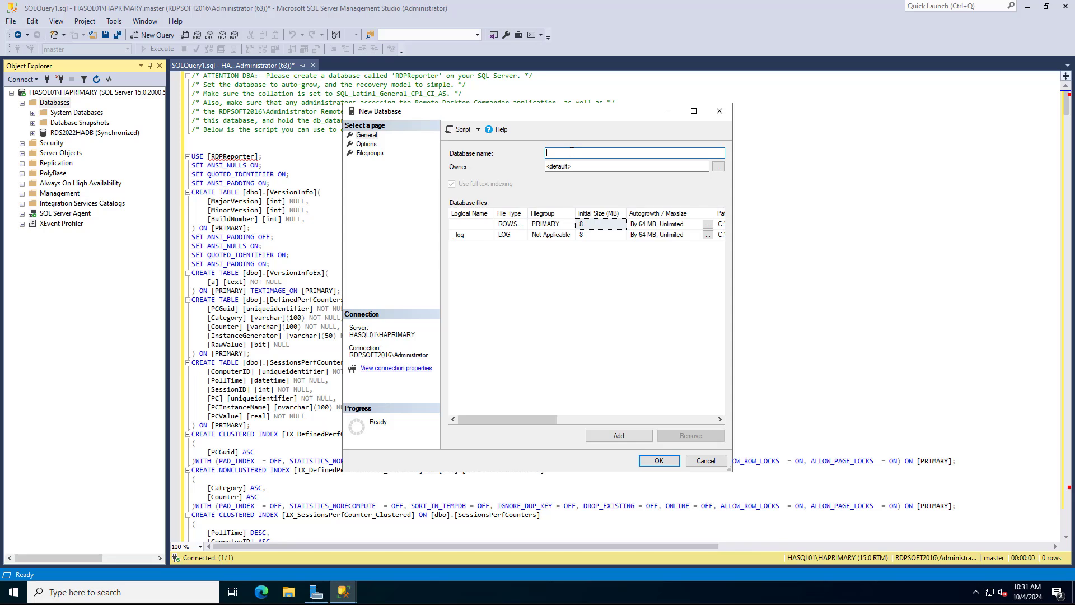
# Create the RDPReporter database with SQL_Latin1_General_CP1_CI_AS collation and simple recovery.
pyautogui.write('RDPReporter')
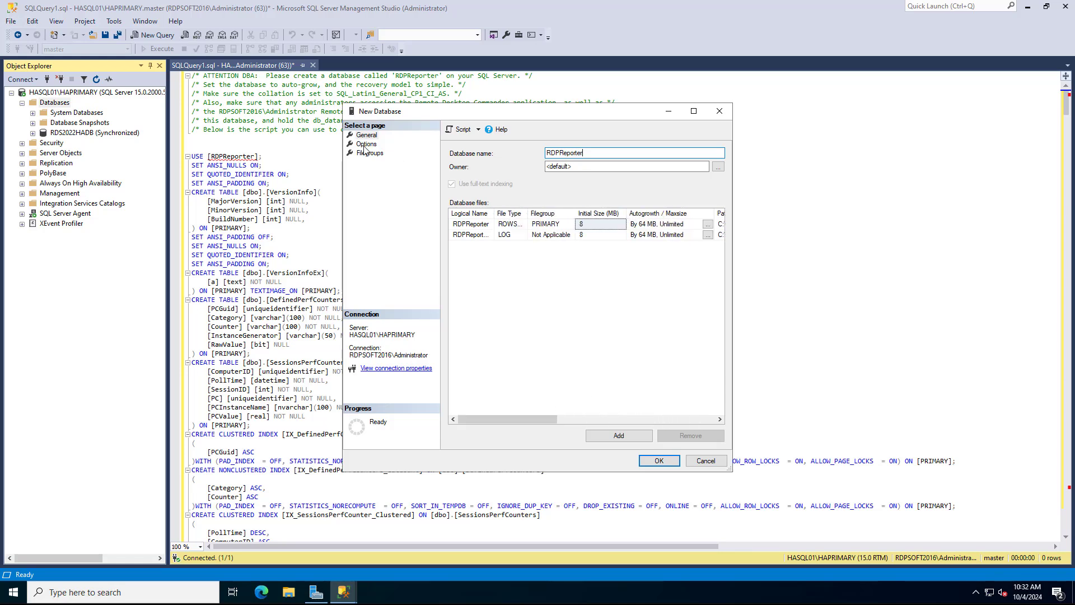
pyautogui.click(366, 144)
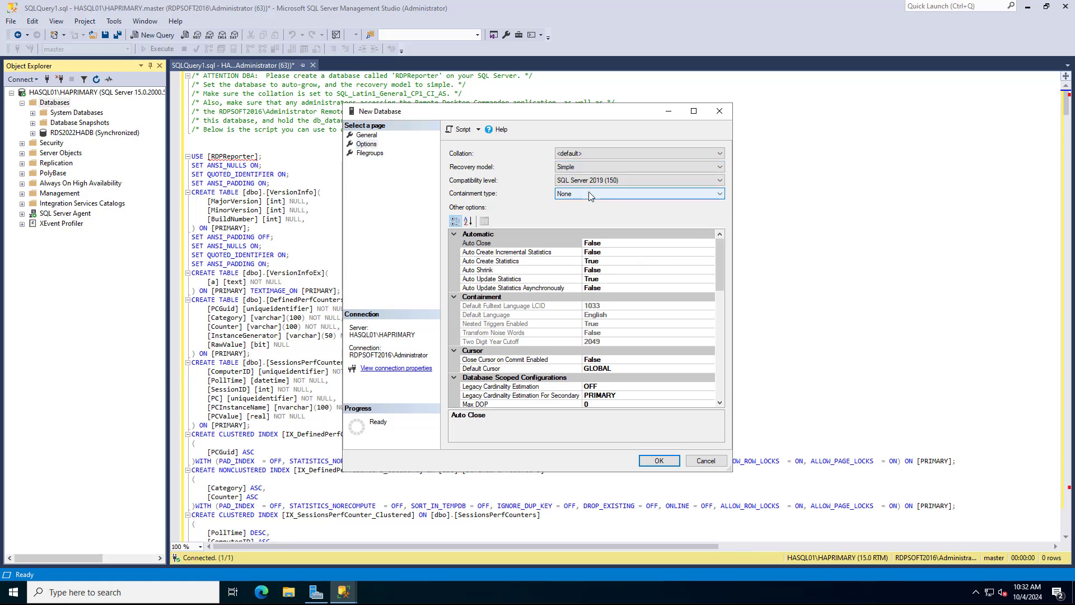
pyautogui.moveTo(706, 203)
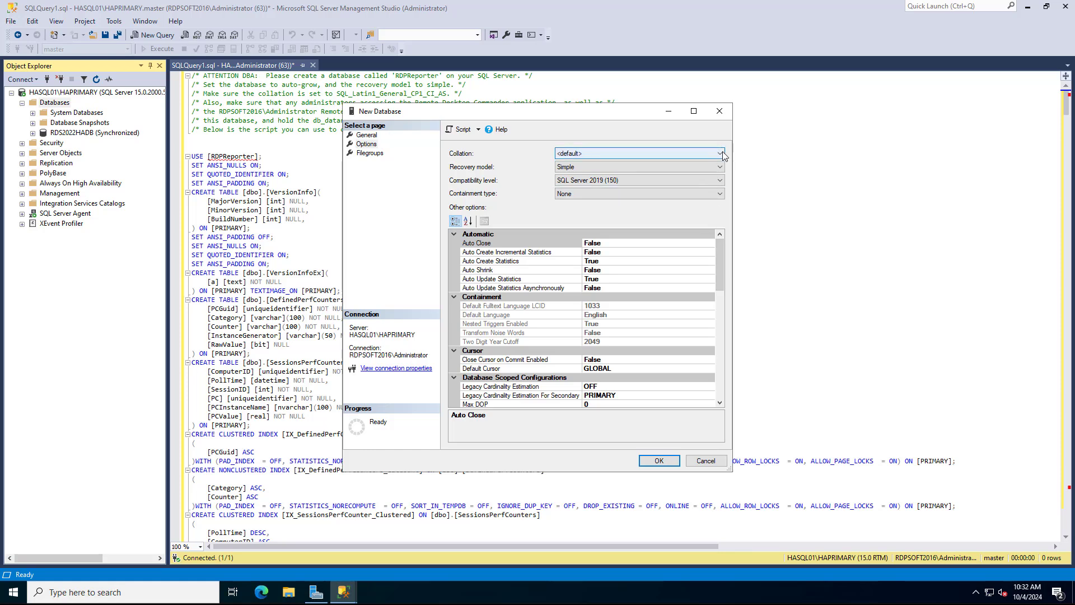
pyautogui.click(720, 154)
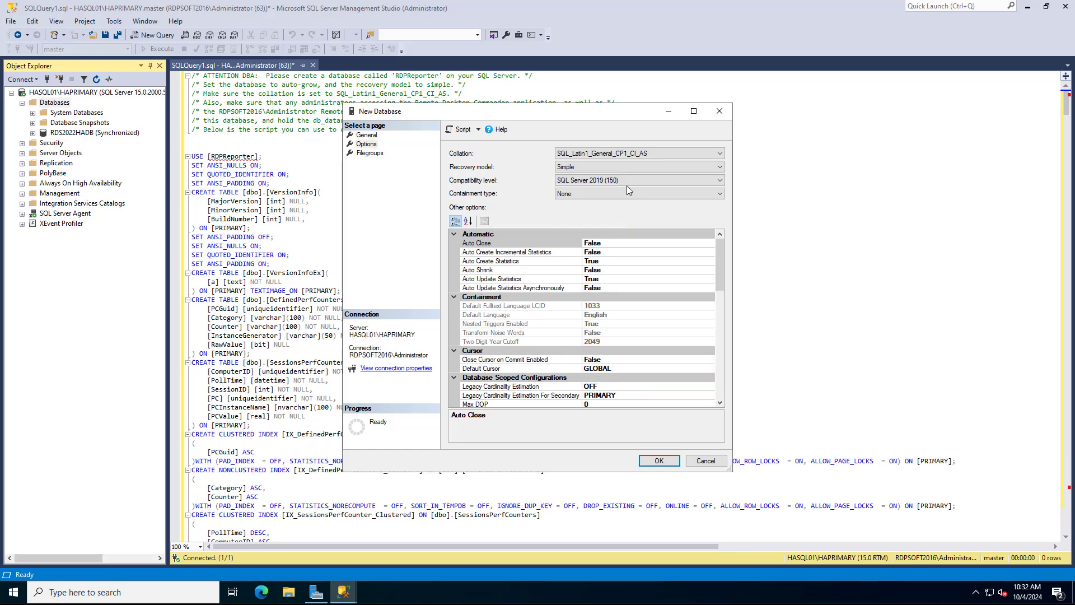
pyautogui.click(658, 460)
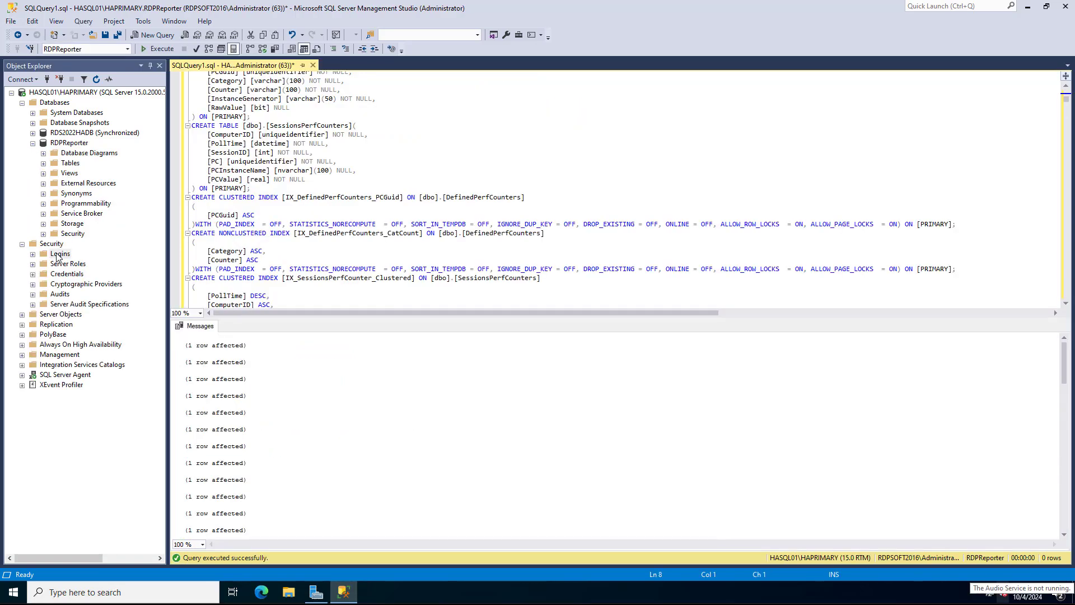
# Begin a new login and search for the Remote Desktop Commander Windows account.
pyautogui.rightClick(60, 254)
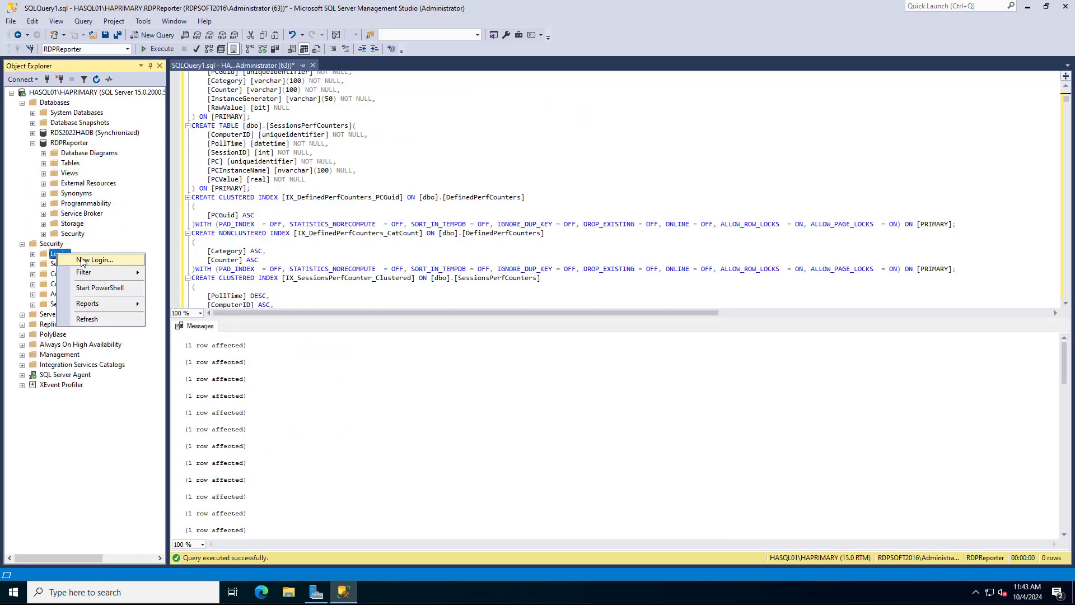
pyautogui.click(94, 259)
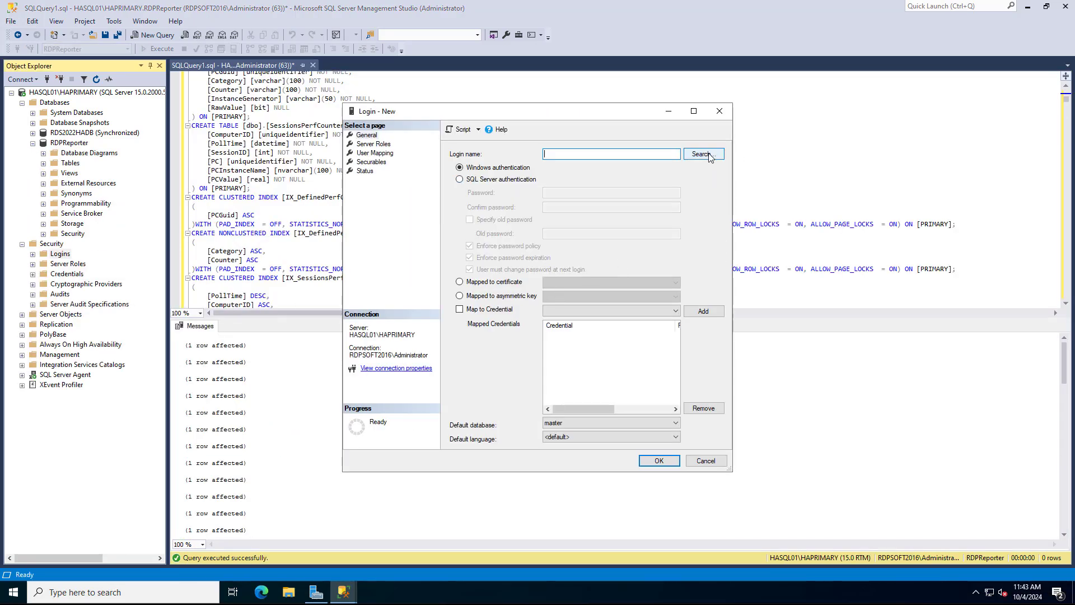
pyautogui.click(702, 153)
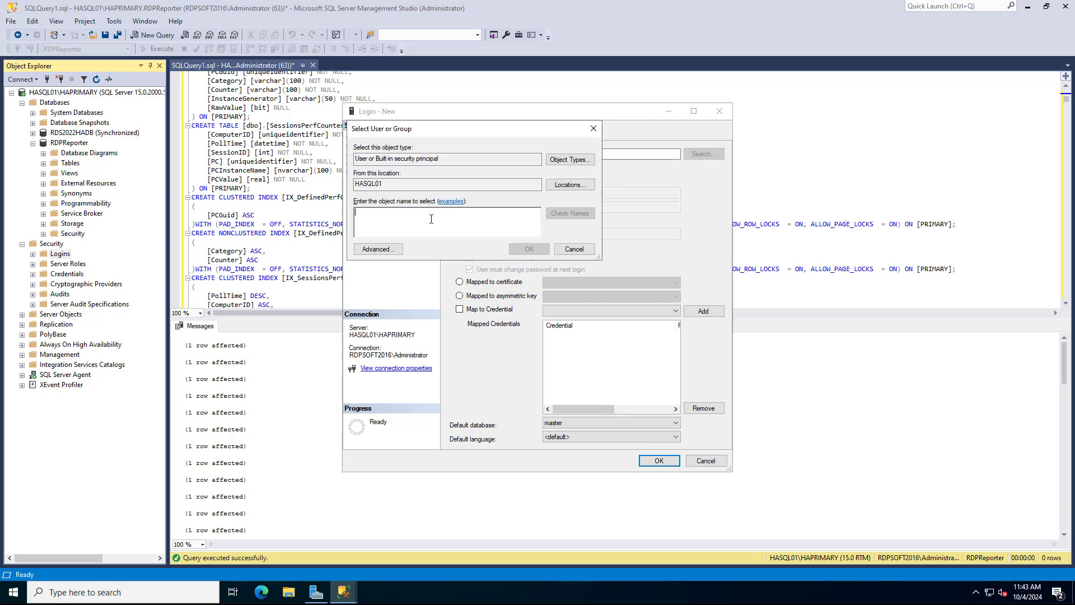
pyautogui.write('Rem')
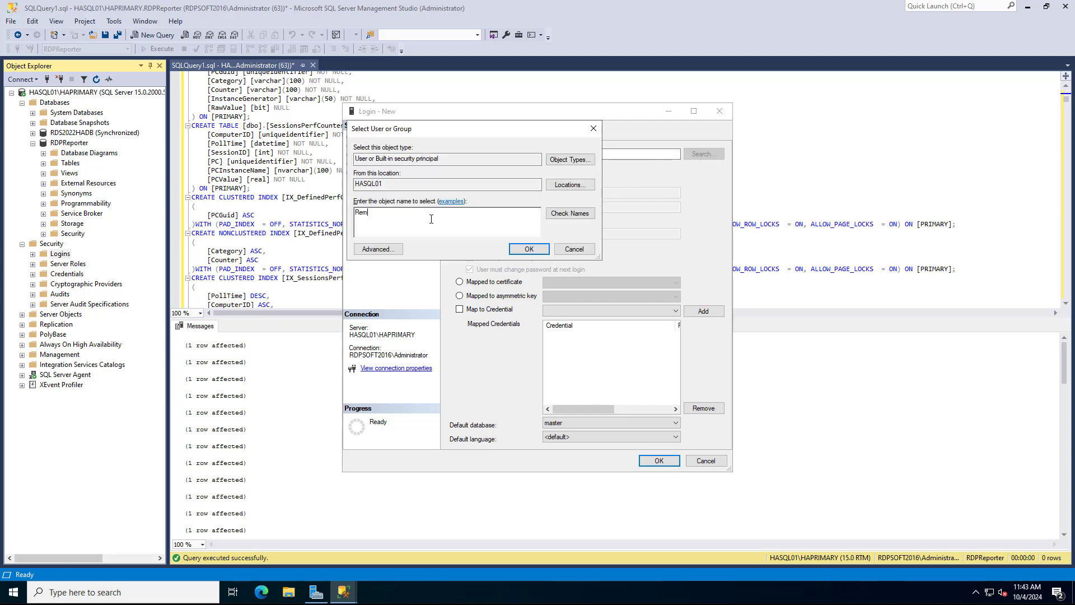
pyautogui.write('Remote Desktop Commander')
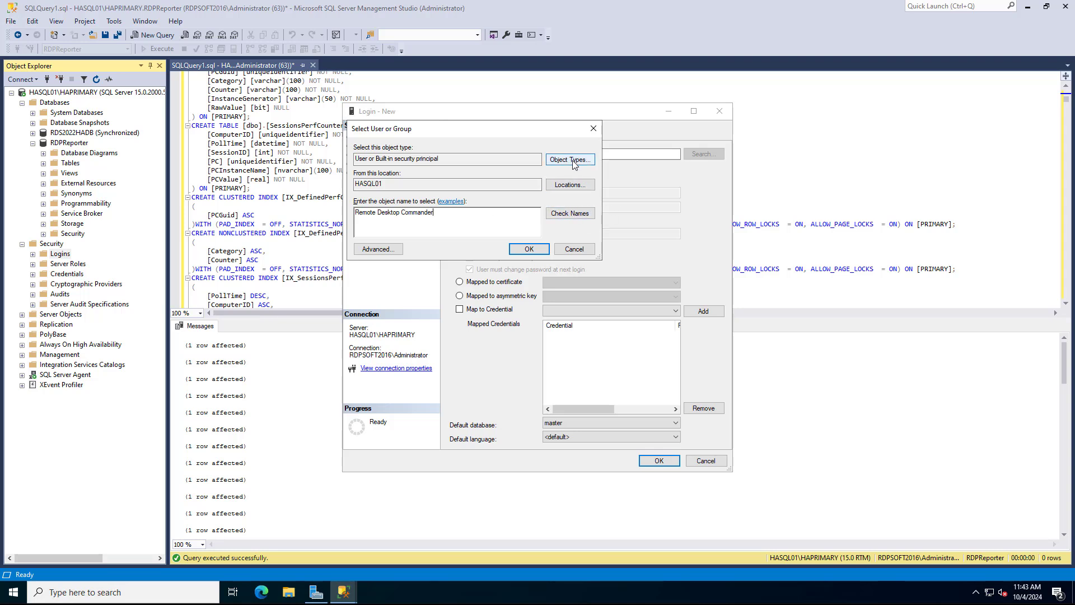
# Resolve the name as a group, accept RDPSOFT2016\Remote Desktop Commander DB, and default it to RDPReporter.
pyautogui.click(570, 159)
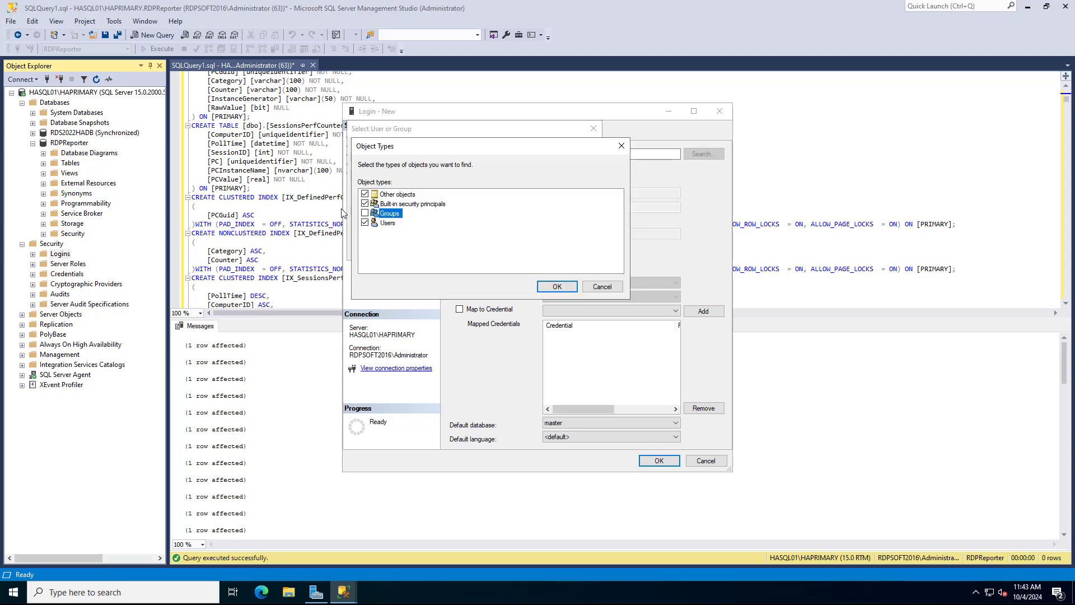
pyautogui.click(557, 286)
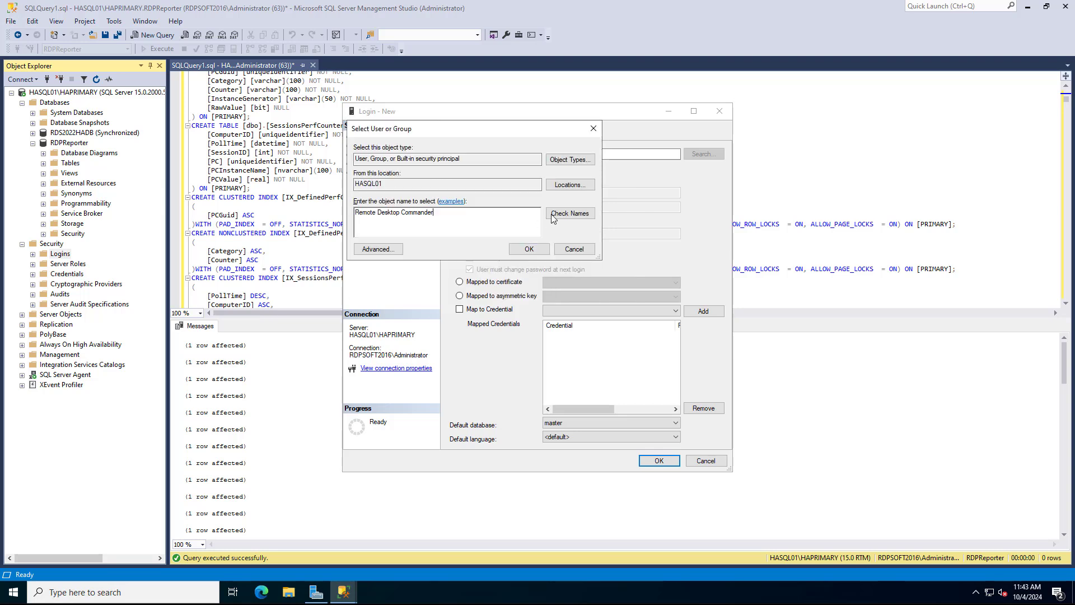
pyautogui.click(569, 184)
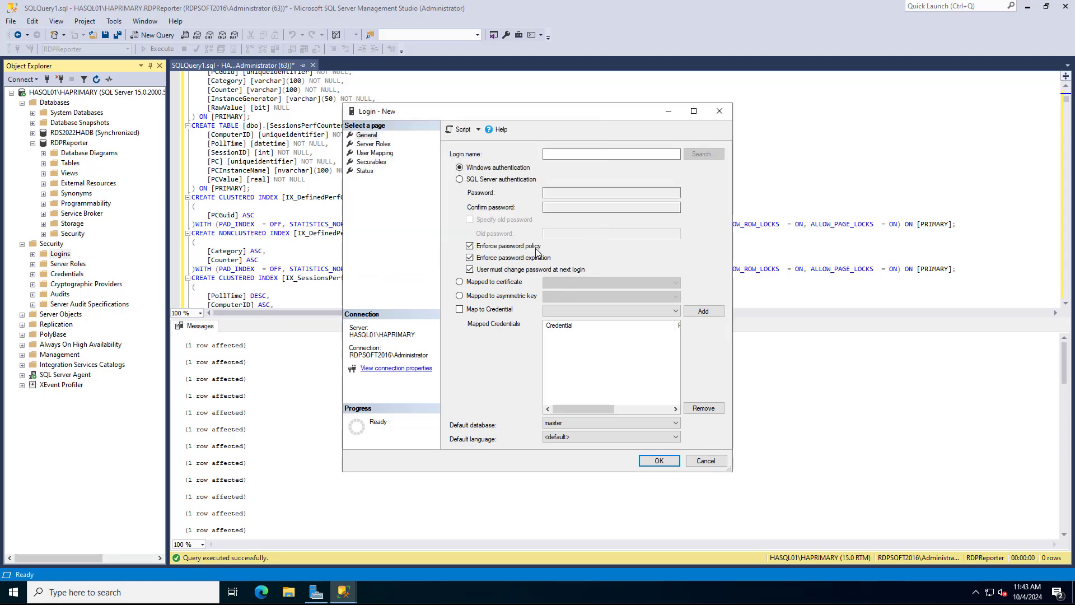
pyautogui.click(702, 154)
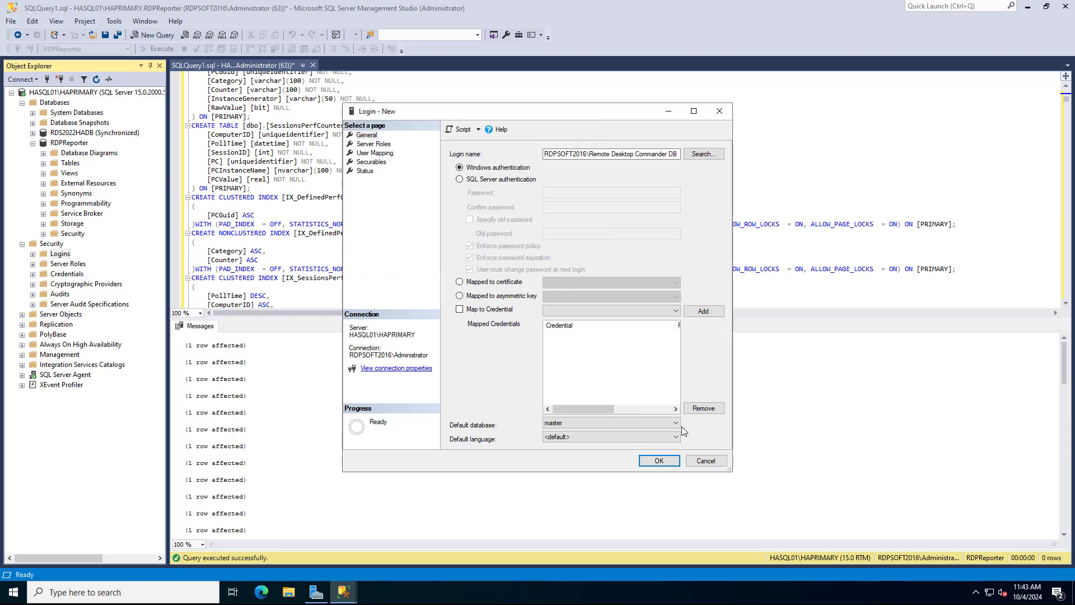
pyautogui.click(675, 422)
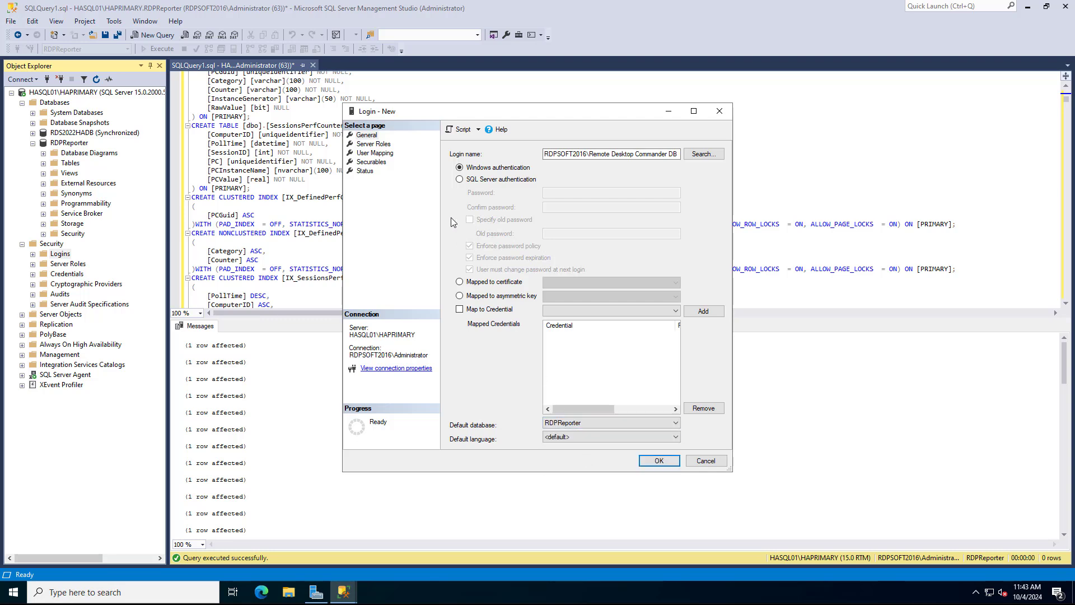
pyautogui.click(376, 153)
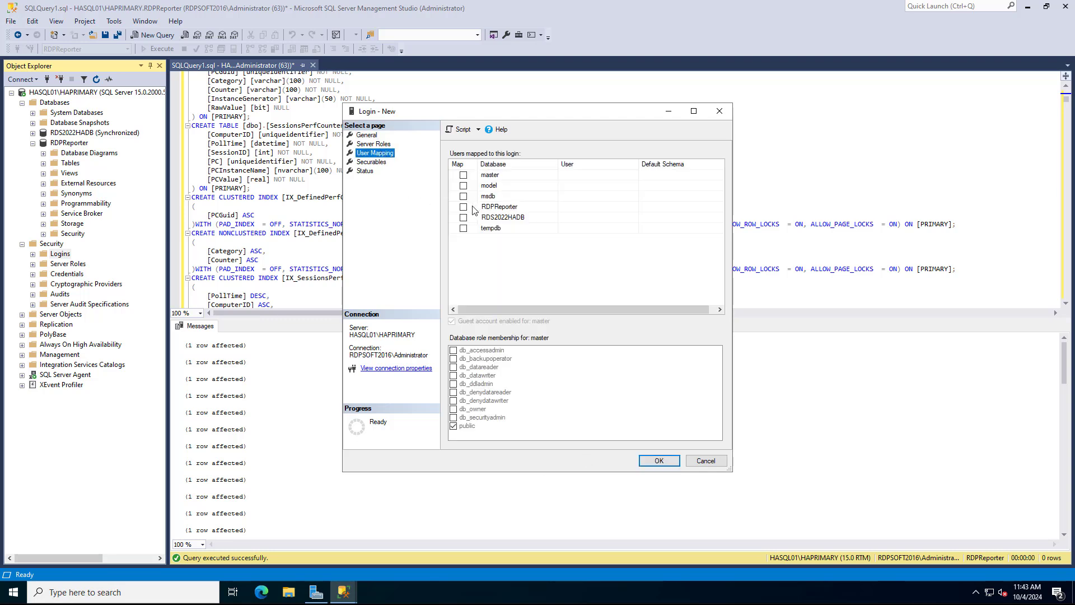
# Map the login to RDPReporter with db_datareader and db_datawriter roles and create it.
pyautogui.click(464, 207)
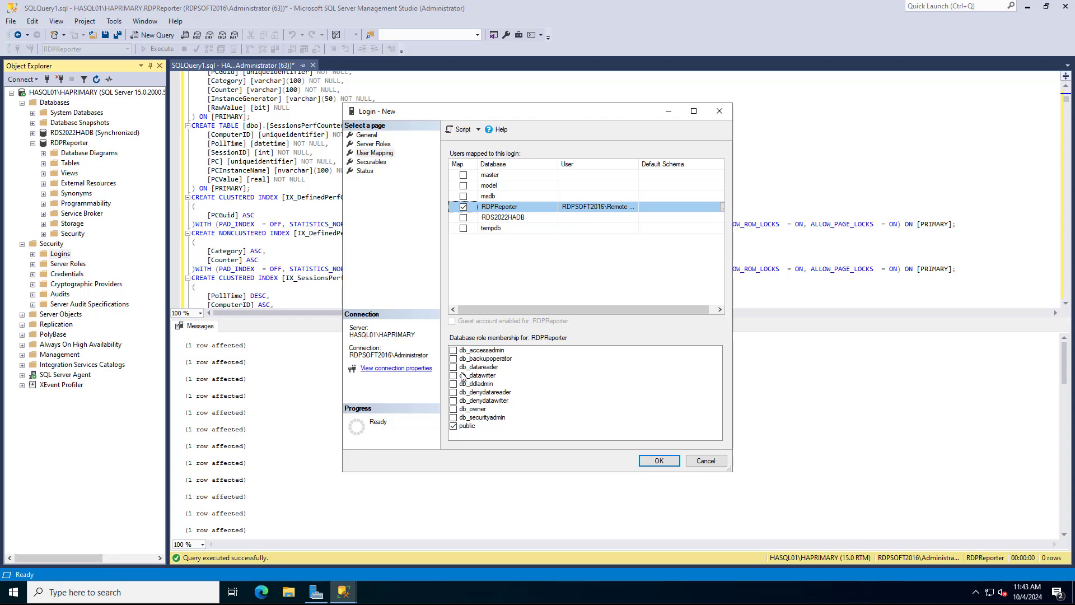
pyautogui.click(454, 375)
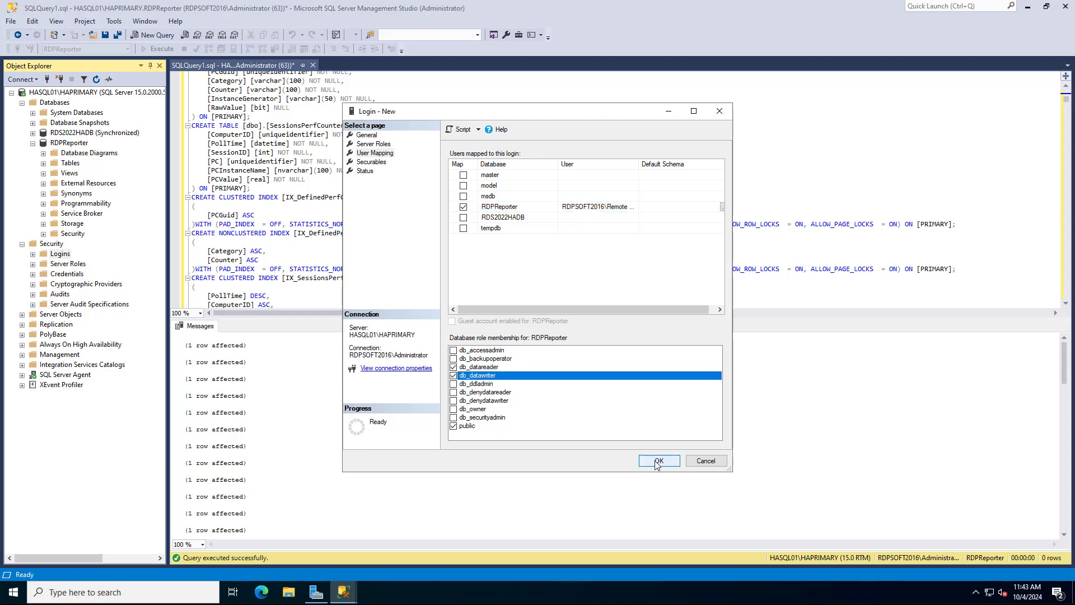
pyautogui.click(659, 460)
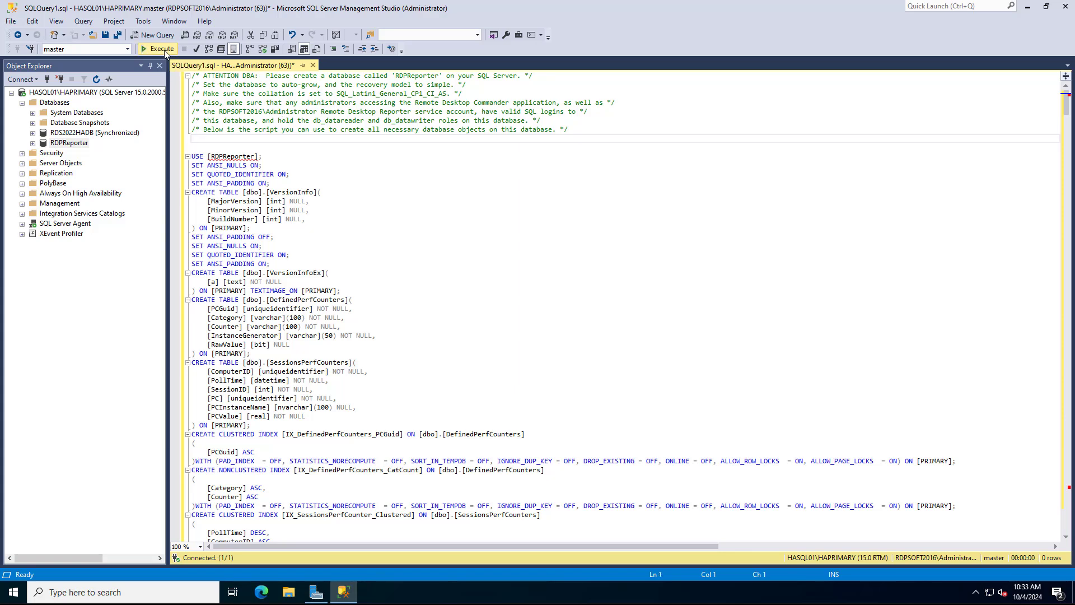
# Execute the script, then step through the SQL Setup Wizard's connection check to Finish.
pyautogui.click(158, 48)
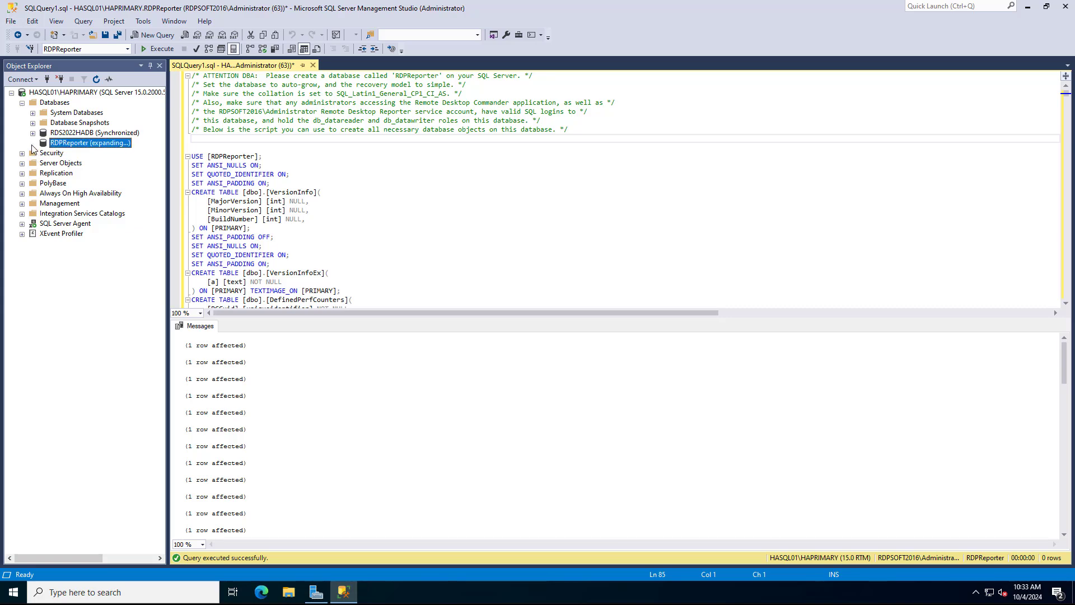
pyautogui.click(33, 143)
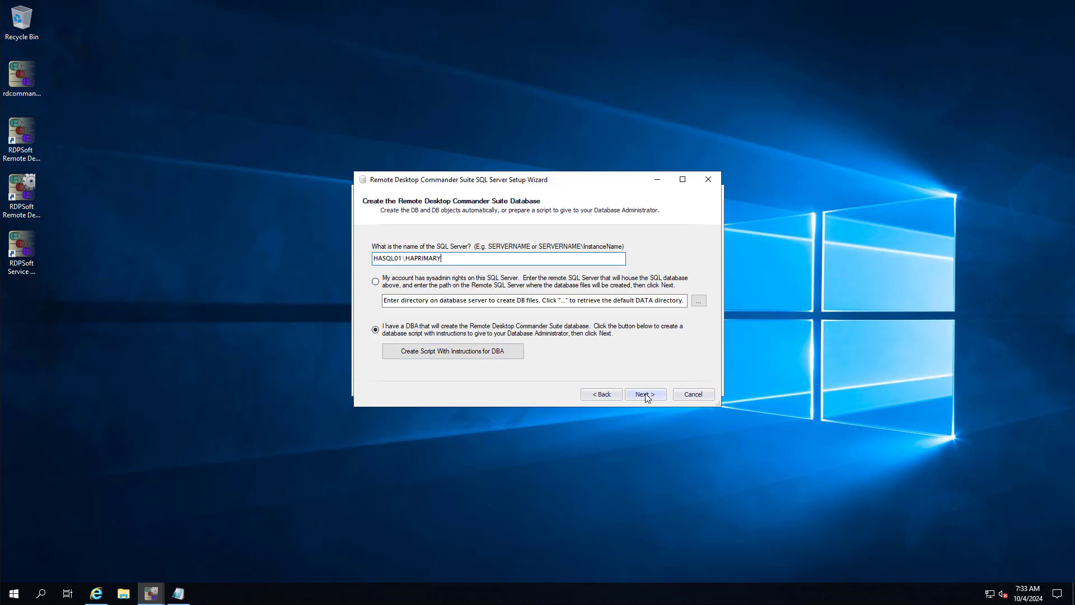
pyautogui.click(645, 393)
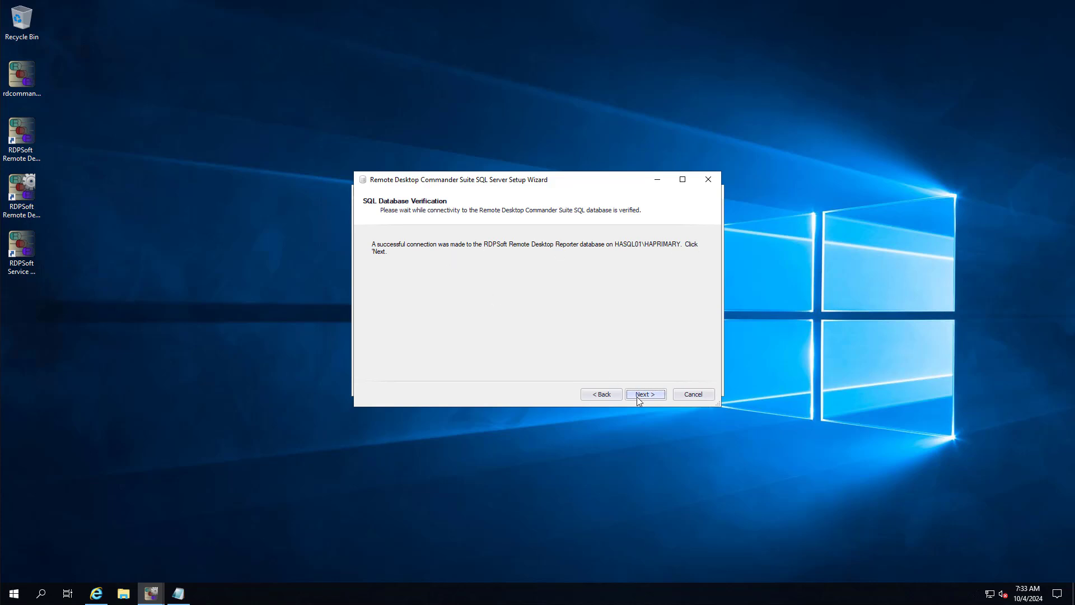
pyautogui.click(644, 393)
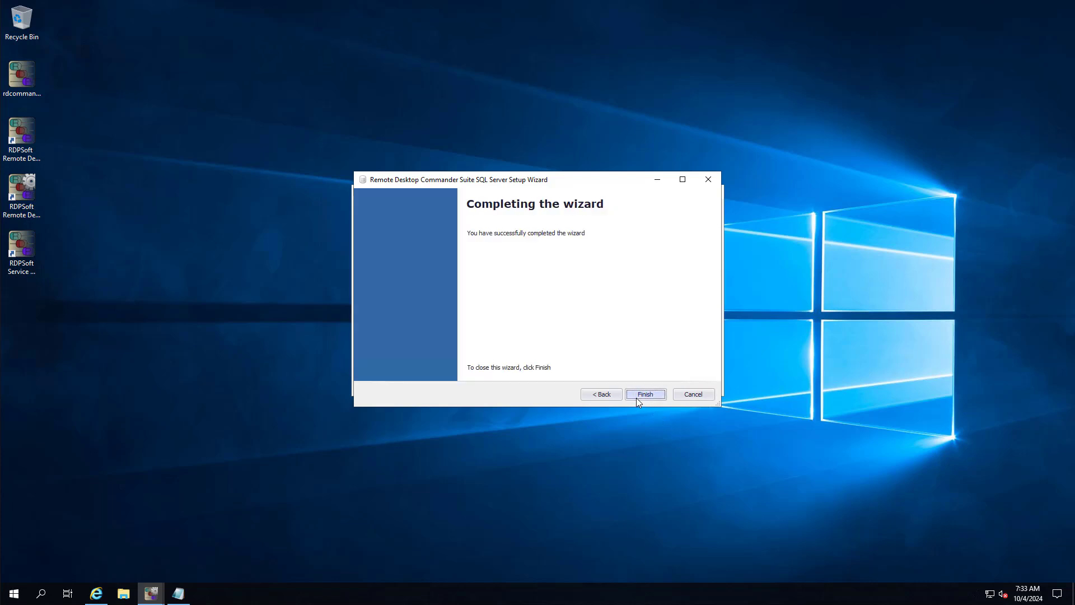
pyautogui.click(645, 393)
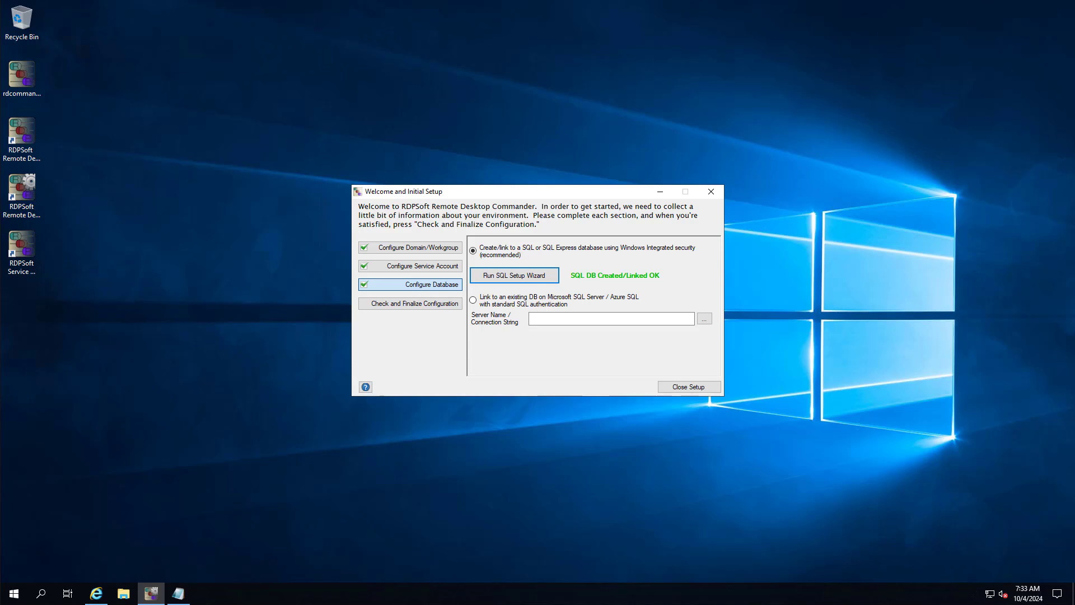
# In the RDPSoft login's properties, map it to RDPReporter as db_owner and save.
pyautogui.rightClick(68, 314)
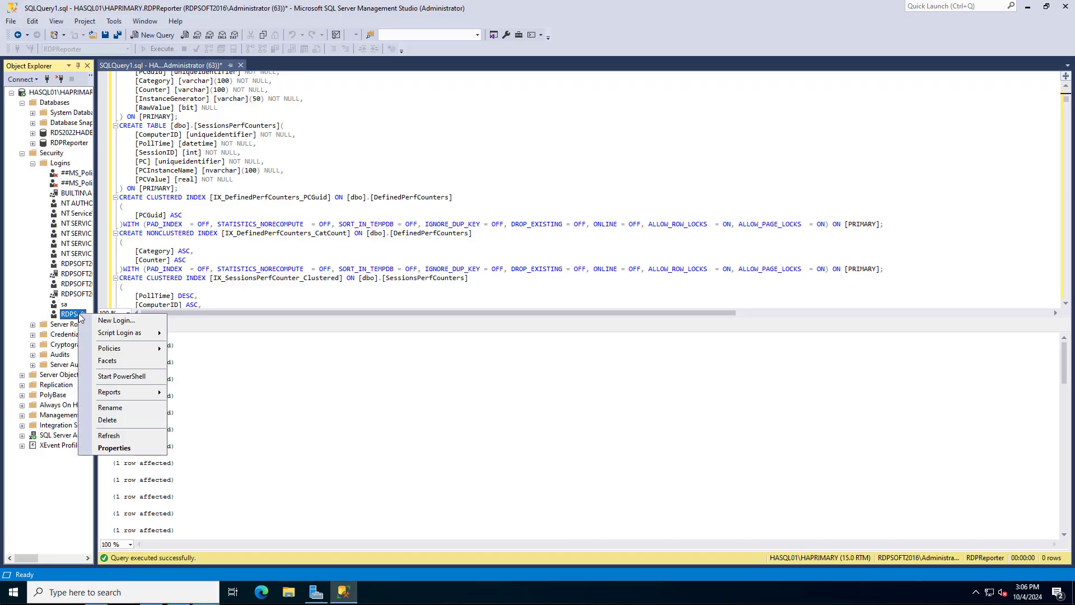
pyautogui.moveTo(123, 452)
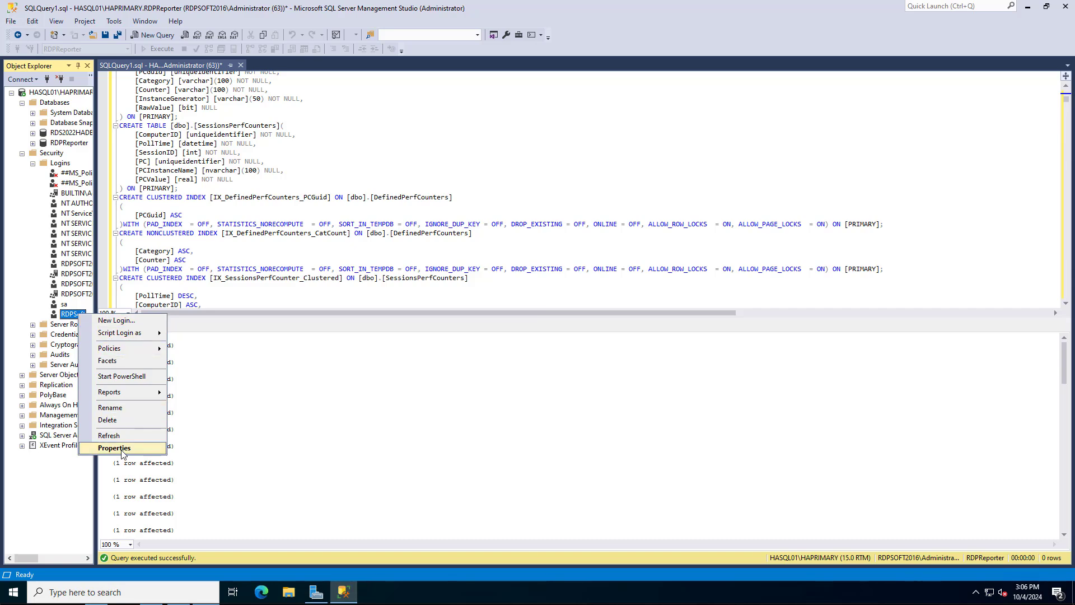
pyautogui.click(113, 448)
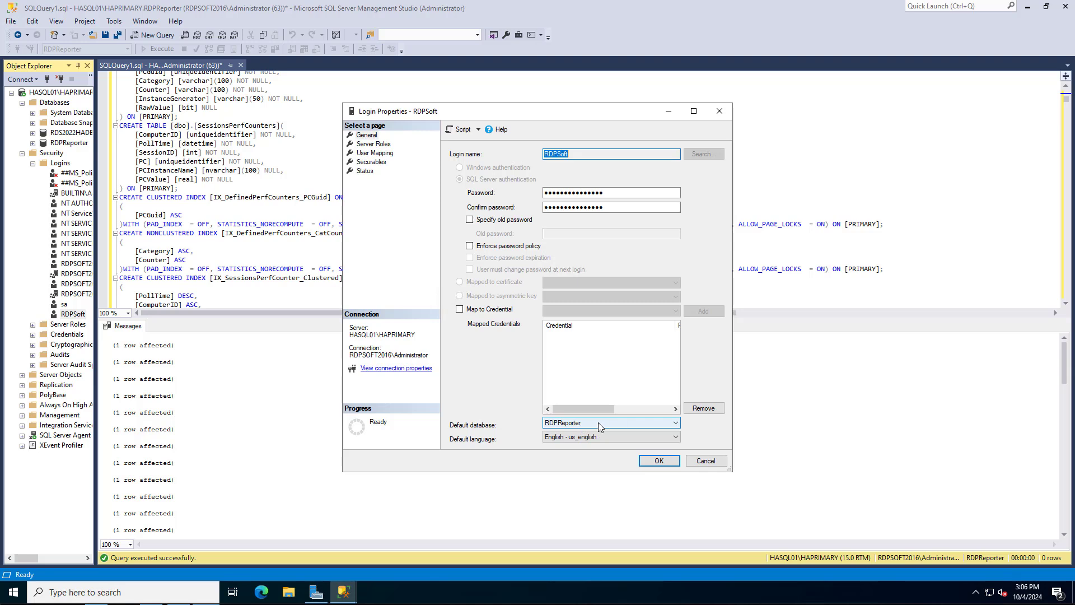
pyautogui.click(375, 152)
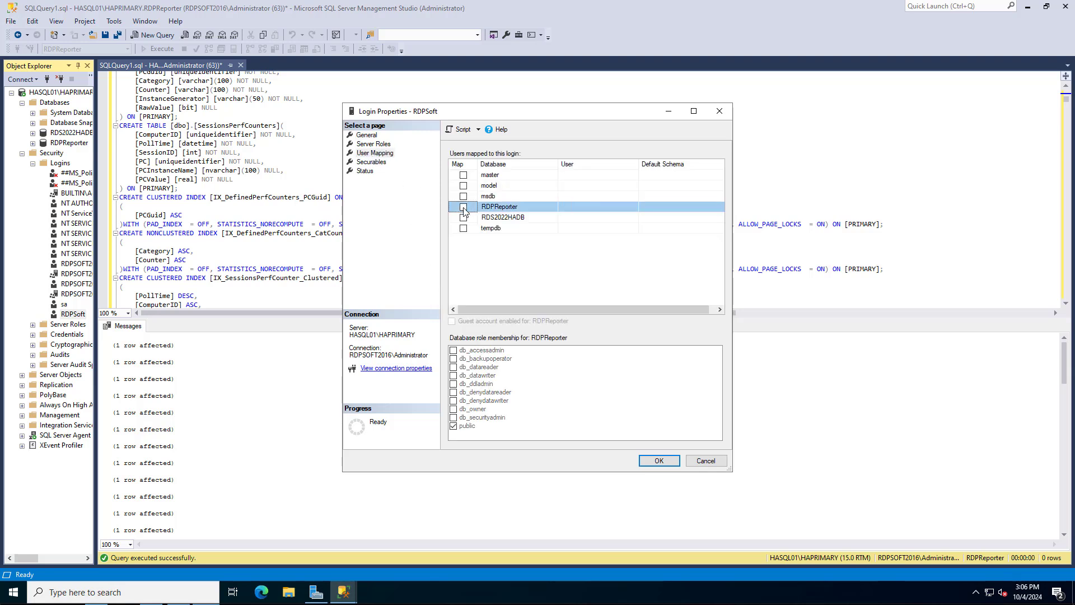
pyautogui.click(464, 207)
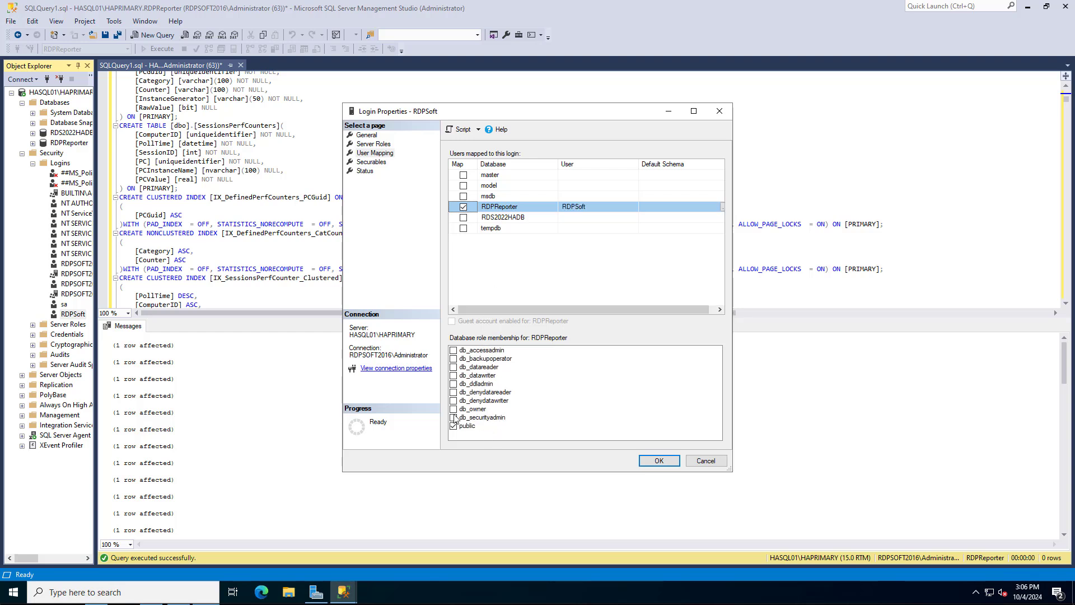
pyautogui.click(453, 408)
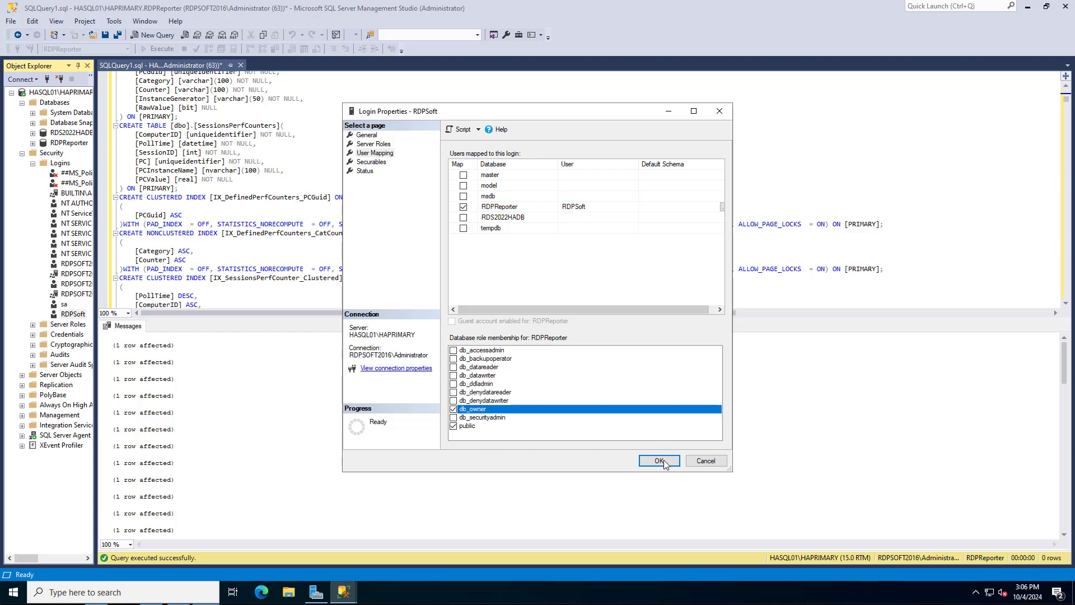
pyautogui.click(658, 460)
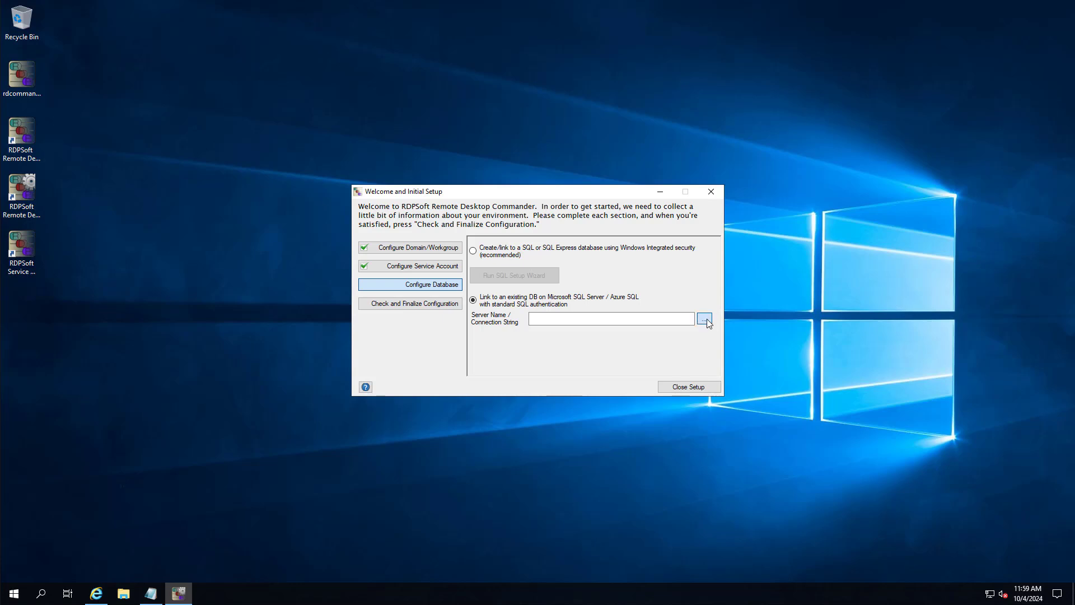
# In SQL Connection Builder enter server HASQL01\HAPRIMARY, database RDPReporter, username RDPSoft and the passwords.
pyautogui.click(704, 319)
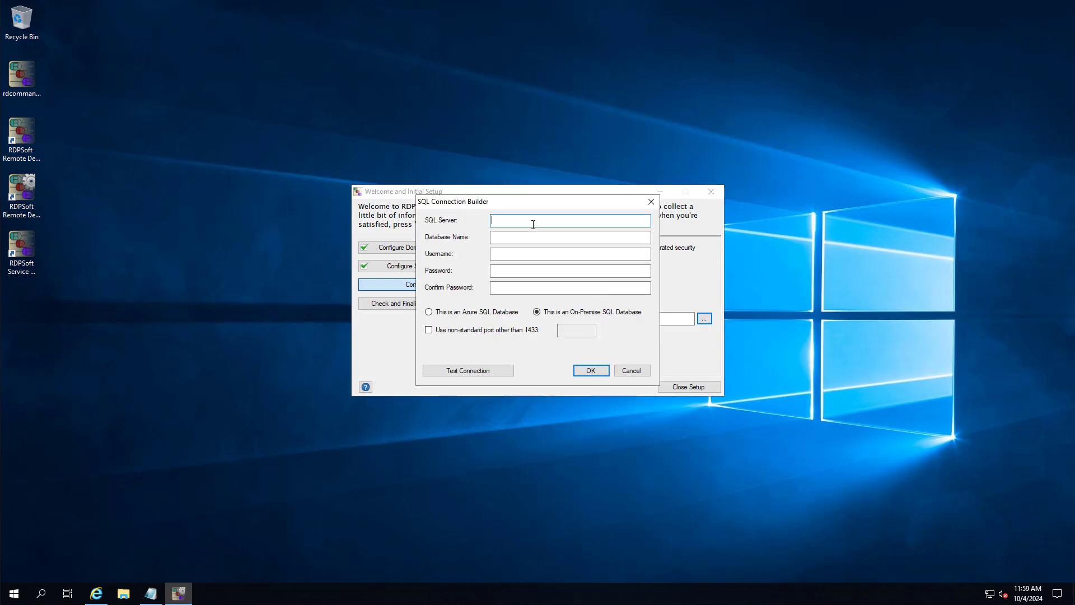
pyautogui.write('HASQ')
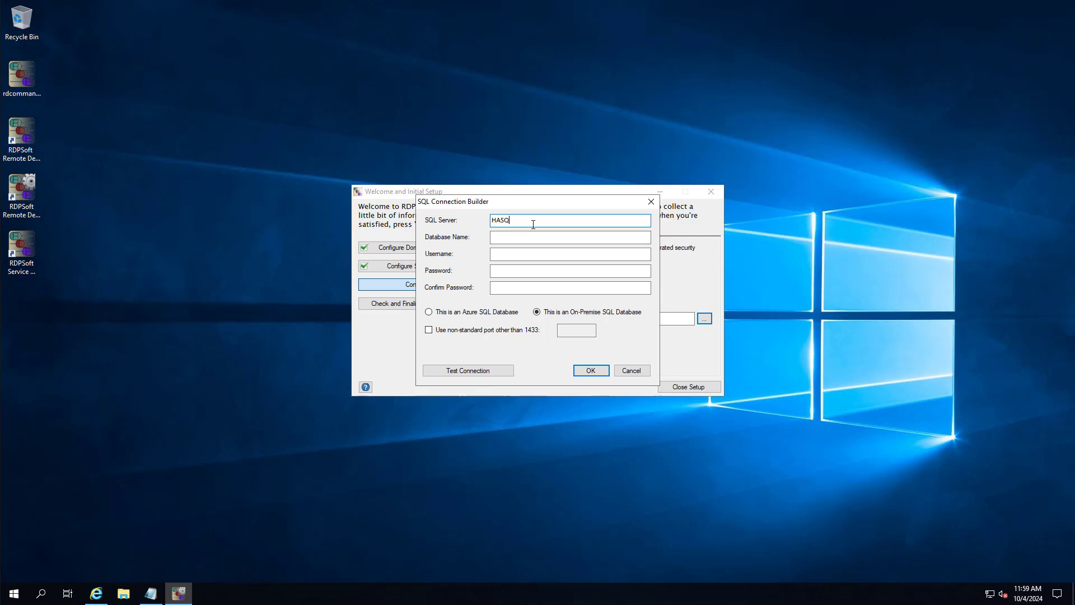
pyautogui.write('01 \\')
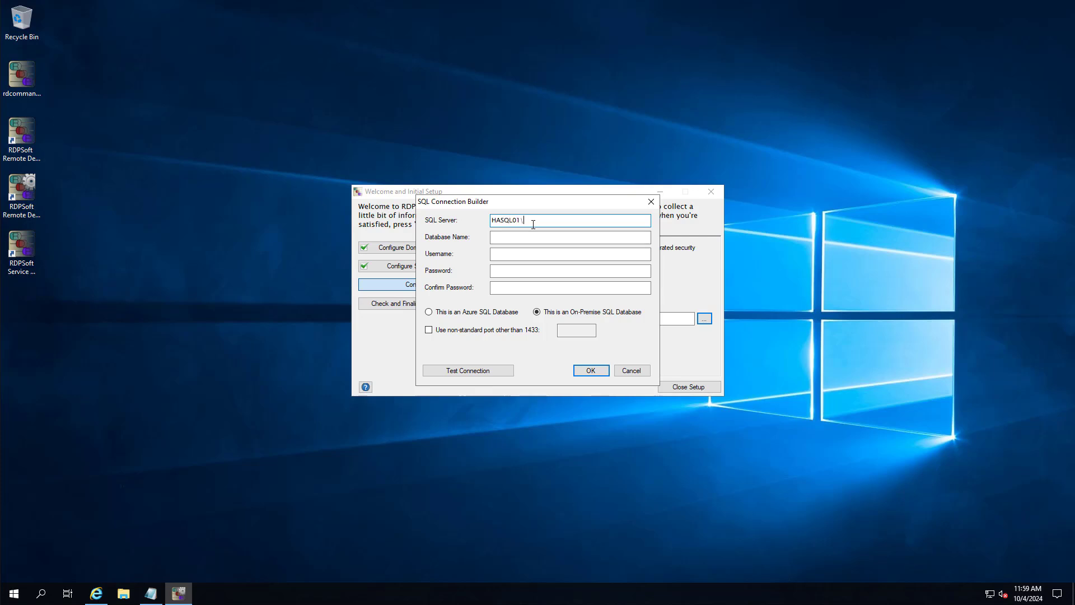
pyautogui.write('HAPRIMARTY')
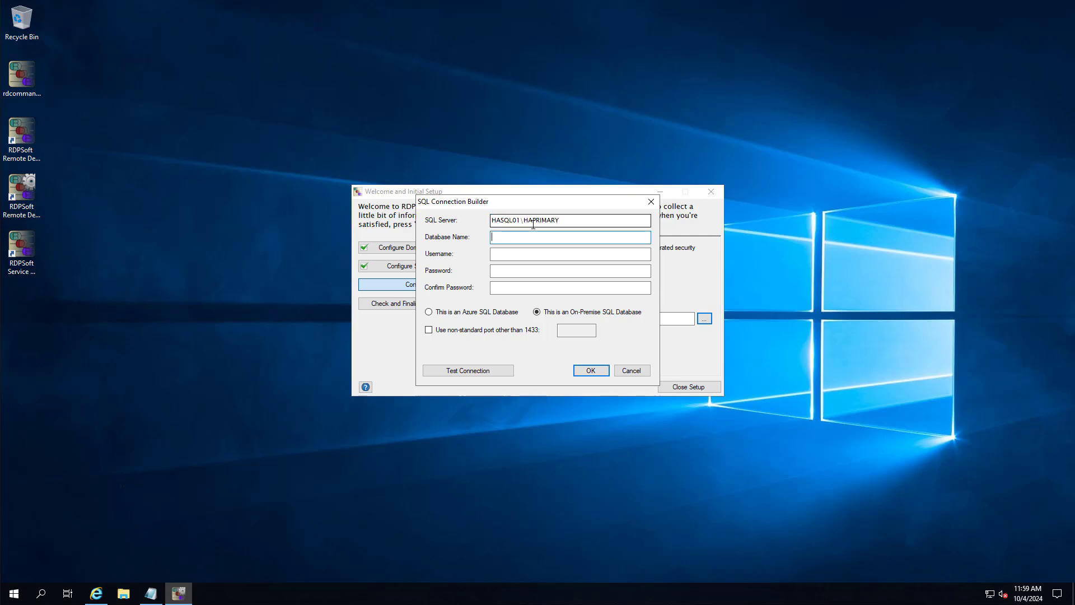
pyautogui.write('RDPReport')
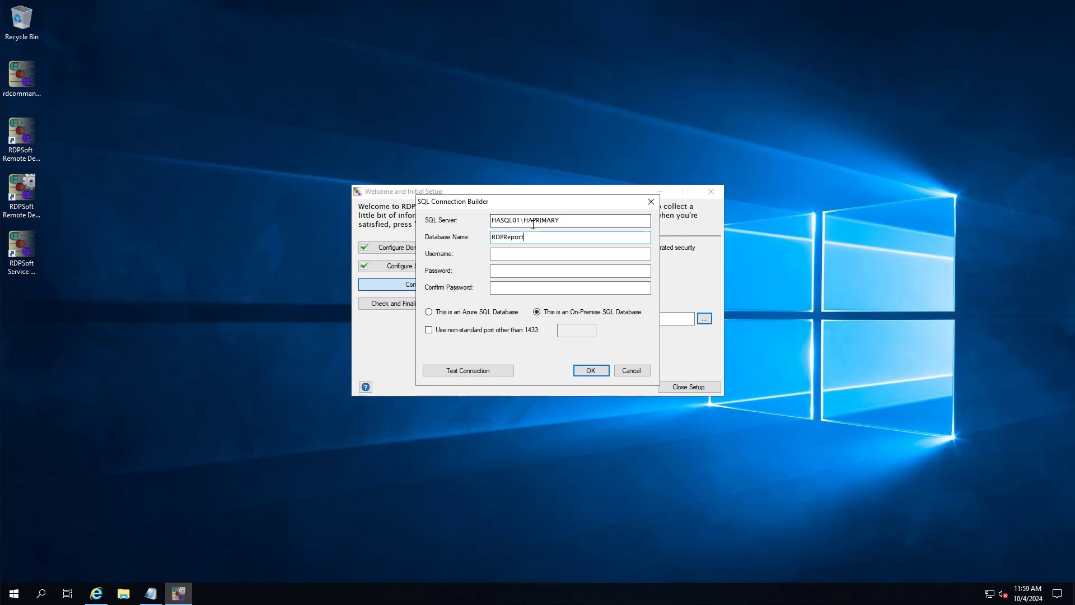
pyautogui.write('R')
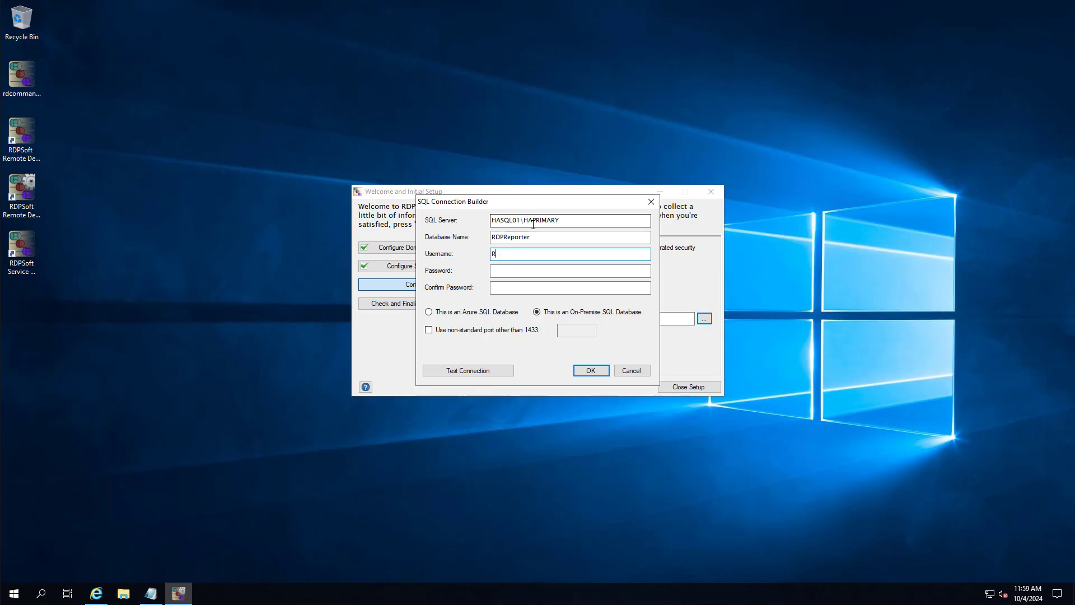
pyautogui.write('DPSoft')
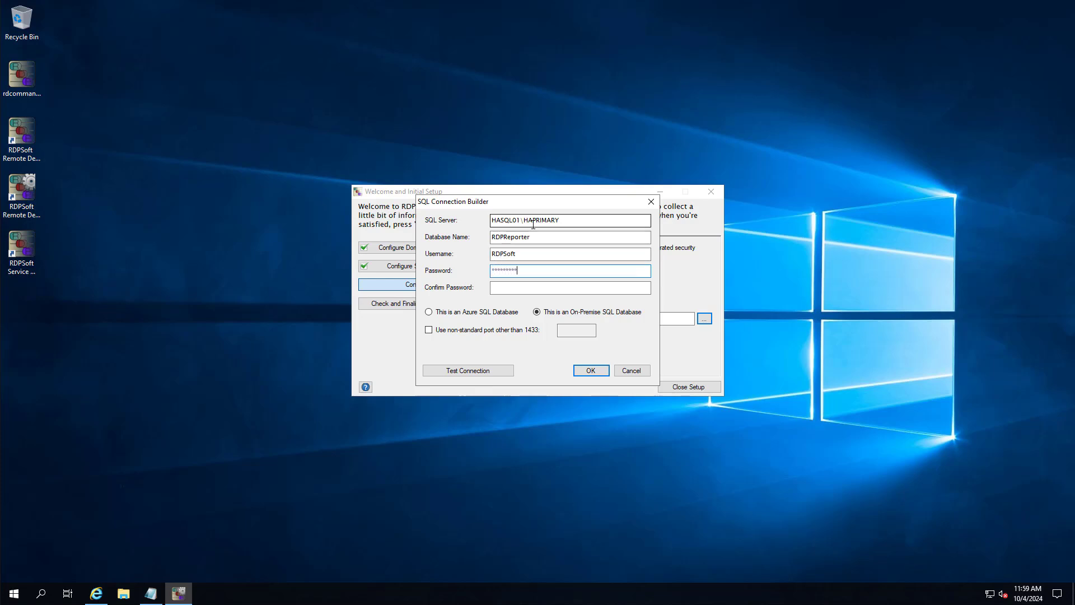
pyautogui.click(569, 287)
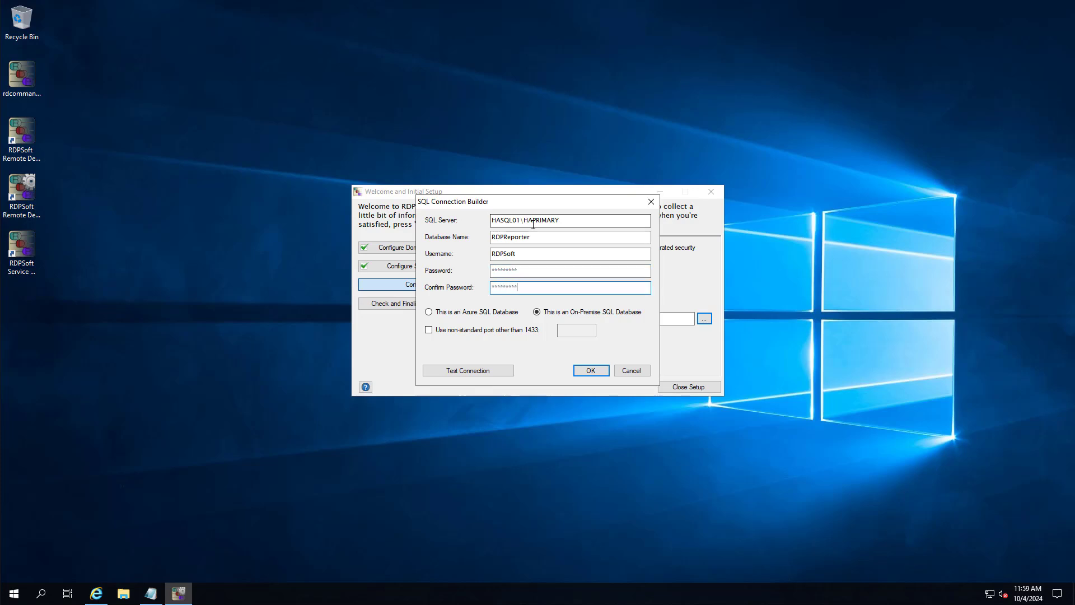
# Keep the database as on-premise SQL, test the connection successfully and accept the settings.
pyautogui.click(429, 311)
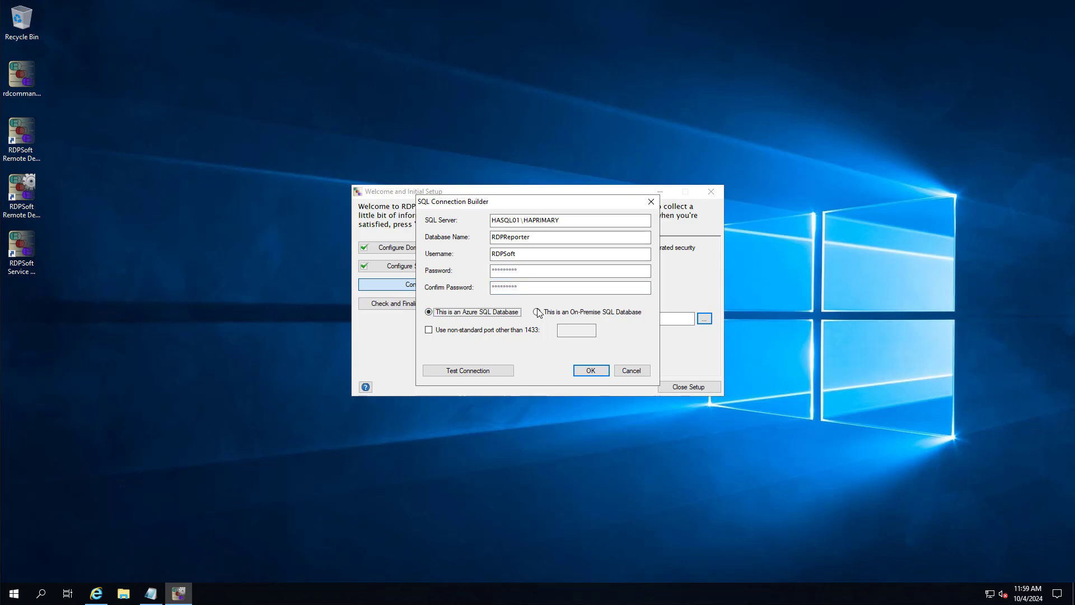
pyautogui.click(537, 311)
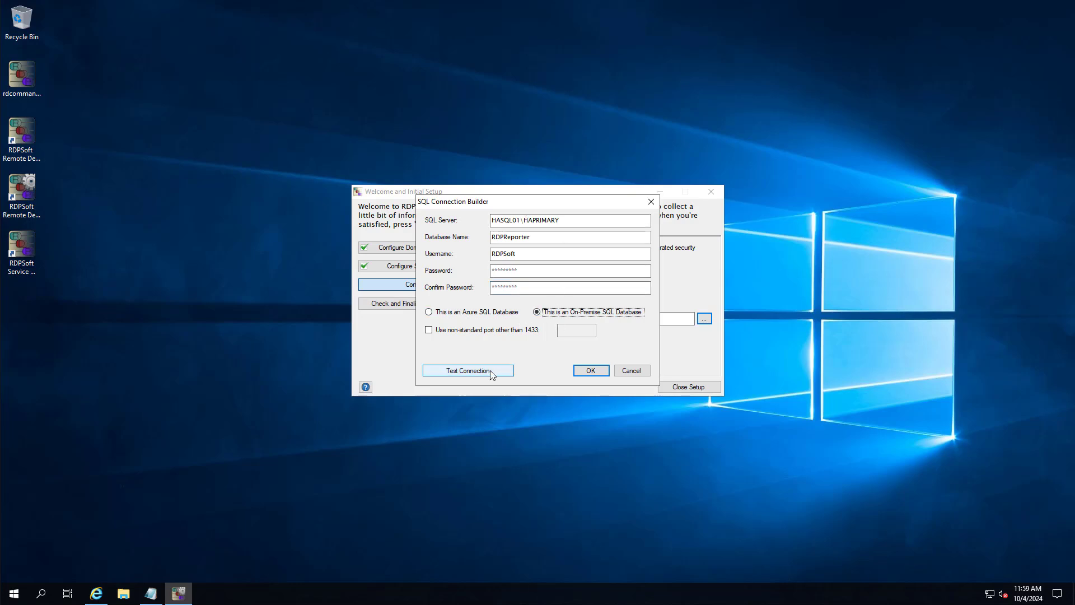
pyautogui.click(468, 370)
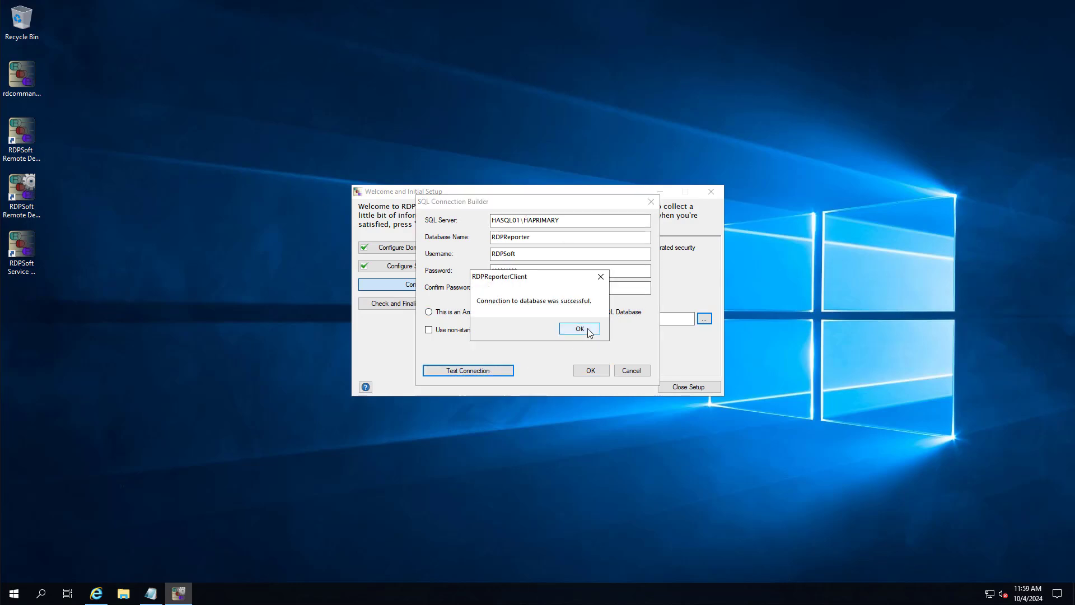
pyautogui.click(579, 328)
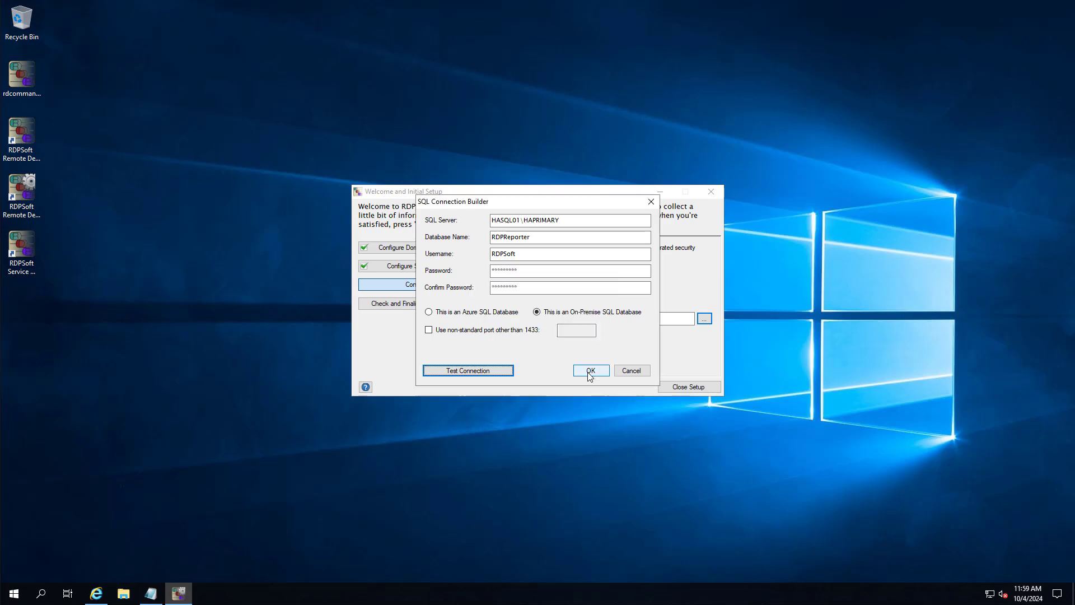
pyautogui.click(590, 370)
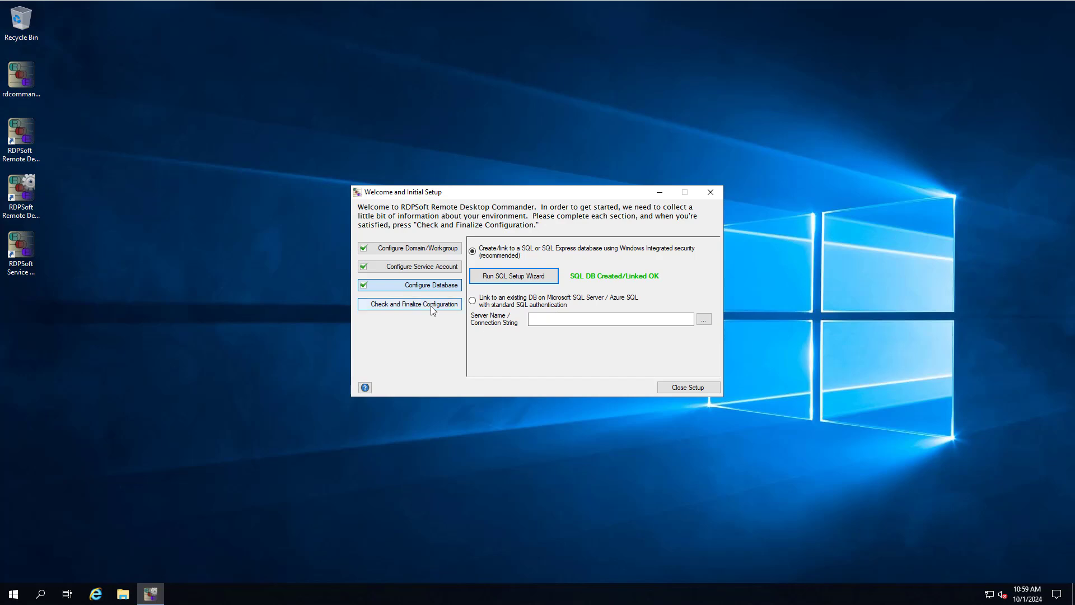
# Run Check and Finalize Configuration and review the Configuration Results list.
pyautogui.click(409, 303)
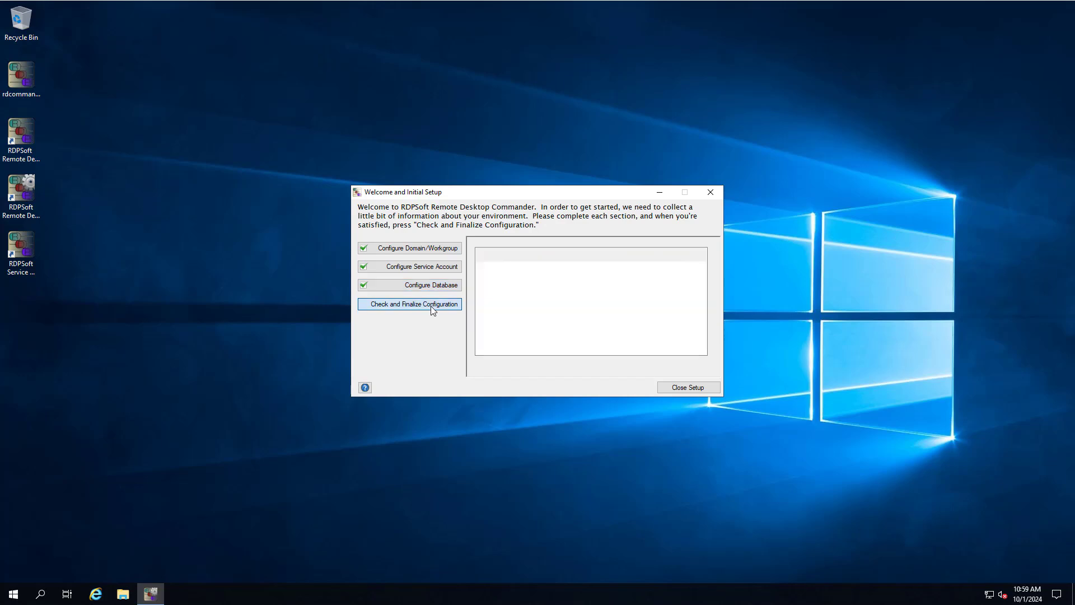
pyautogui.click(409, 304)
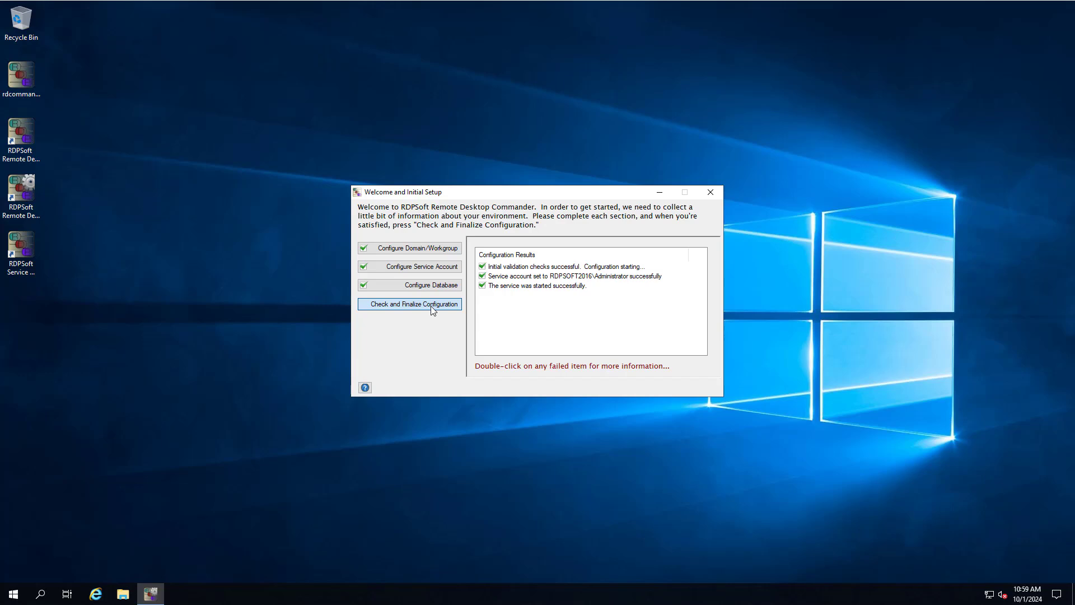
pyautogui.click(409, 285)
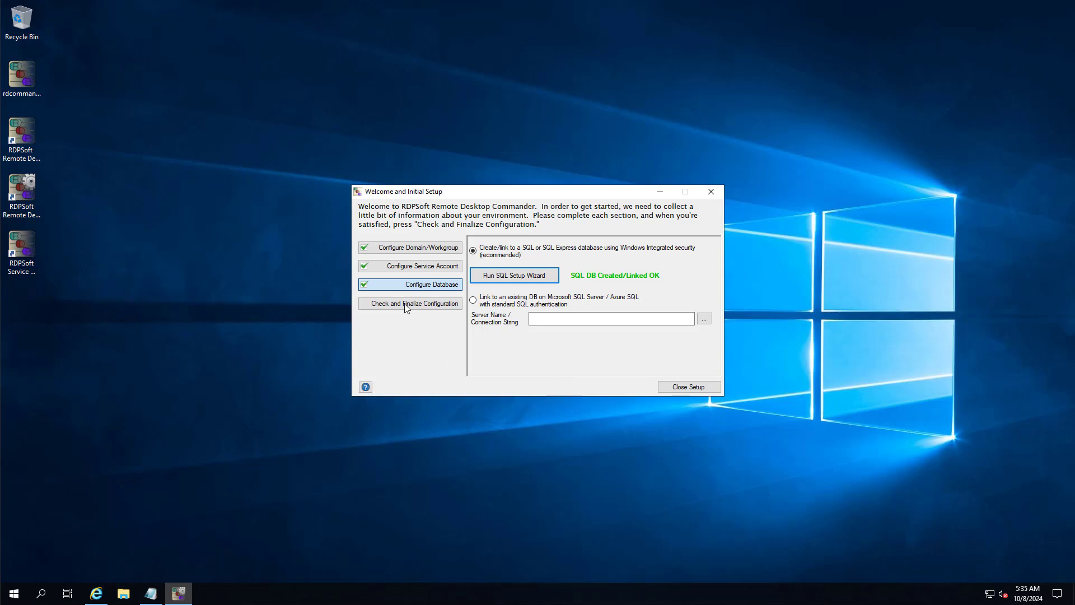
# Rerun Check and Finalize Configuration and acknowledge the configuration errors warning.
pyautogui.click(410, 303)
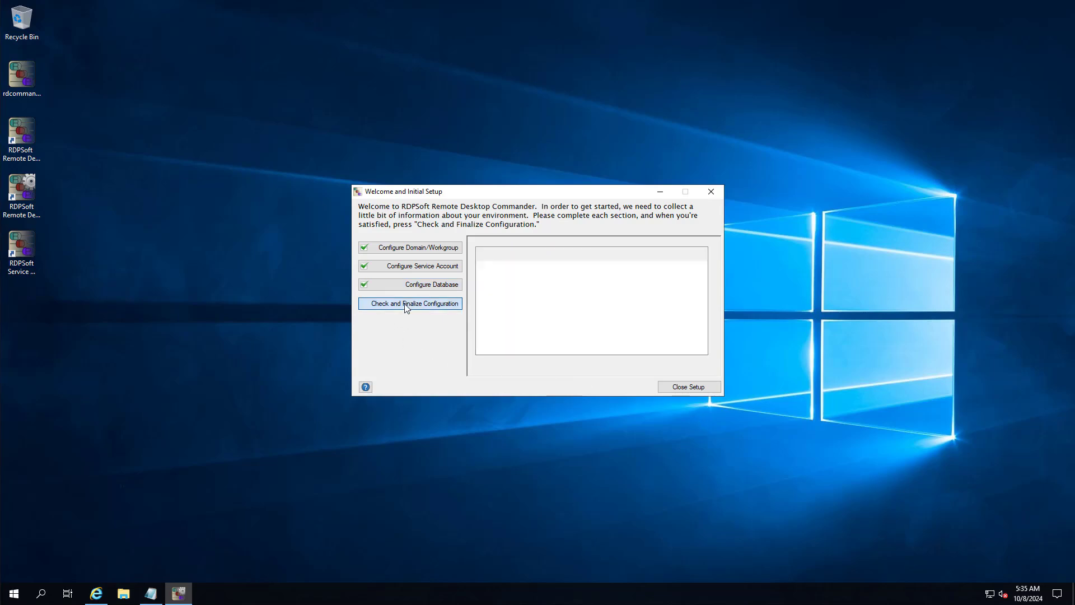
pyautogui.click(410, 303)
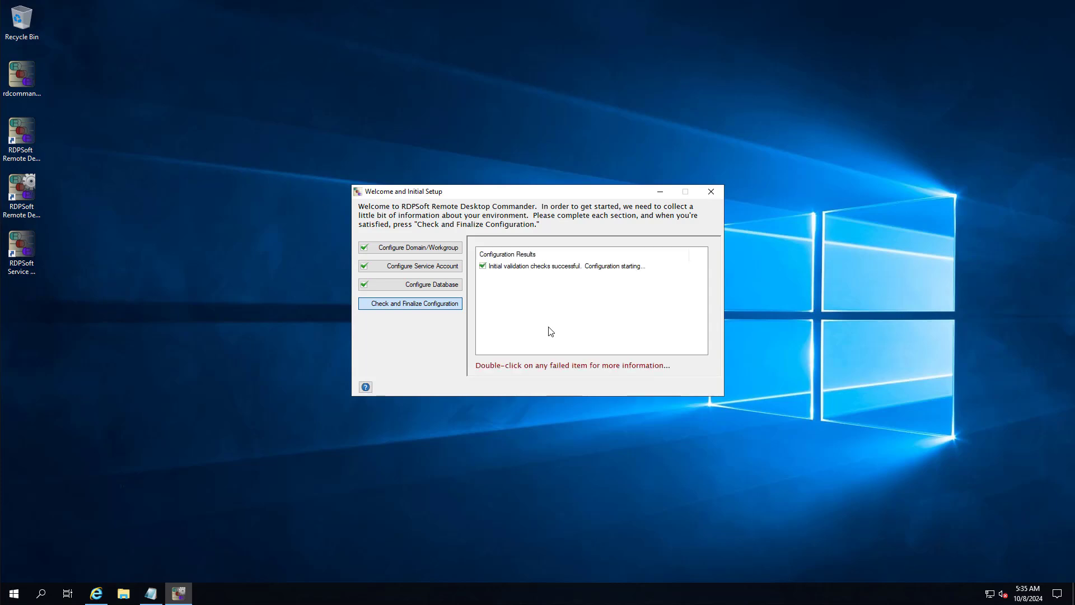
pyautogui.click(410, 303)
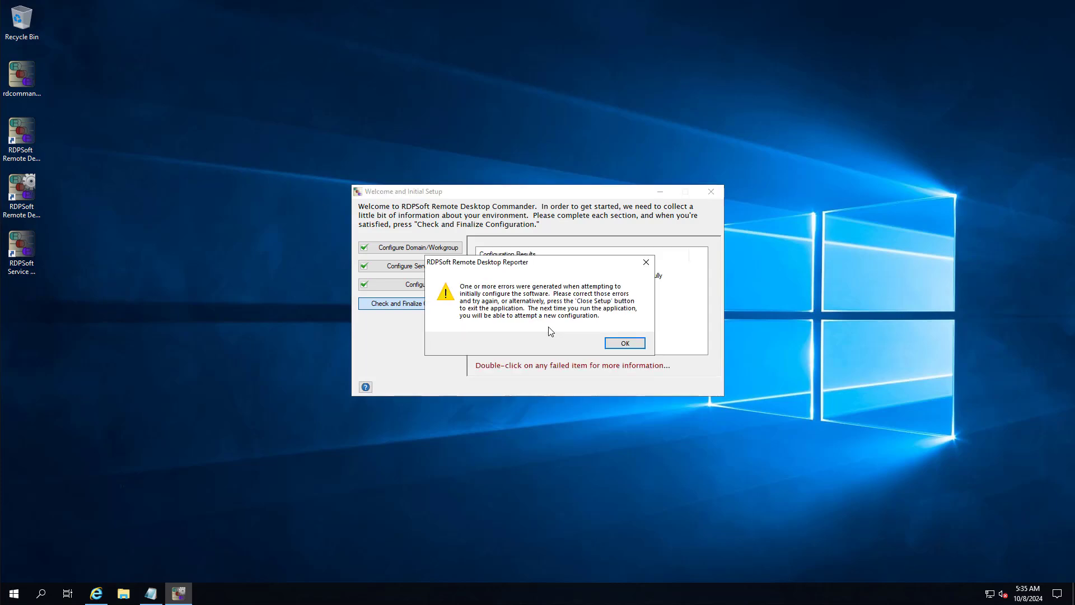
pyautogui.click(624, 343)
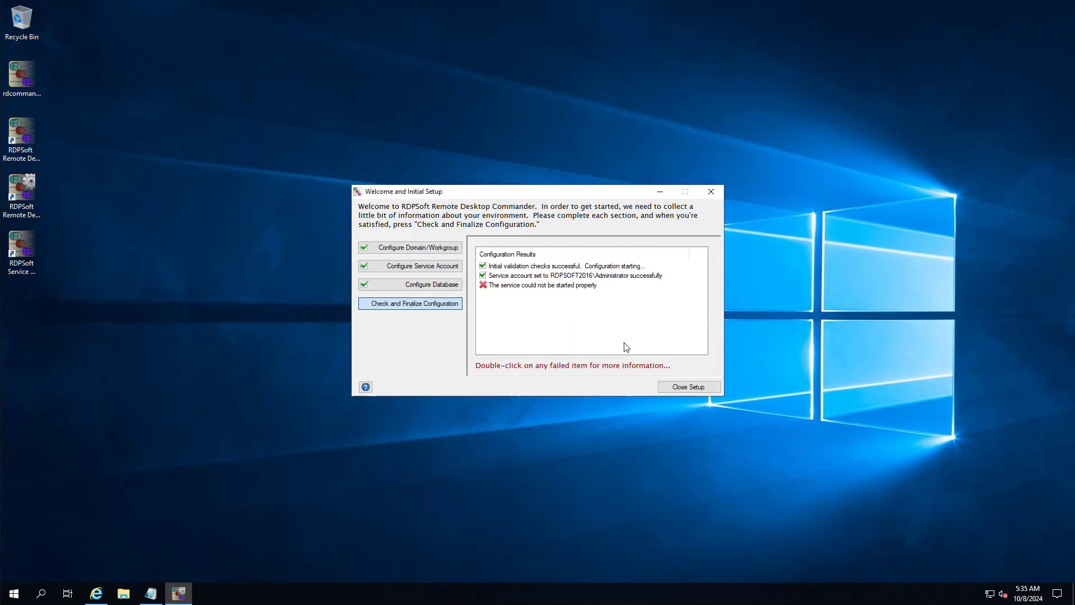
pyautogui.moveTo(540, 290)
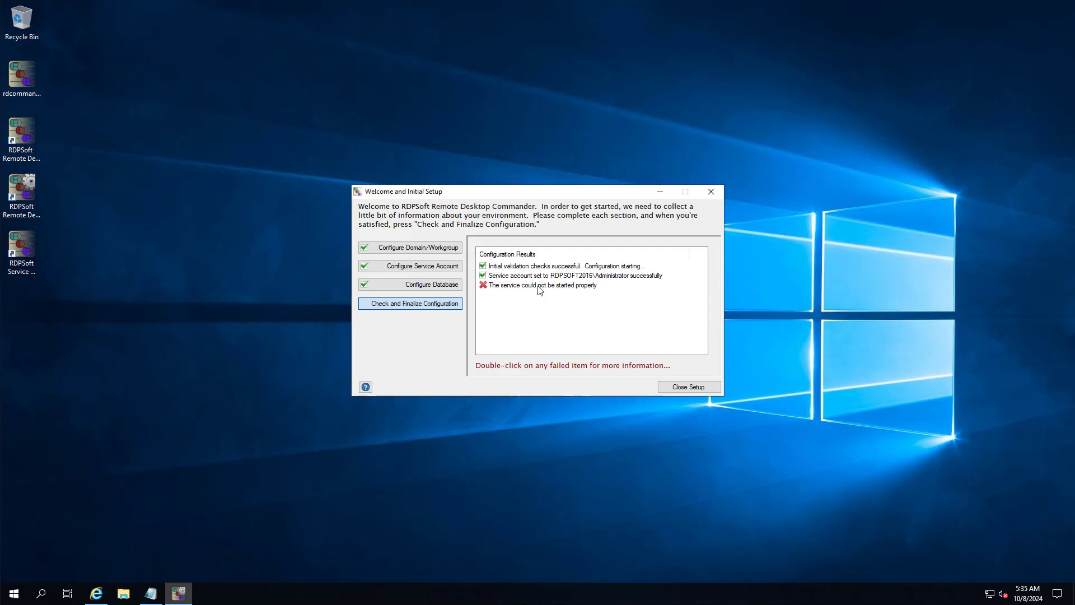
# Read the RDPReporterService failed-start error (error 5) and continue to the Configuration Tool.
pyautogui.doubleClick(542, 284)
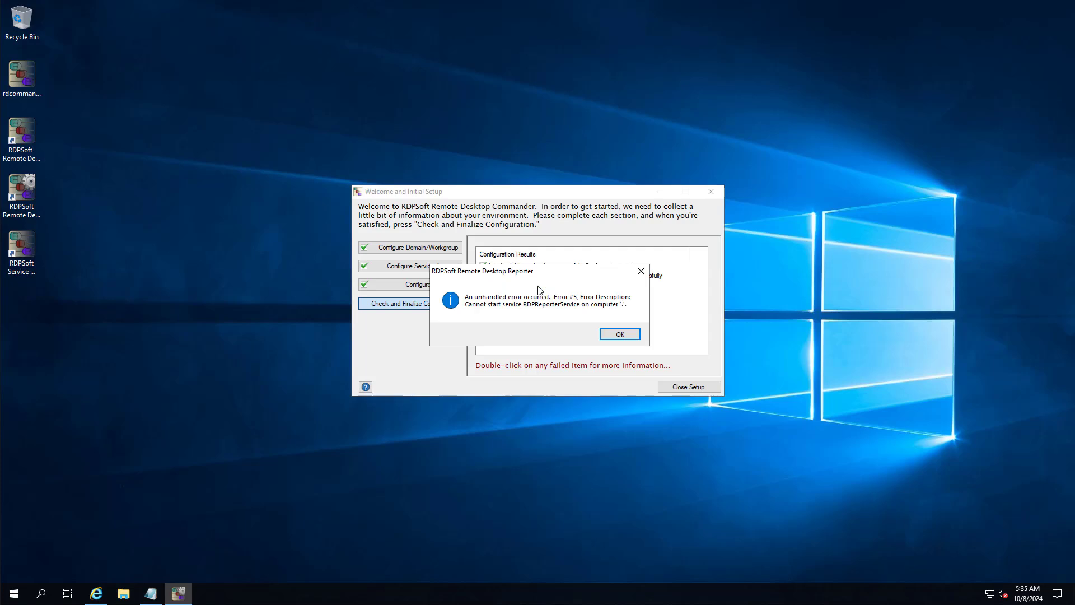
pyautogui.click(618, 333)
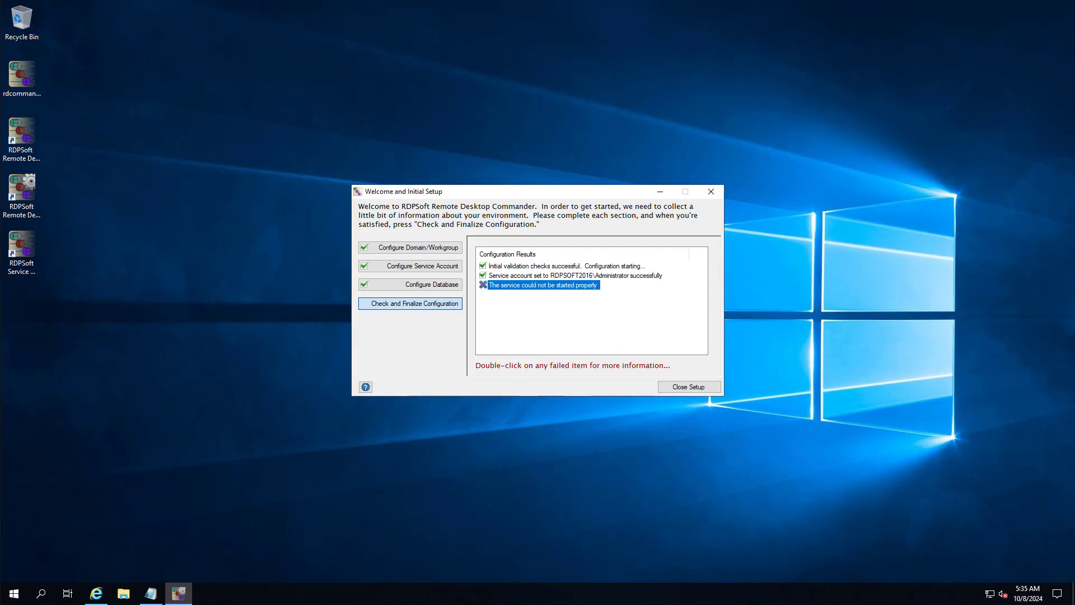
pyautogui.click(686, 386)
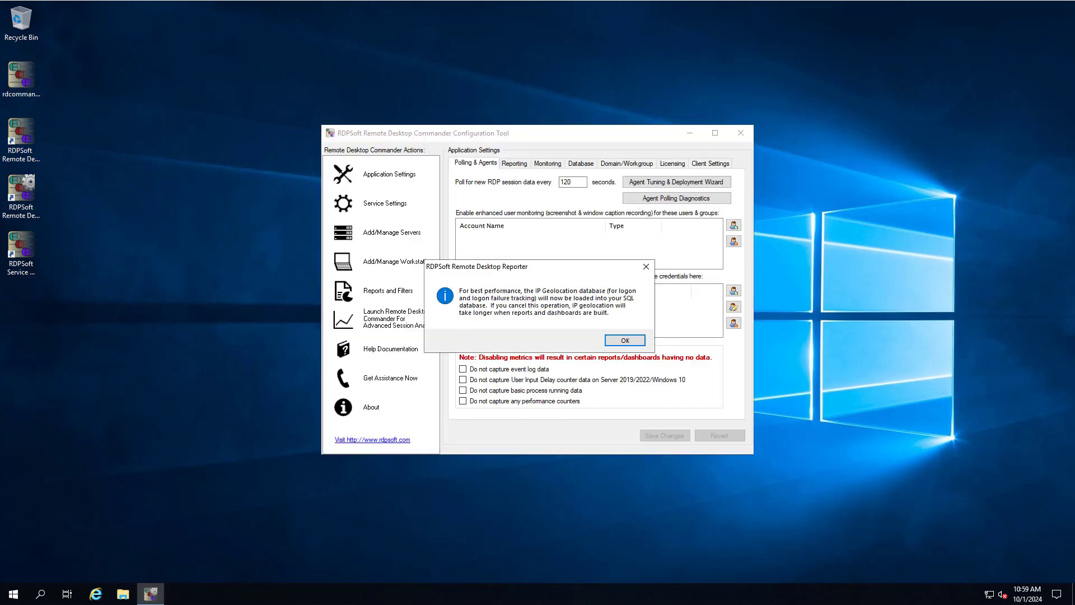
# Accept loading the IP Geolocation database into the SQL database.
pyautogui.click(624, 340)
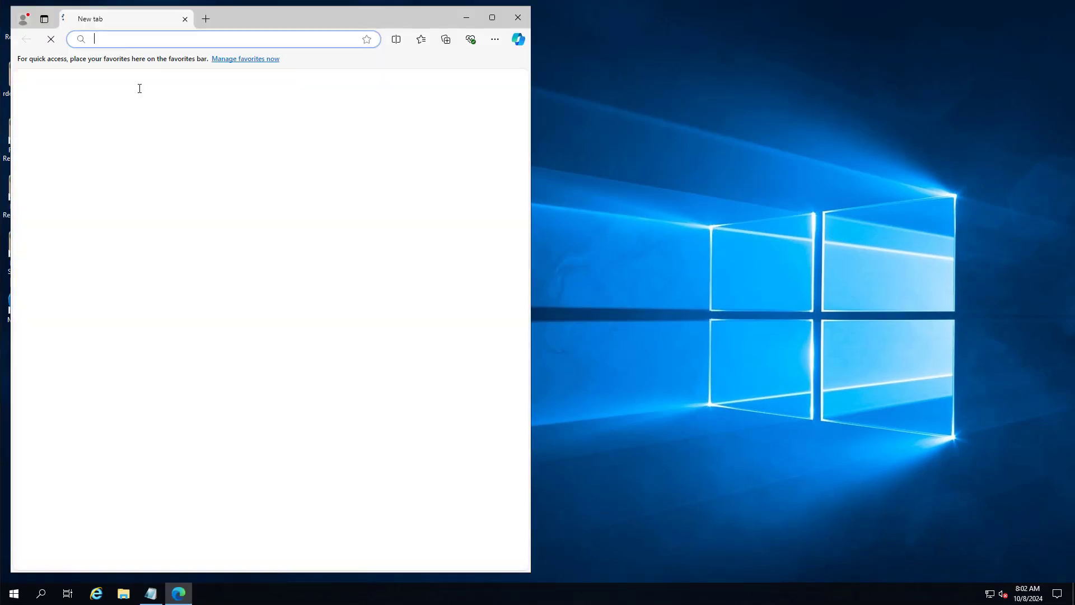
pyautogui.rightClick(206, 39)
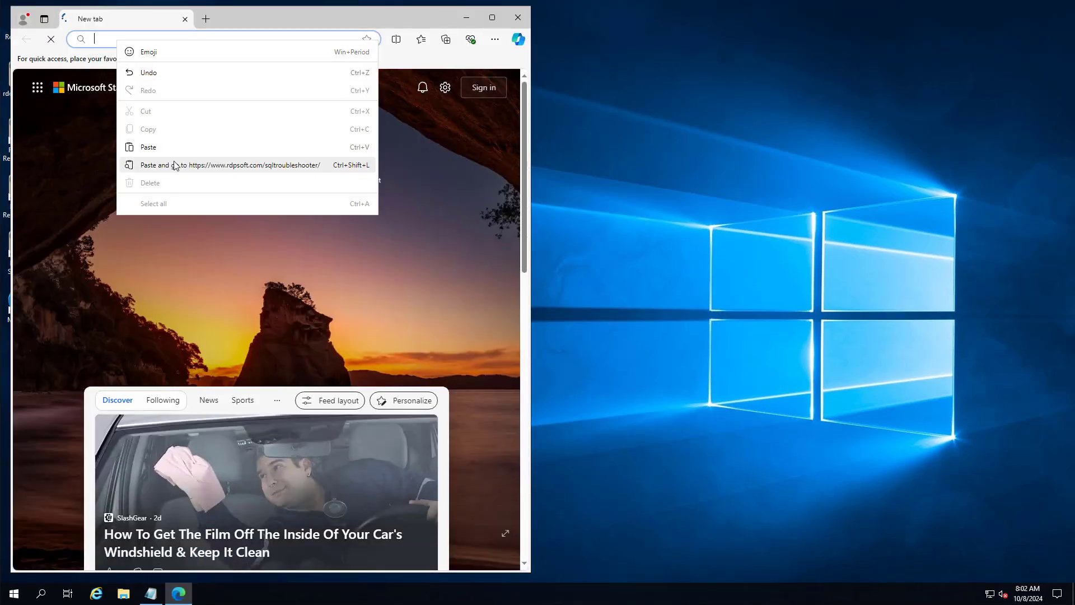
pyautogui.click(229, 165)
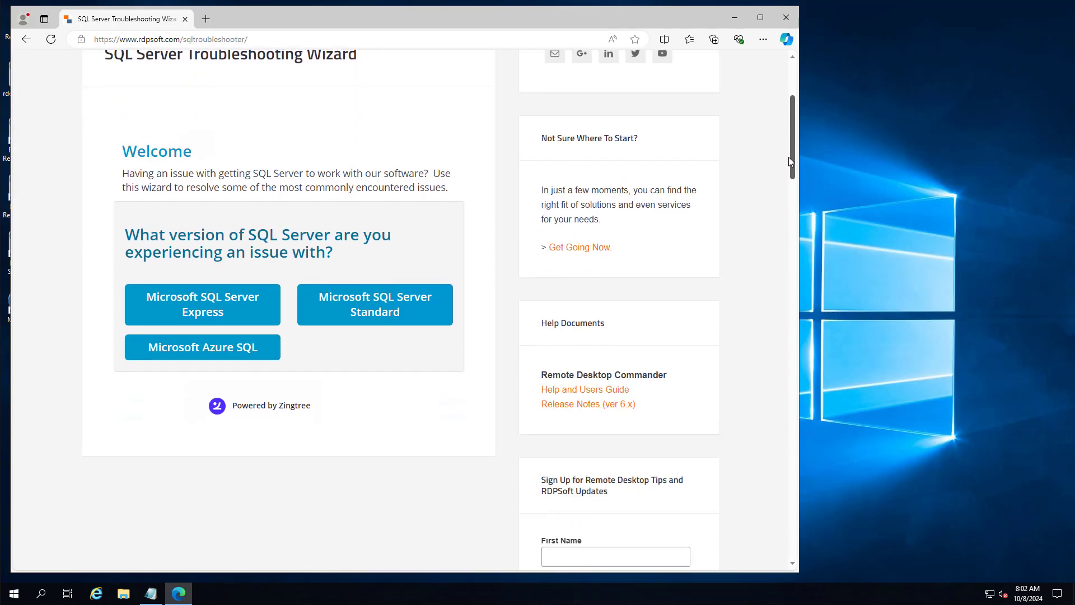
pyautogui.scroll(-3)
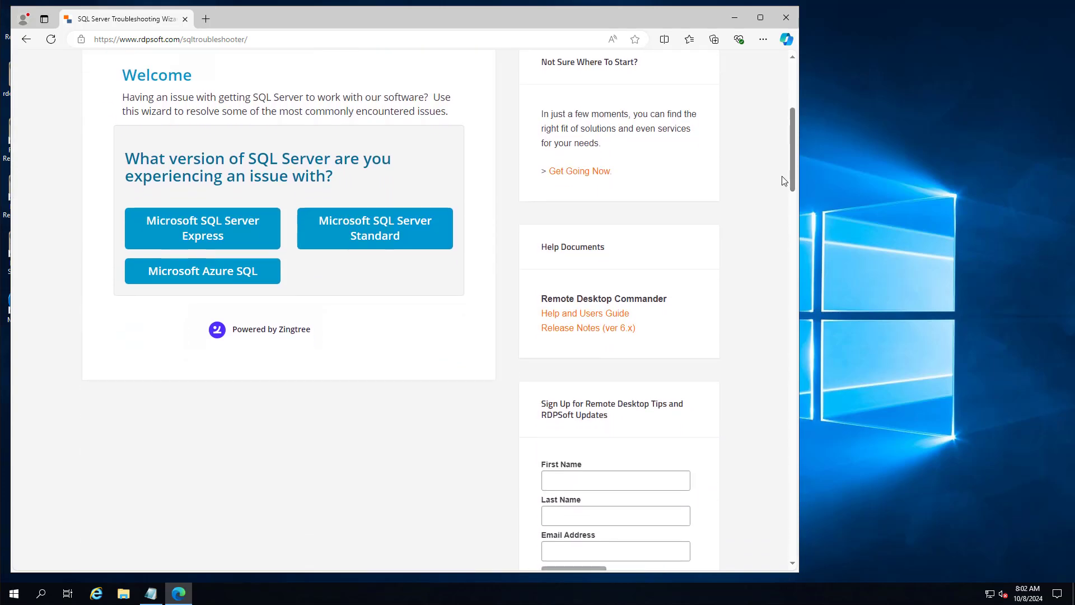